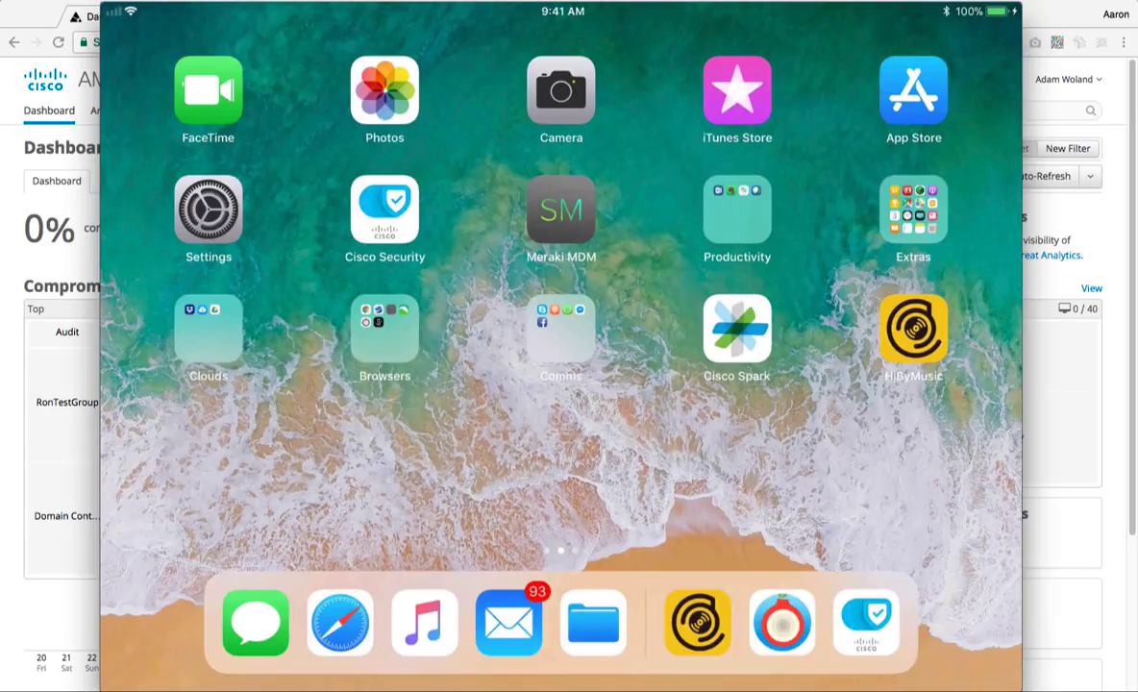
# Open Cisco Security Connector and view Clarity as enabled, registered, provisioned and connected
pyautogui.click(384, 210)
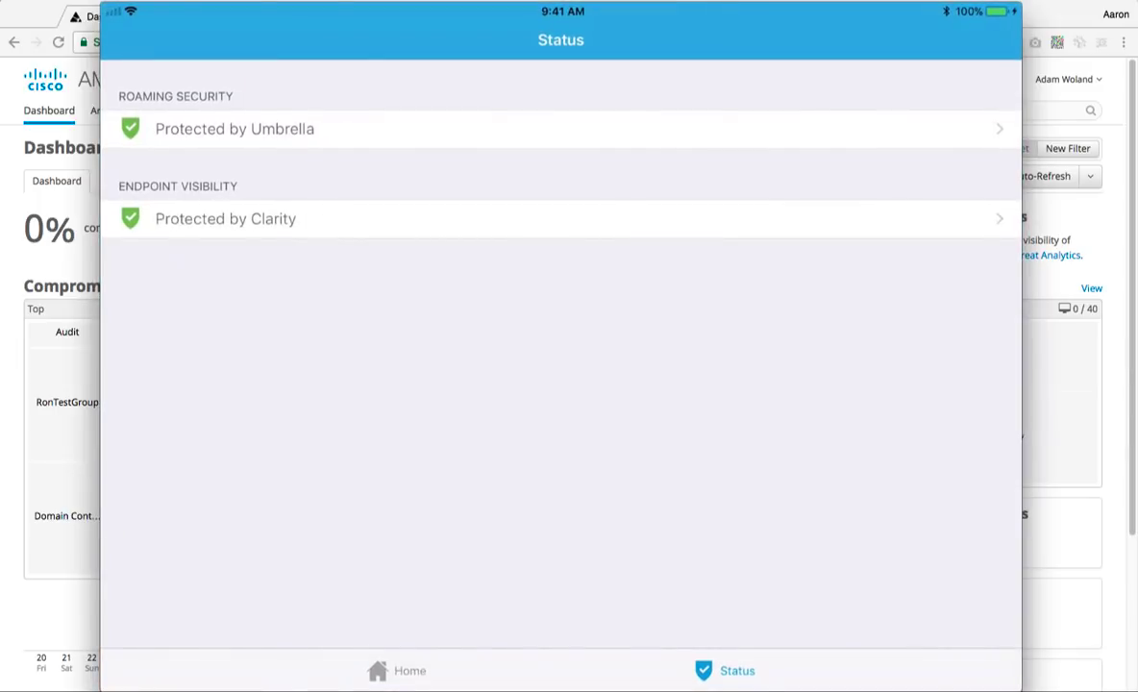
pyautogui.click(396, 670)
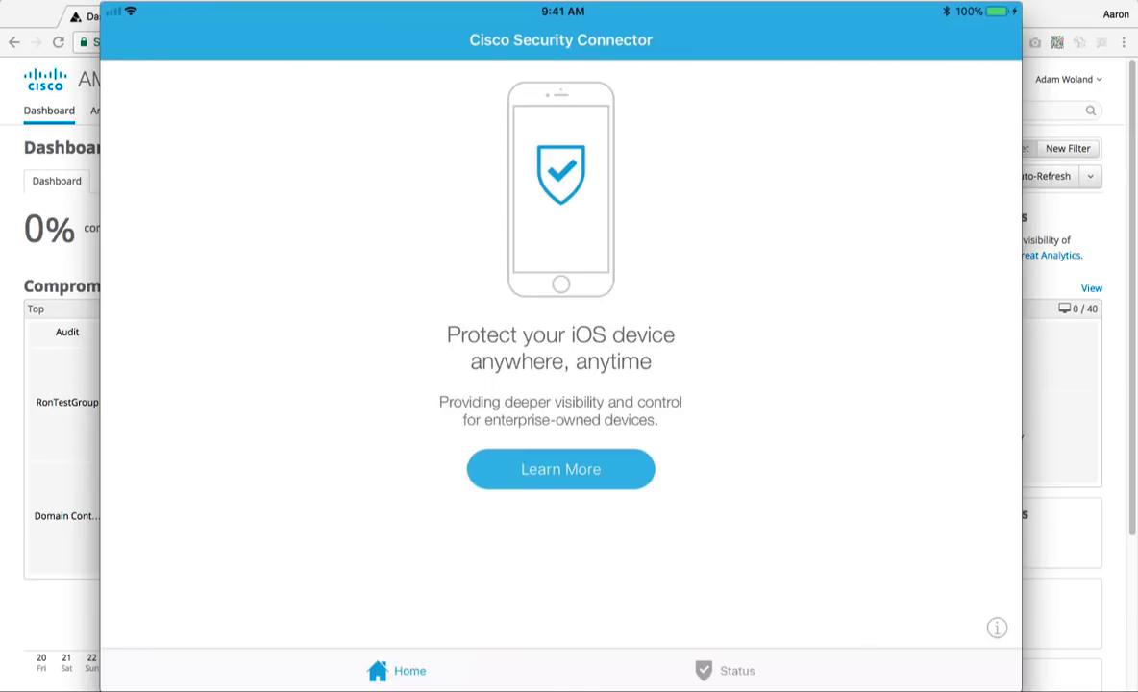
pyautogui.click(737, 670)
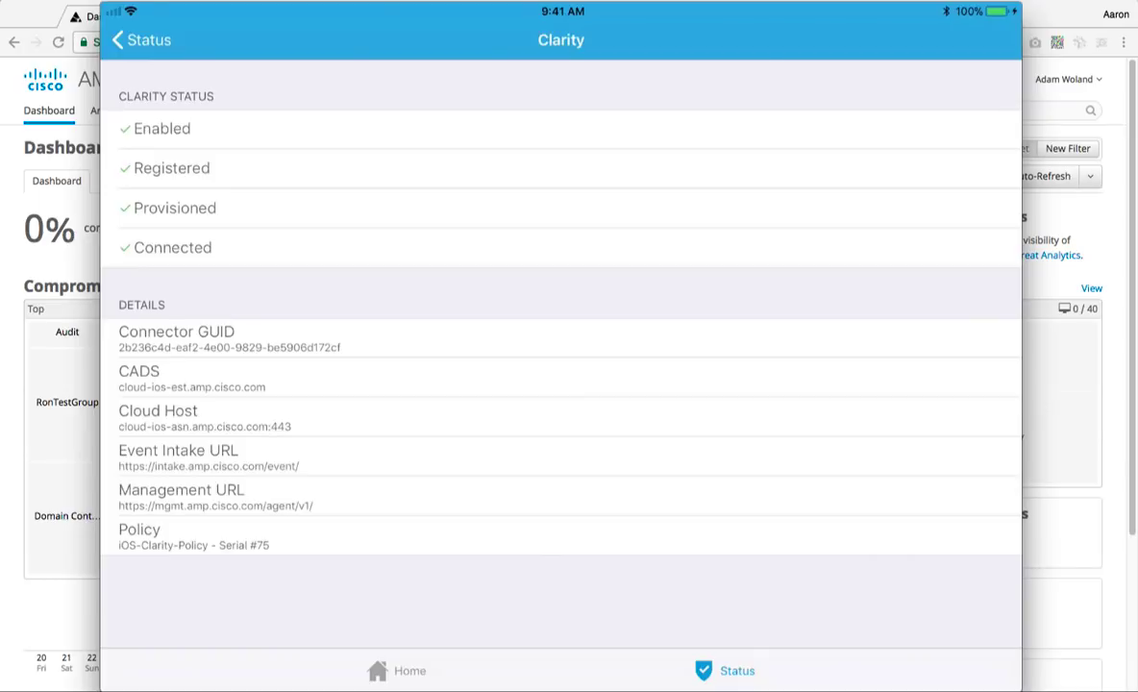
# Review Umbrella details (IPv4 protected, IPv6 unprotected), then return to the status overview
pyautogui.click(139, 39)
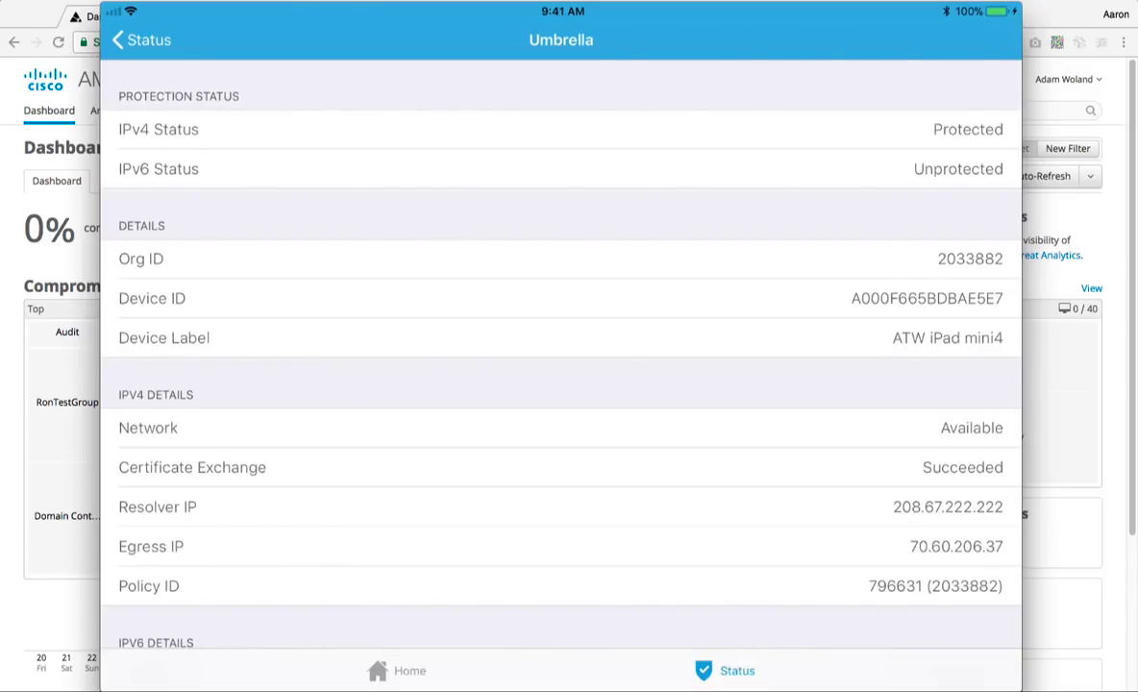
pyautogui.scroll(-3)
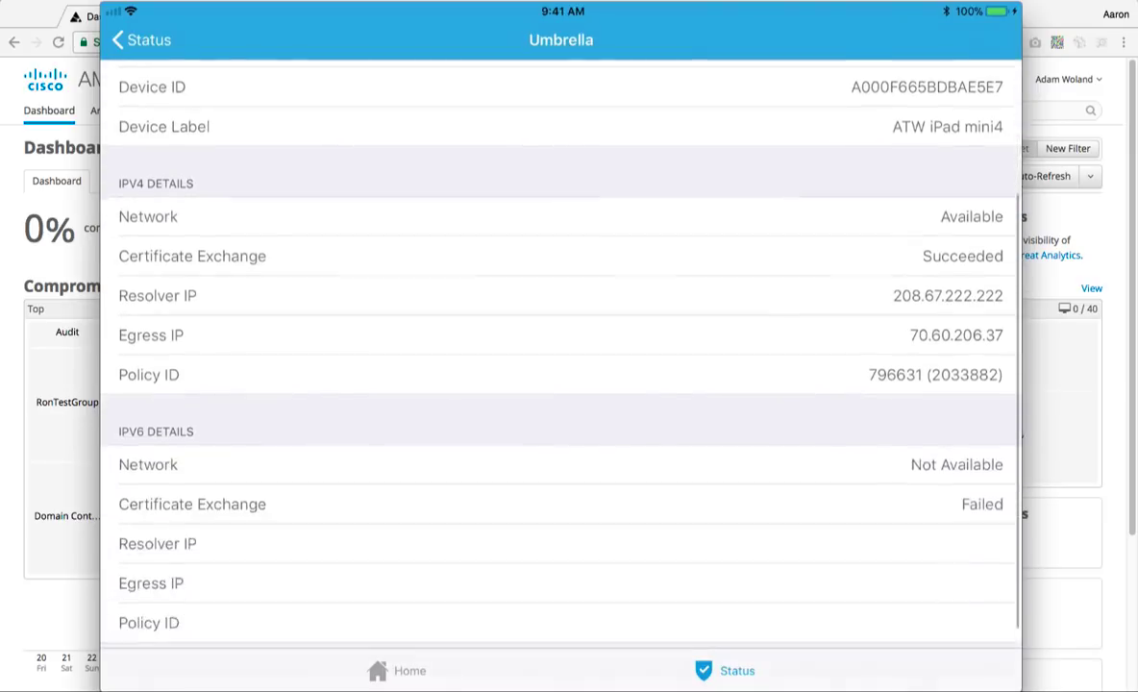
pyautogui.scroll(-3)
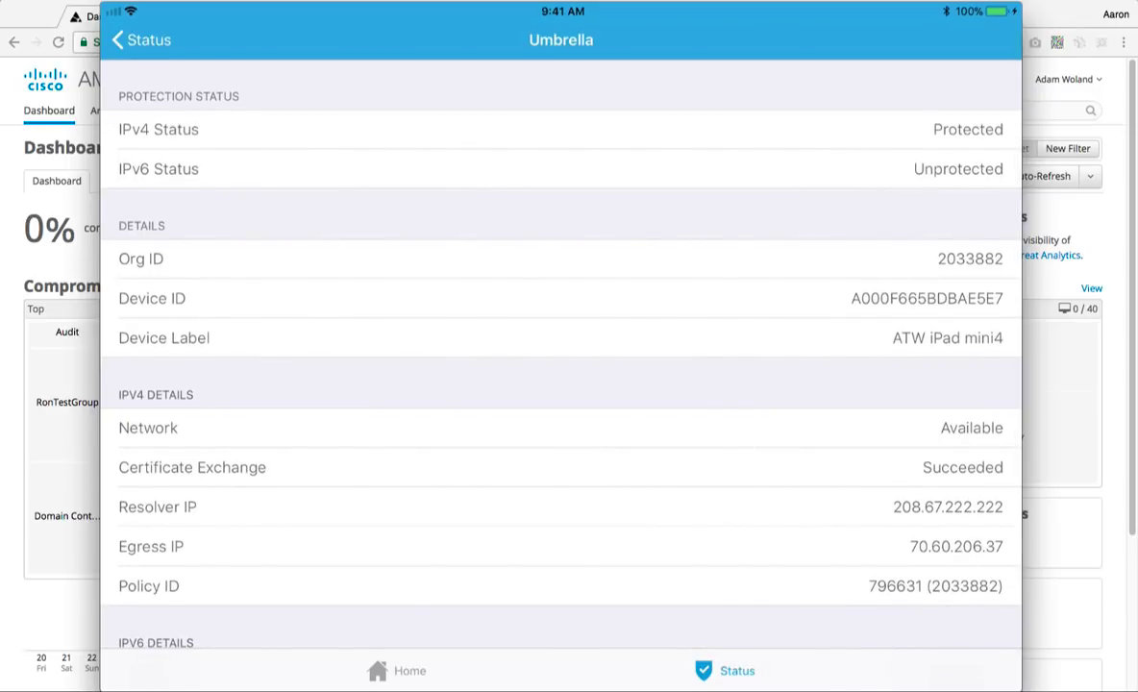
pyautogui.click(138, 39)
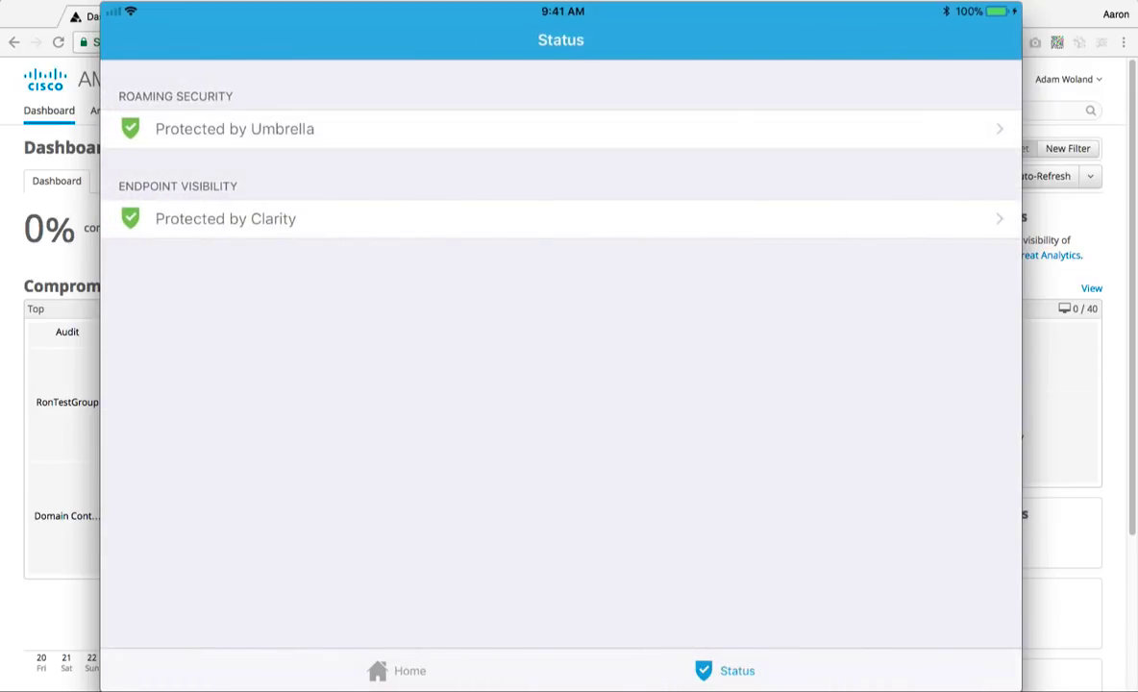
# Check the About page (version 1.0.2.29), then cancel and discard a problem-report draft
pyautogui.click(396, 671)
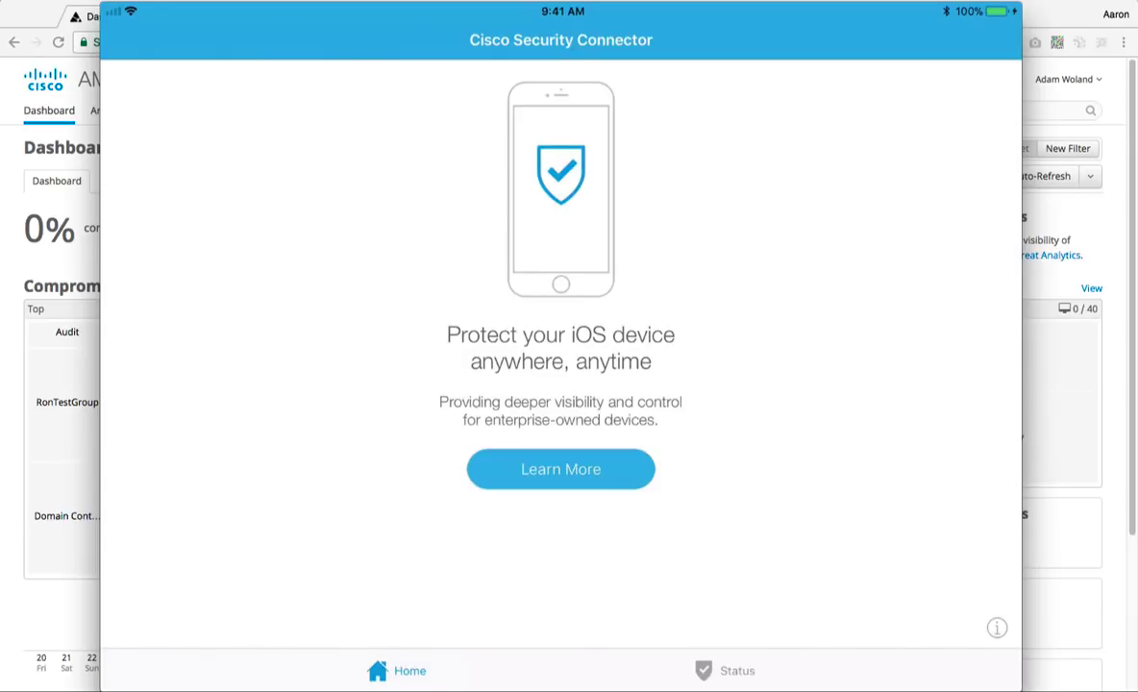
pyautogui.click(996, 628)
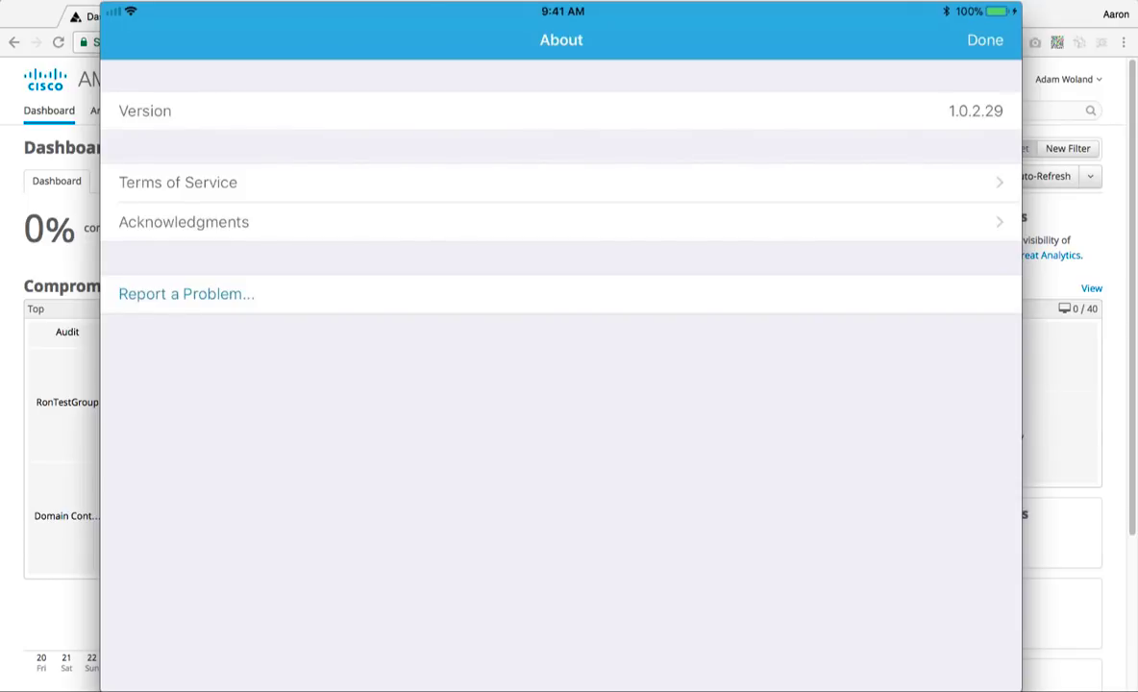
pyautogui.click(187, 293)
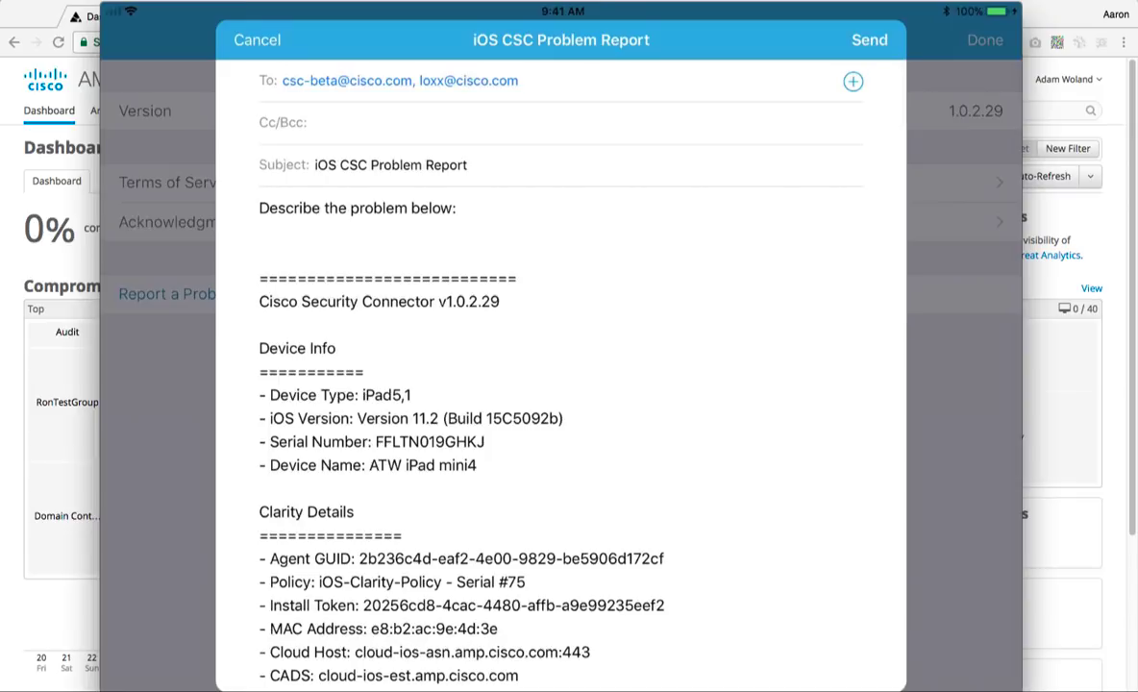
pyautogui.scroll(-3)
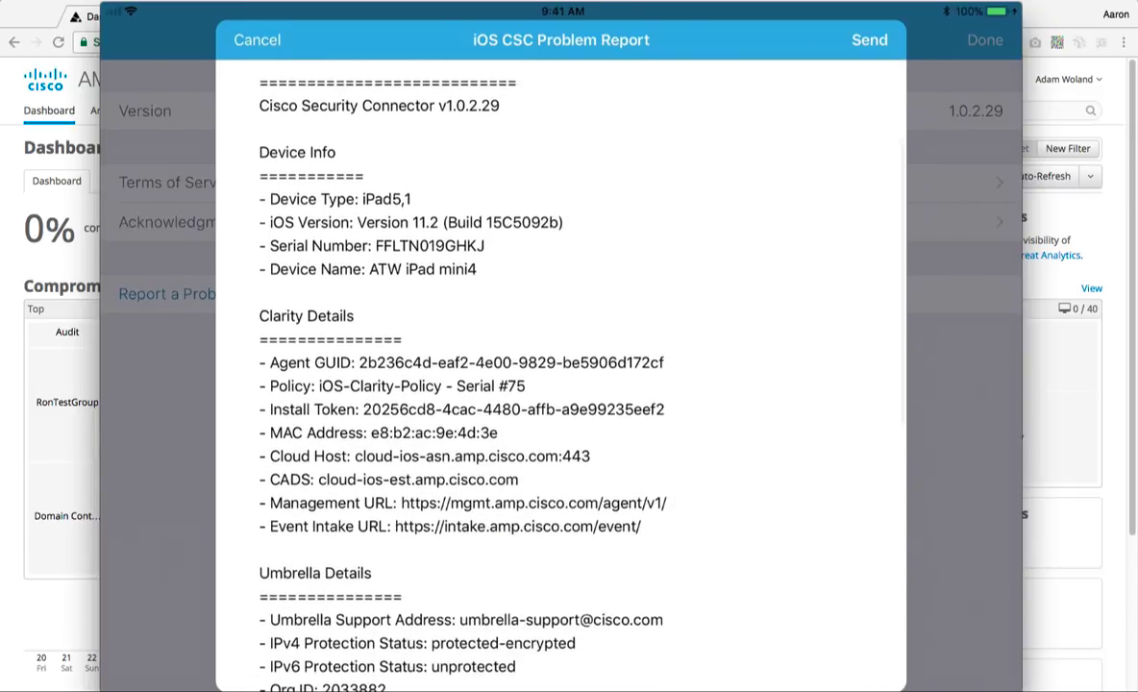
pyautogui.scroll(-3)
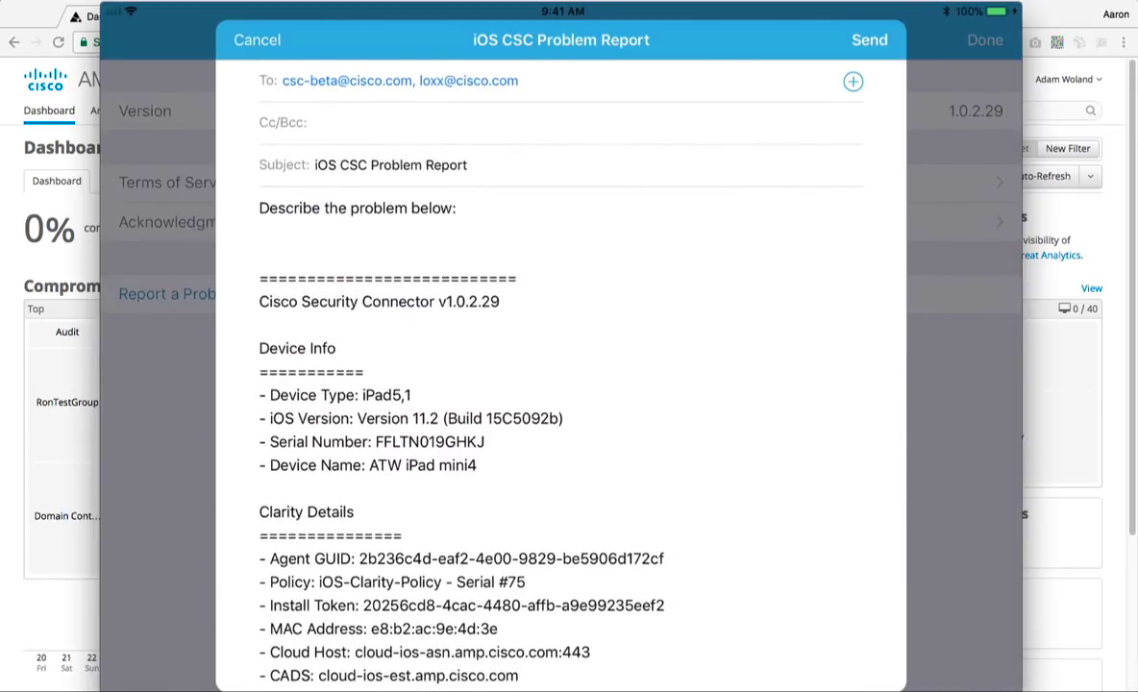
pyautogui.click(256, 39)
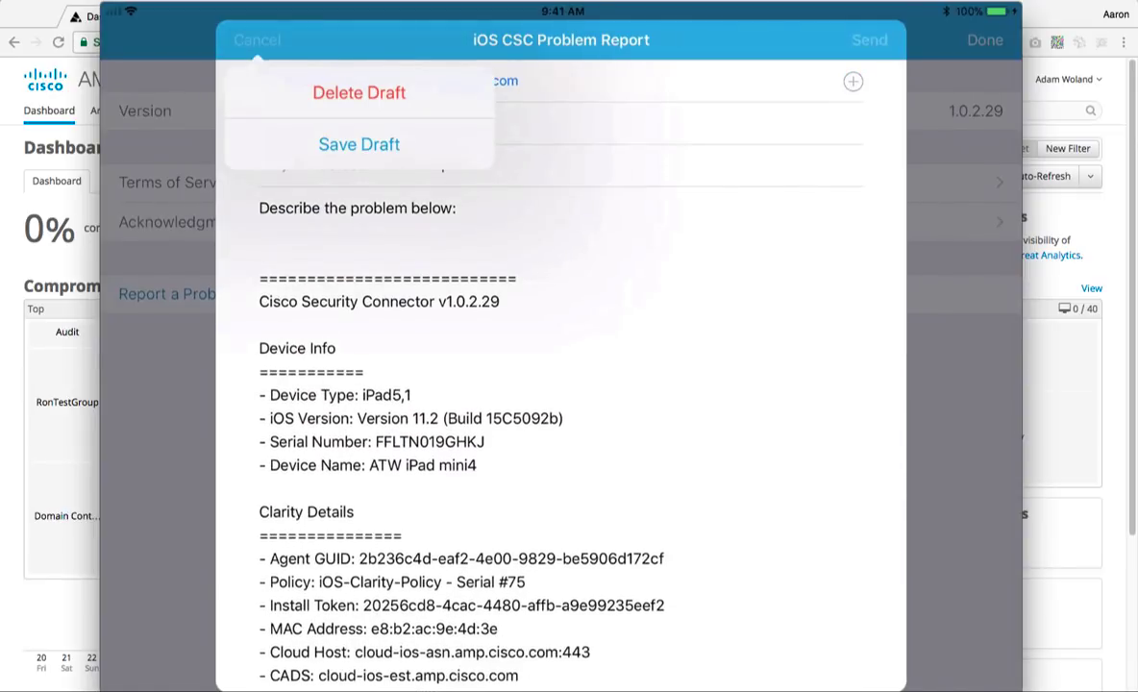
pyautogui.click(359, 92)
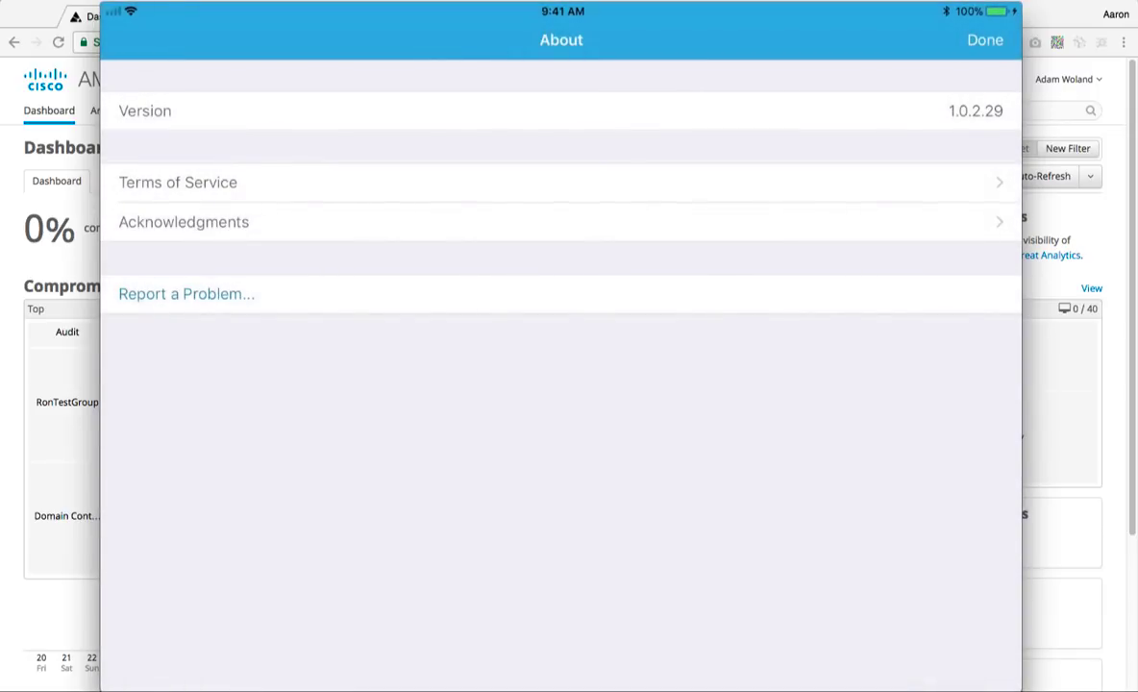
pyautogui.click(984, 40)
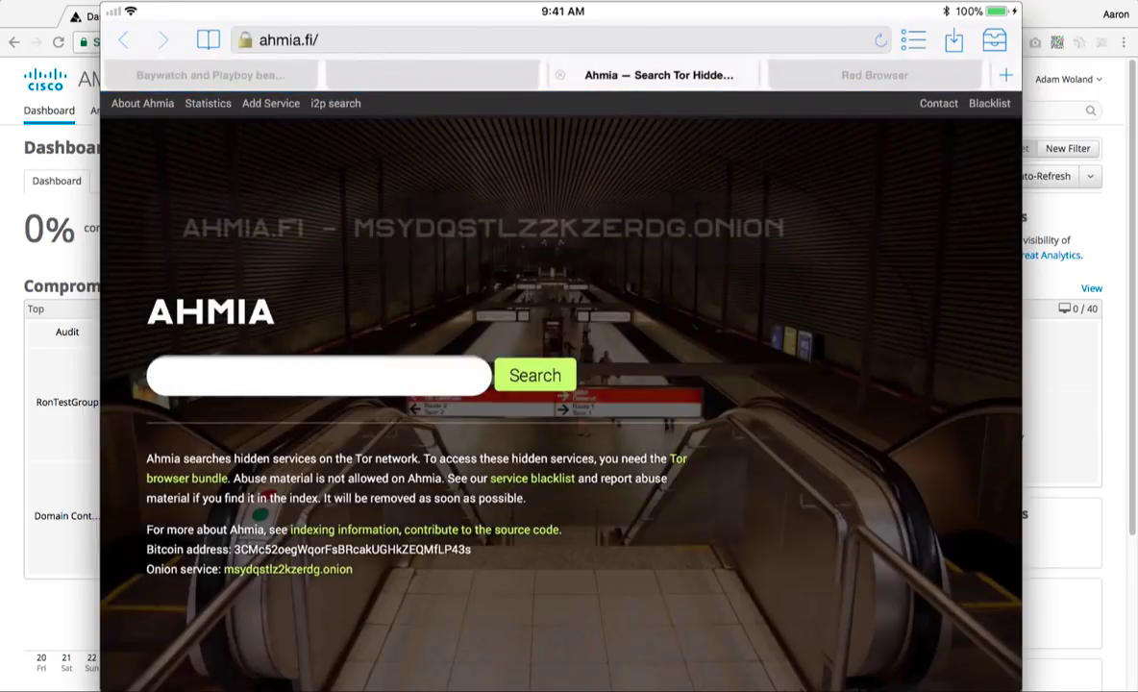
# In Red Onion, switch between the Ahmia, iPhone X and new Sports Illustrated tabs
pyautogui.click(438, 75)
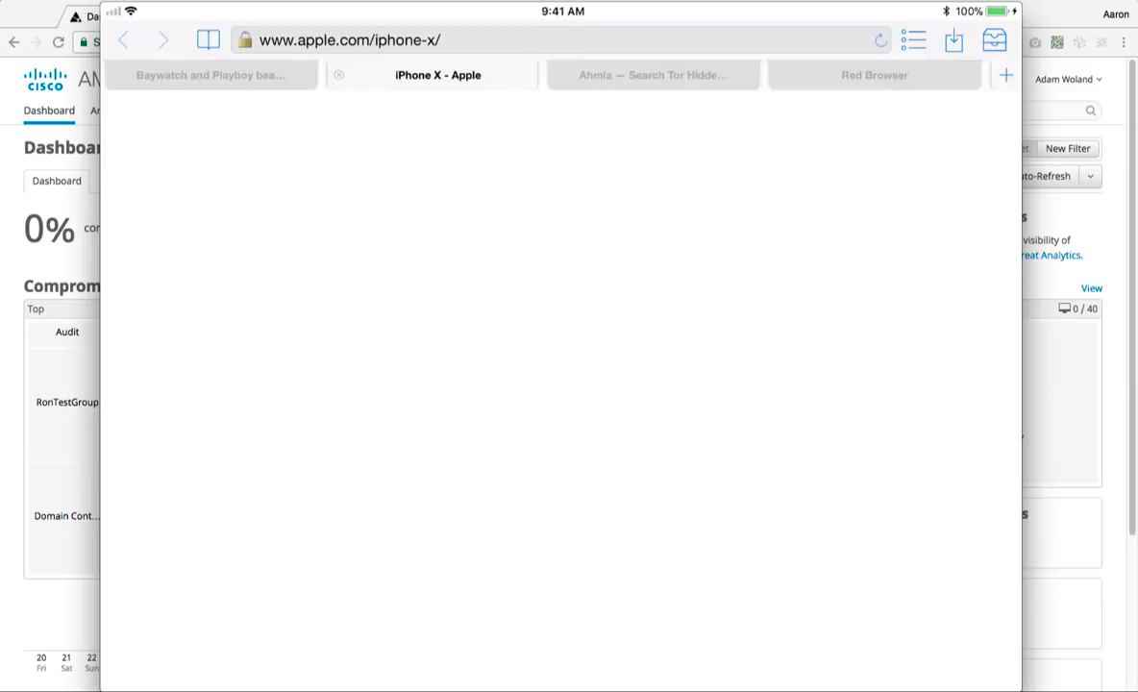
pyautogui.click(653, 74)
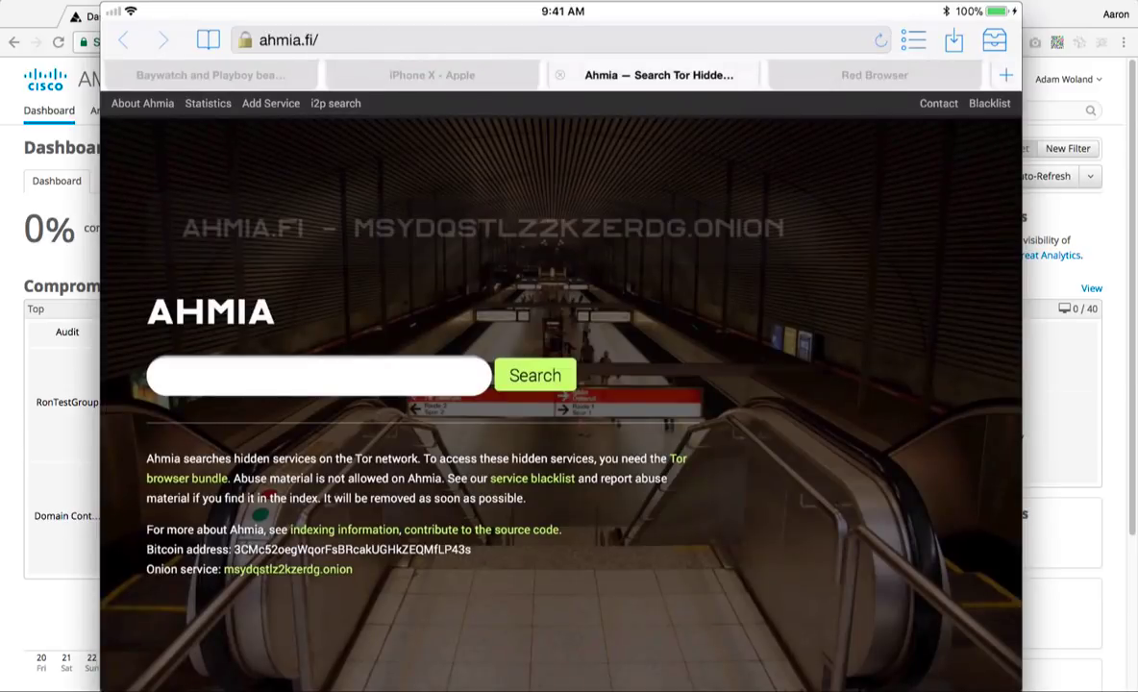
pyautogui.click(1005, 74)
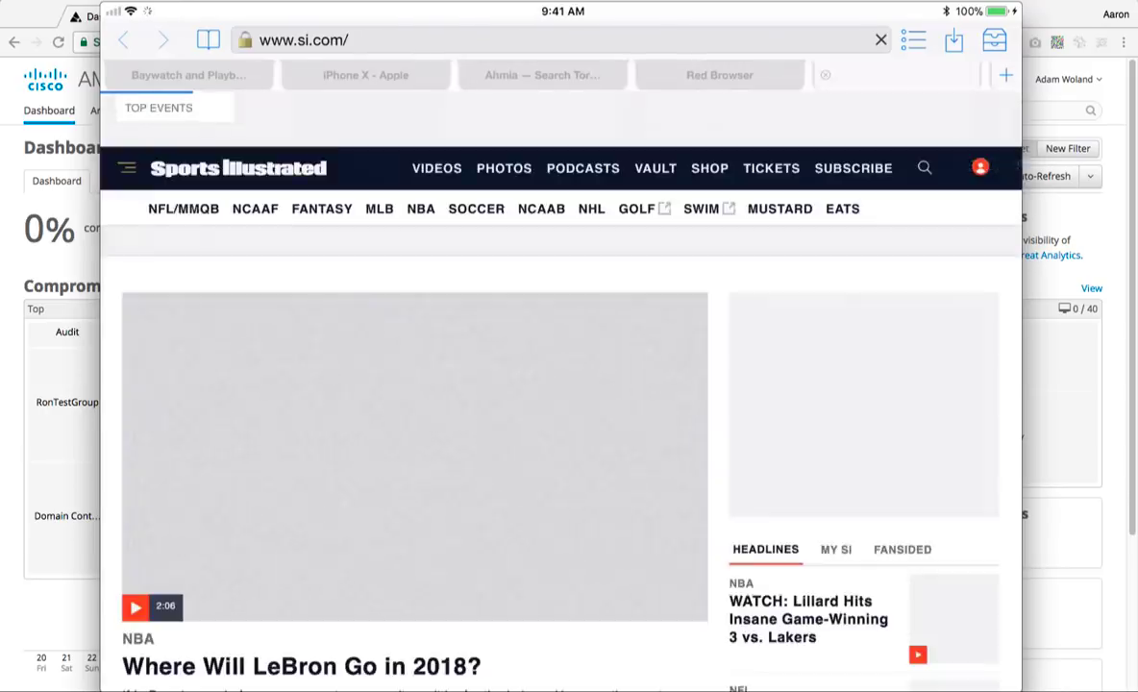
pyautogui.click(370, 75)
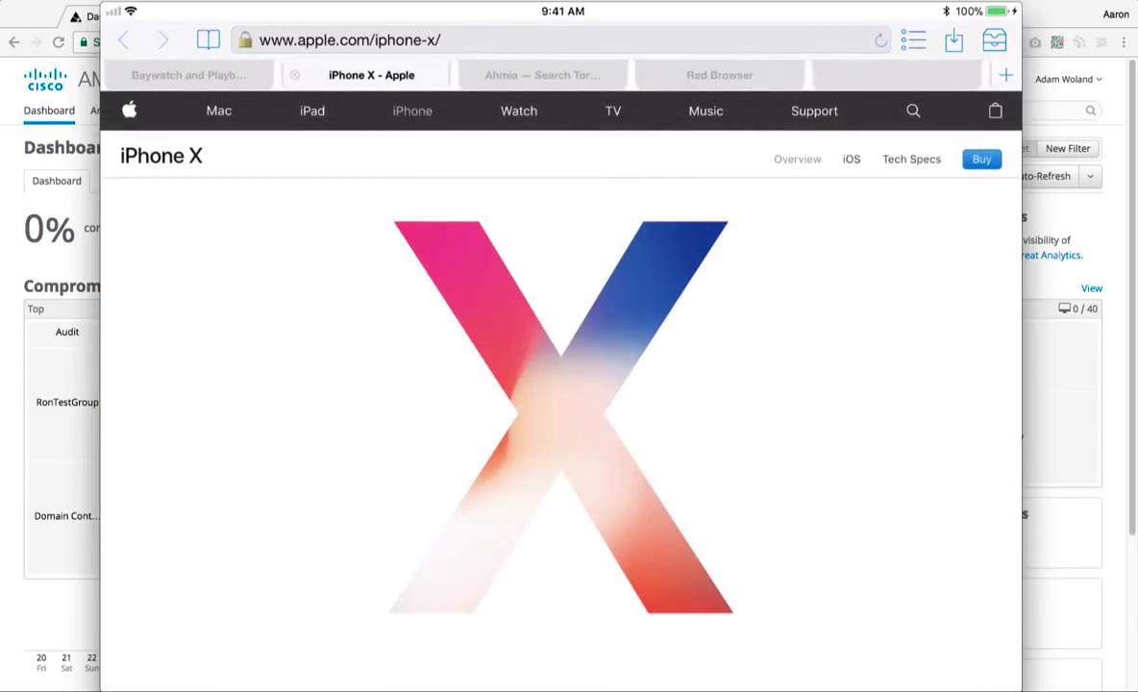
pyautogui.scroll(-3)
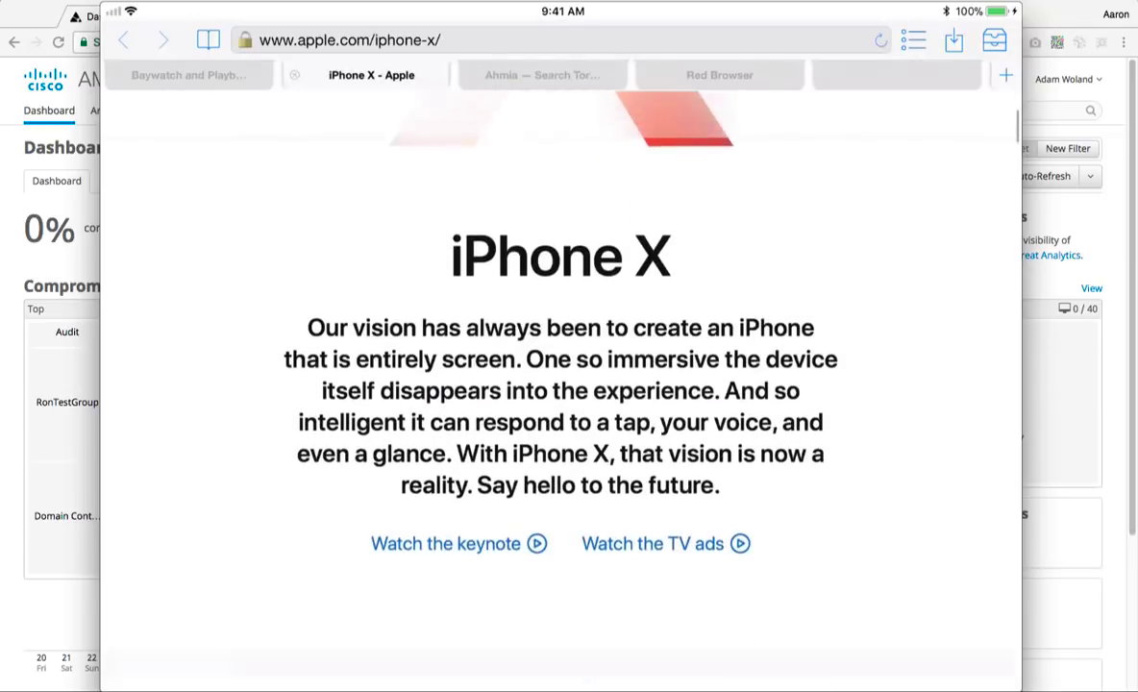
pyautogui.scroll(-3)
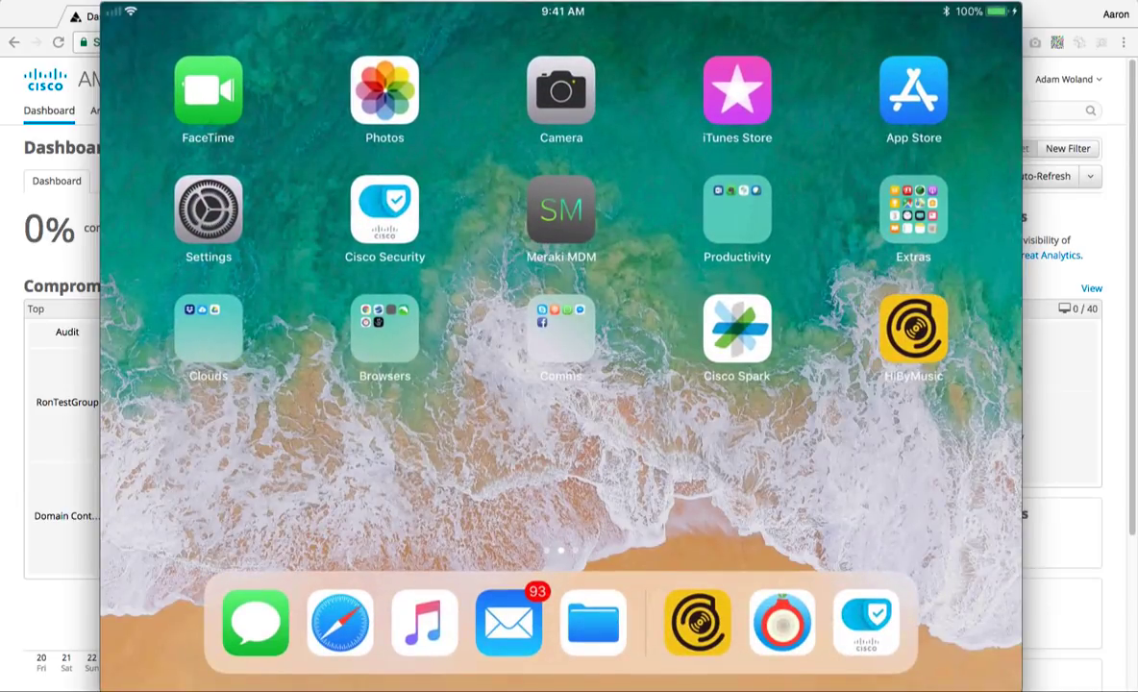
pyautogui.click(912, 330)
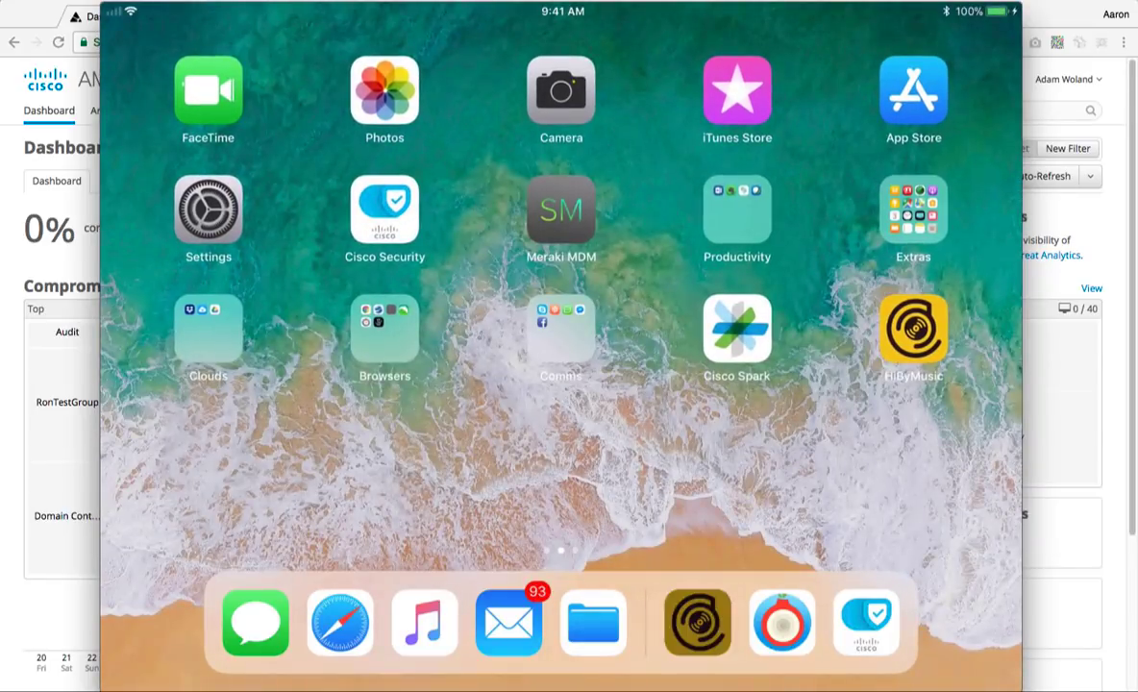
pyautogui.click(912, 331)
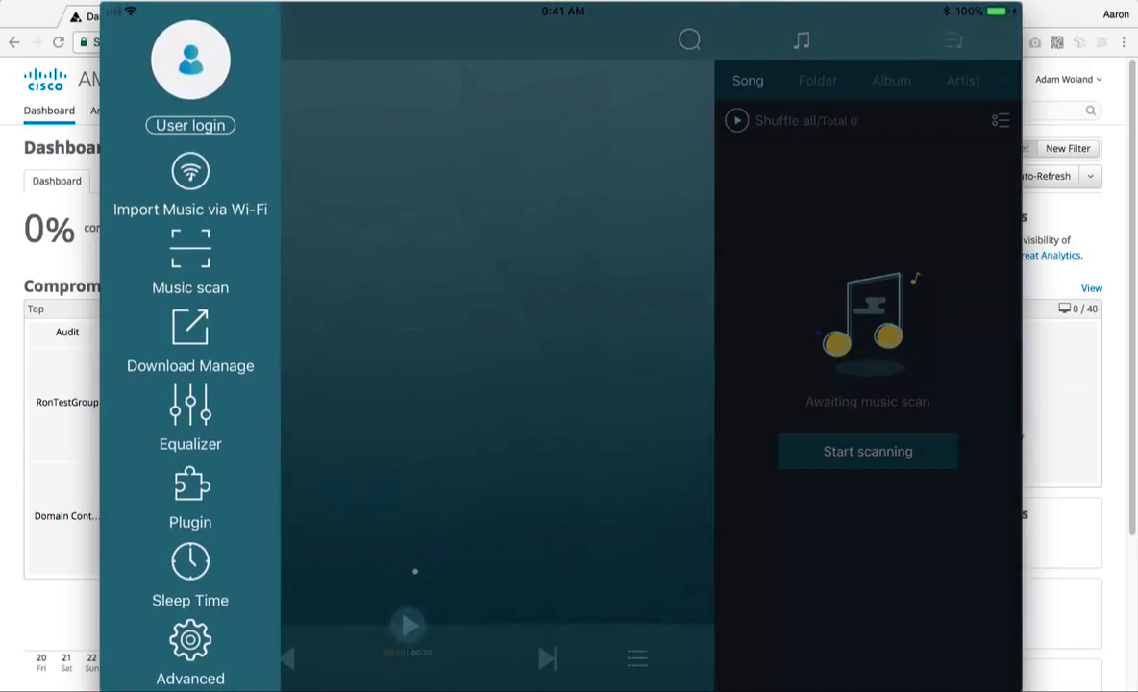
pyautogui.click(190, 183)
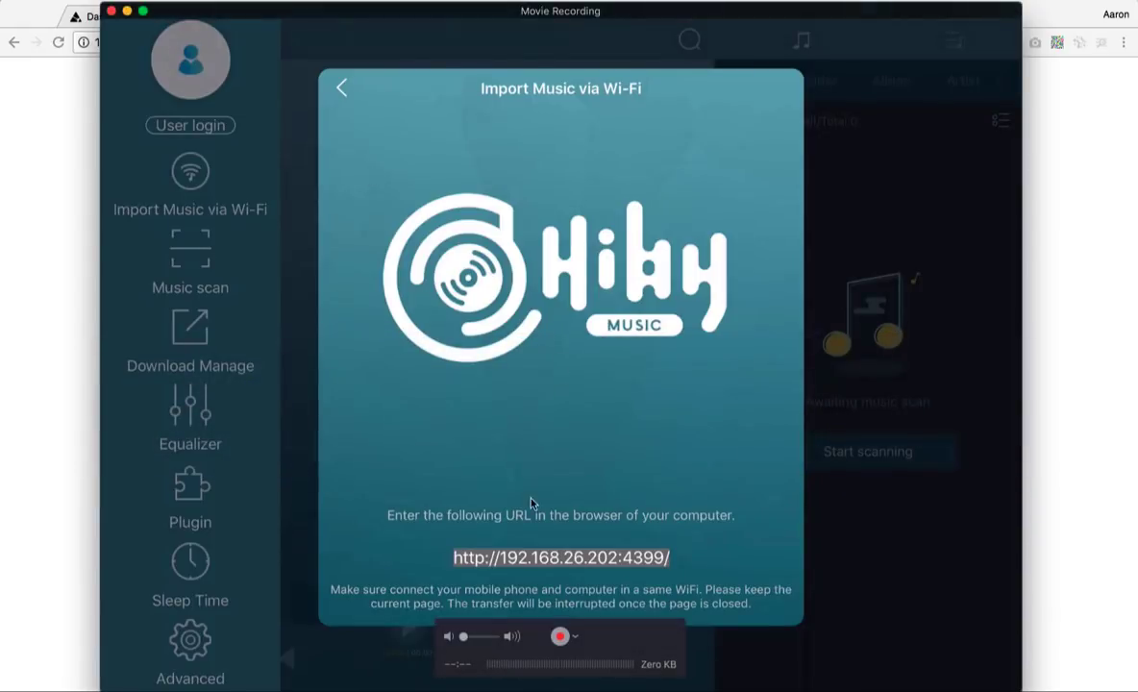
pyautogui.moveTo(519, 570)
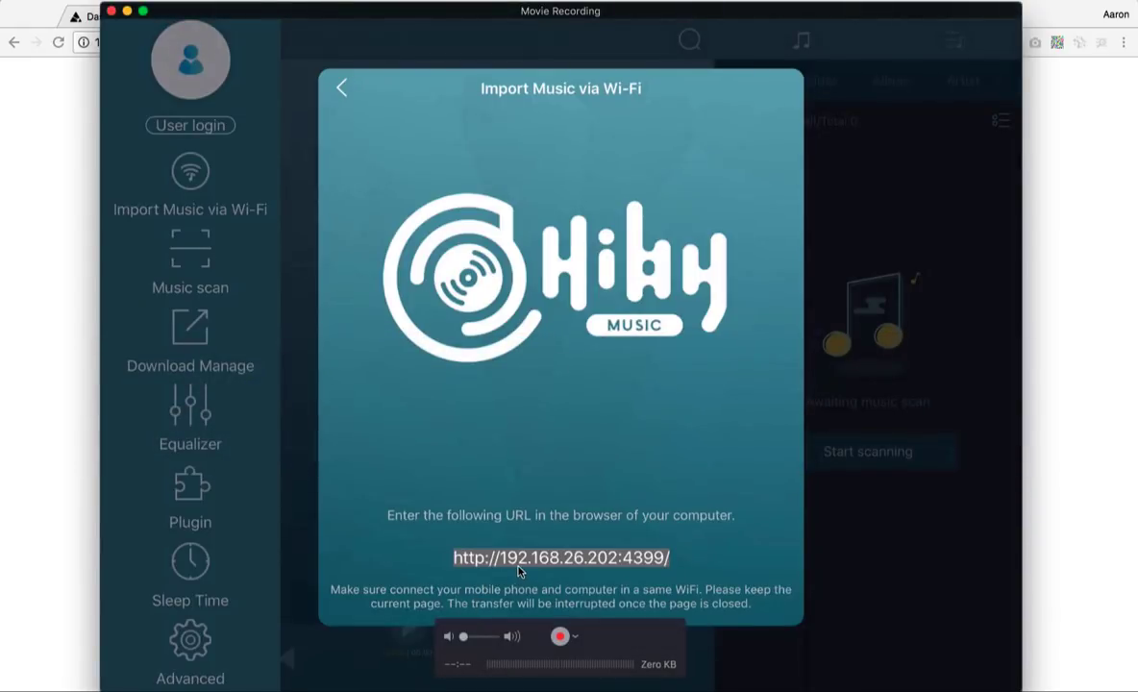
pyautogui.moveTo(660, 578)
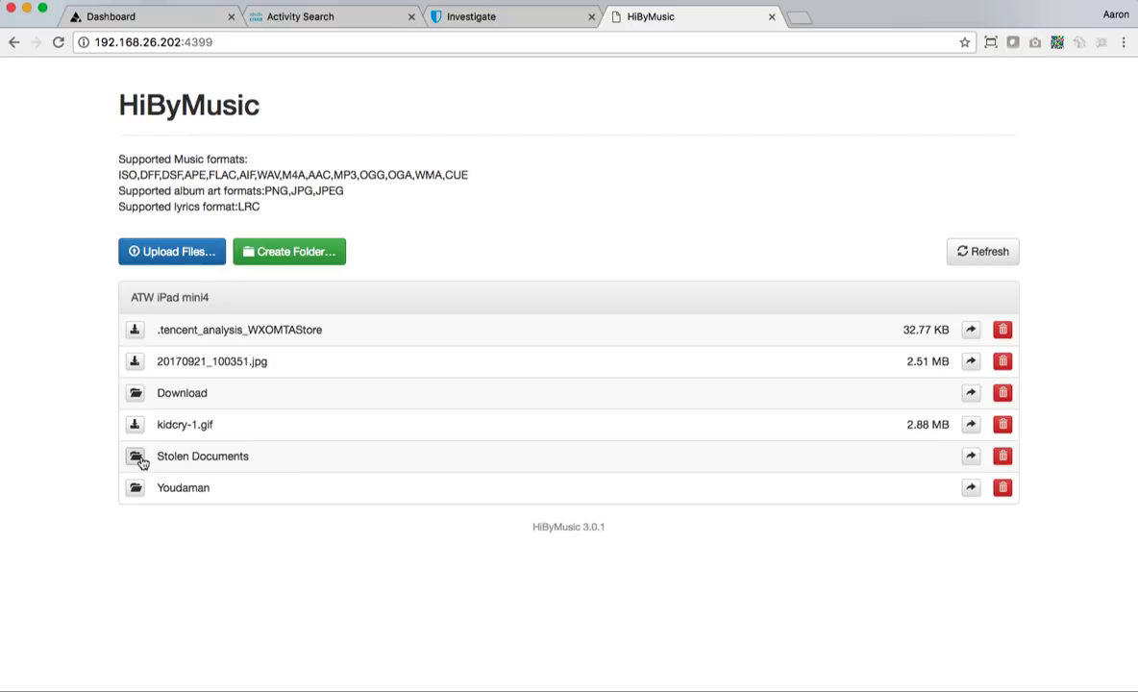
# Open the Stolen Documents folder and work with SuperSecretConfidentialHighlySecretivePlan.docx
pyautogui.click(203, 456)
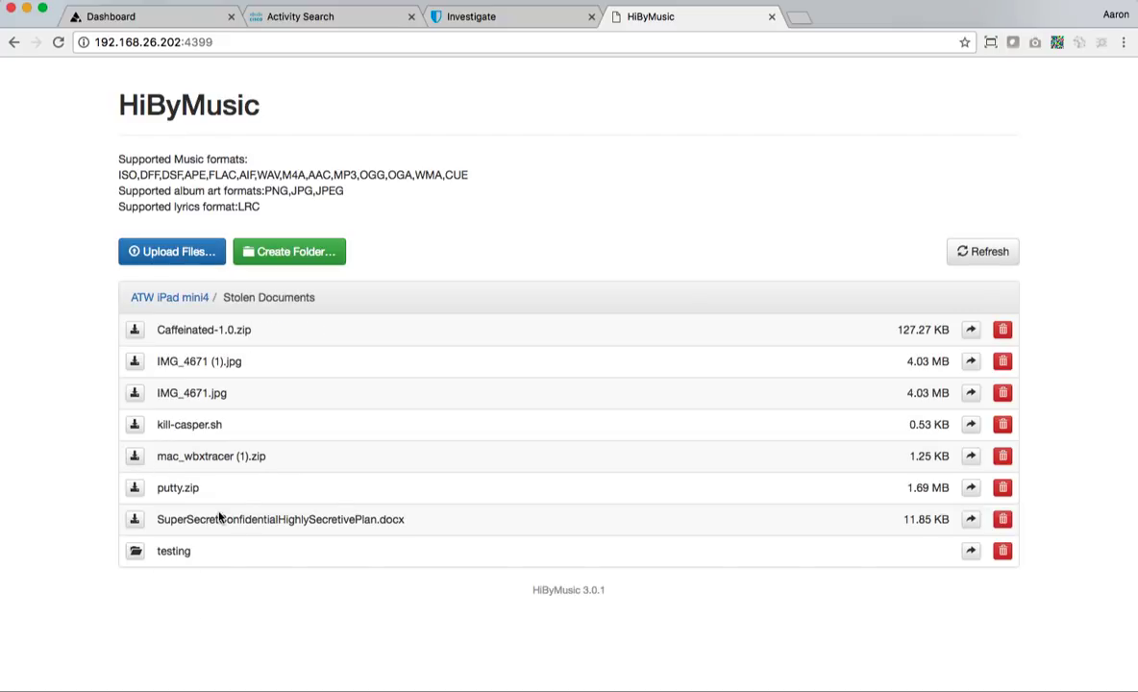
pyautogui.doubleClick(280, 519)
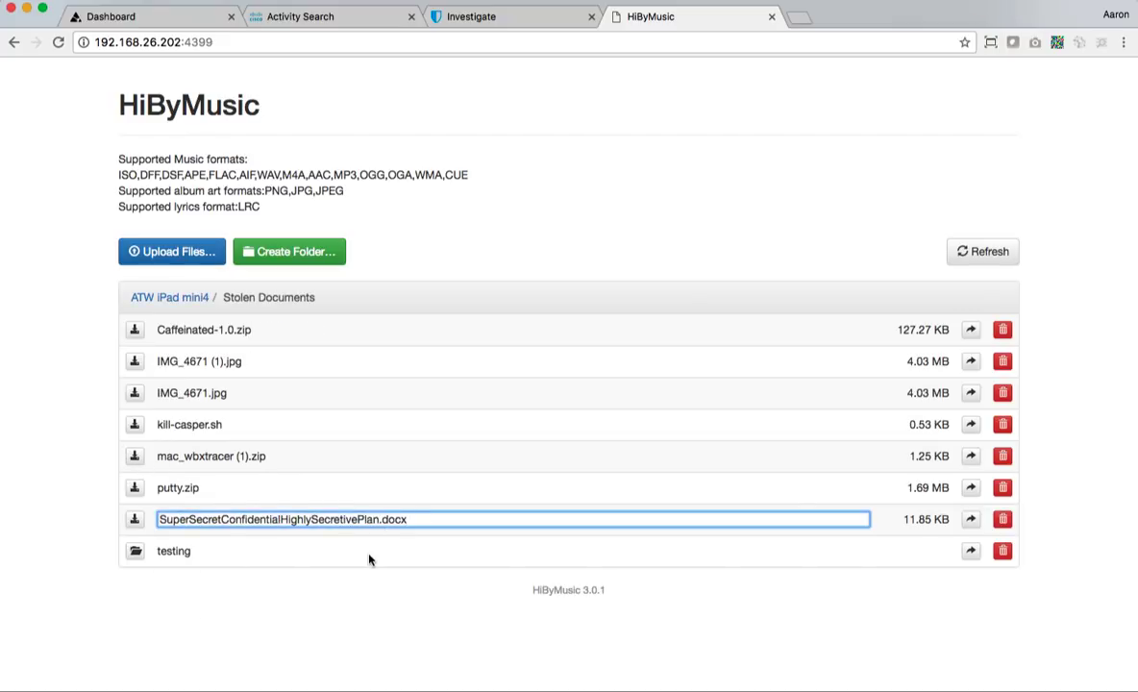
pyautogui.click(177, 581)
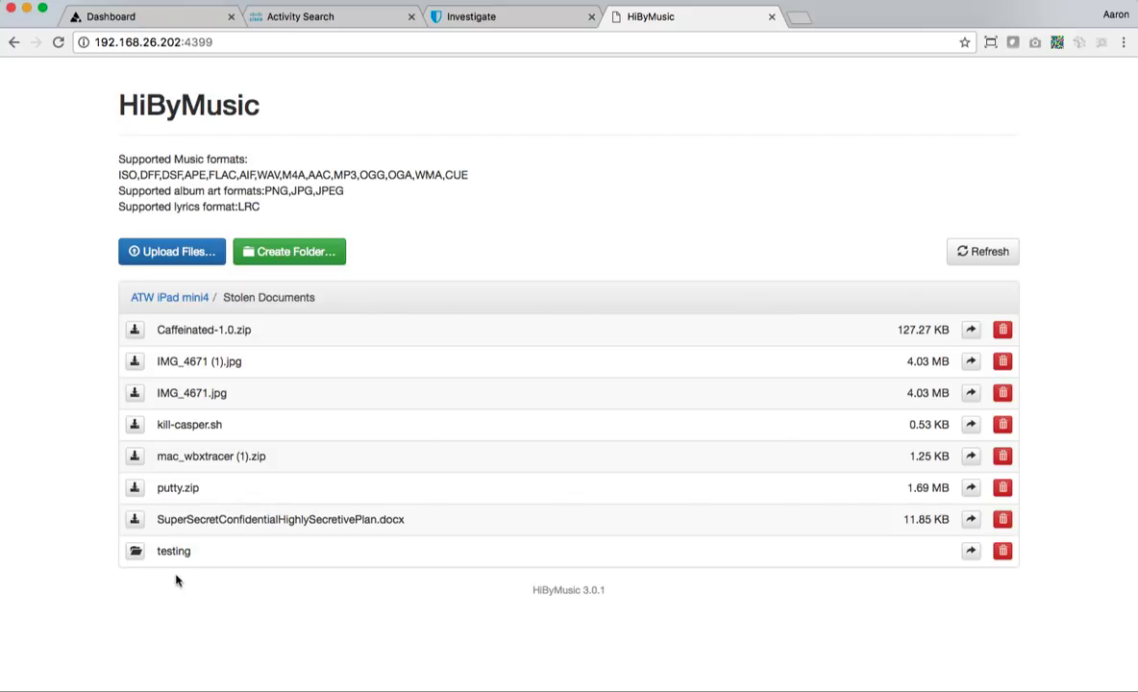
pyautogui.moveTo(169, 297)
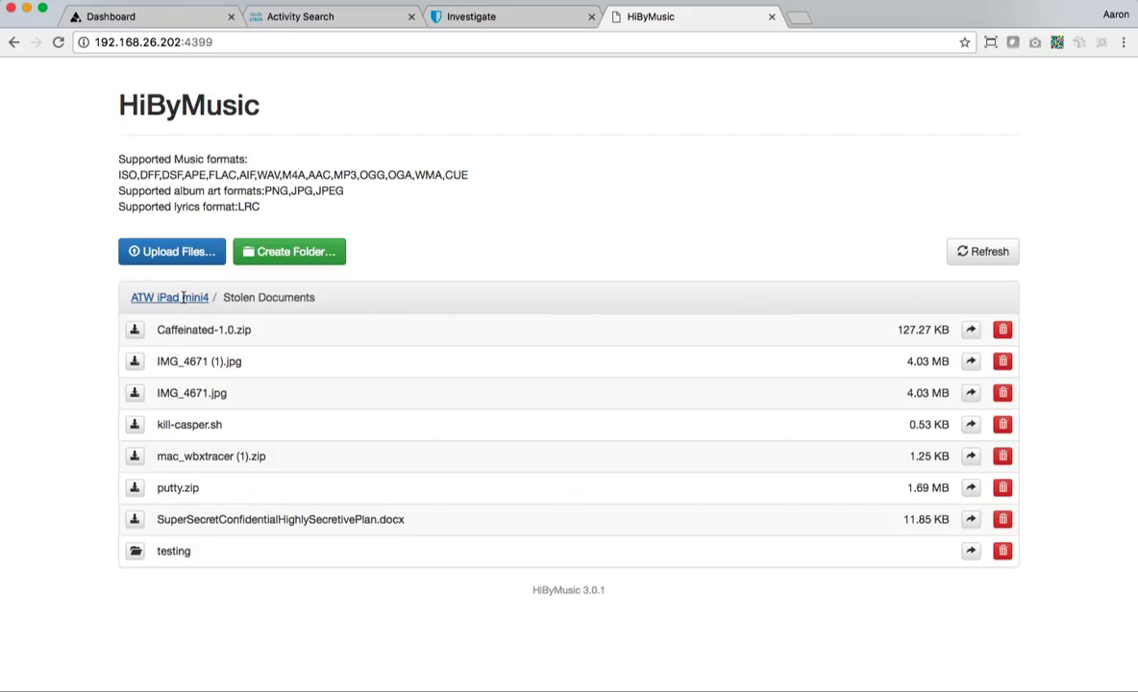
# Upload hilton-Calgary-April2017.pdf into the iPad's top-level folder
pyautogui.click(168, 297)
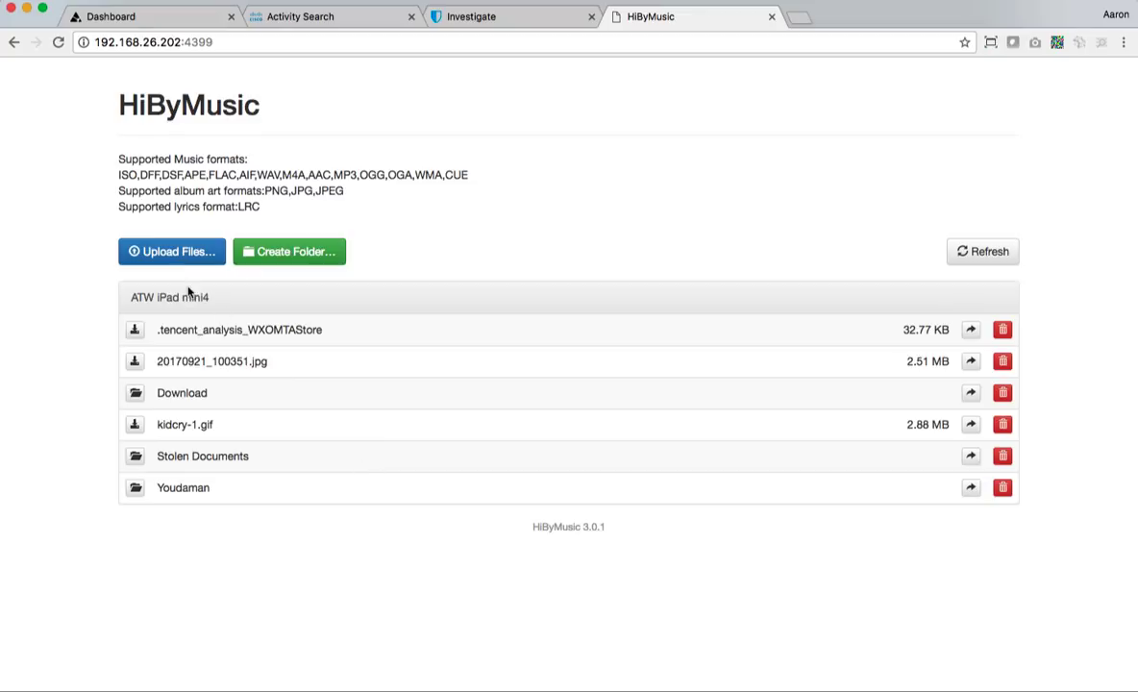
pyautogui.click(172, 251)
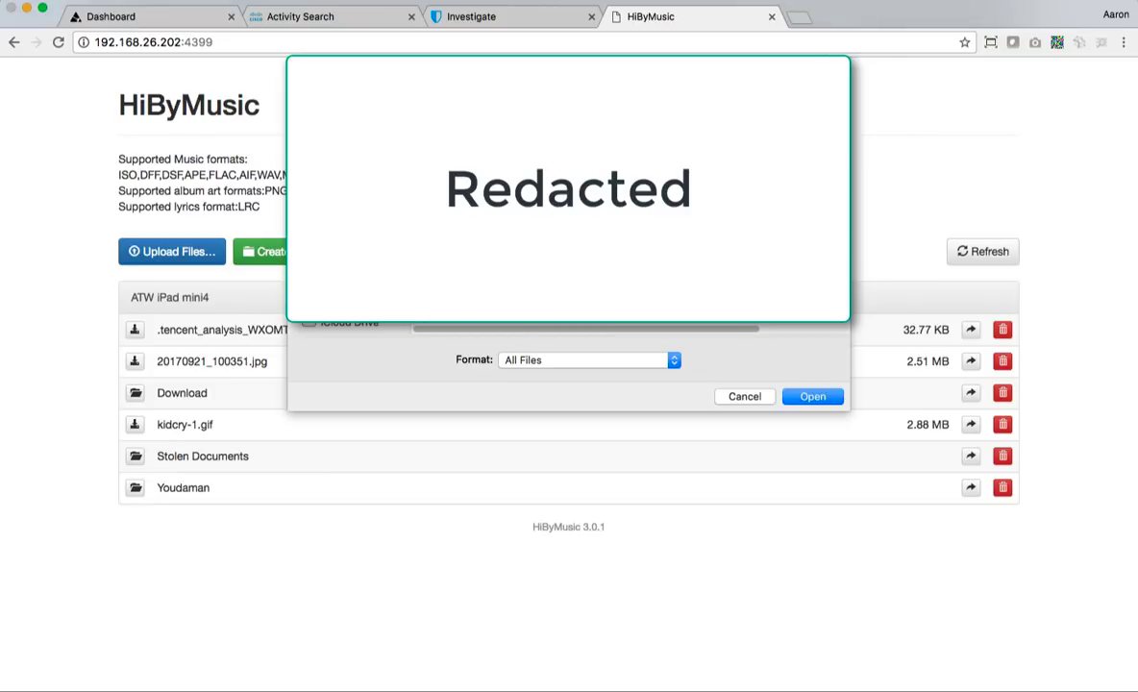
pyautogui.click(813, 396)
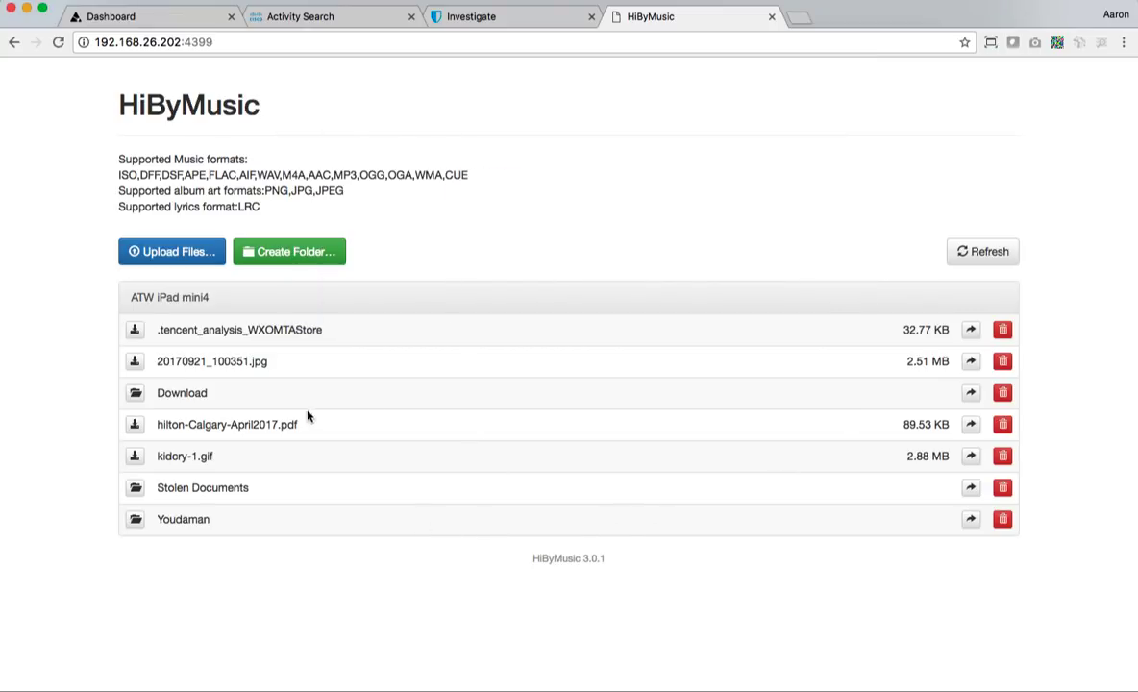
pyautogui.moveTo(219, 353)
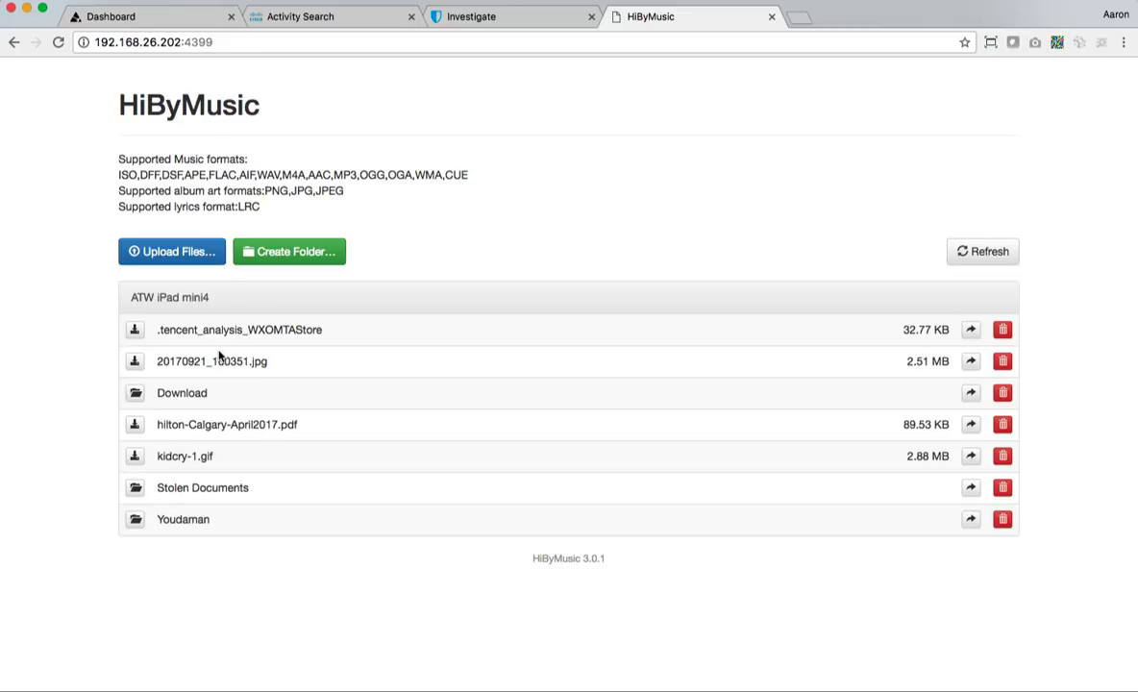
pyautogui.moveTo(346, 333)
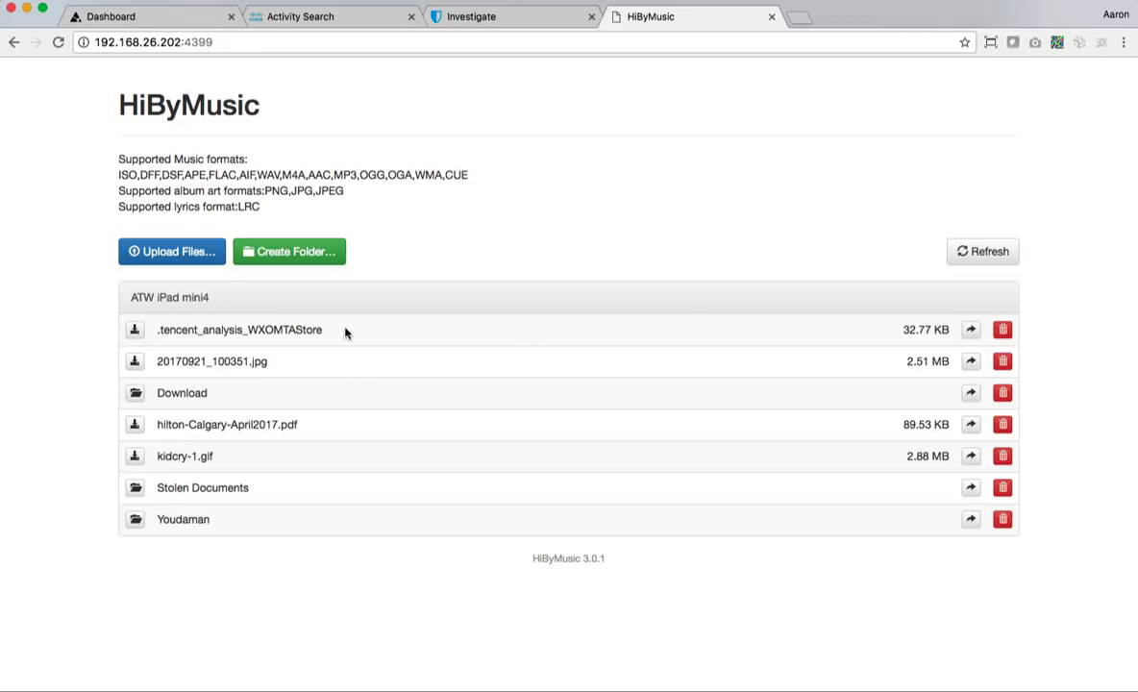
pyautogui.moveTo(907, 289)
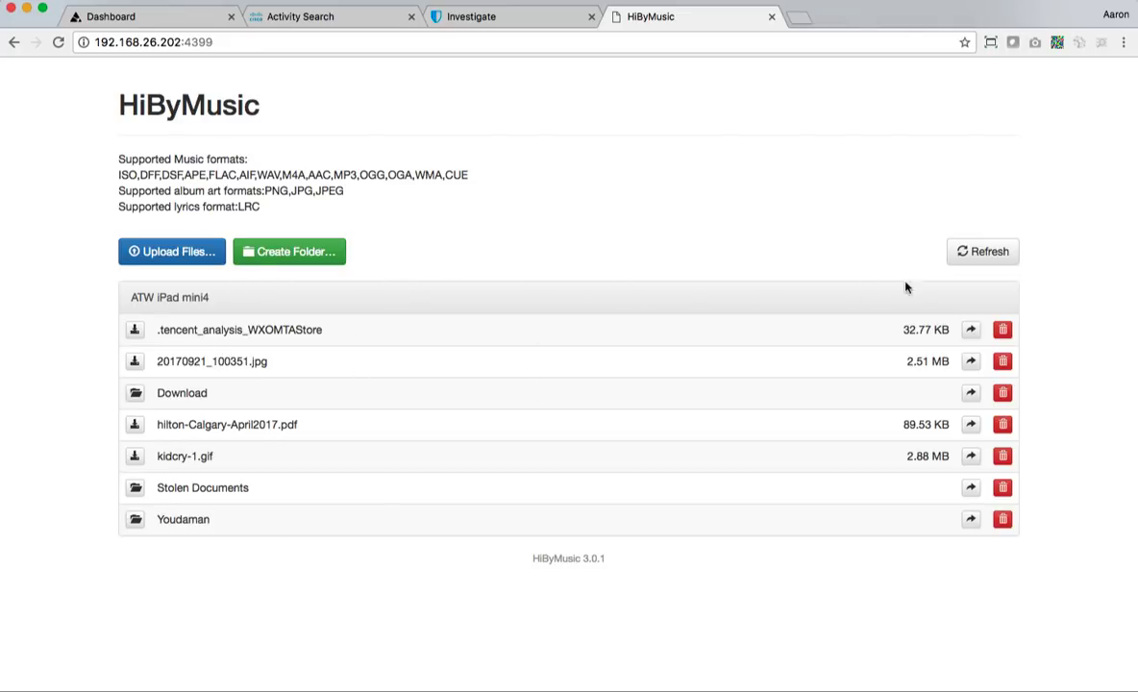
pyautogui.moveTo(673, 189)
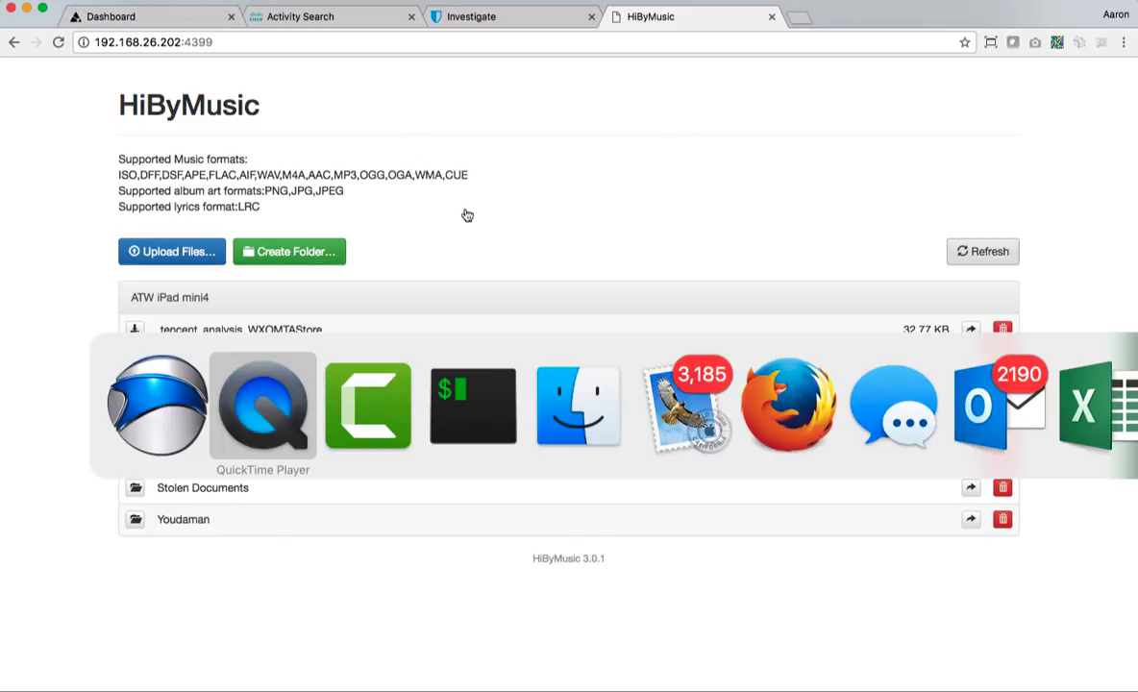
# Open the iOS Clarity dashboard and scroll down to Recently Observed Apps
pyautogui.click(149, 17)
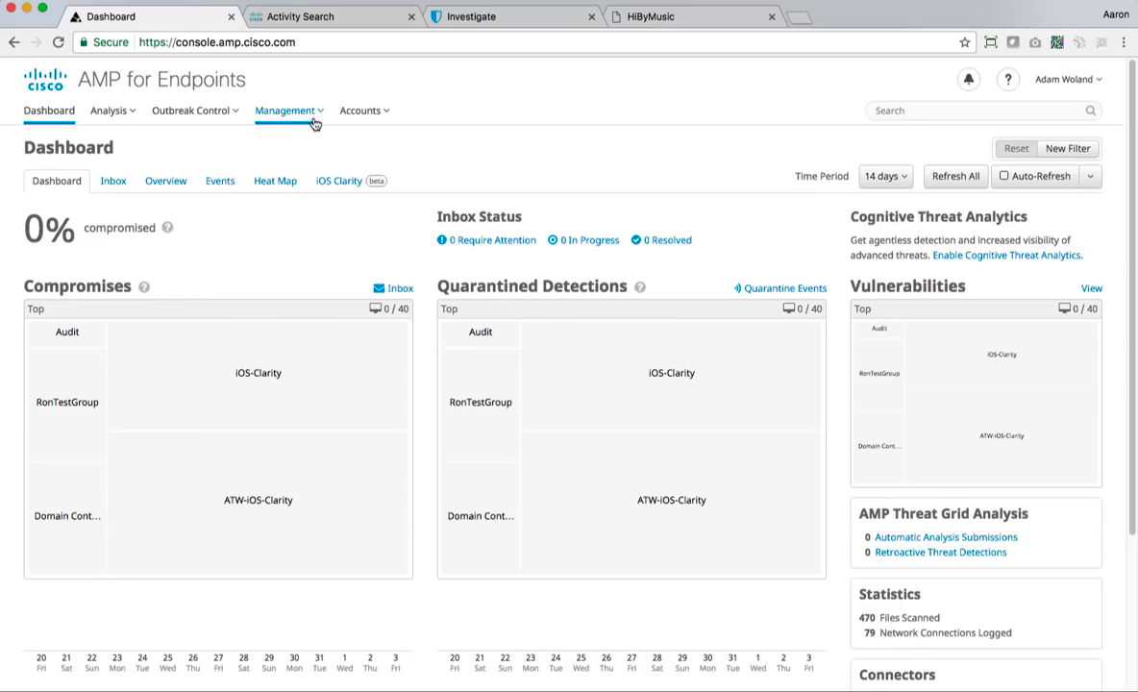
pyautogui.moveTo(256, 246)
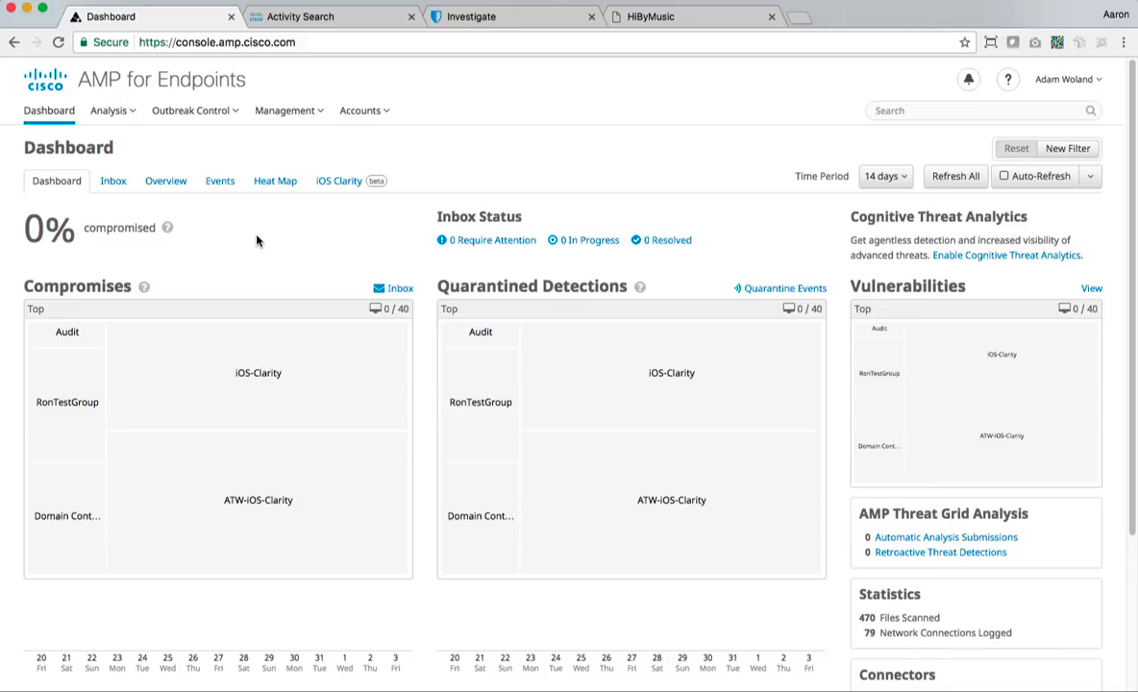
pyautogui.moveTo(339, 180)
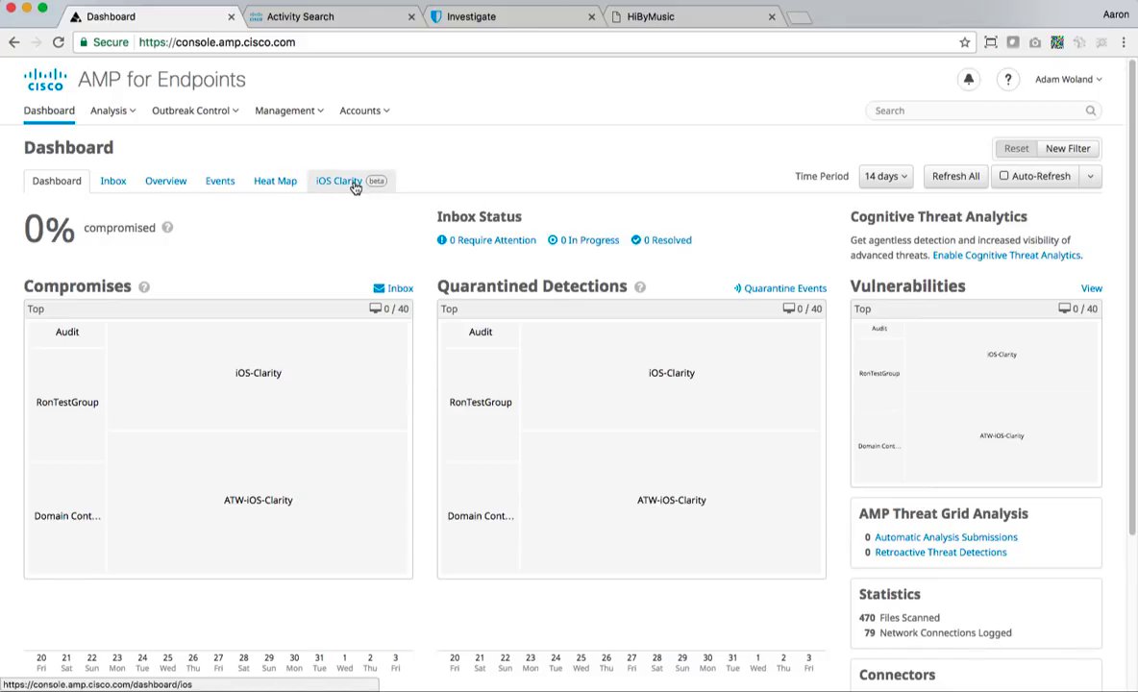
pyautogui.click(336, 180)
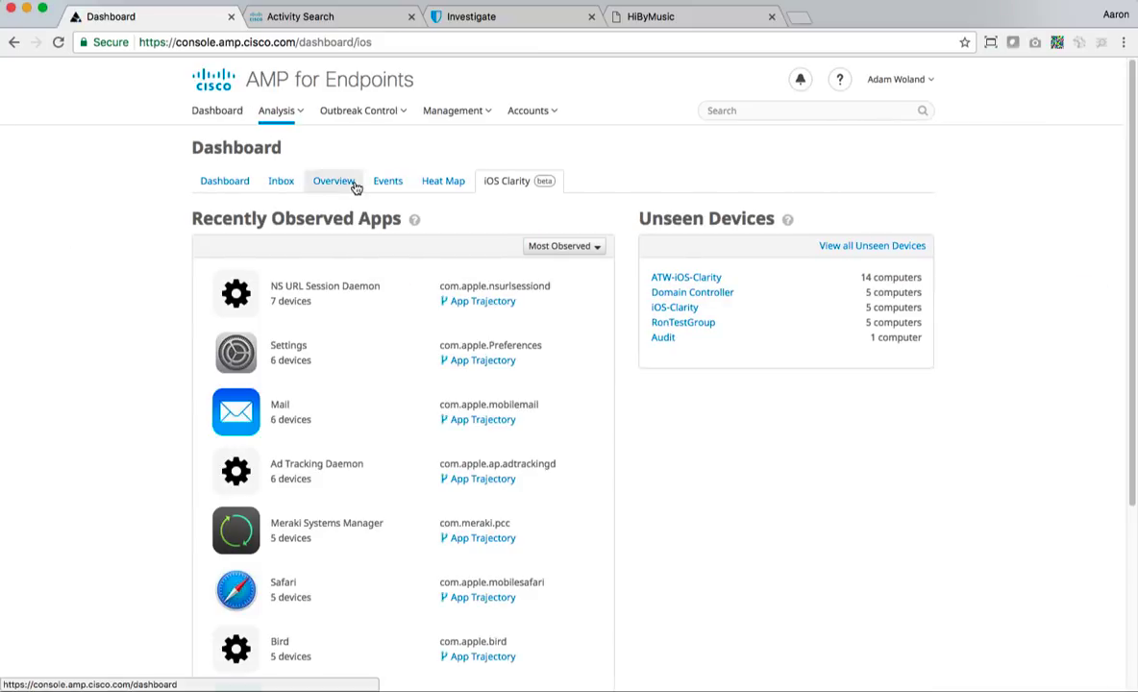
pyautogui.scroll(-3)
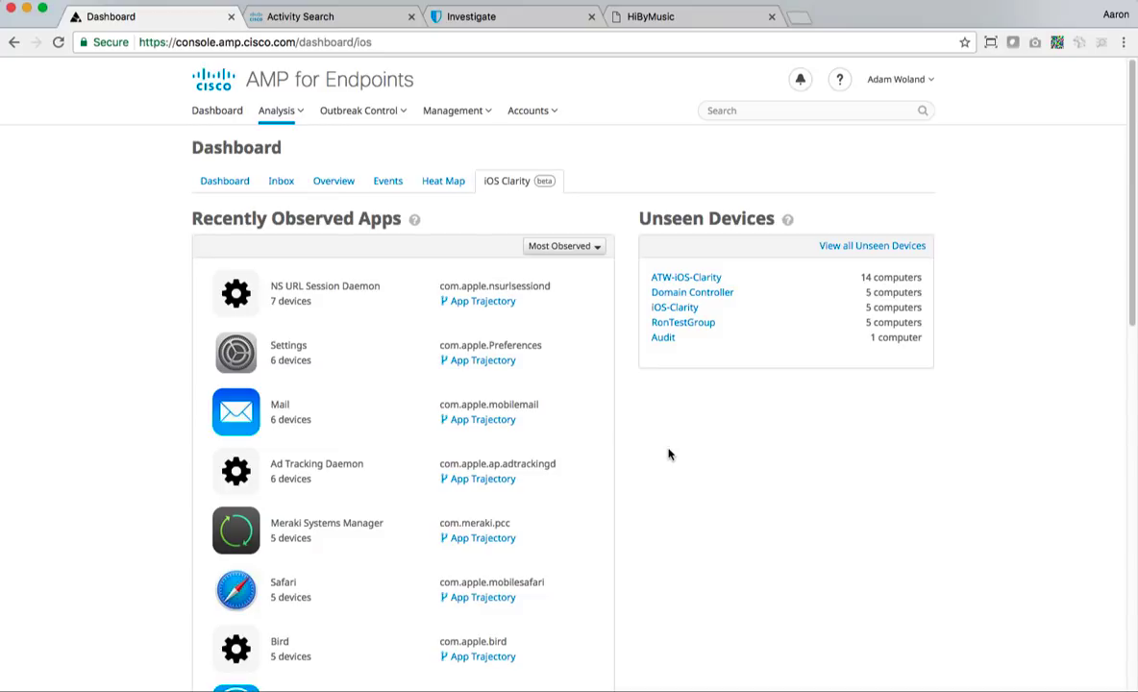
pyautogui.moveTo(644, 394)
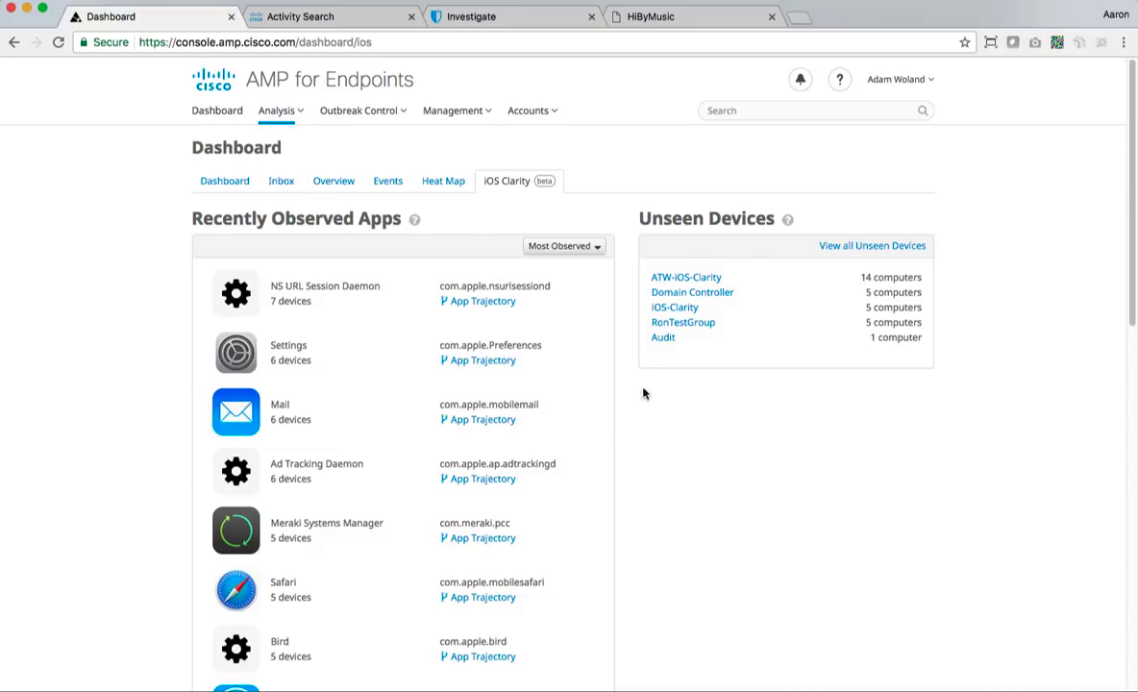
pyautogui.scroll(-3)
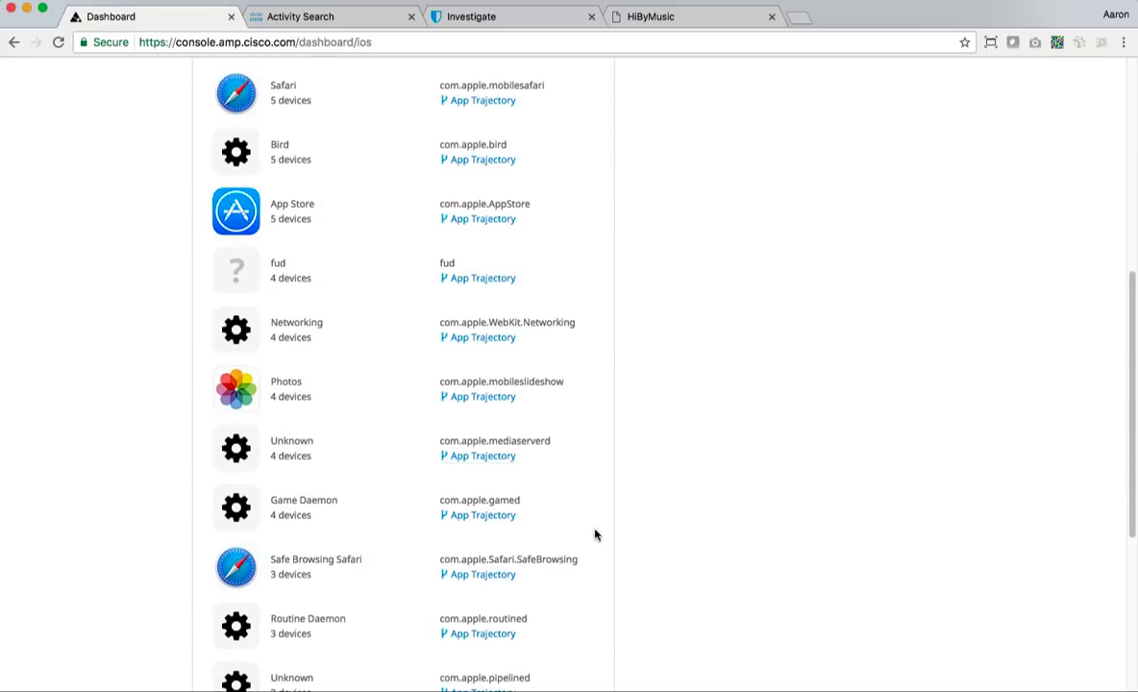
pyautogui.scroll(-3)
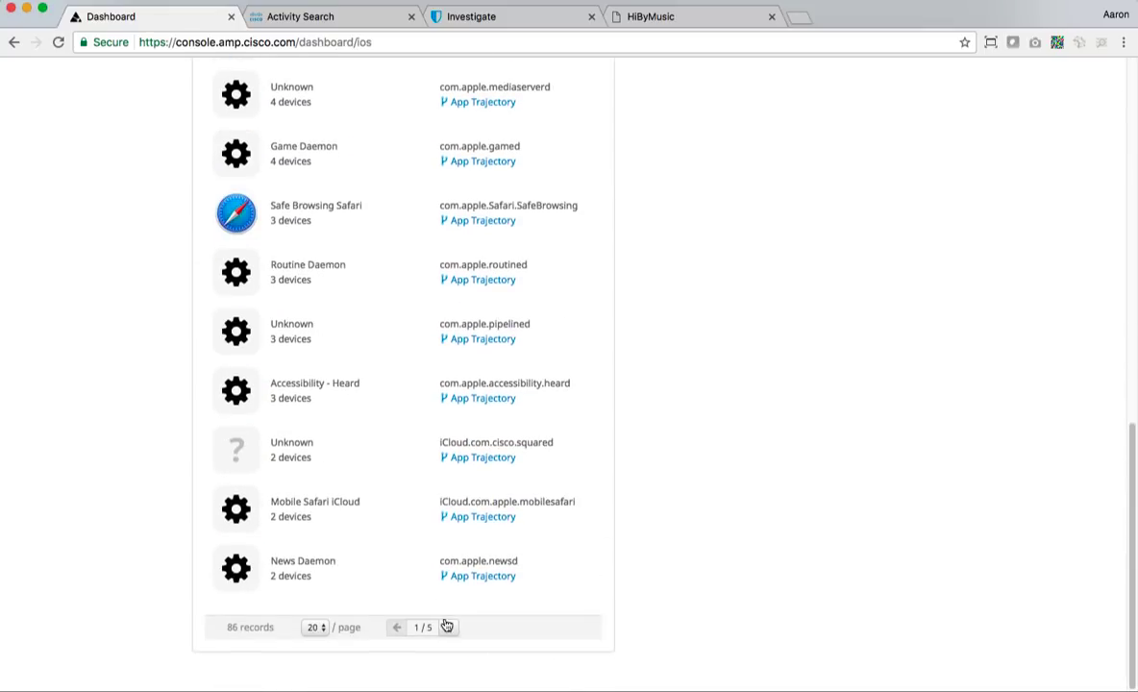
# Page the observed apps list forward to page 5/5, showing HiByMusic and Red Onion
pyautogui.click(447, 627)
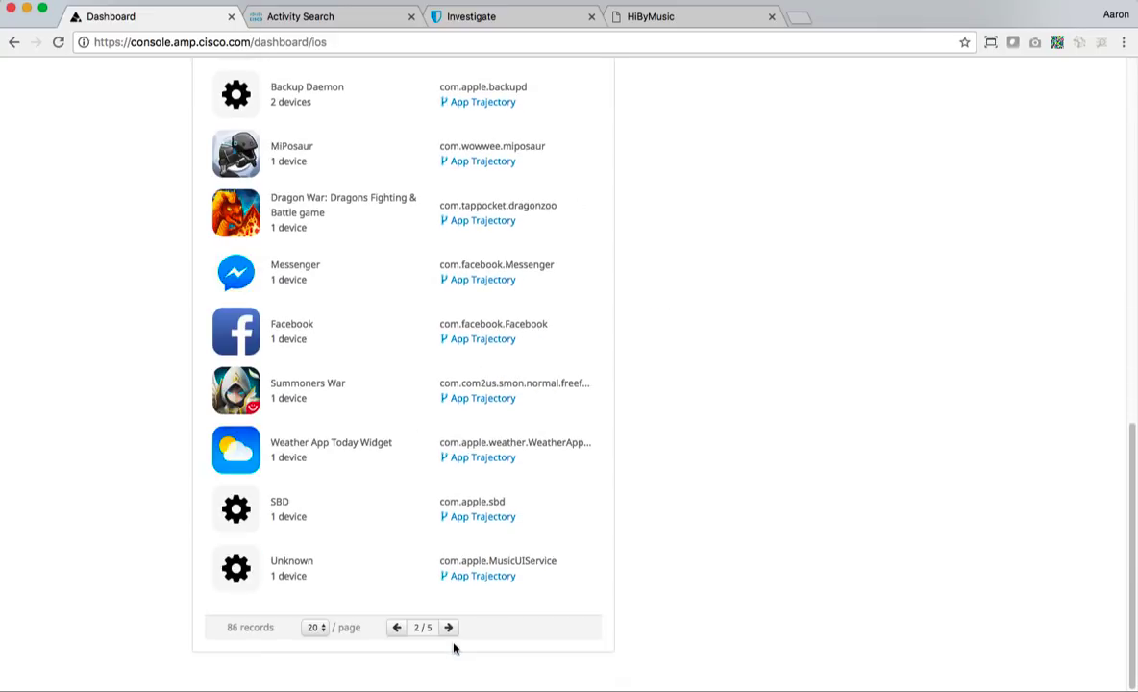
pyautogui.click(448, 627)
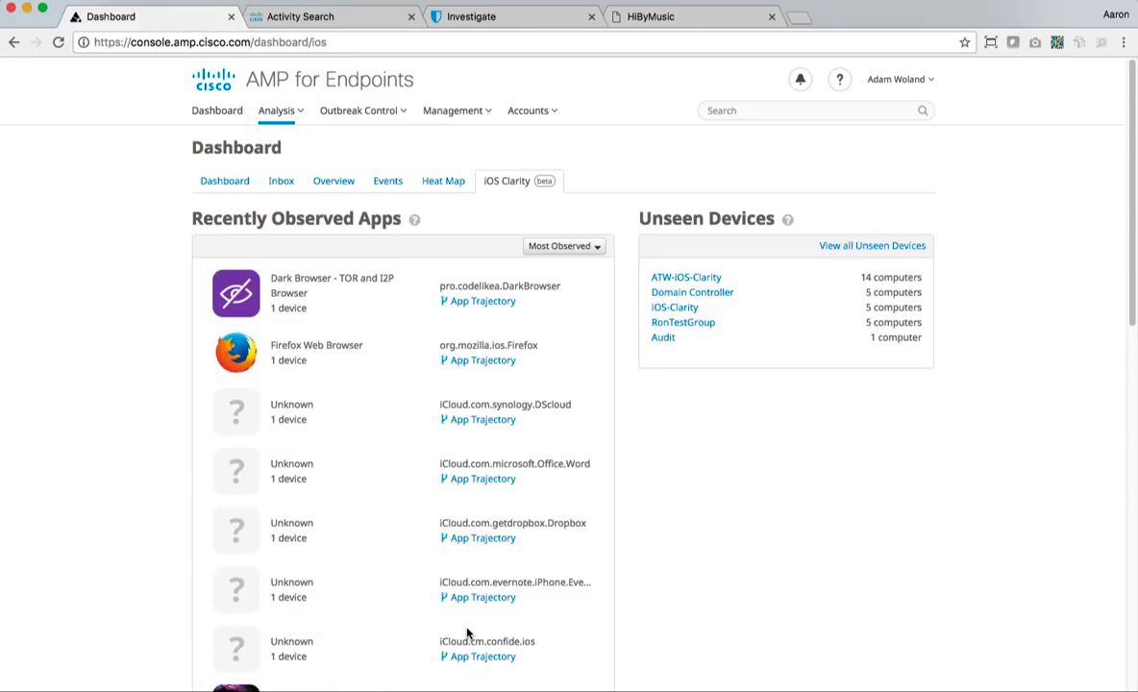
pyautogui.moveTo(311, 267)
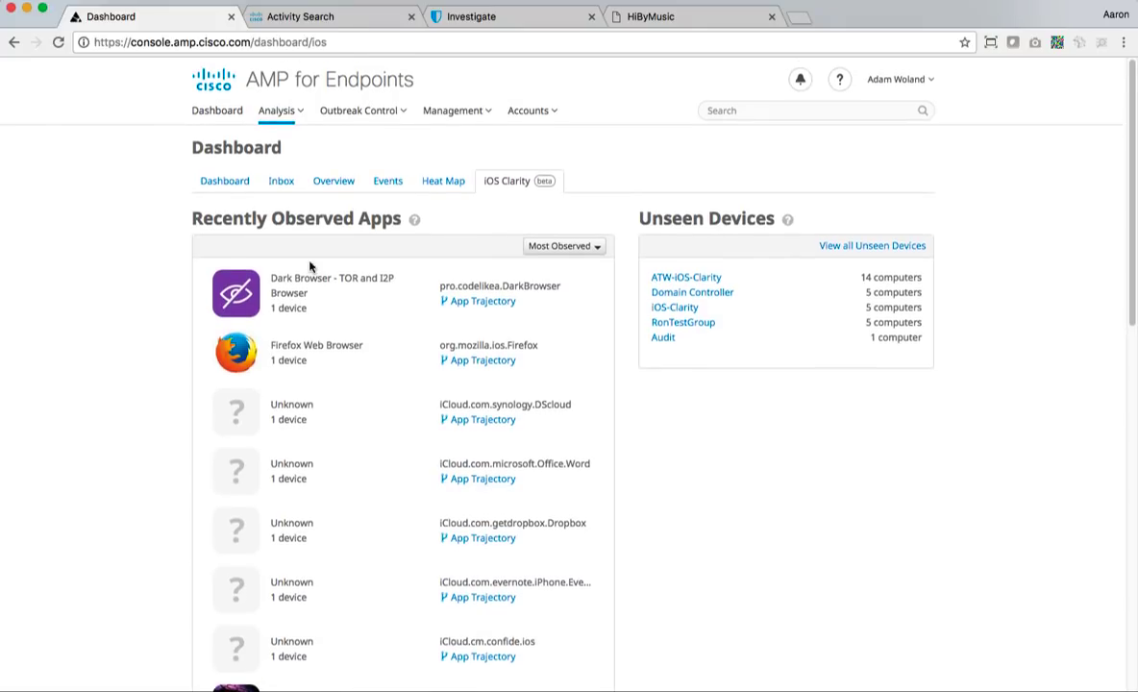
pyautogui.moveTo(363, 297)
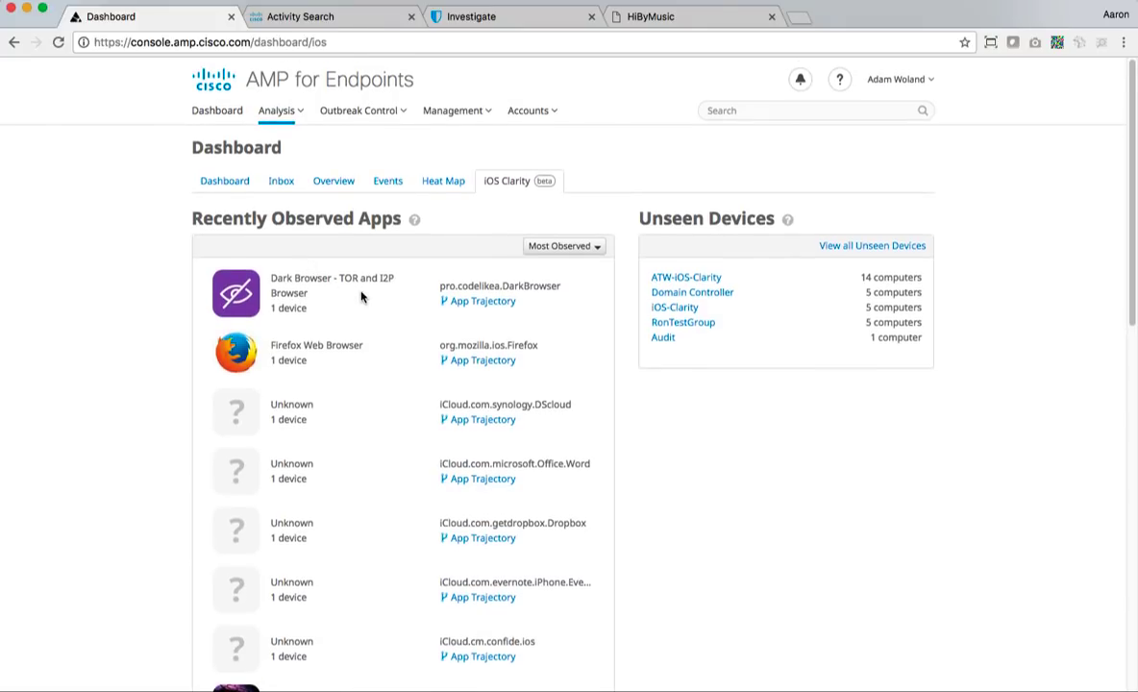
pyautogui.scroll(-3)
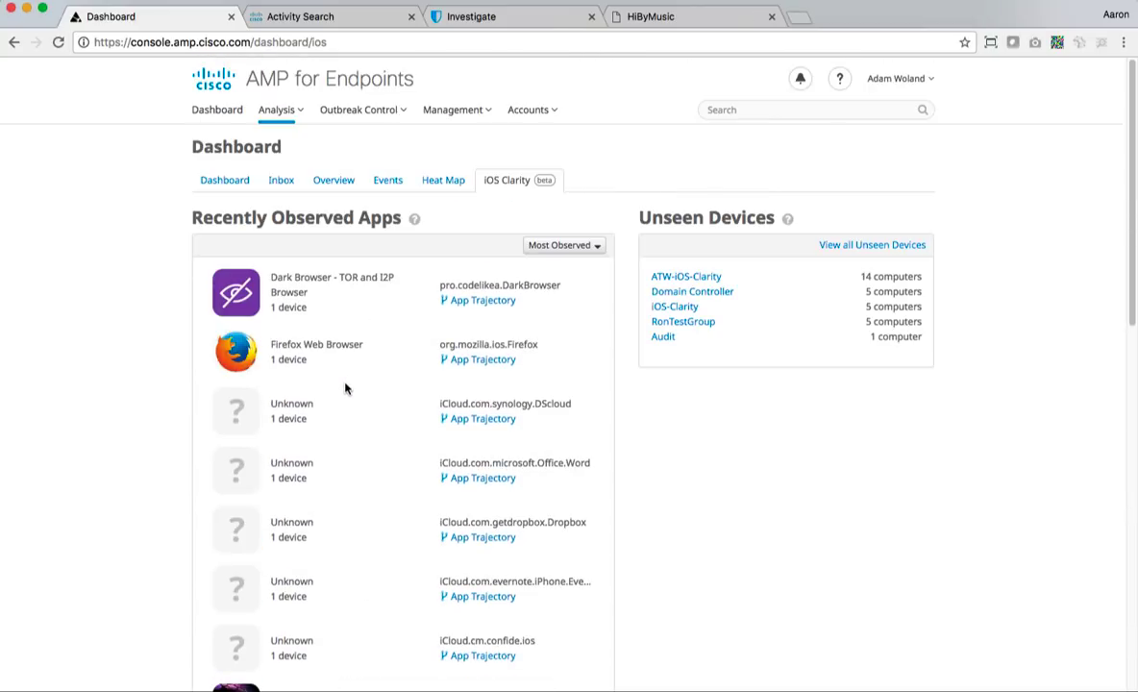
pyautogui.scroll(-3)
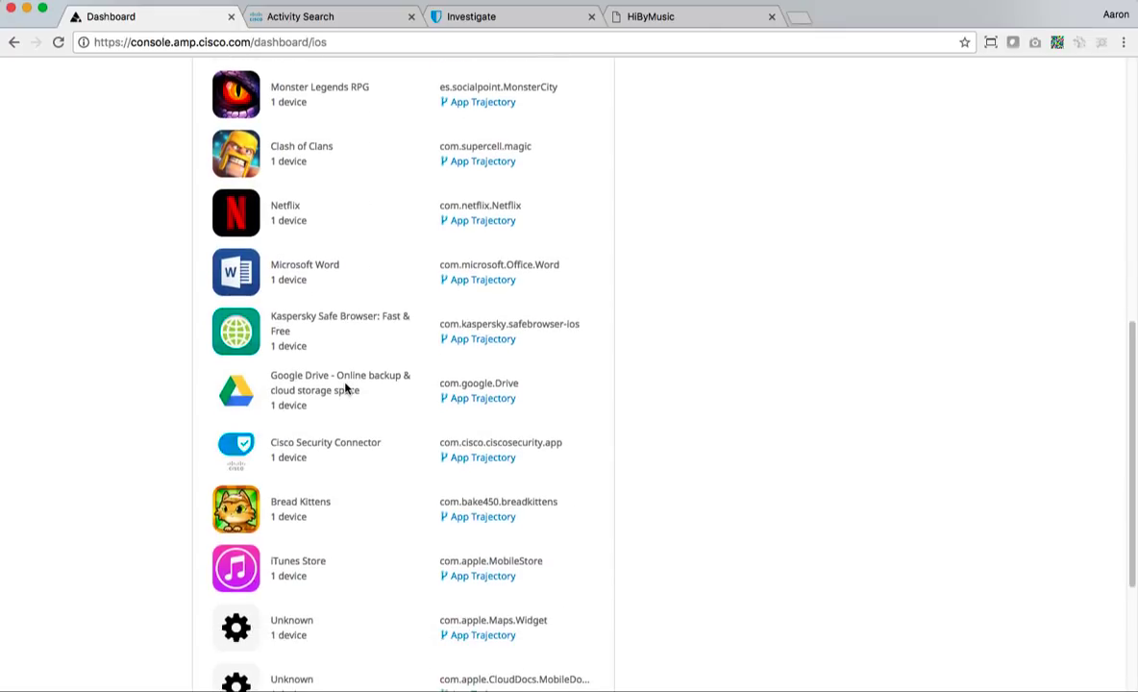
pyautogui.scroll(-3)
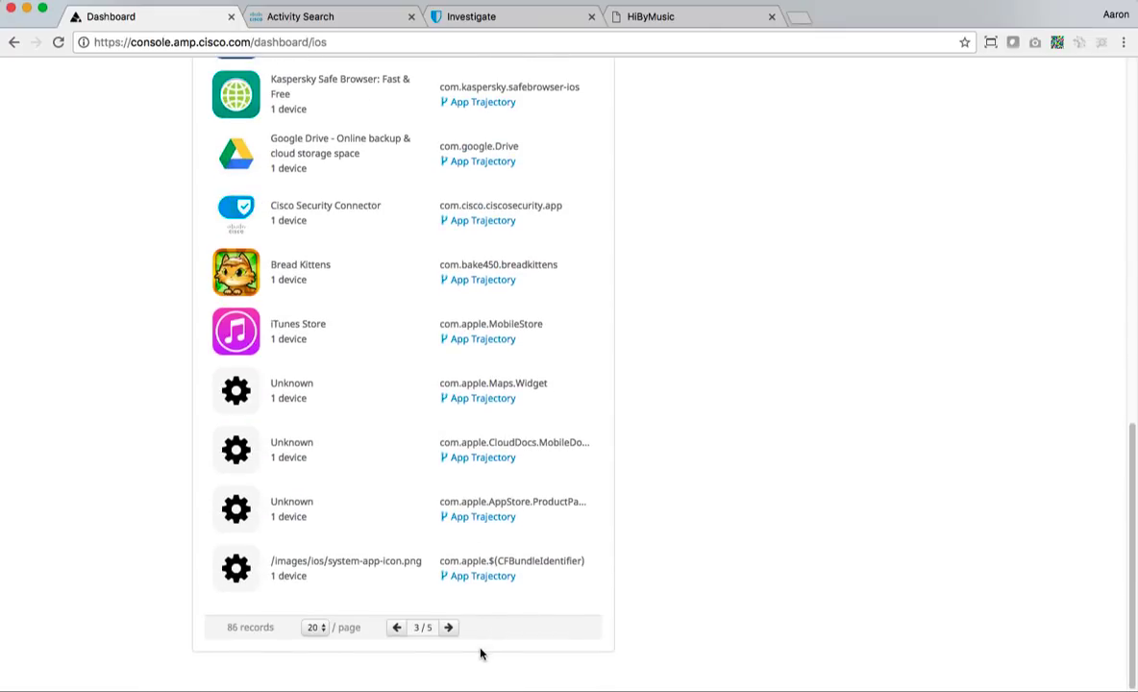
pyautogui.click(448, 627)
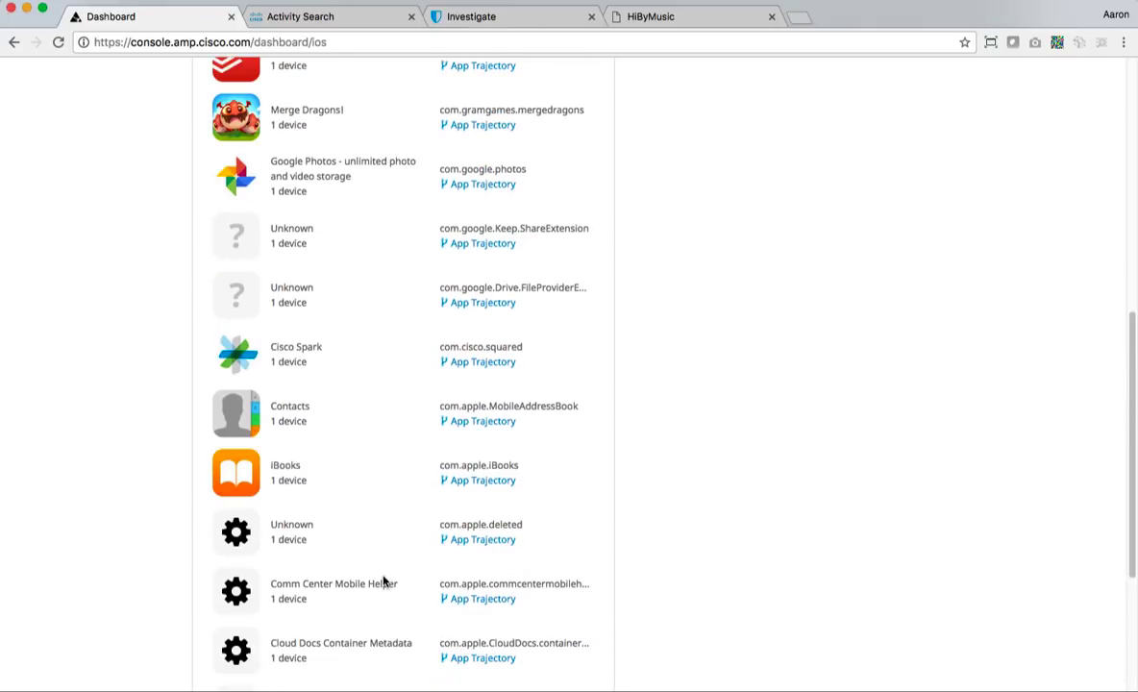
pyautogui.scroll(-3)
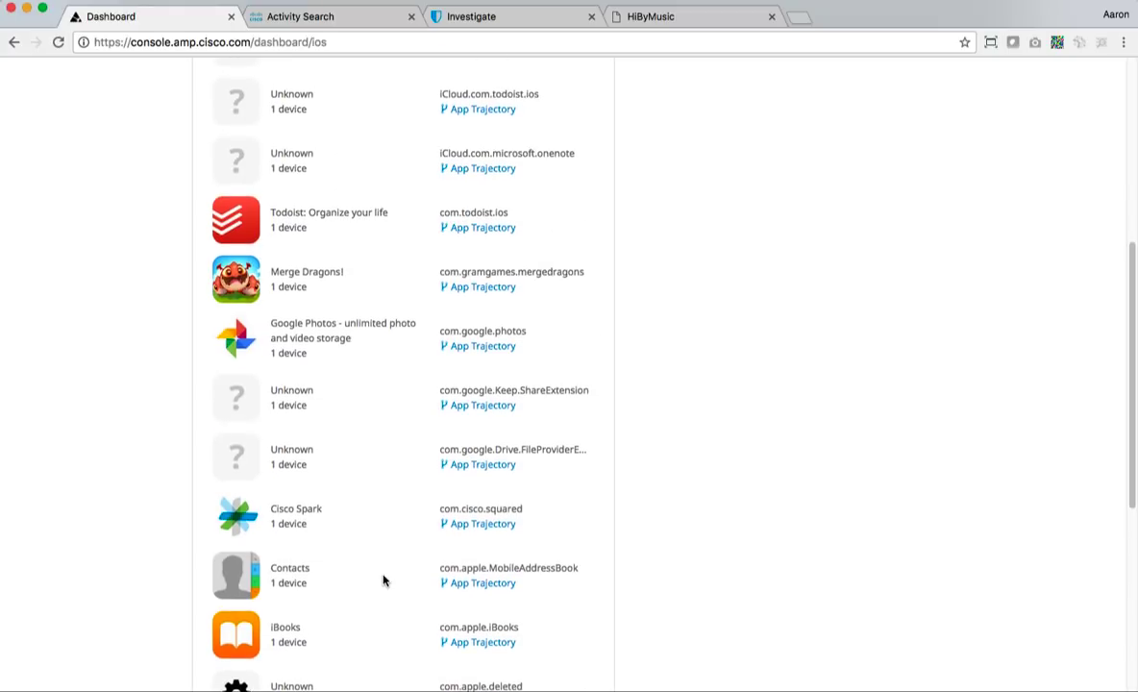
pyautogui.scroll(-3)
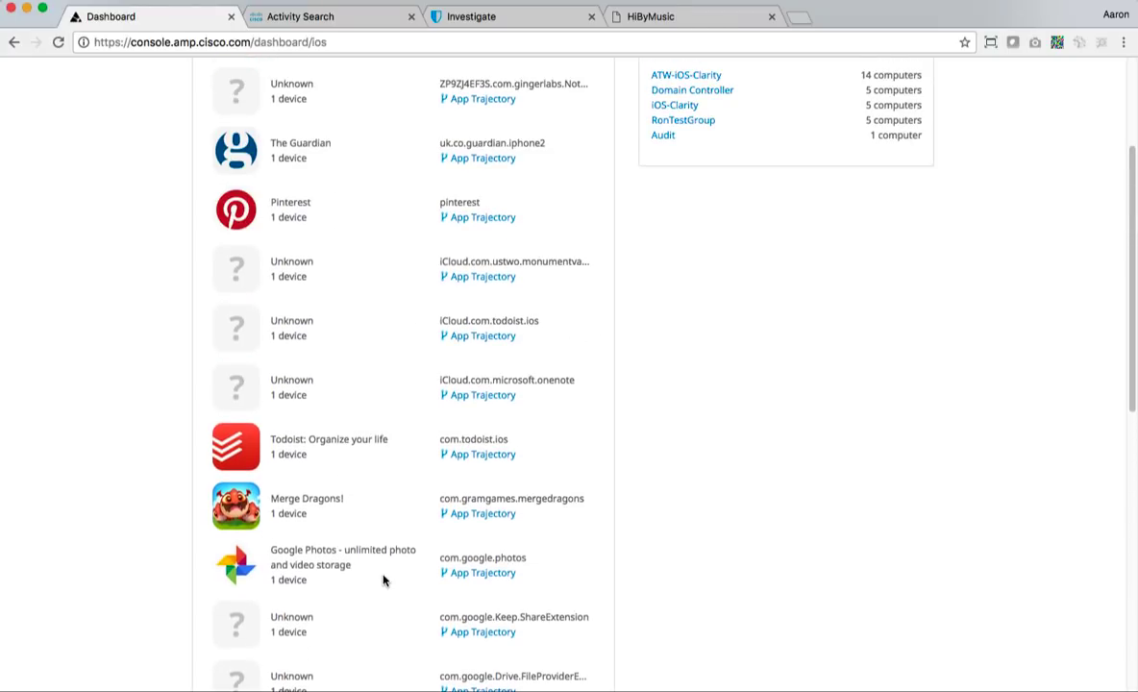
pyautogui.scroll(-3)
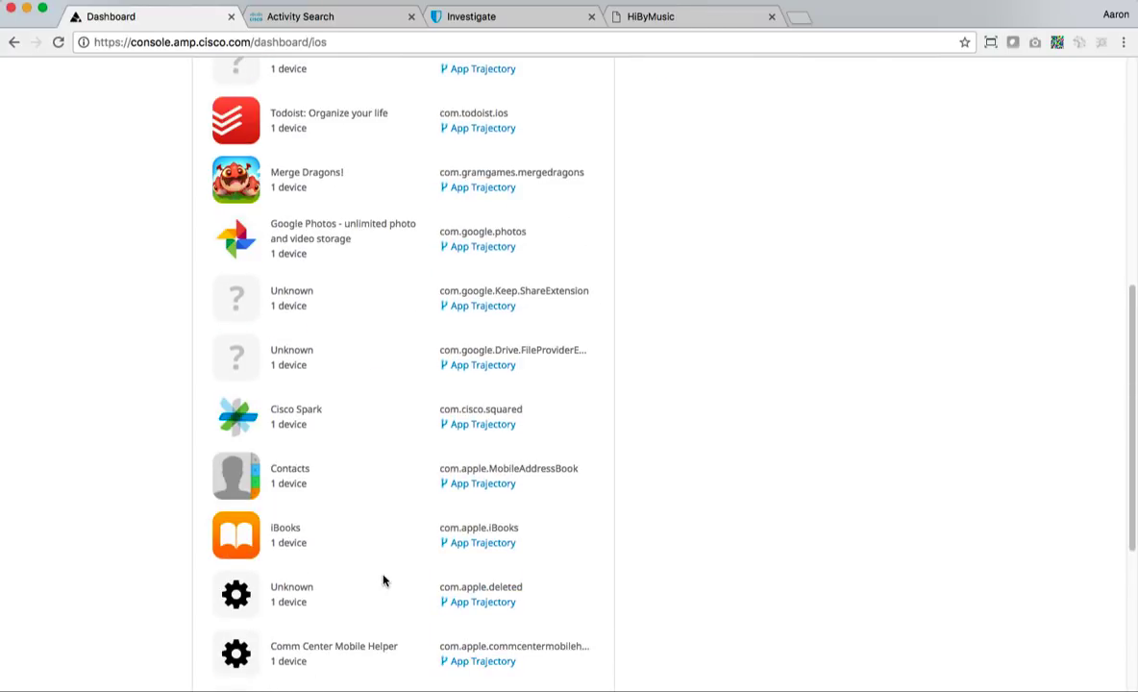
pyautogui.scroll(-3)
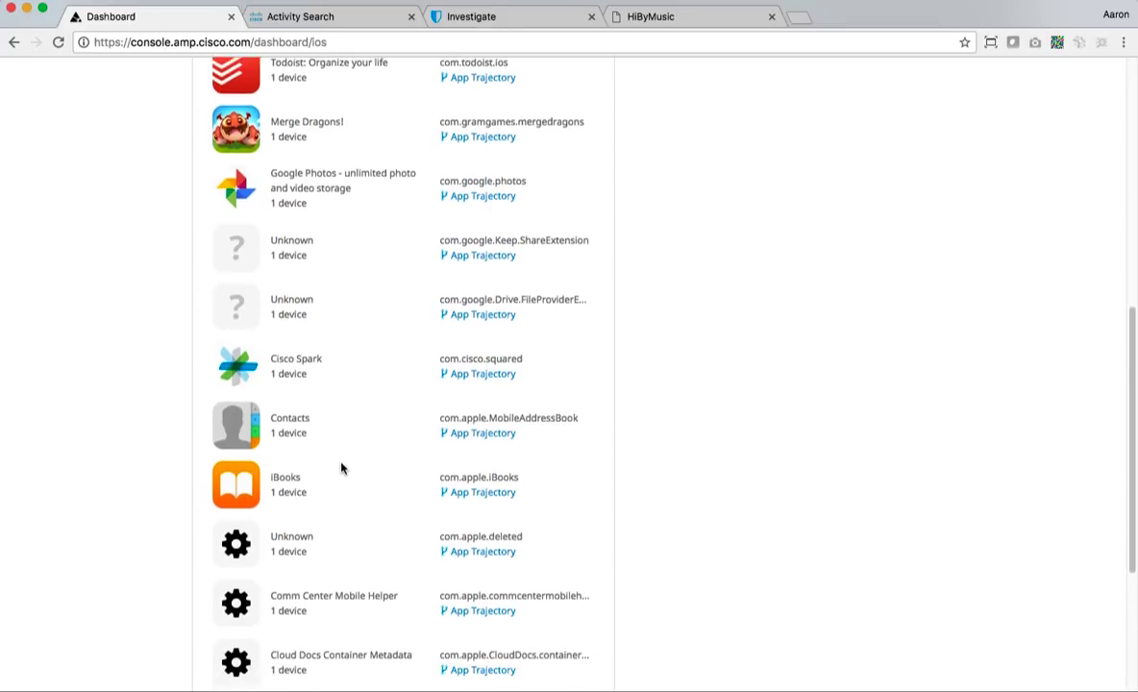
pyautogui.click(449, 628)
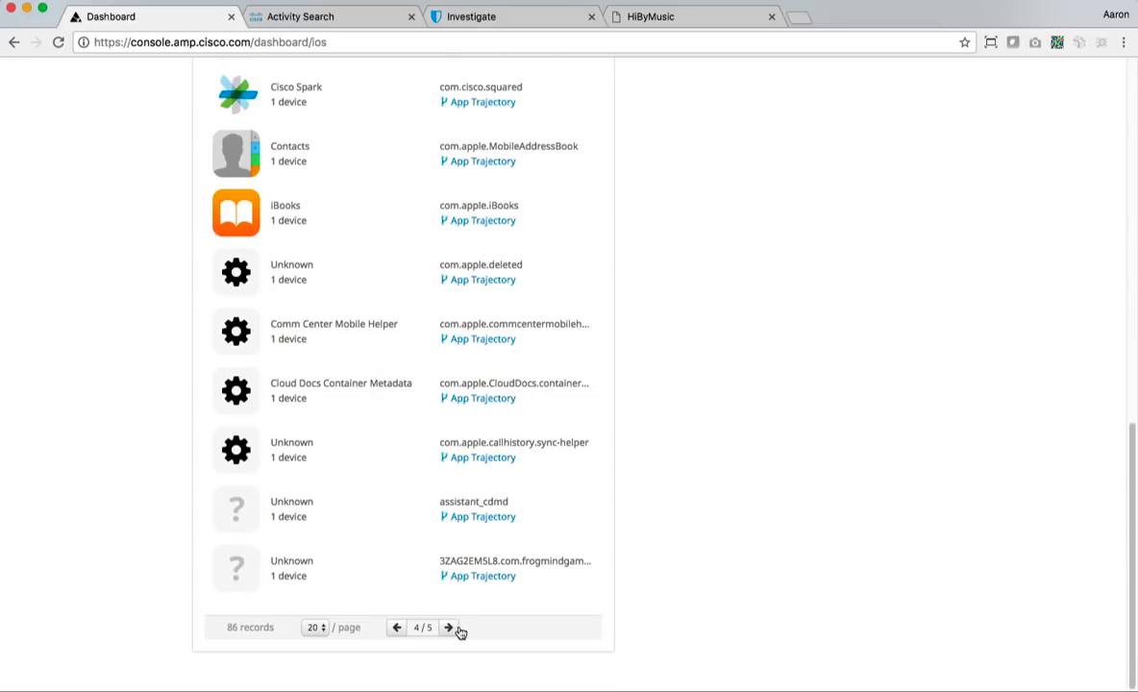
pyautogui.click(448, 628)
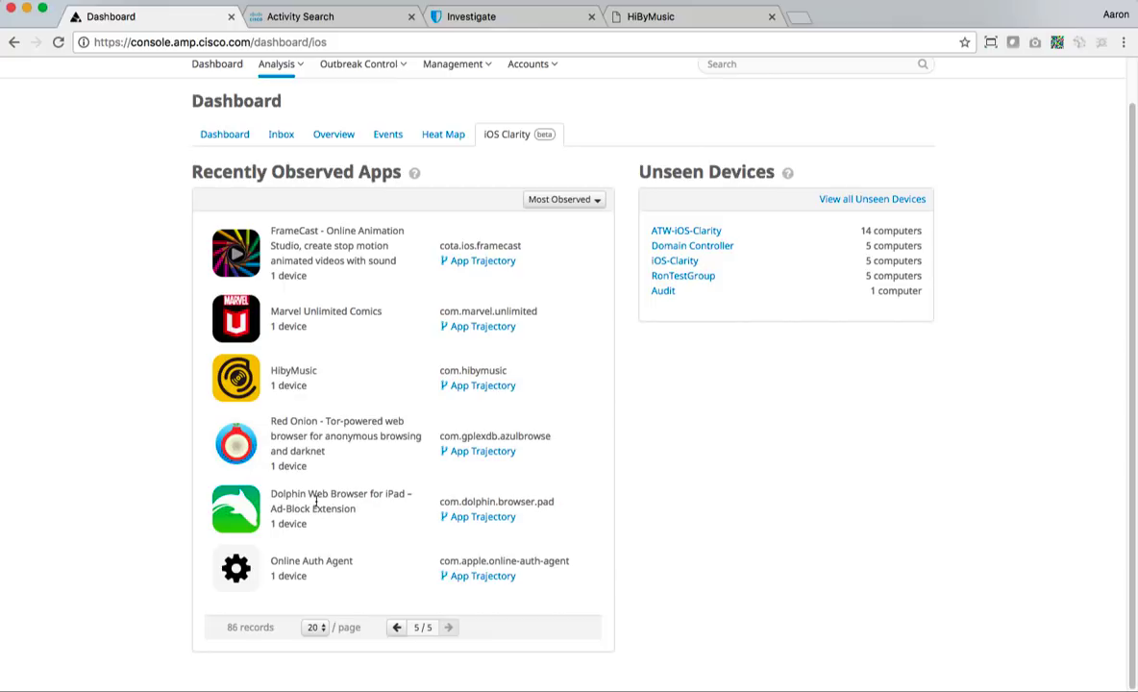
pyautogui.moveTo(272, 465)
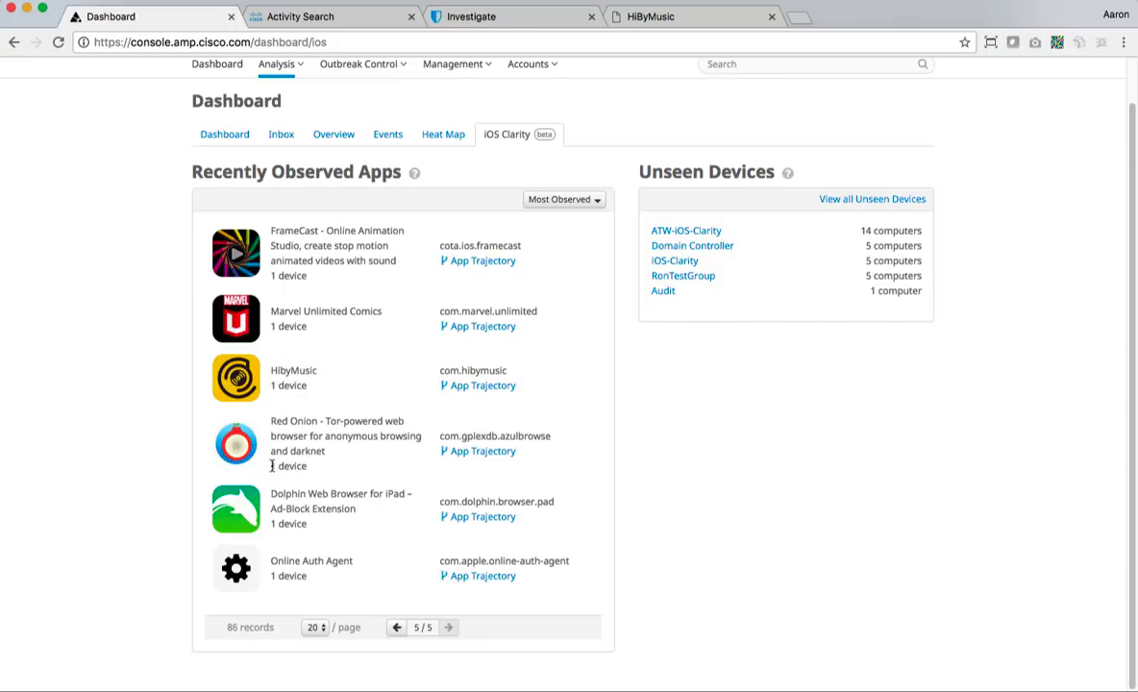
pyautogui.moveTo(299, 562)
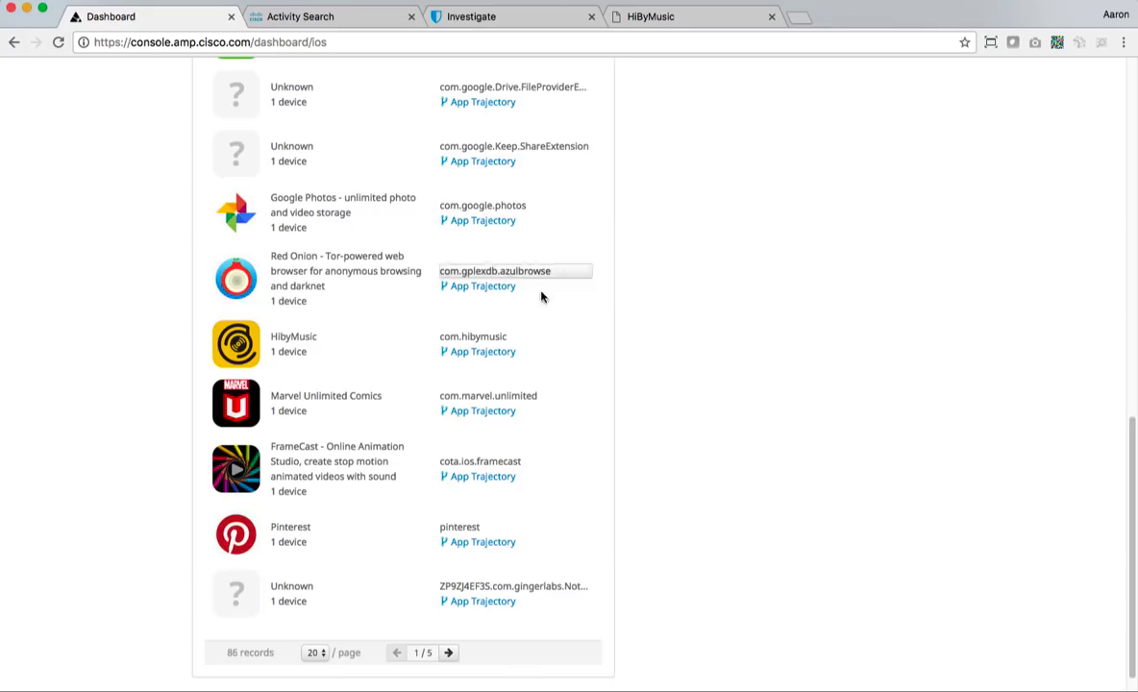
# Scroll page 1 of 5 down to the Red Onion and HiByMusic rows
pyautogui.scroll(-3)
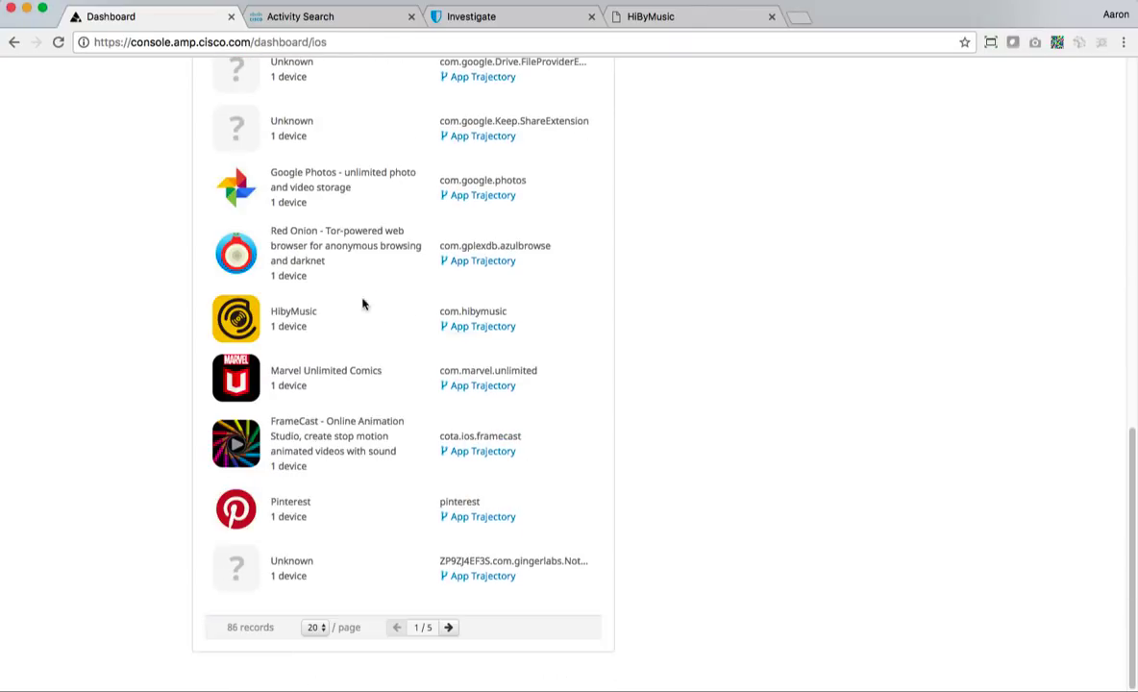
pyautogui.moveTo(361, 322)
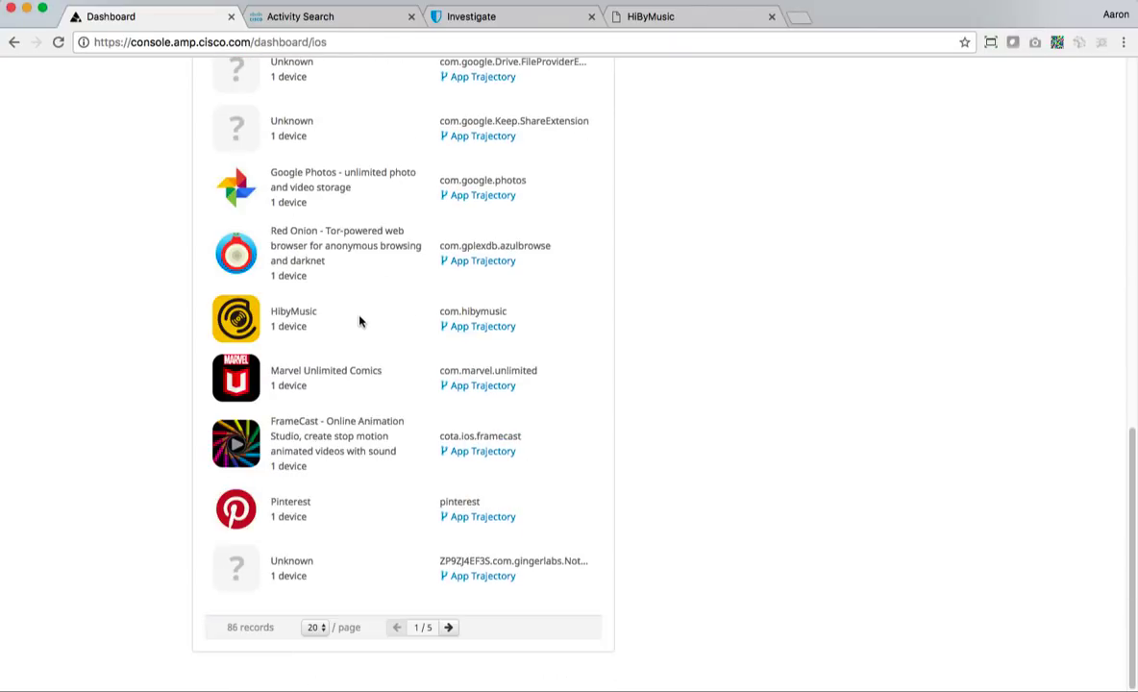
pyautogui.moveTo(495, 290)
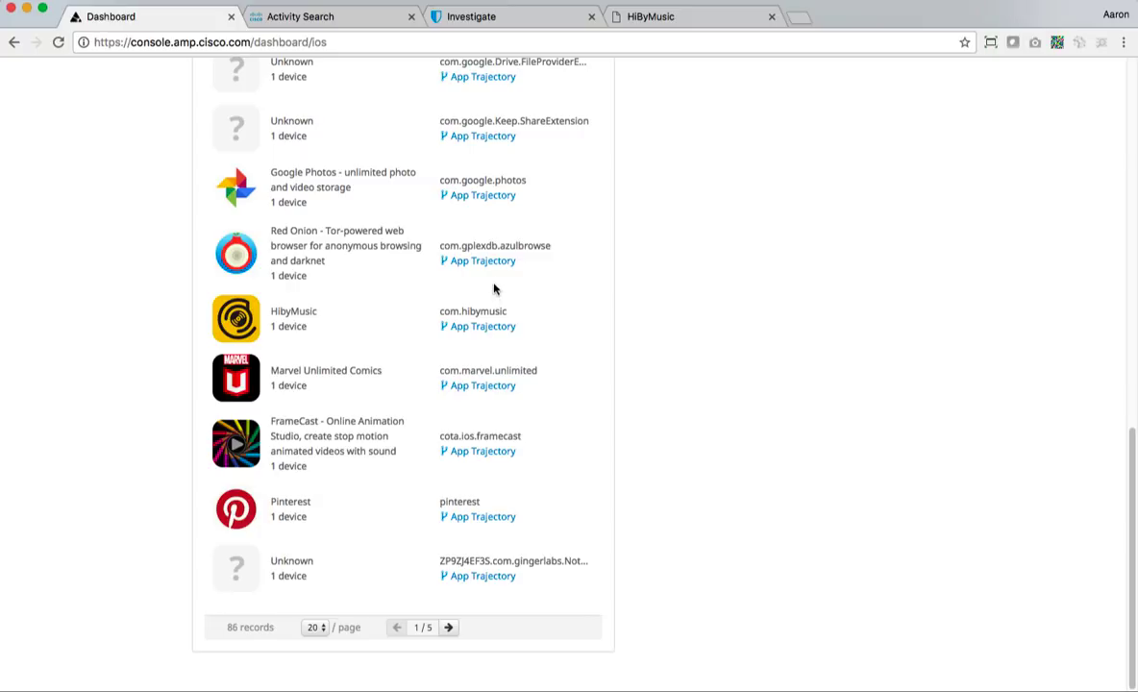
pyautogui.moveTo(483, 261)
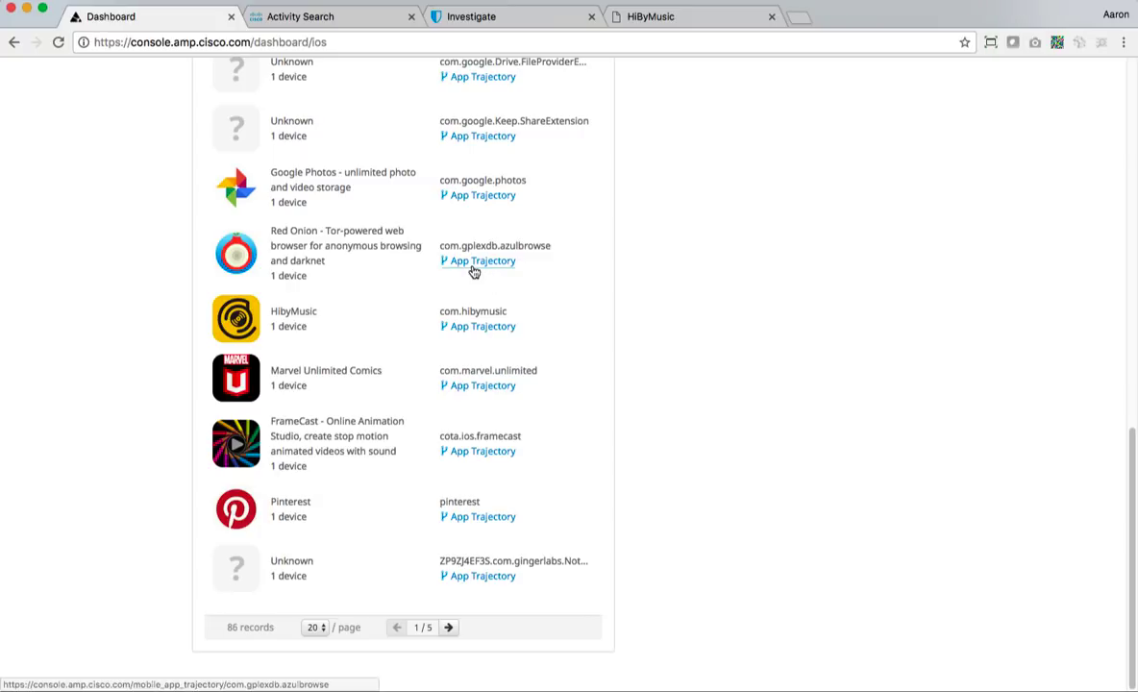
# Open Red Onion's App Trajectory and review its 59 network connections from 2017-11-03
pyautogui.click(483, 260)
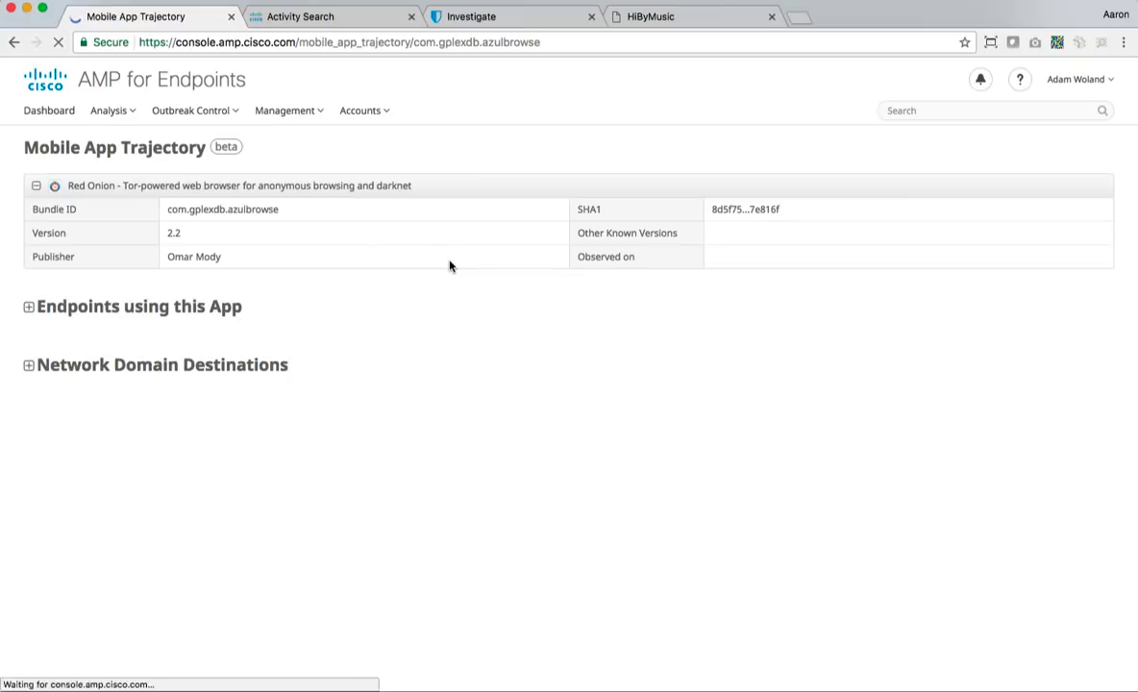
pyautogui.click(29, 306)
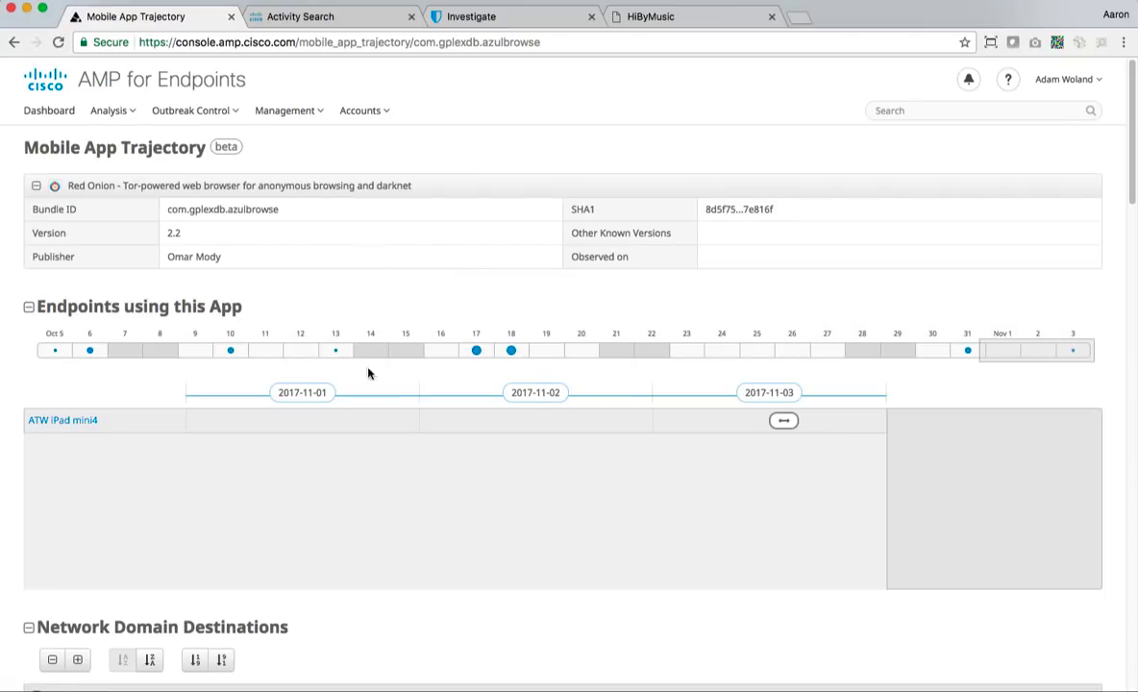
pyautogui.moveTo(305, 421)
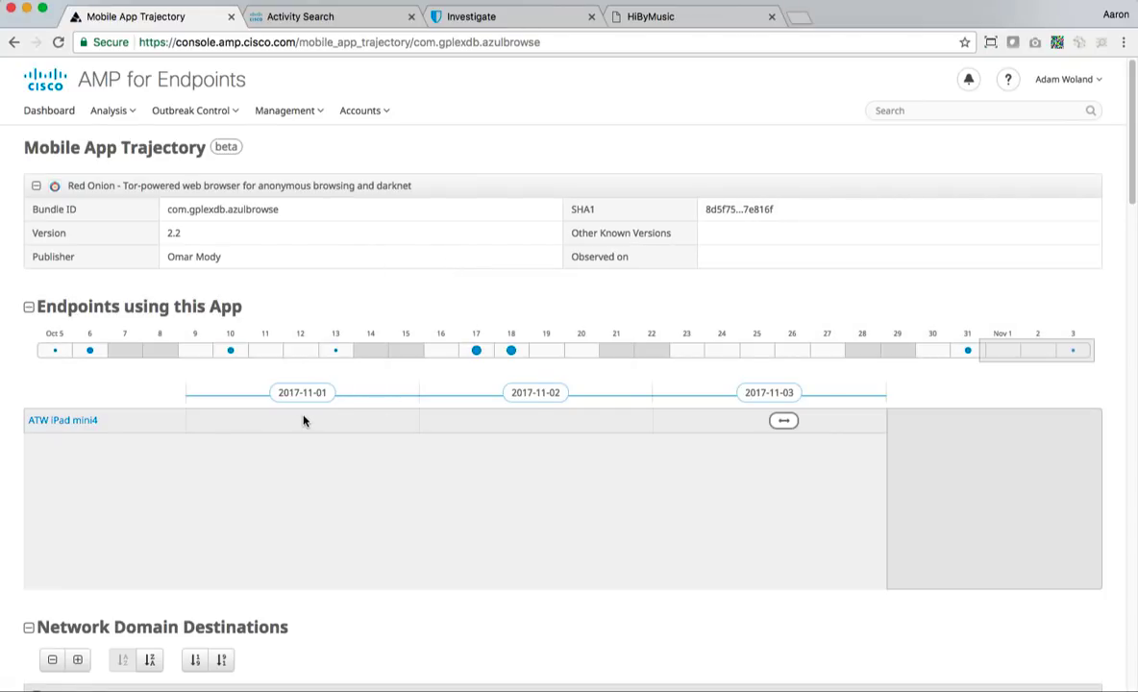
pyautogui.moveTo(421, 431)
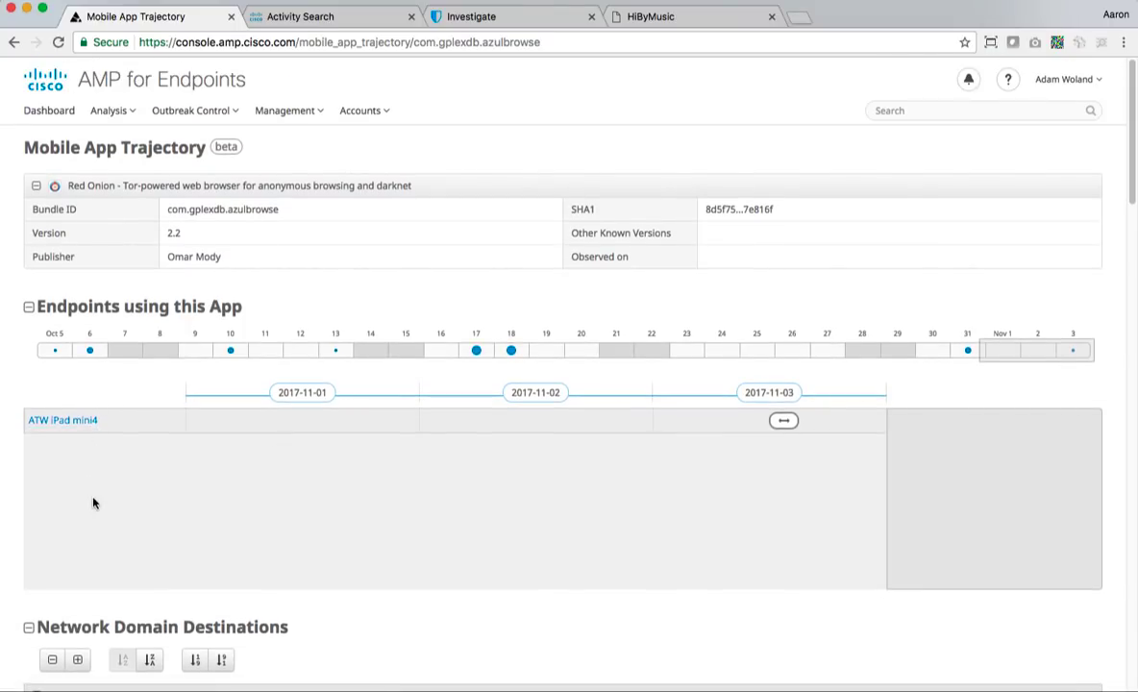
pyautogui.moveTo(108, 553)
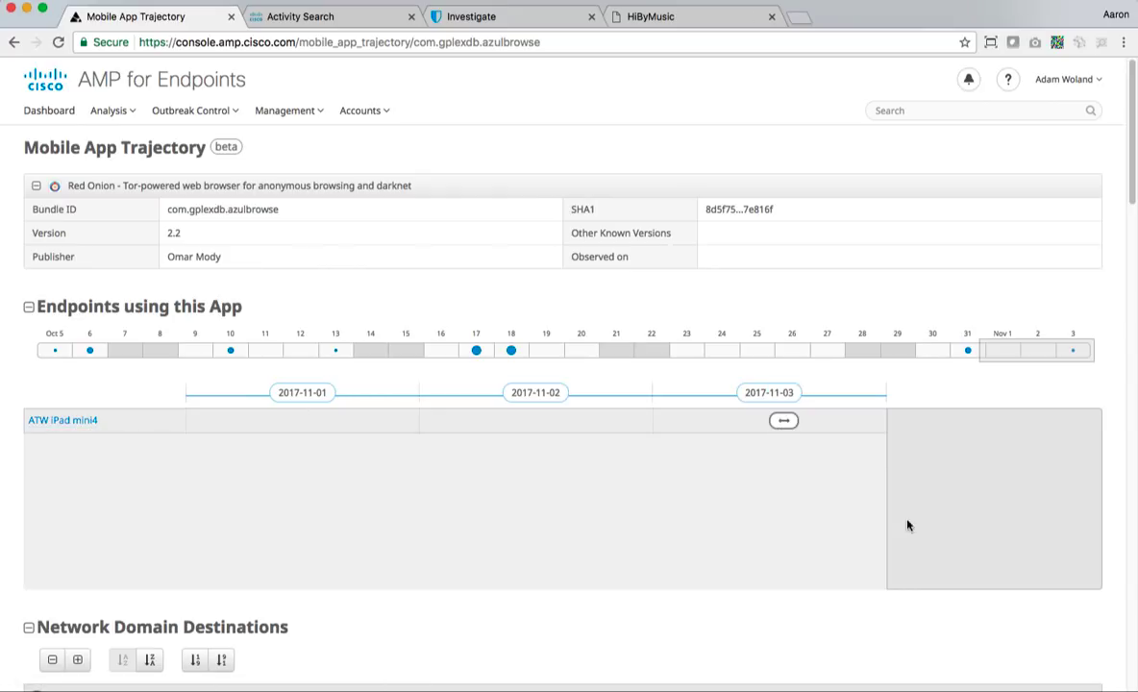
pyautogui.click(783, 420)
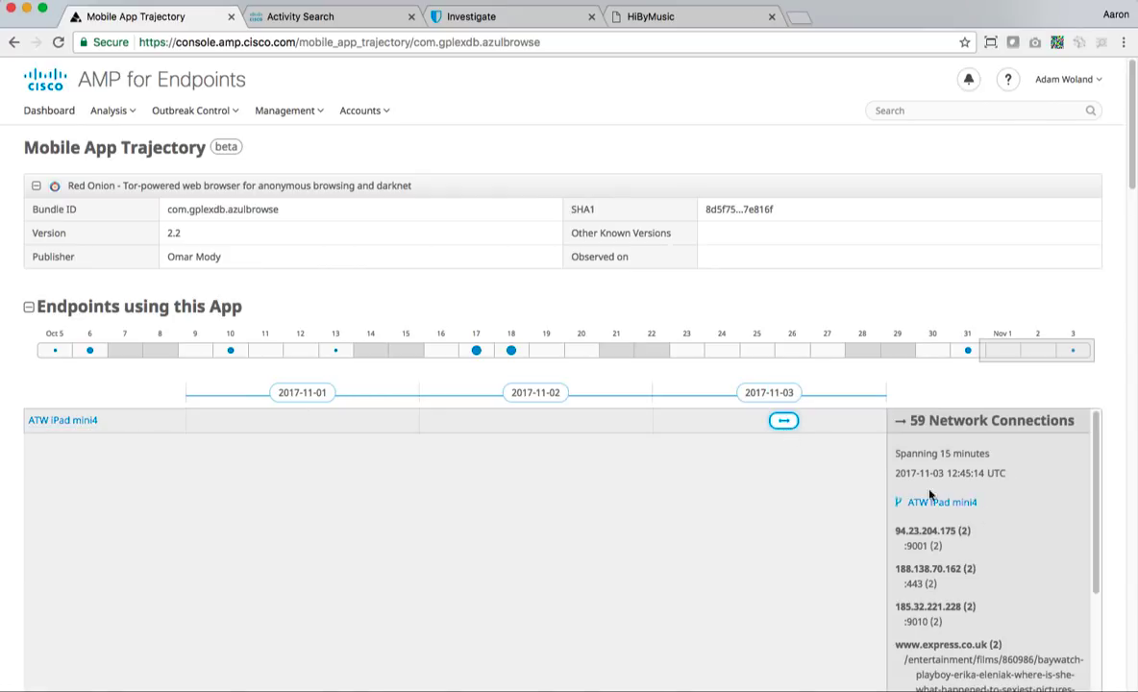
pyautogui.scroll(-3)
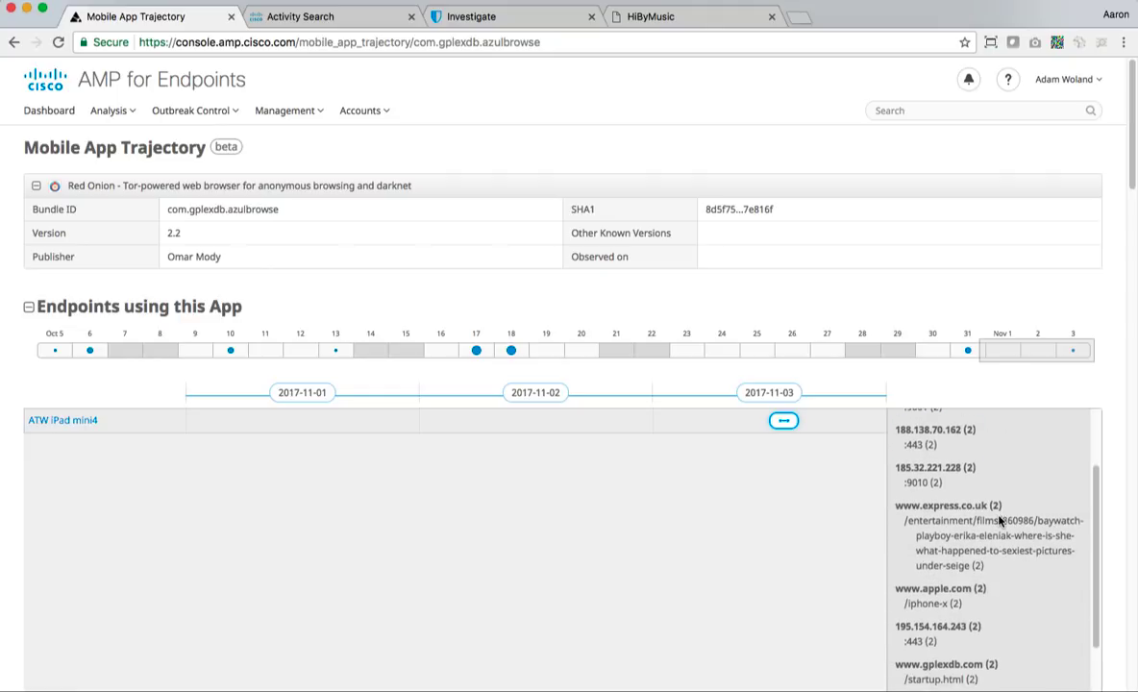
pyautogui.scroll(-3)
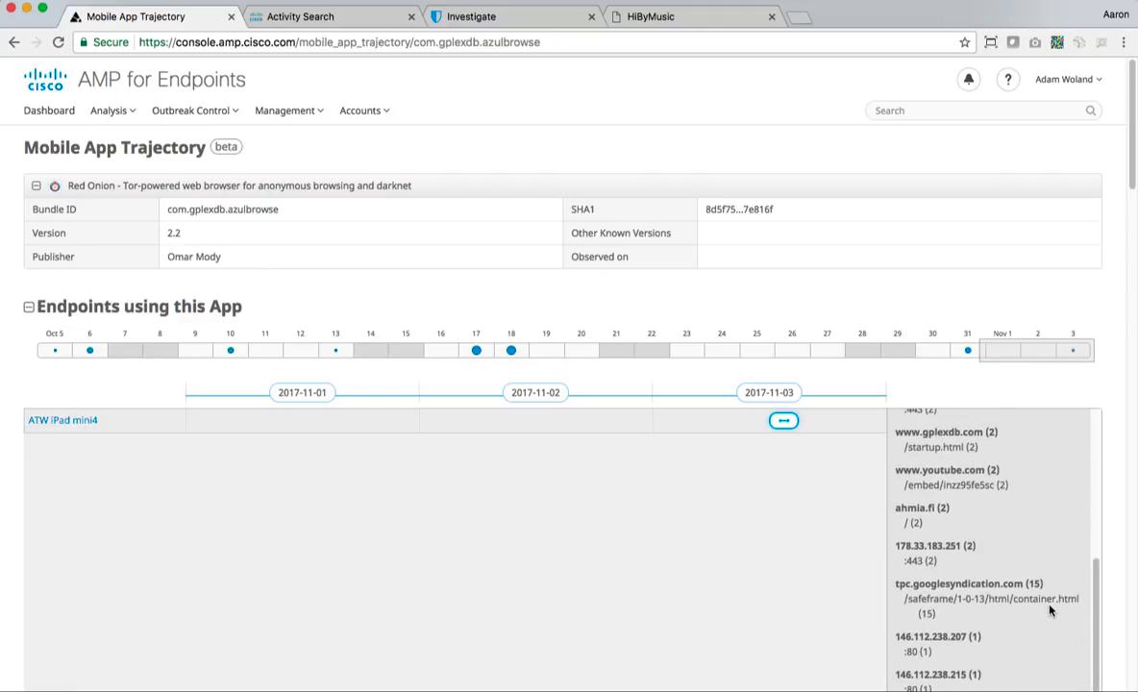
pyautogui.scroll(-3)
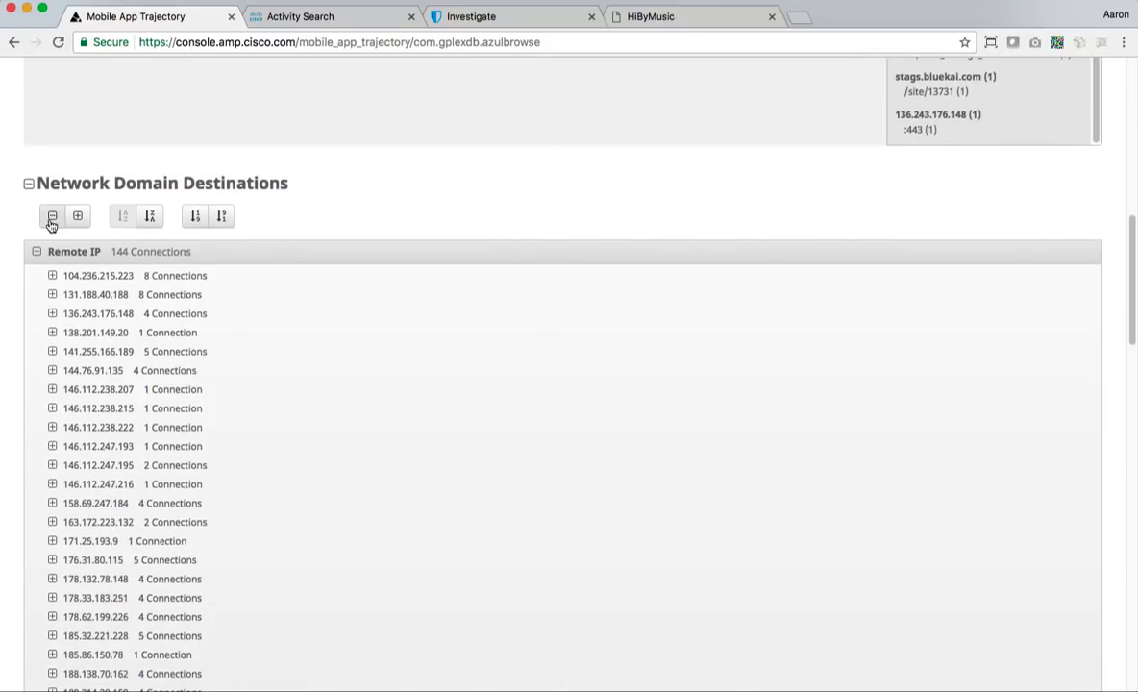
# Collapse all destination groups, toggle .64, expand .net, sort by count, and expand .com
pyautogui.click(52, 215)
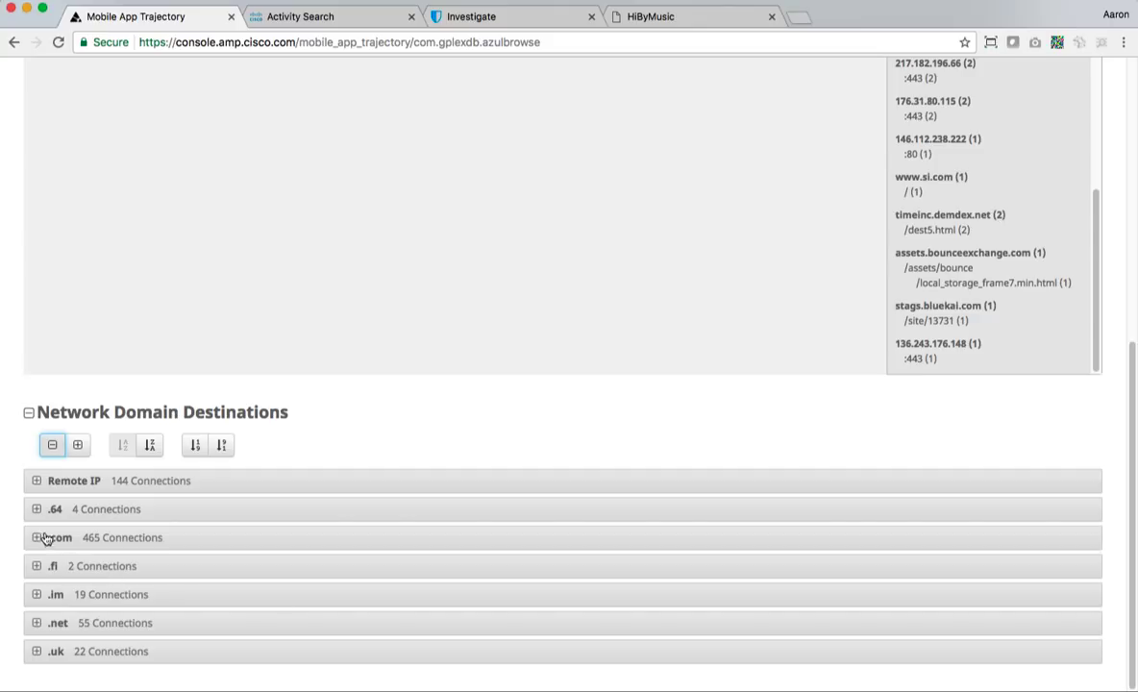
pyautogui.moveTo(36, 663)
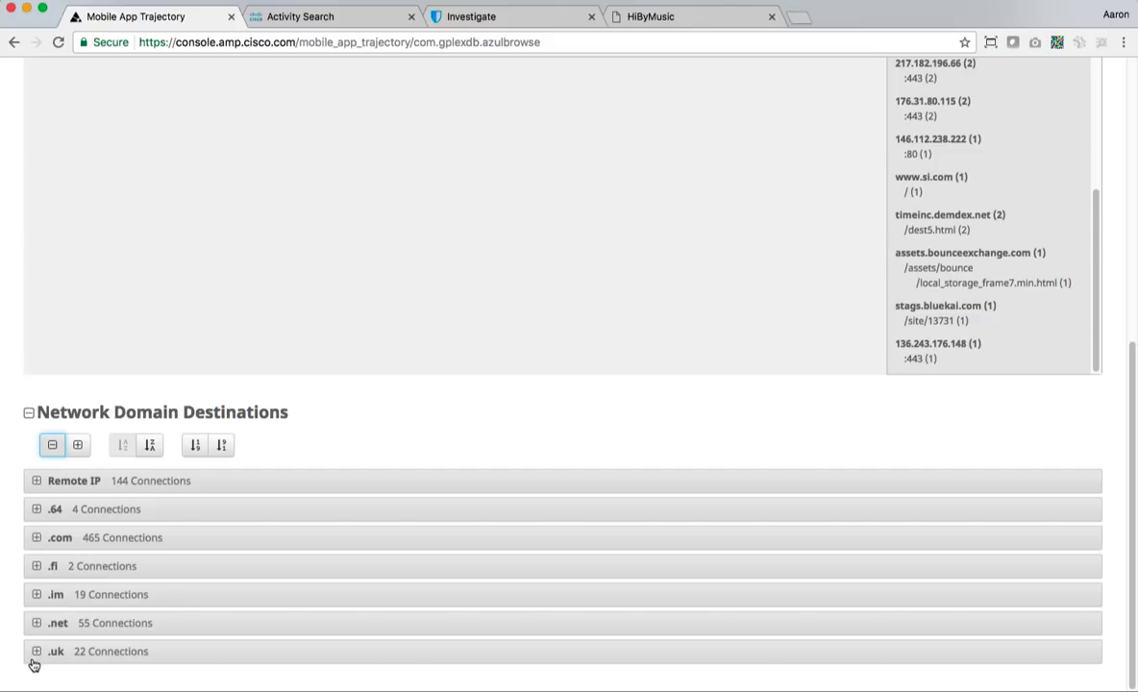
pyautogui.moveTo(23, 510)
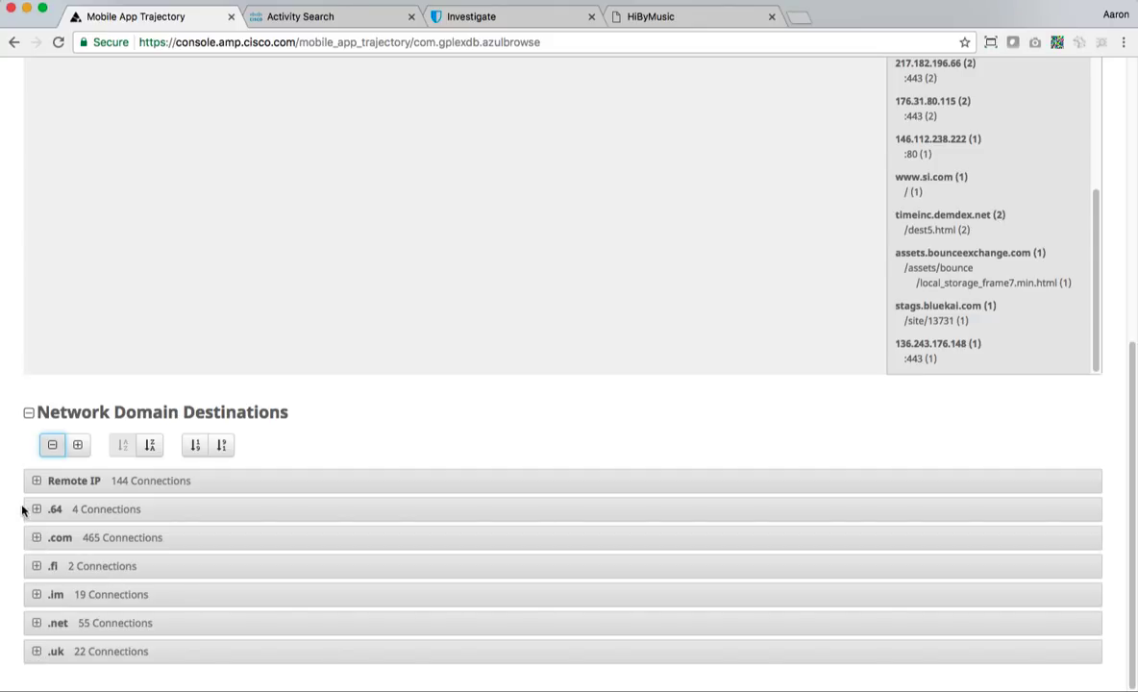
pyautogui.click(37, 510)
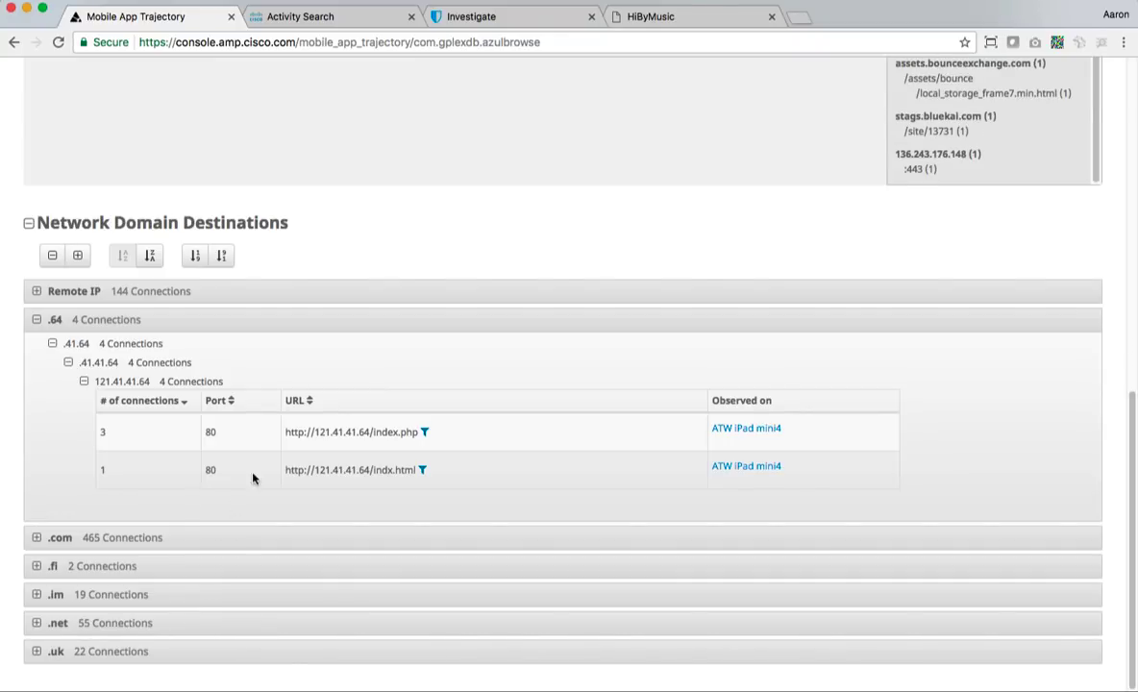
pyautogui.click(37, 320)
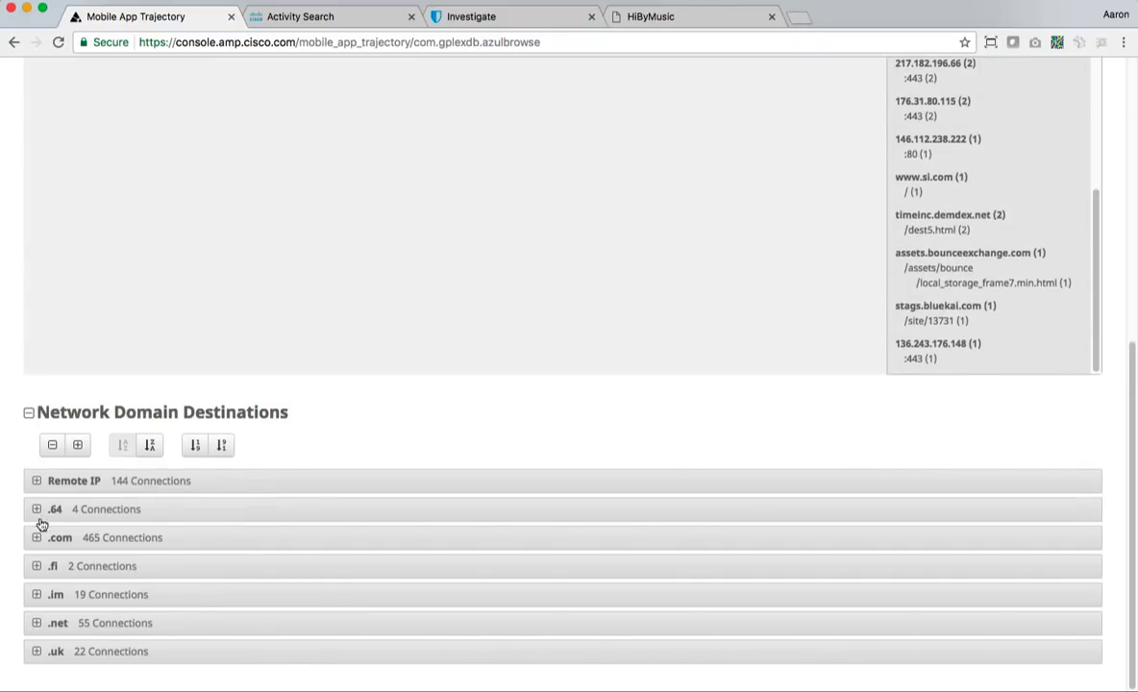
pyautogui.moveTo(39, 628)
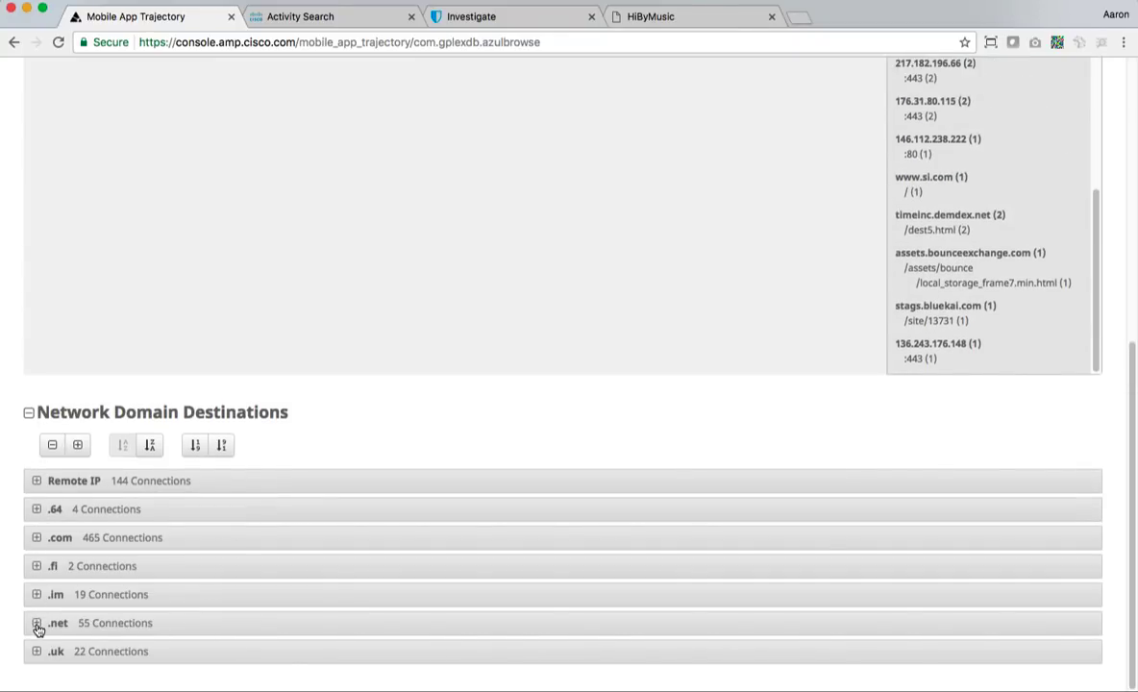
pyautogui.click(36, 623)
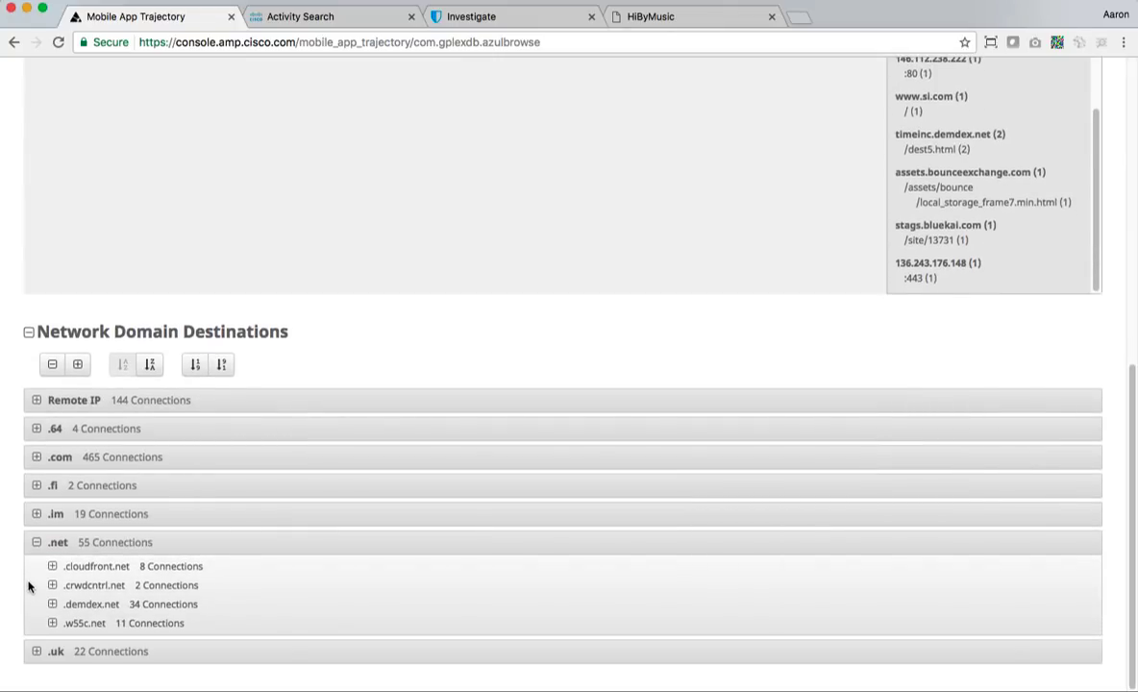
pyautogui.moveTo(91, 424)
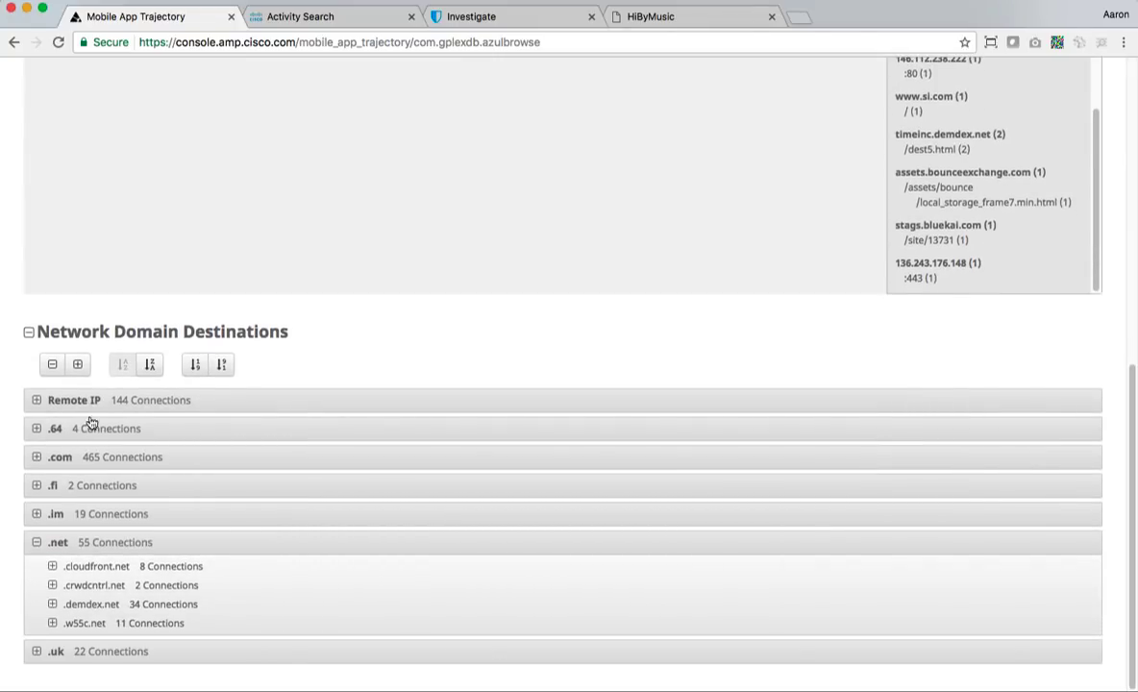
pyautogui.click(221, 364)
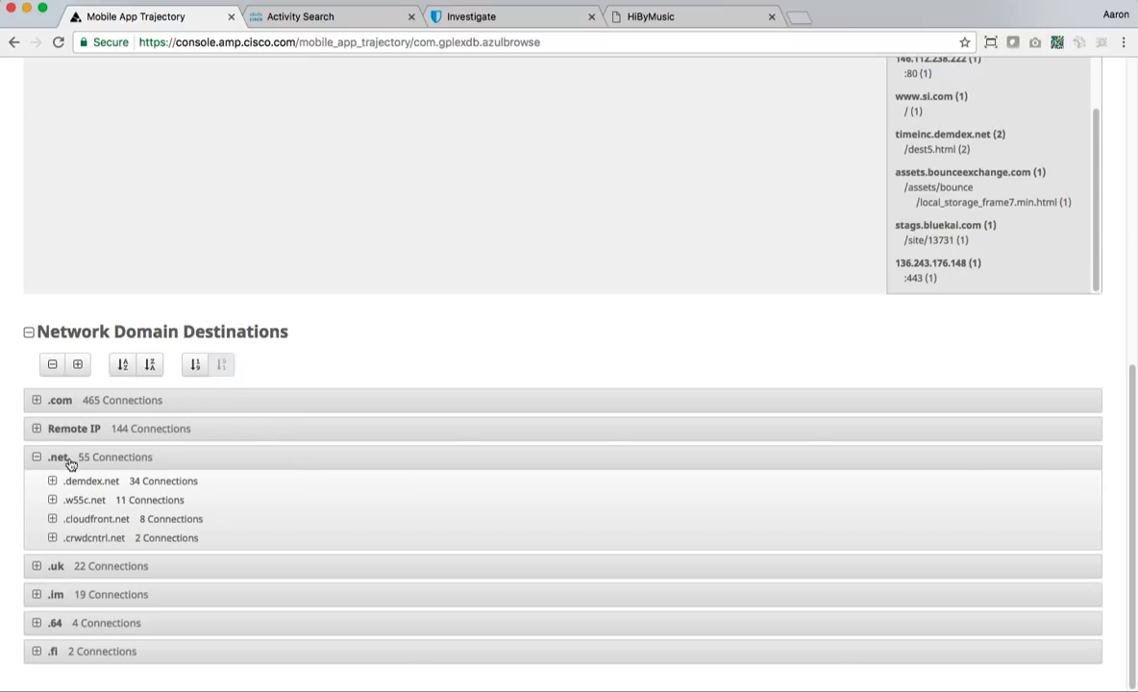
pyautogui.moveTo(225, 372)
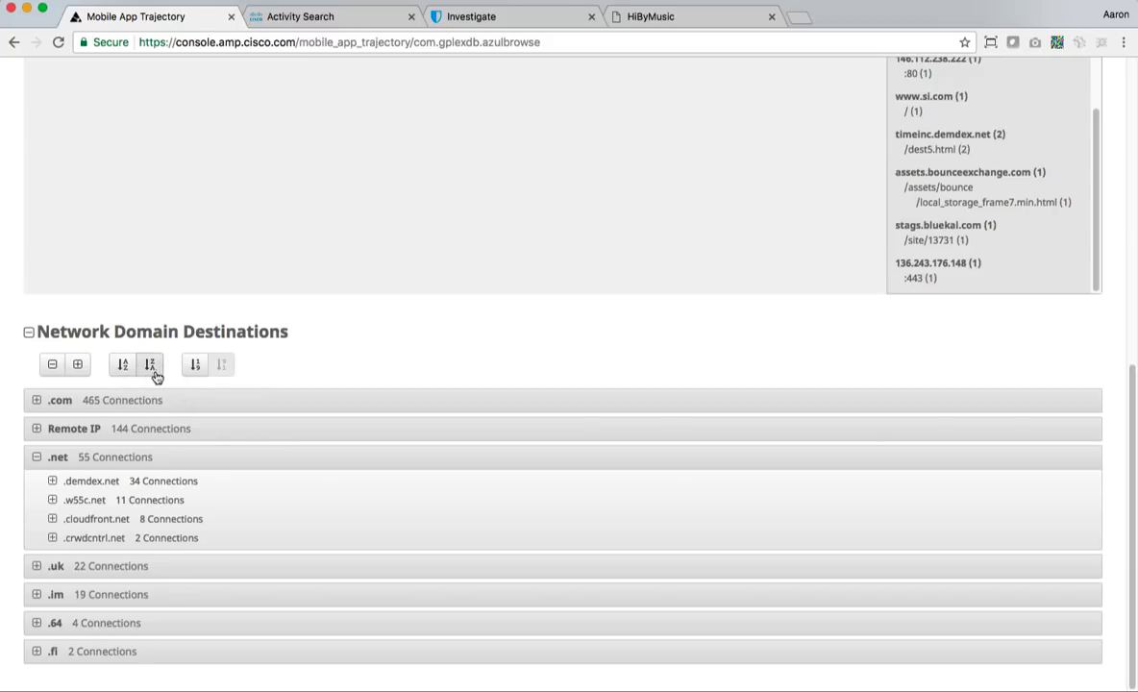
pyautogui.moveTo(108, 375)
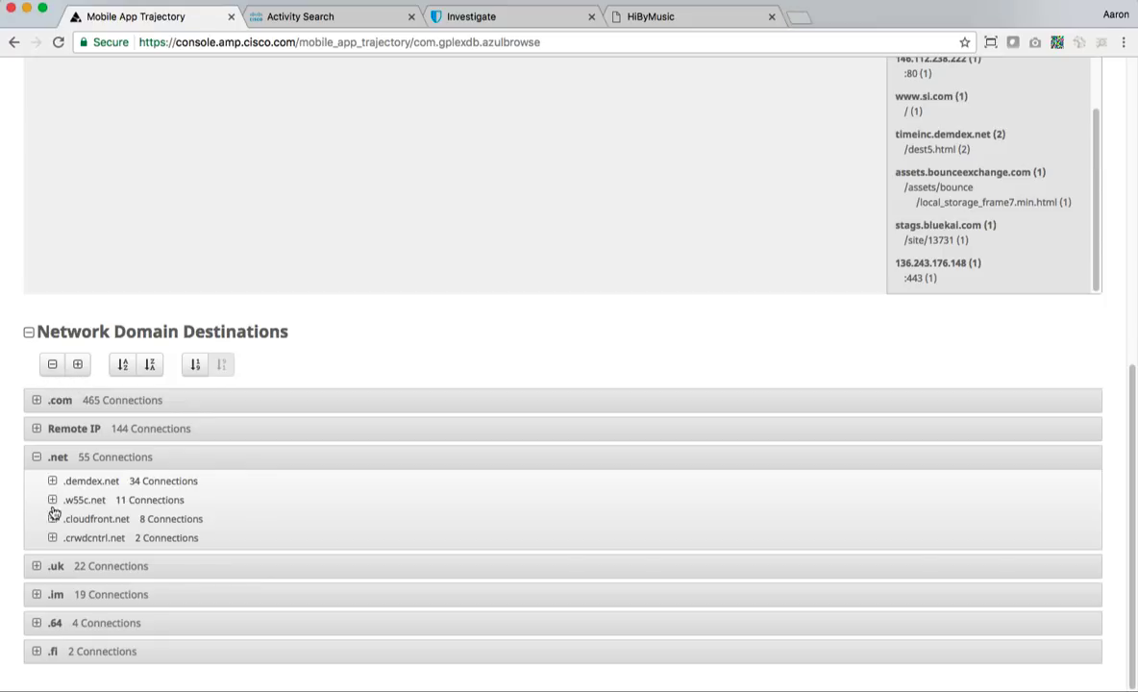
pyautogui.click(53, 518)
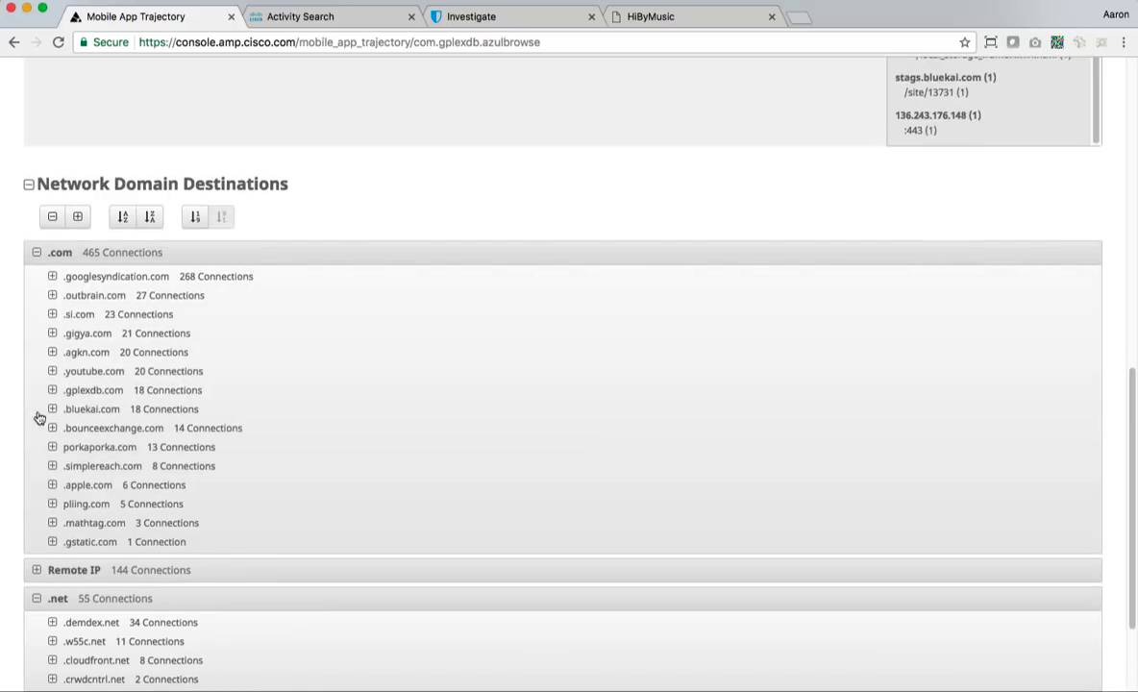
pyautogui.click(53, 314)
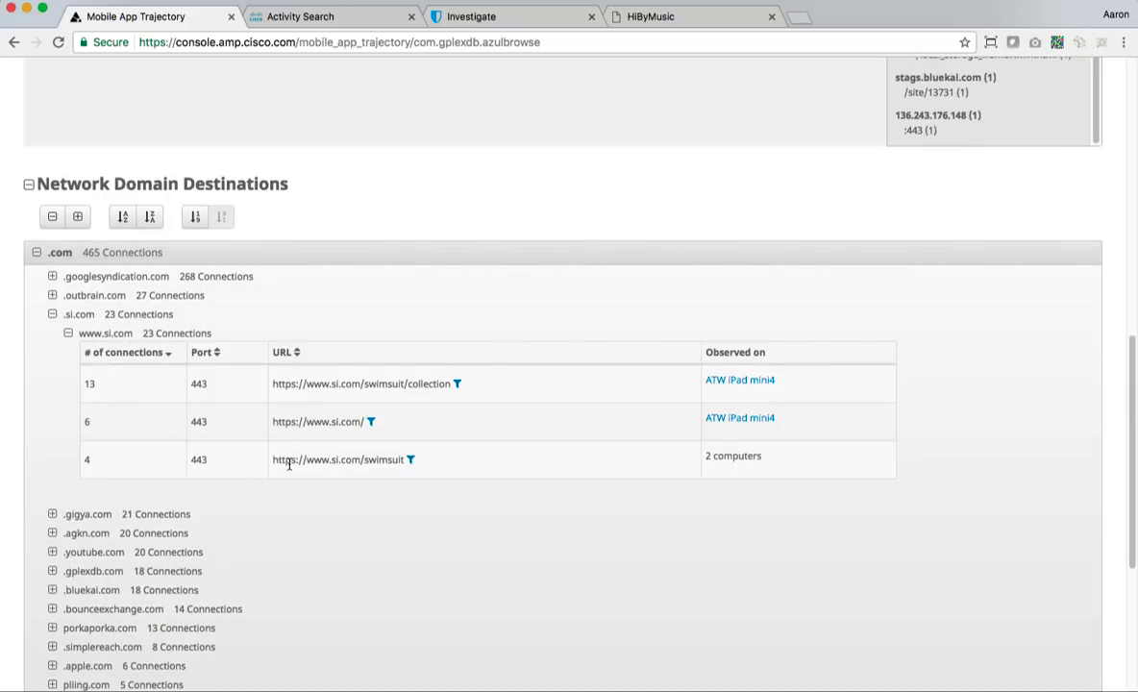
pyautogui.moveTo(298, 397)
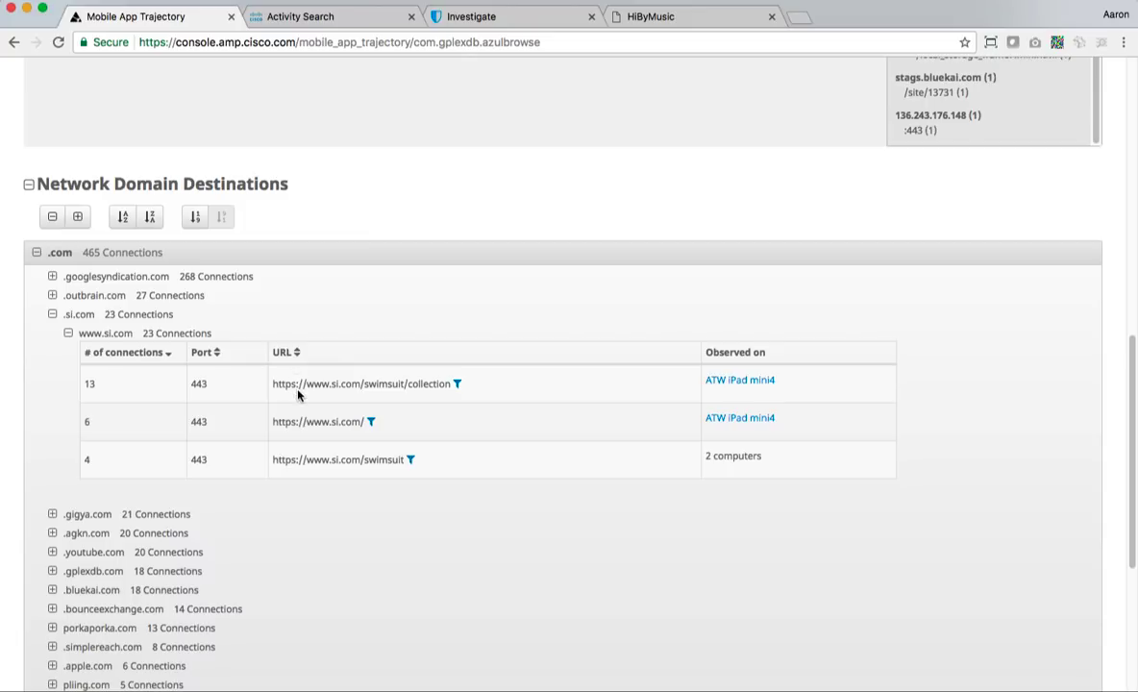
pyautogui.moveTo(221, 546)
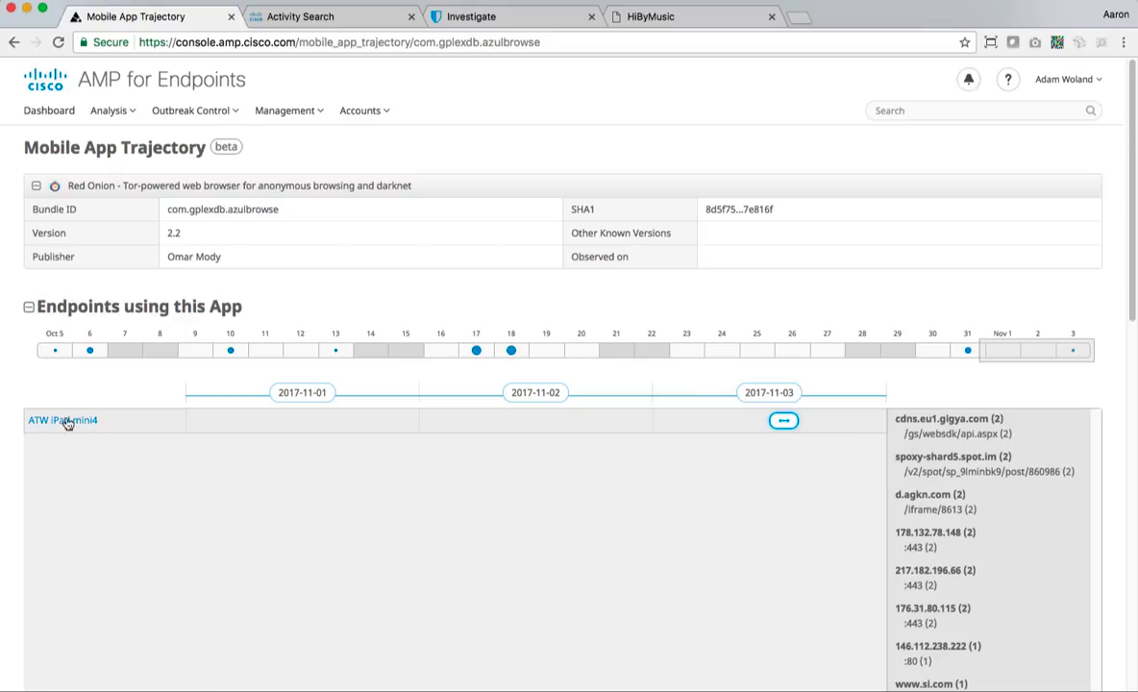
# Open the ATW iPad mini4 device trajectory and expand its host details (iOS 11.2, iOS-Clarity)
pyautogui.click(62, 420)
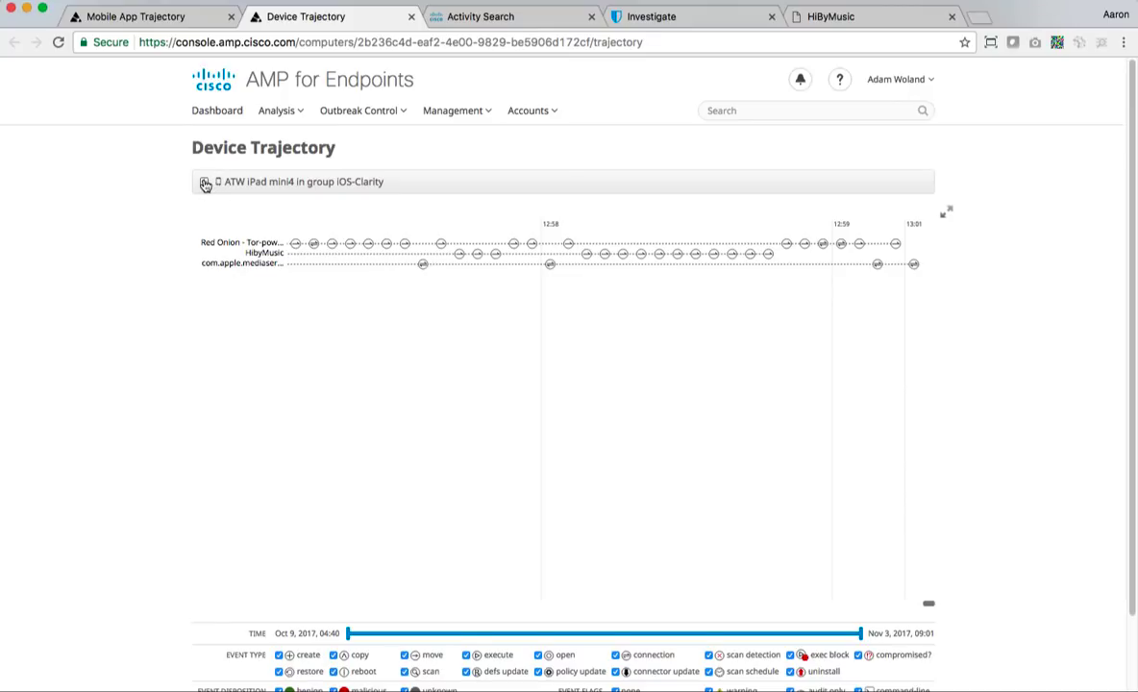
pyautogui.click(203, 181)
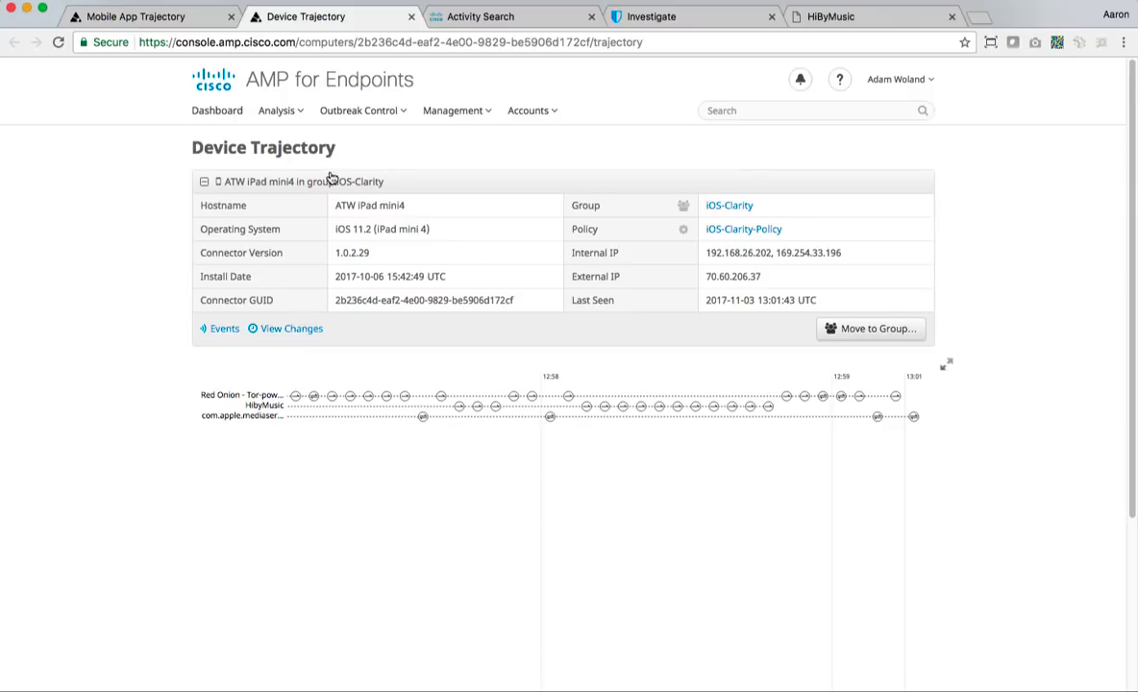
pyautogui.moveTo(363, 222)
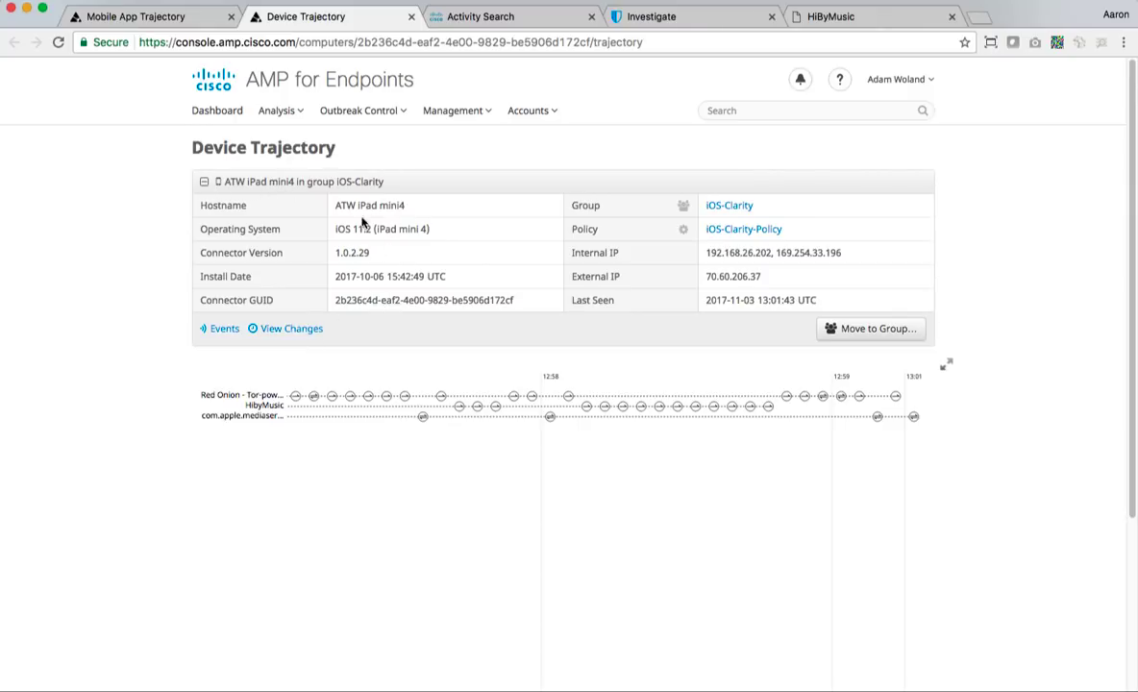
pyautogui.moveTo(433, 241)
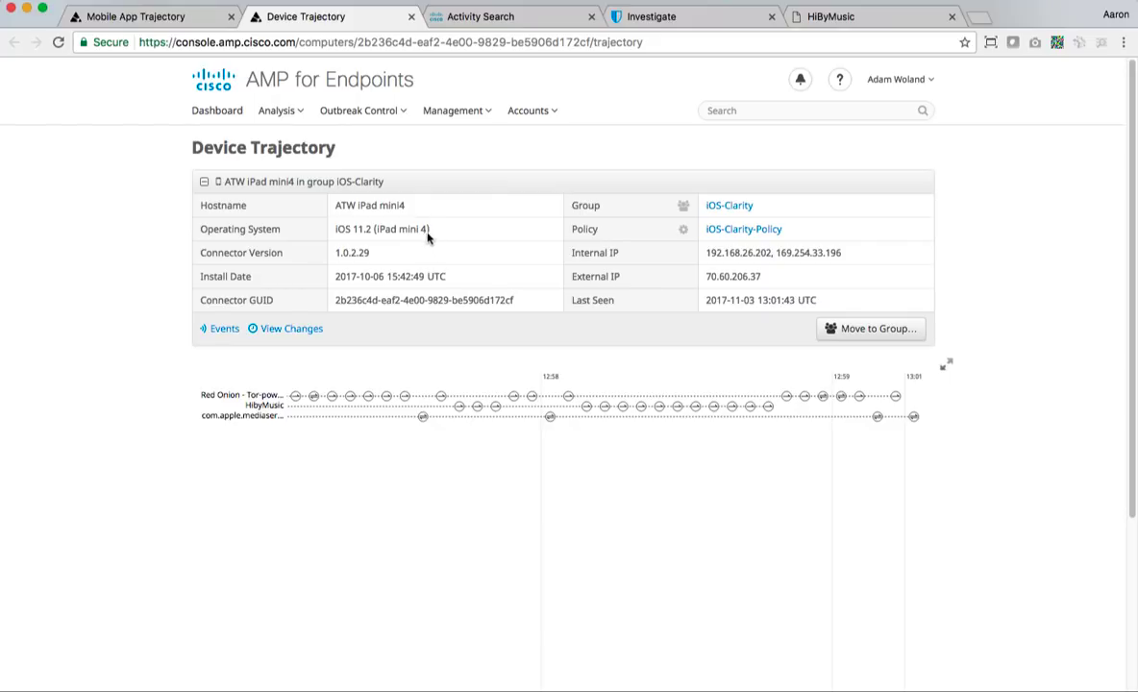
pyautogui.moveTo(368, 266)
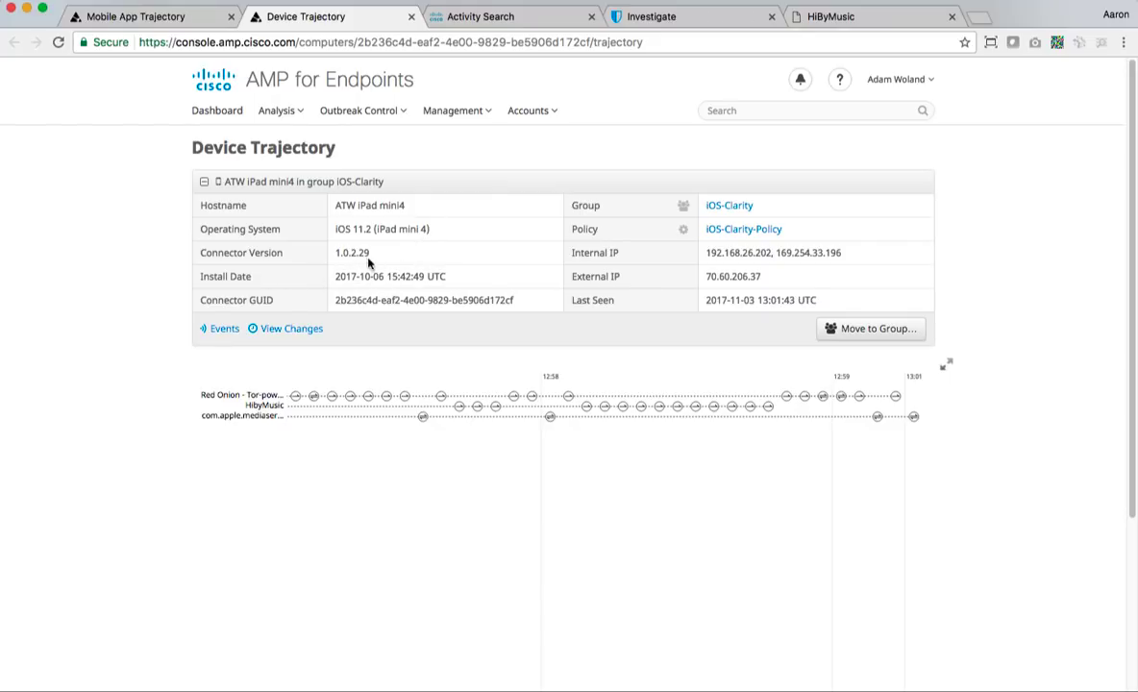
pyautogui.moveTo(721, 275)
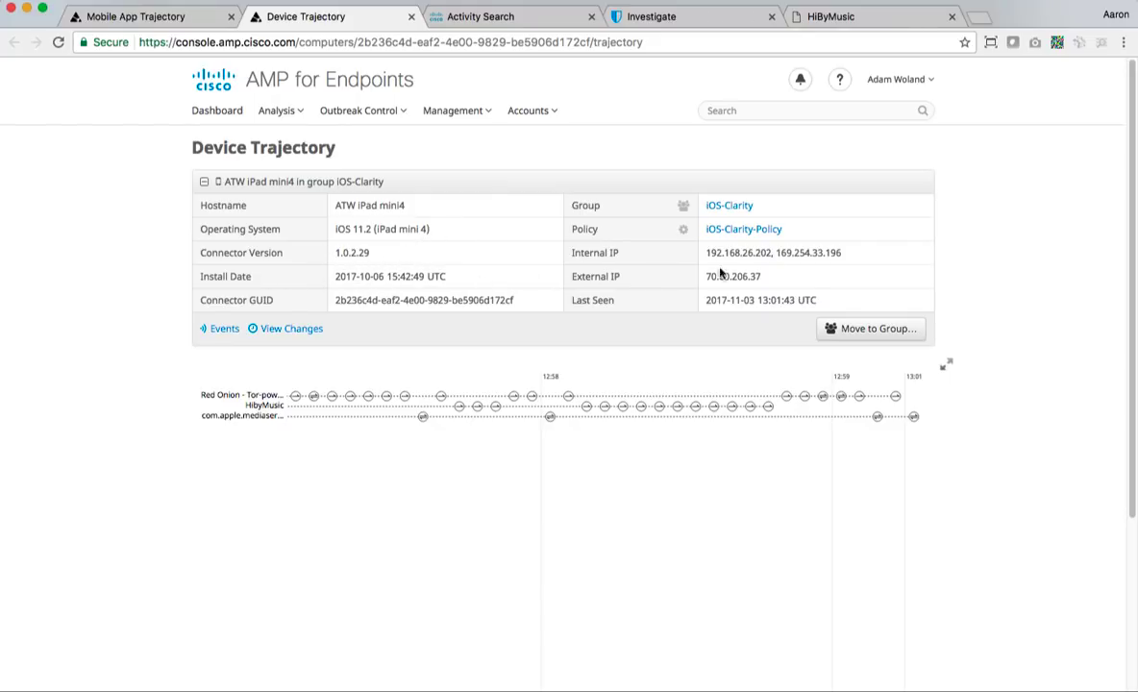
pyautogui.moveTo(945, 626)
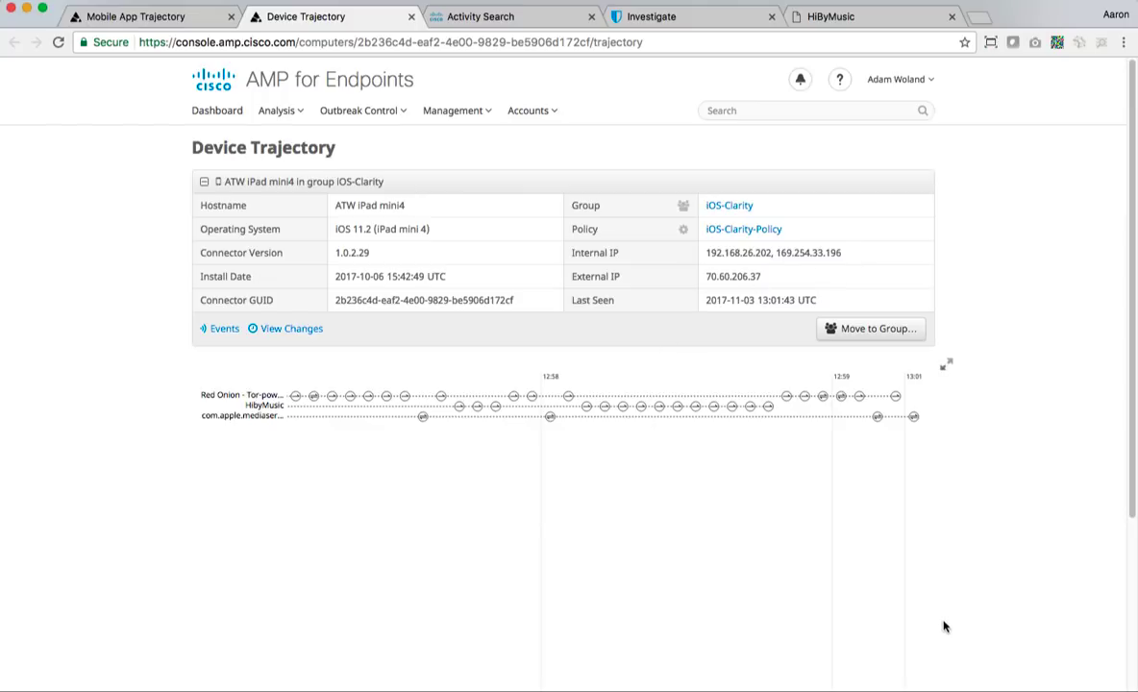
pyautogui.moveTo(942, 611)
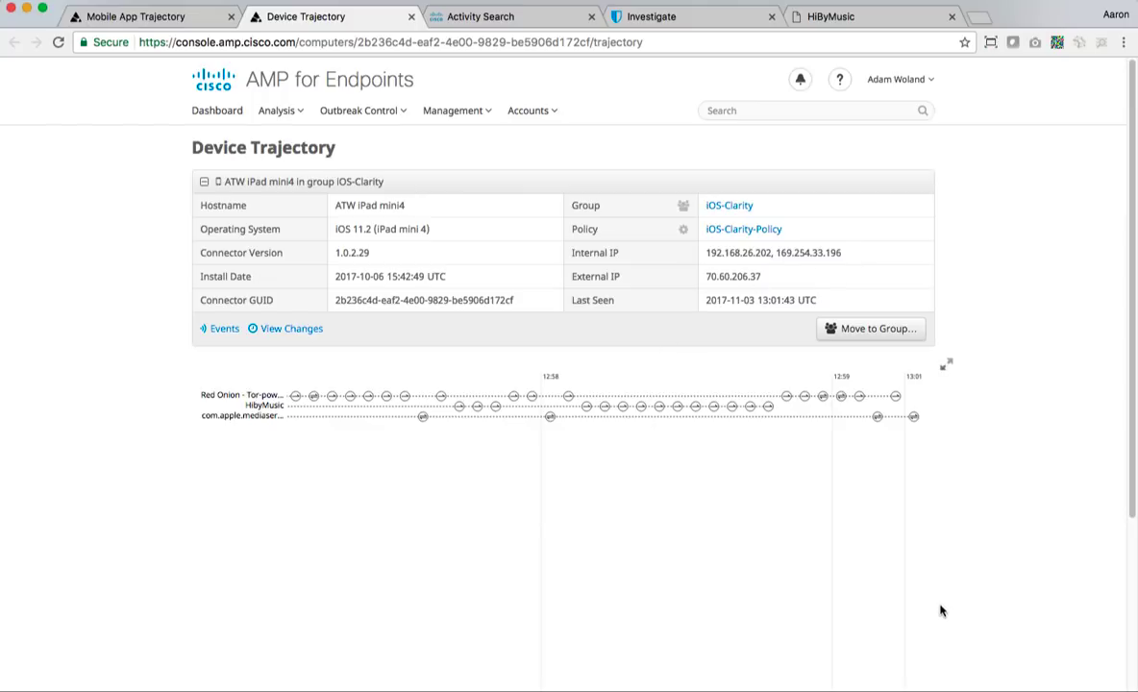
pyautogui.moveTo(672, 332)
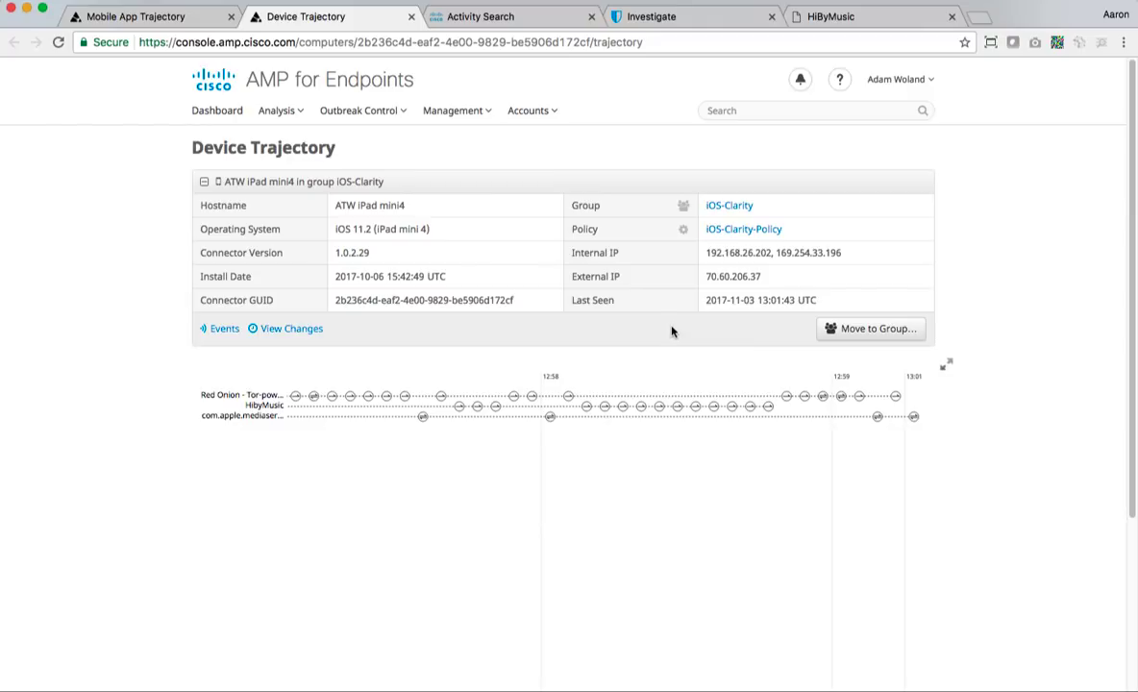
pyautogui.moveTo(714, 317)
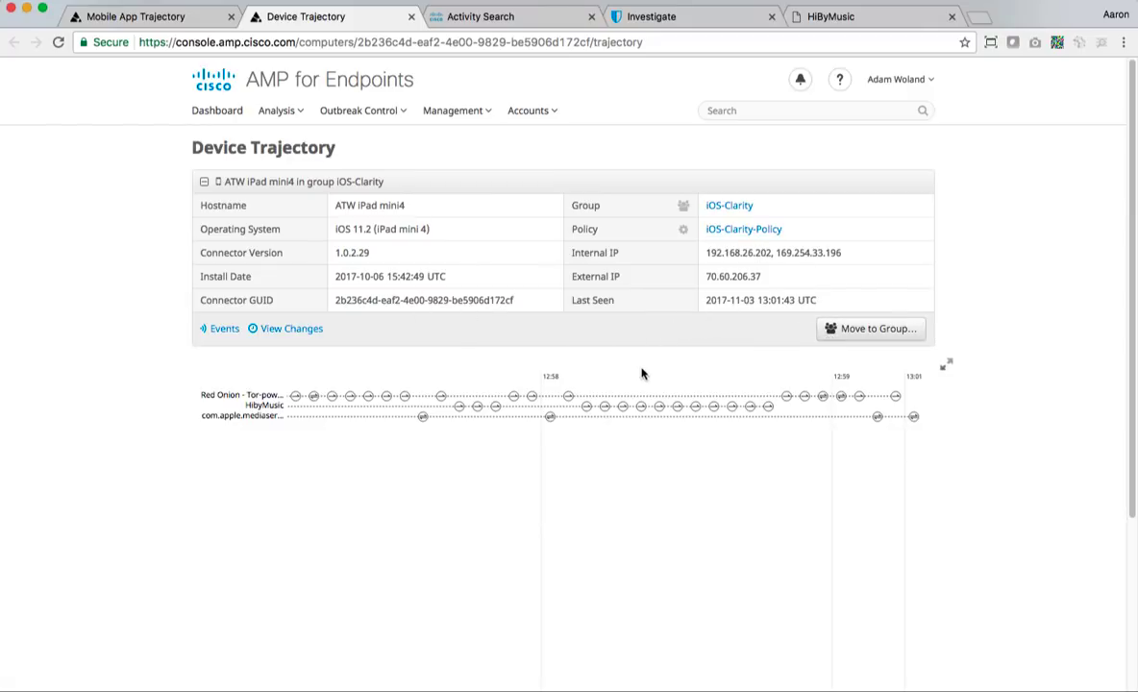
pyautogui.moveTo(883, 463)
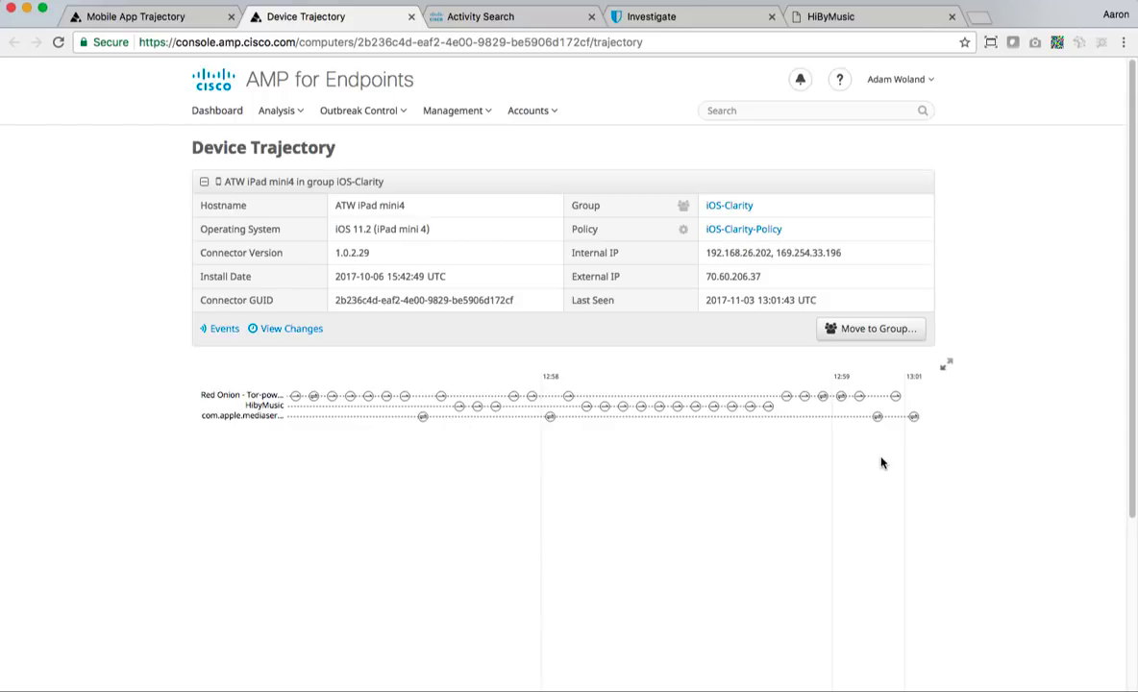
pyautogui.moveTo(823, 403)
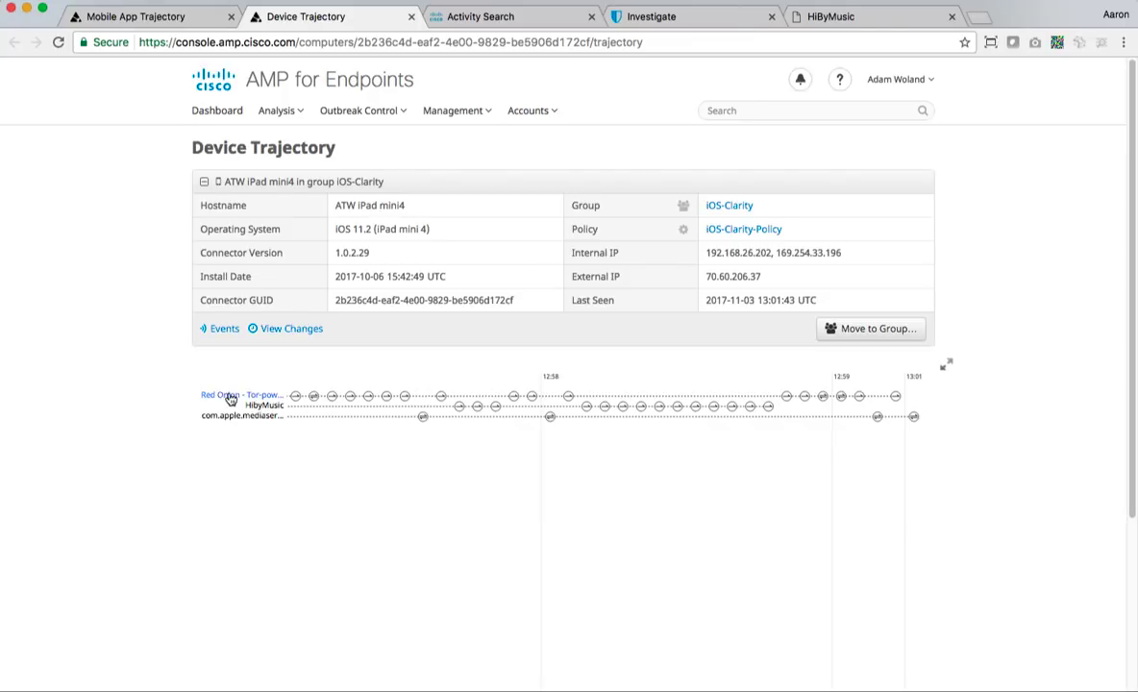
pyautogui.moveTo(457, 406)
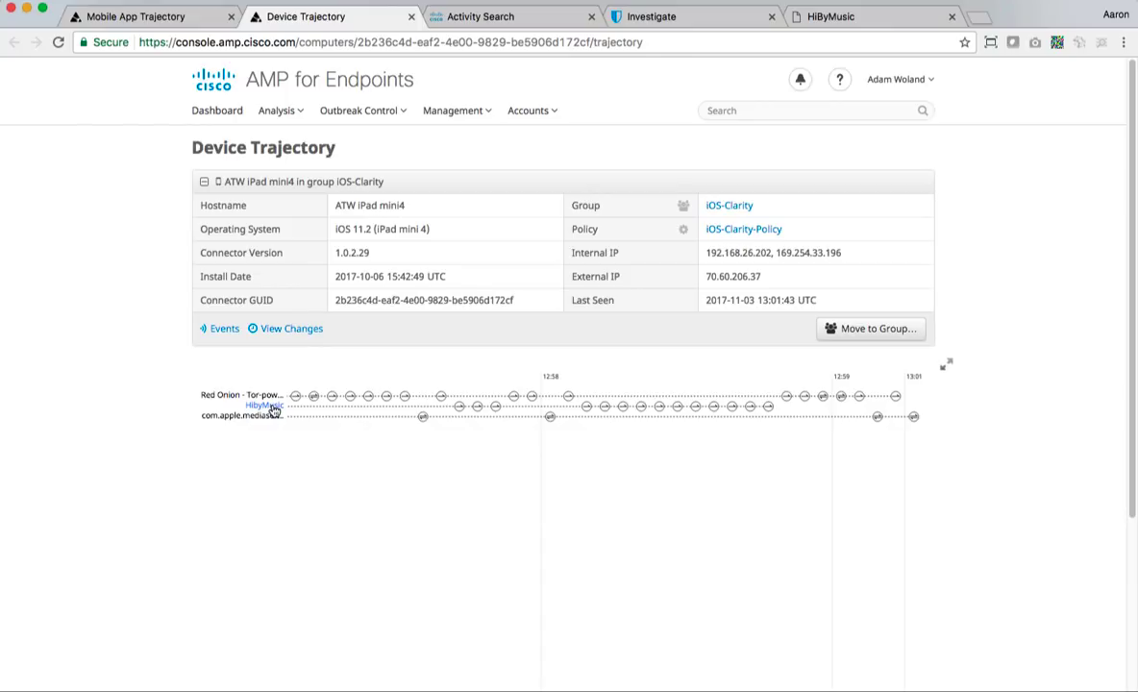
pyautogui.moveTo(629, 412)
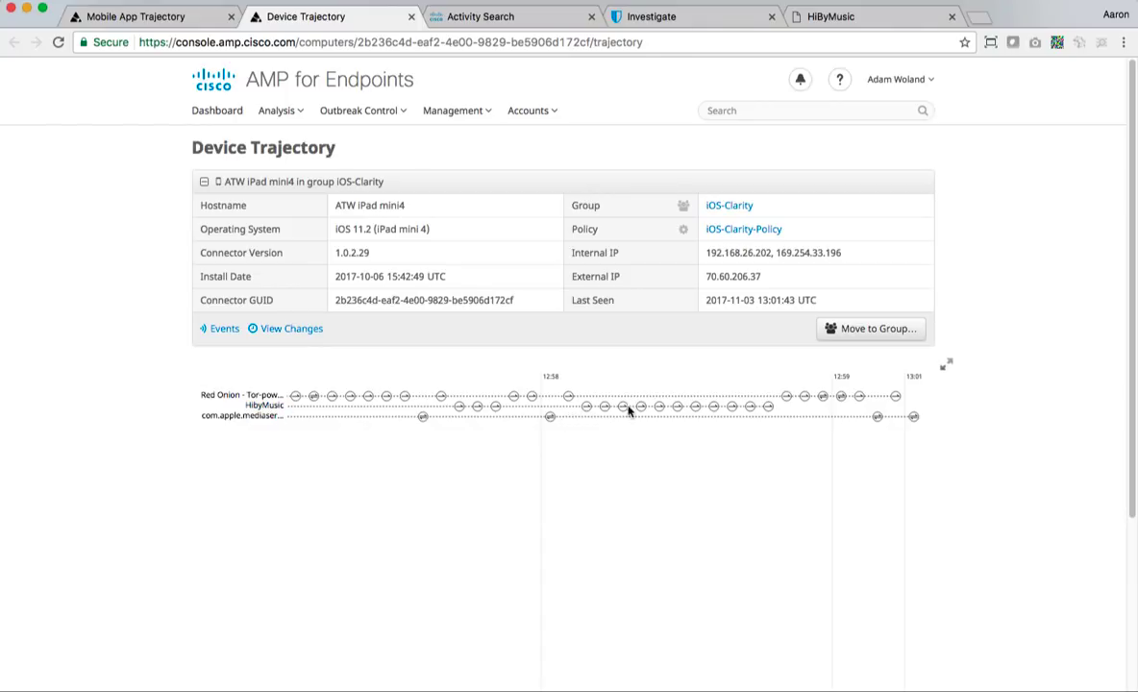
pyautogui.click(677, 406)
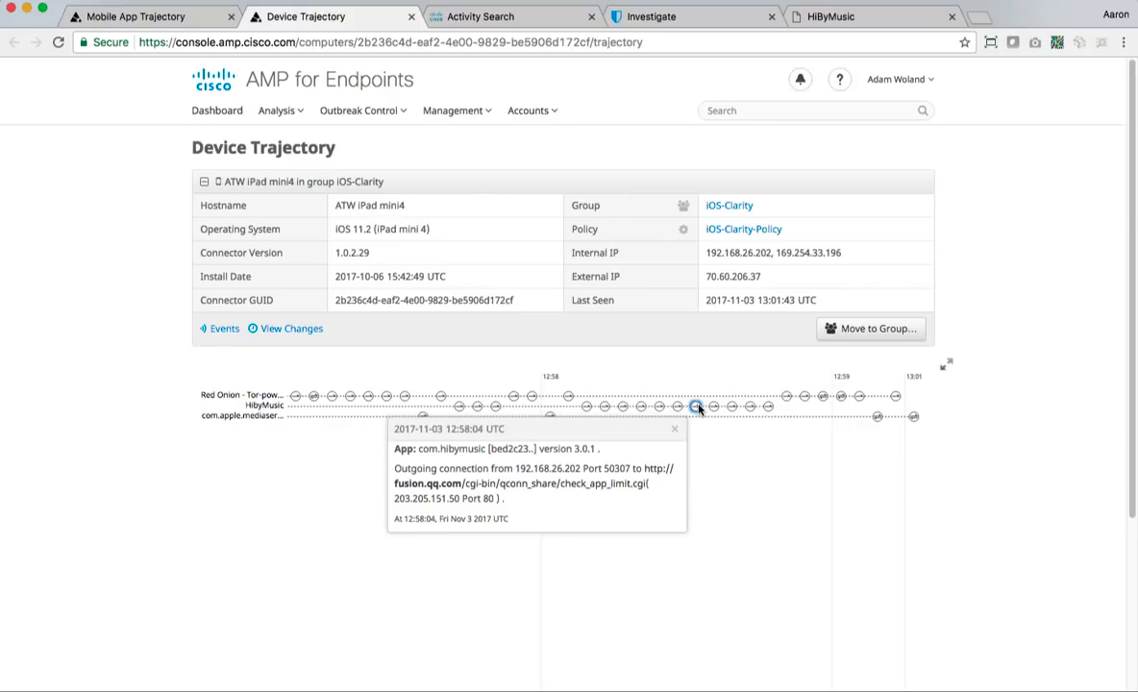
pyautogui.click(731, 406)
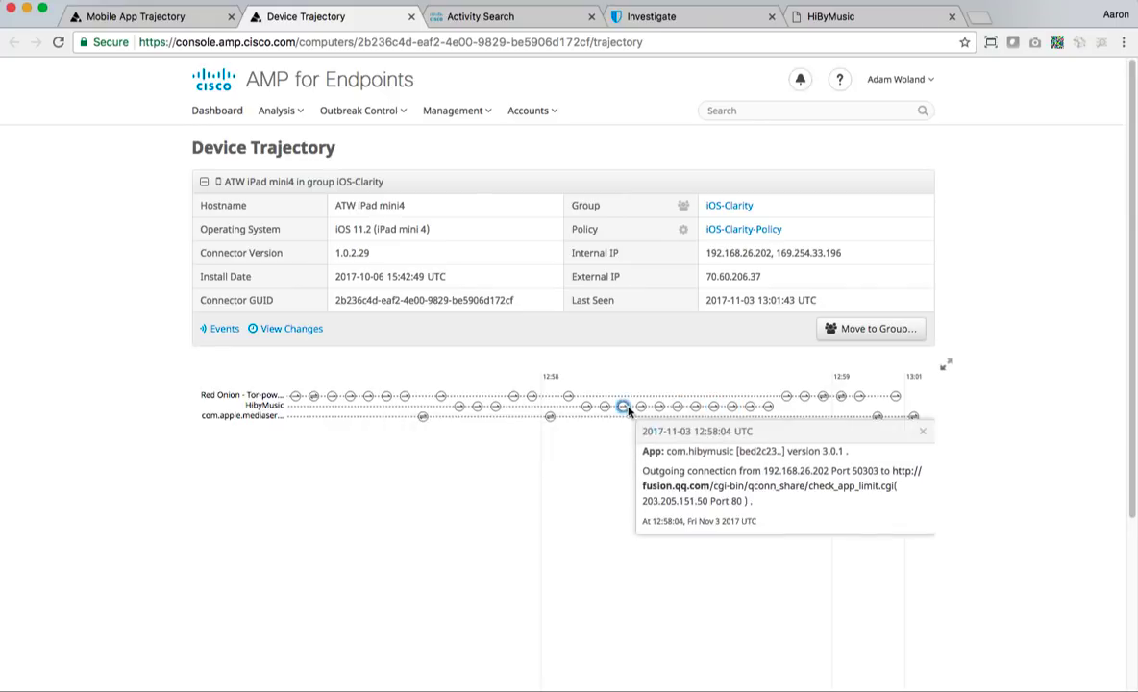
pyautogui.moveTo(750, 408)
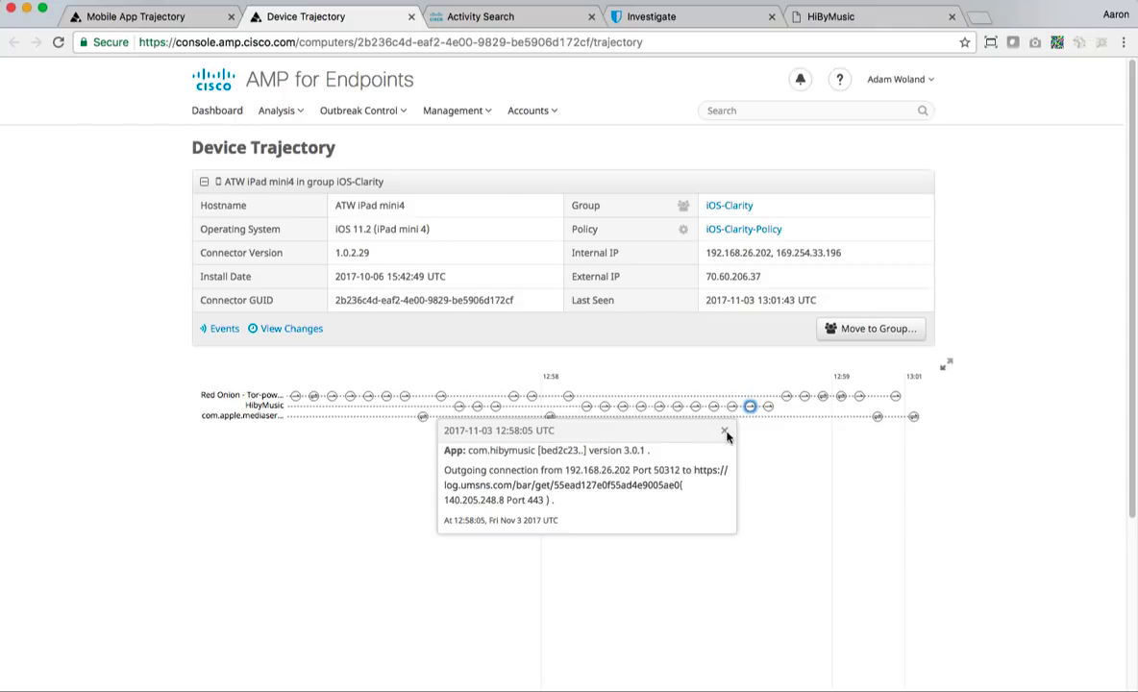
pyautogui.click(725, 430)
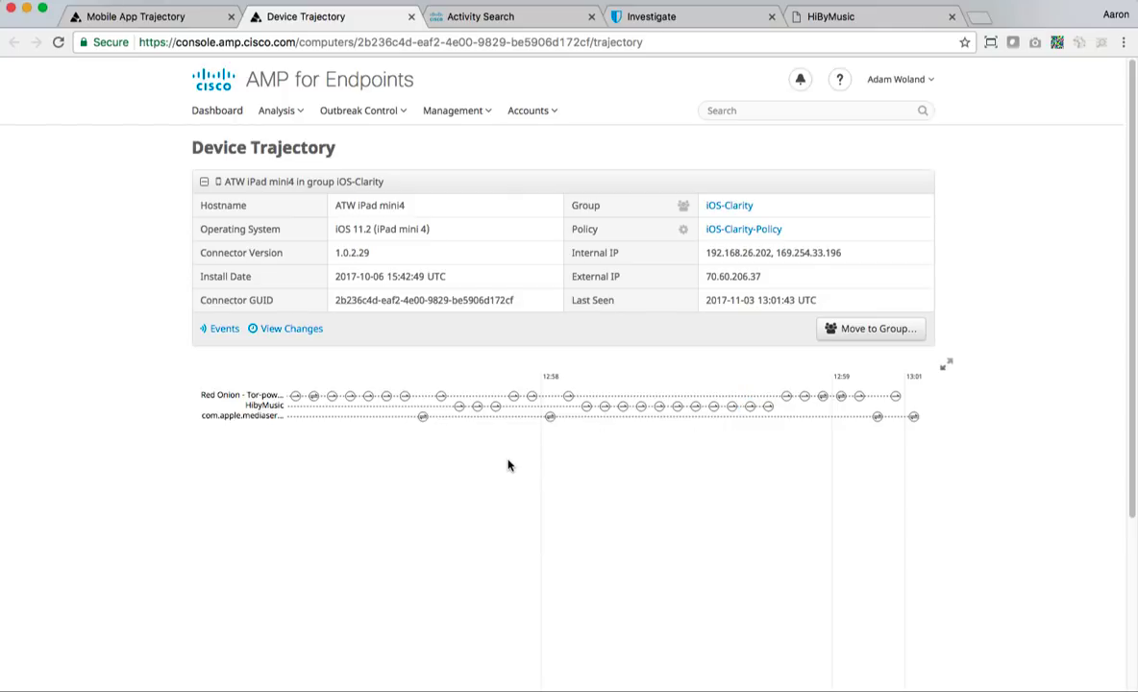
# Pull the trajectory time range end back to Oct 31, 2017, 17:14
pyautogui.scroll(-3)
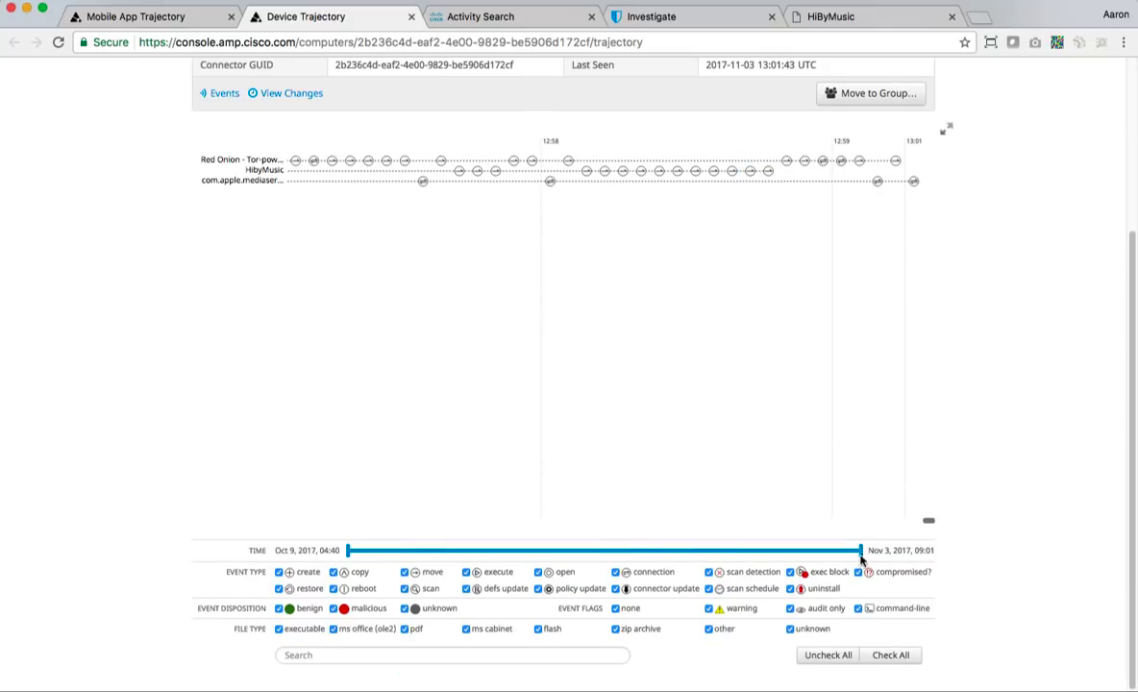
pyautogui.moveTo(862, 550); pyautogui.dragTo(850, 556)
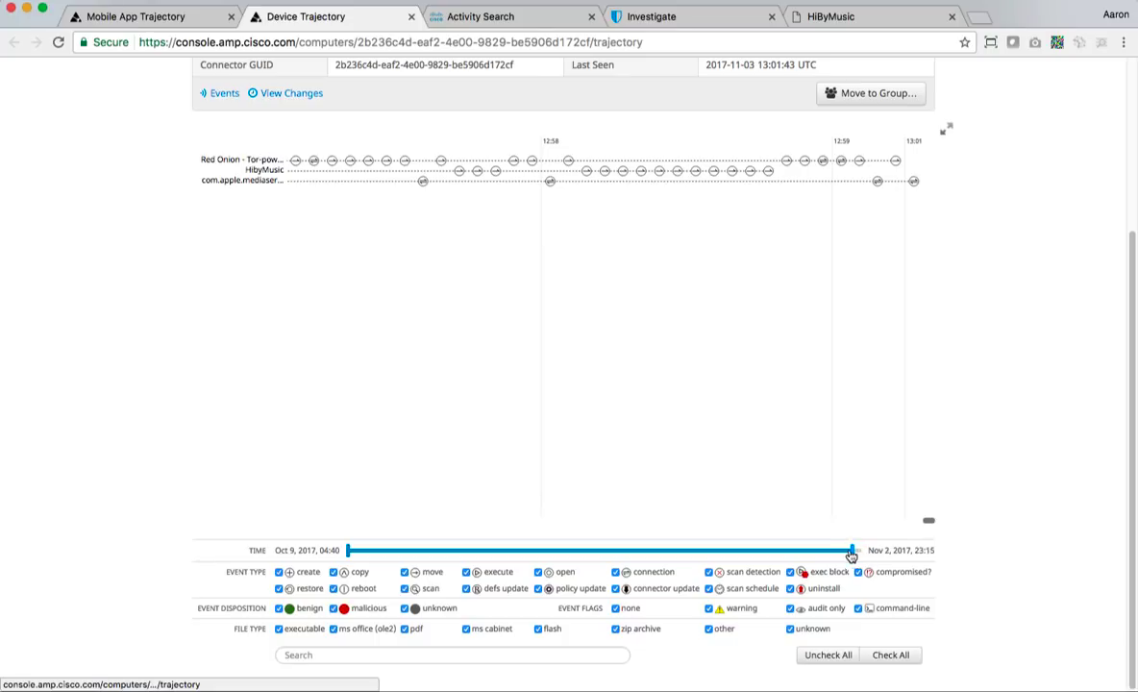
pyautogui.moveTo(849, 549); pyautogui.dragTo(803, 550)
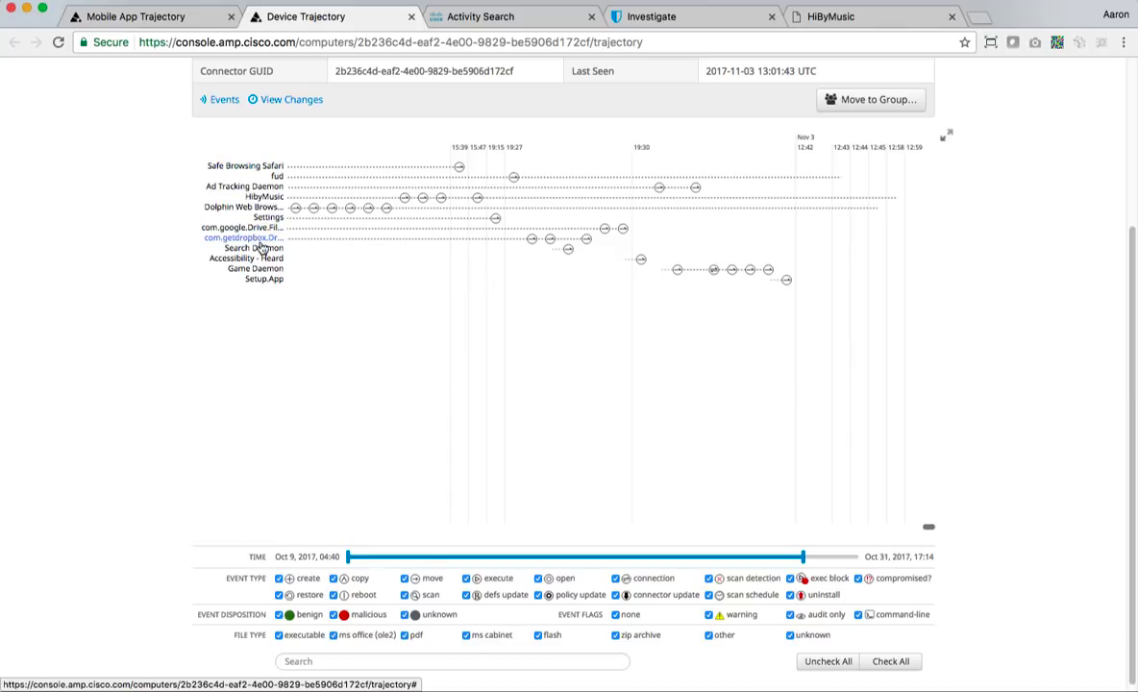
pyautogui.moveTo(437, 170)
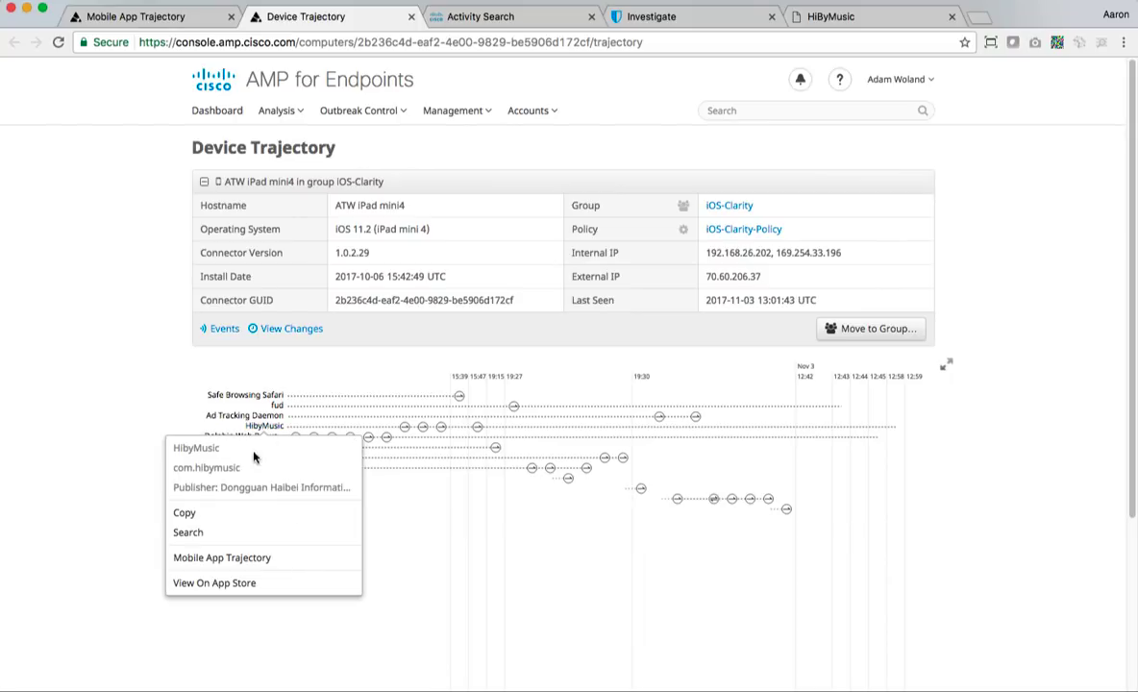
pyautogui.moveTo(222, 558)
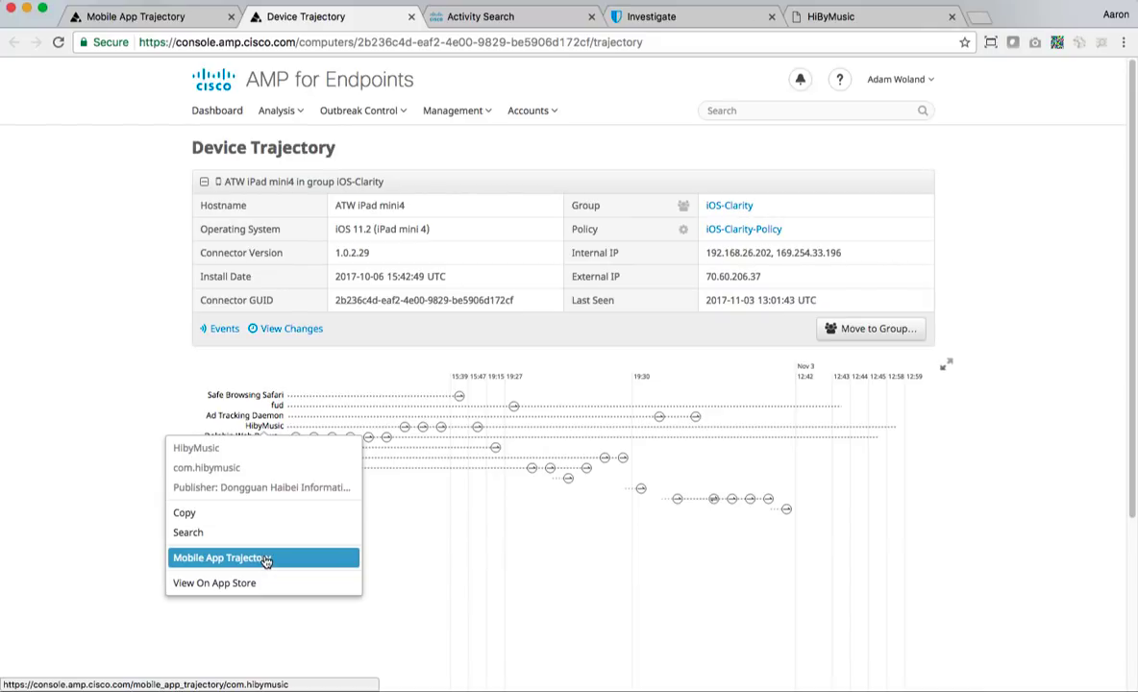
# Open the HiByMusic Mobile App Trajectory showing version 3.0.1 and publisher
pyautogui.click(218, 557)
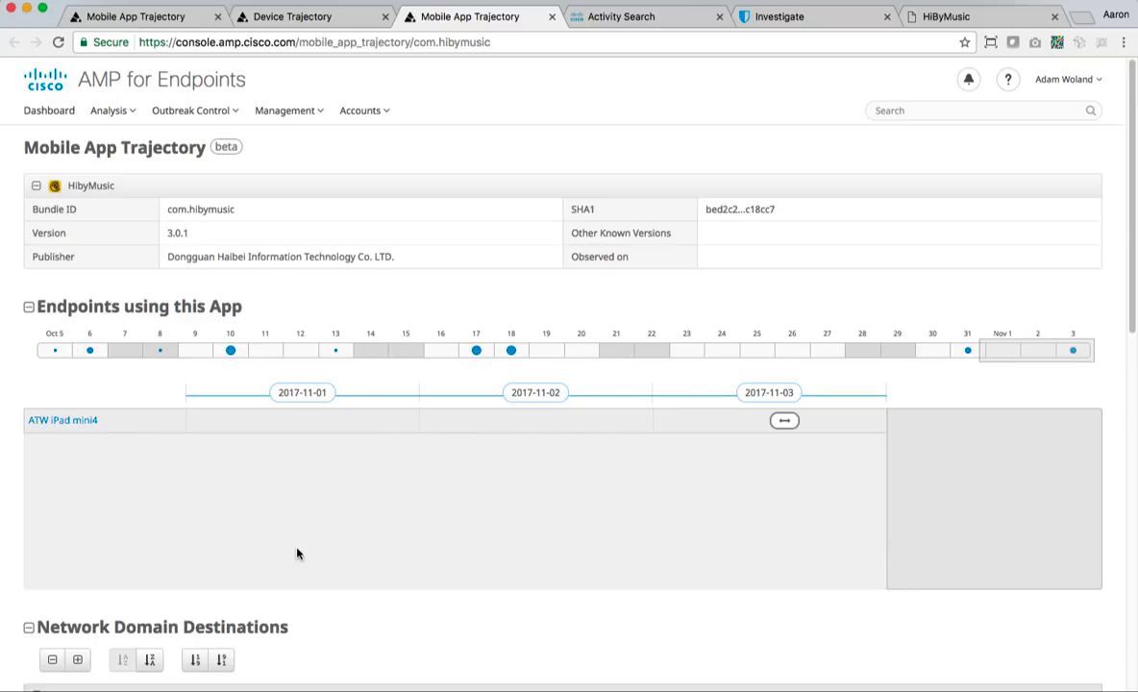
pyautogui.moveTo(70, 328)
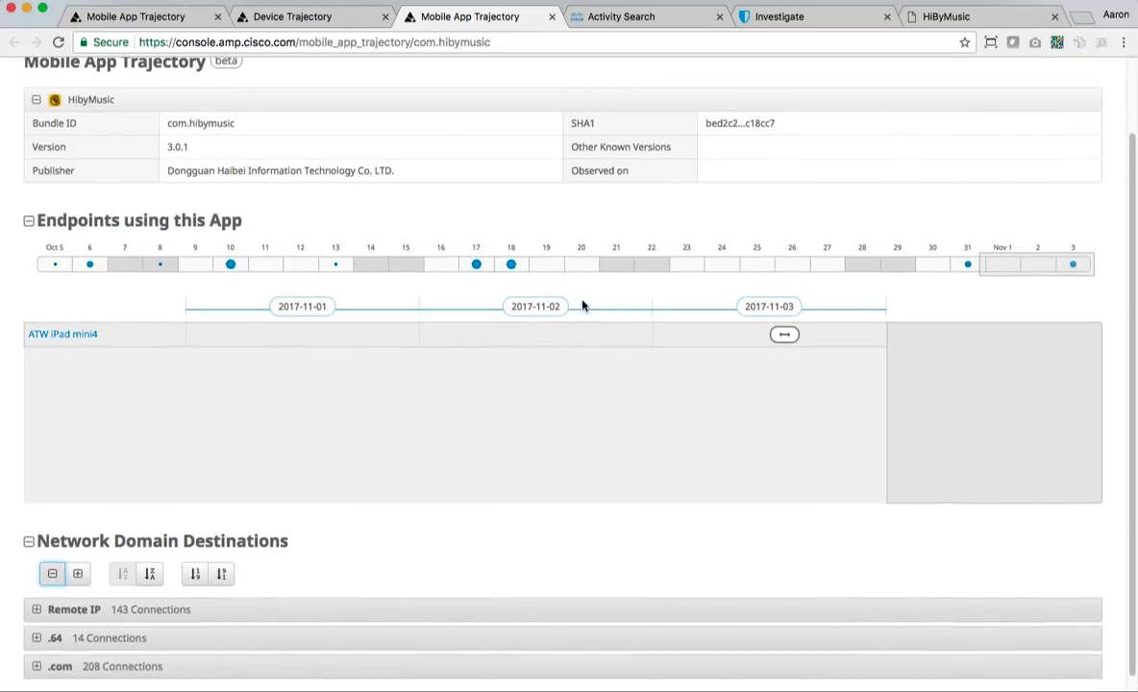
# List HiByMusic's 27 network connections and expand the 121.41.41.64 group's /index.php requests
pyautogui.click(784, 335)
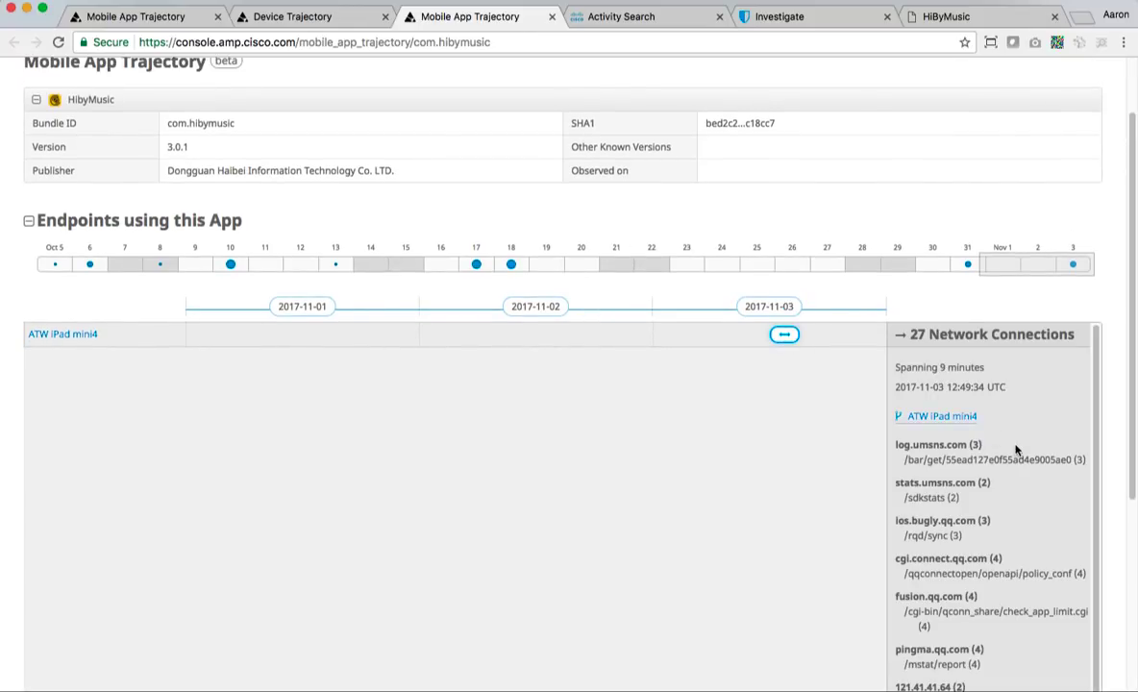
pyautogui.scroll(-3)
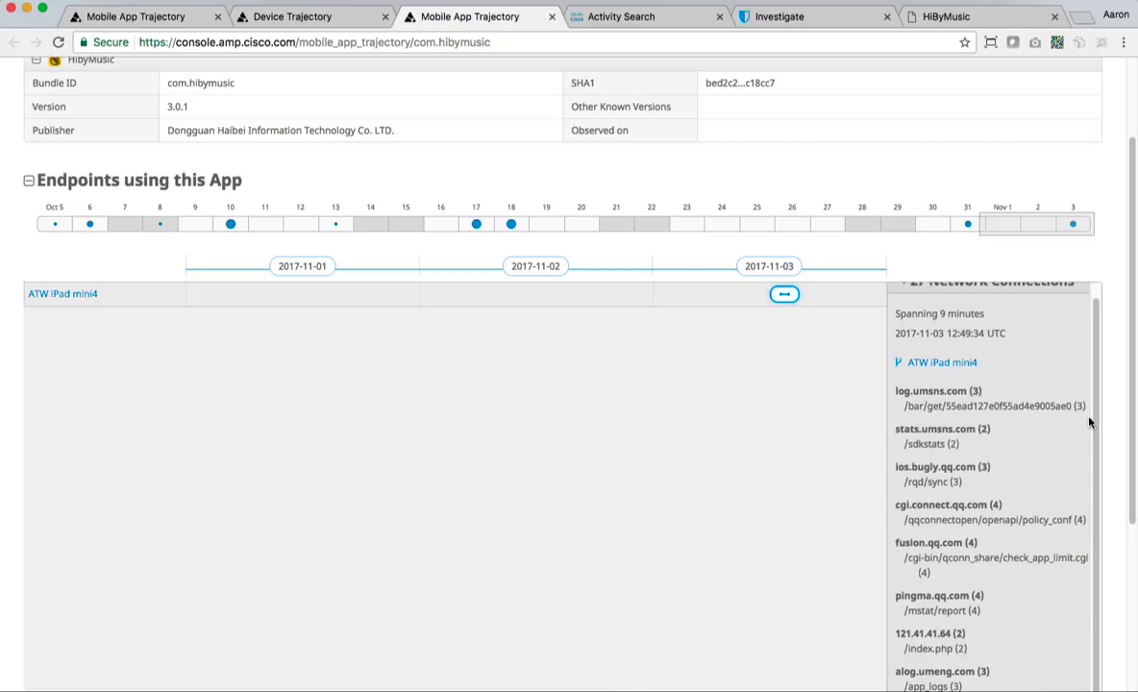
pyautogui.scroll(-3)
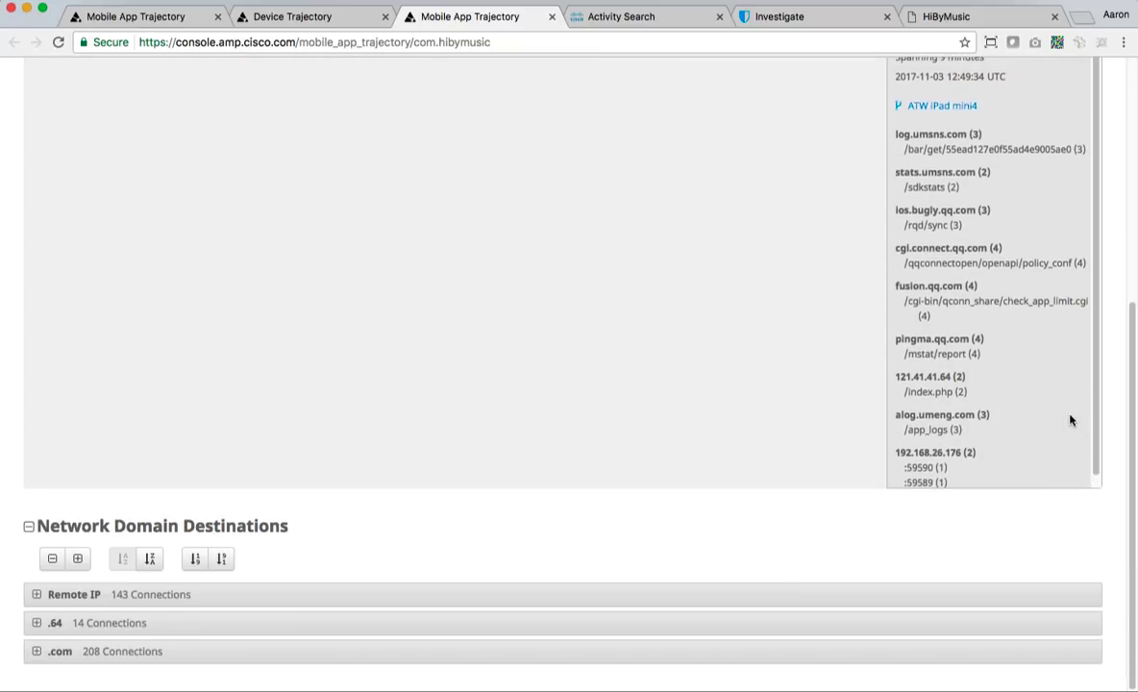
pyautogui.scroll(-3)
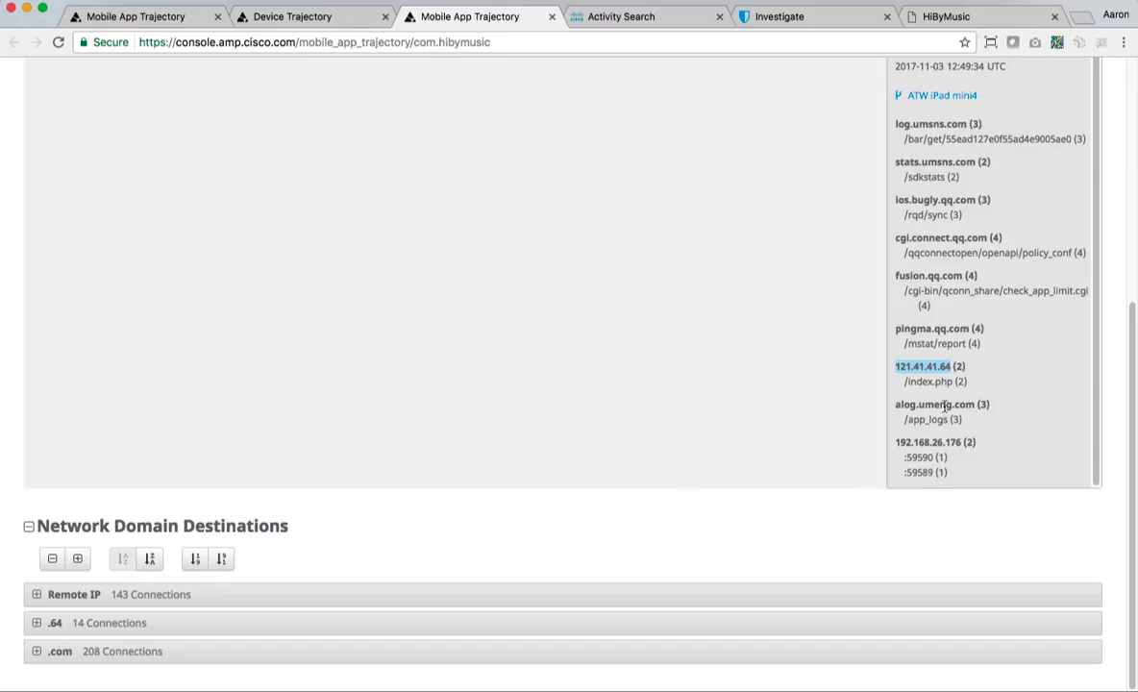
pyautogui.moveTo(944, 358)
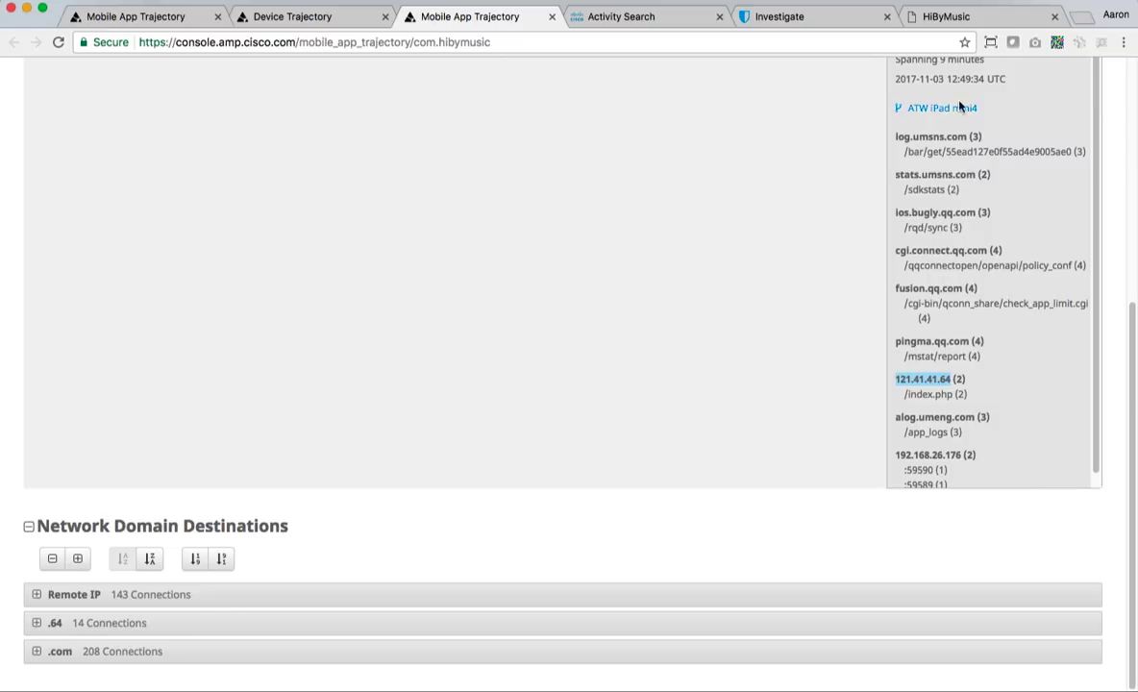
pyautogui.scroll(3)
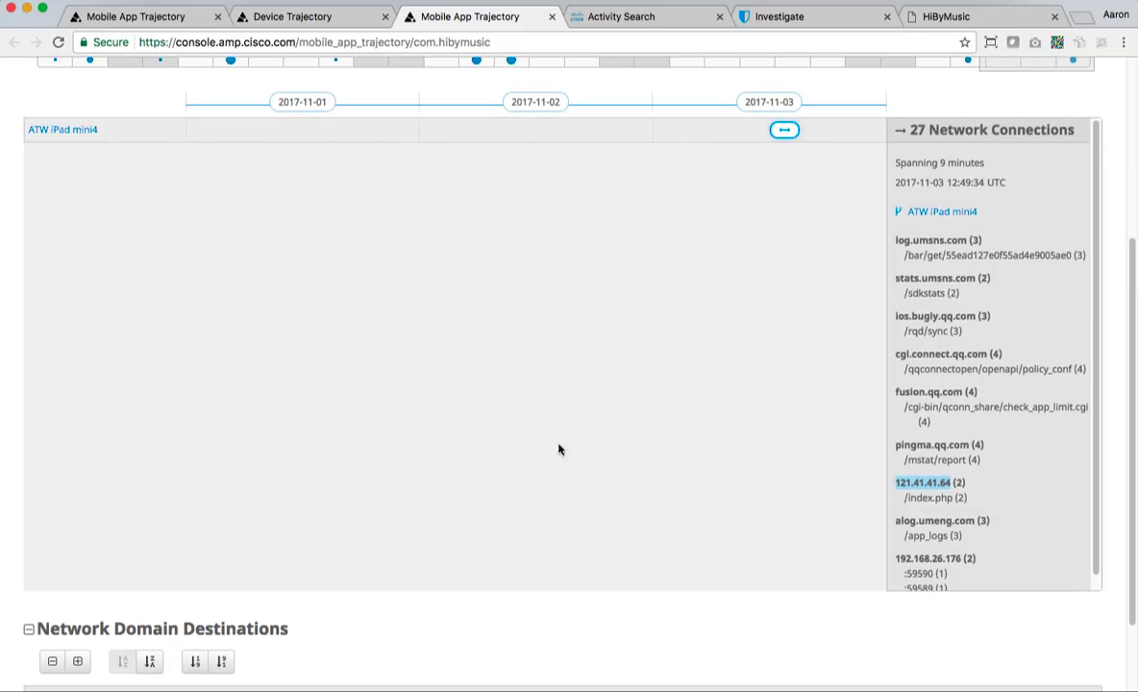
pyautogui.scroll(-3)
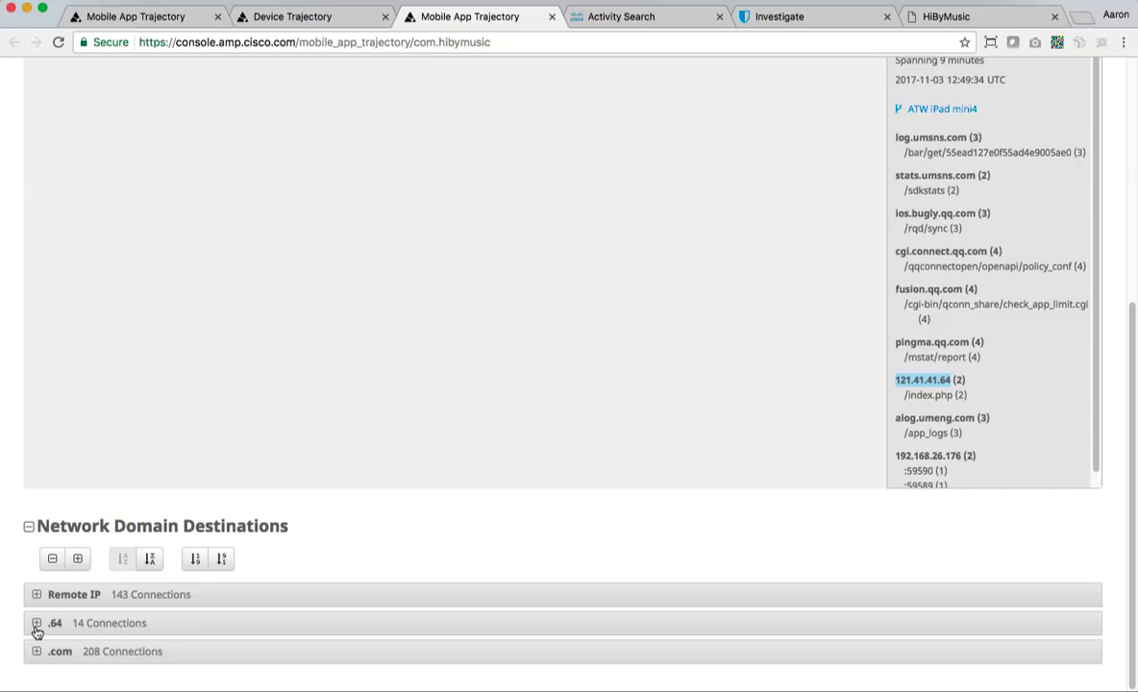
pyautogui.click(37, 623)
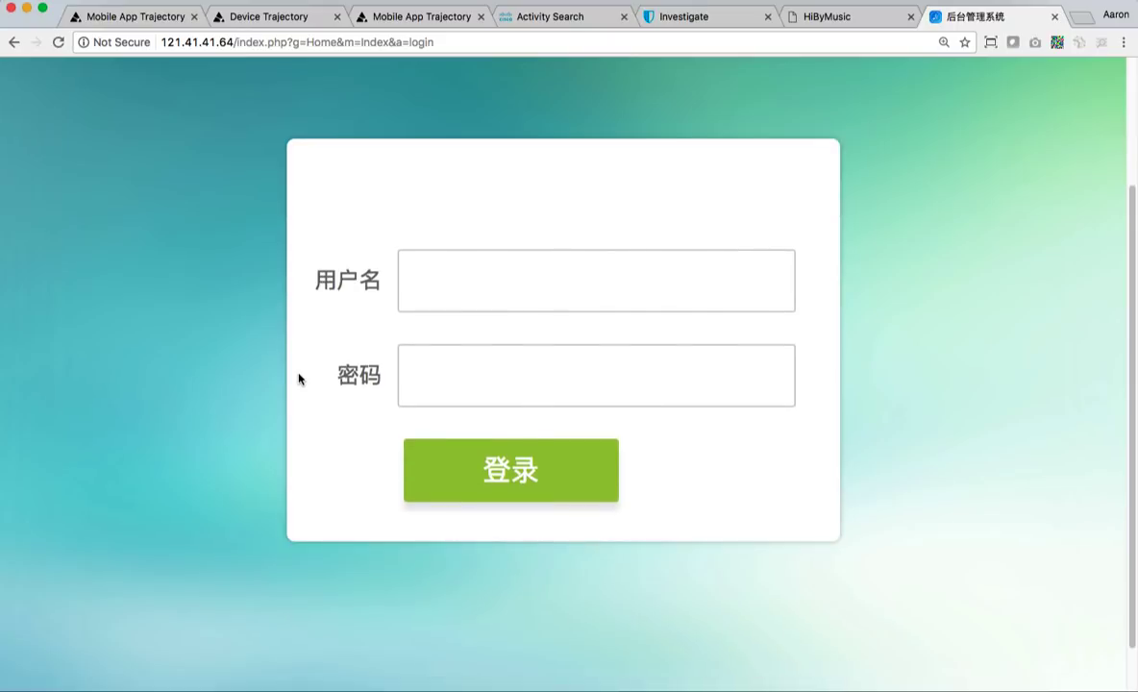
pyautogui.moveTo(820, 135)
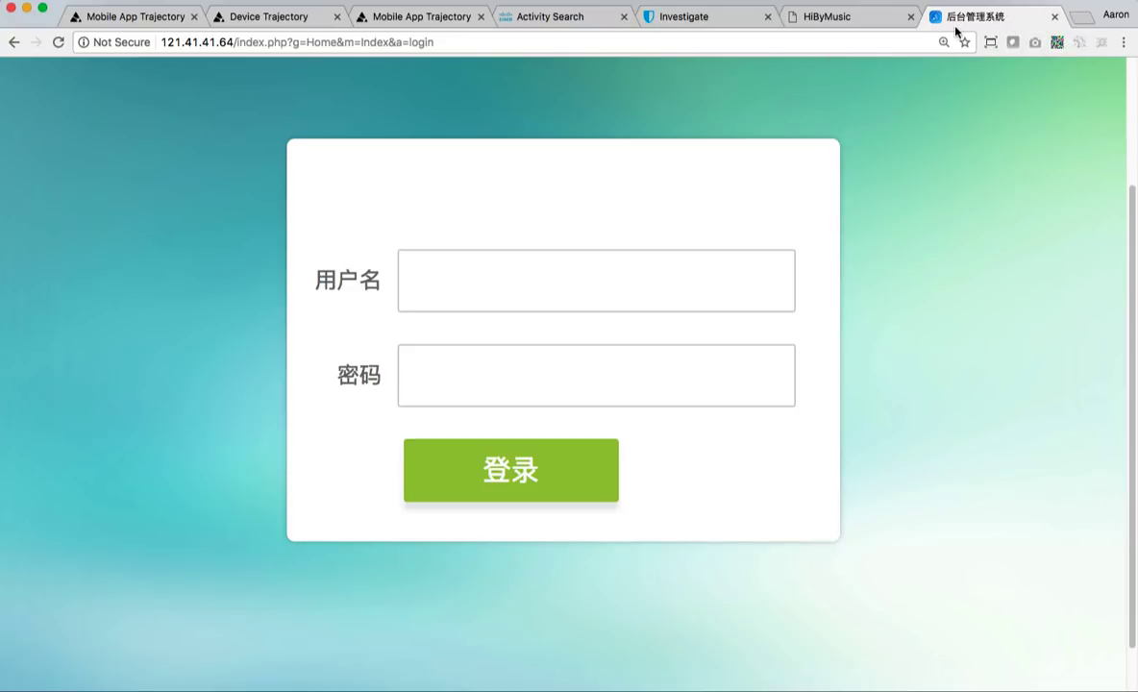
pyautogui.moveTo(728, 88)
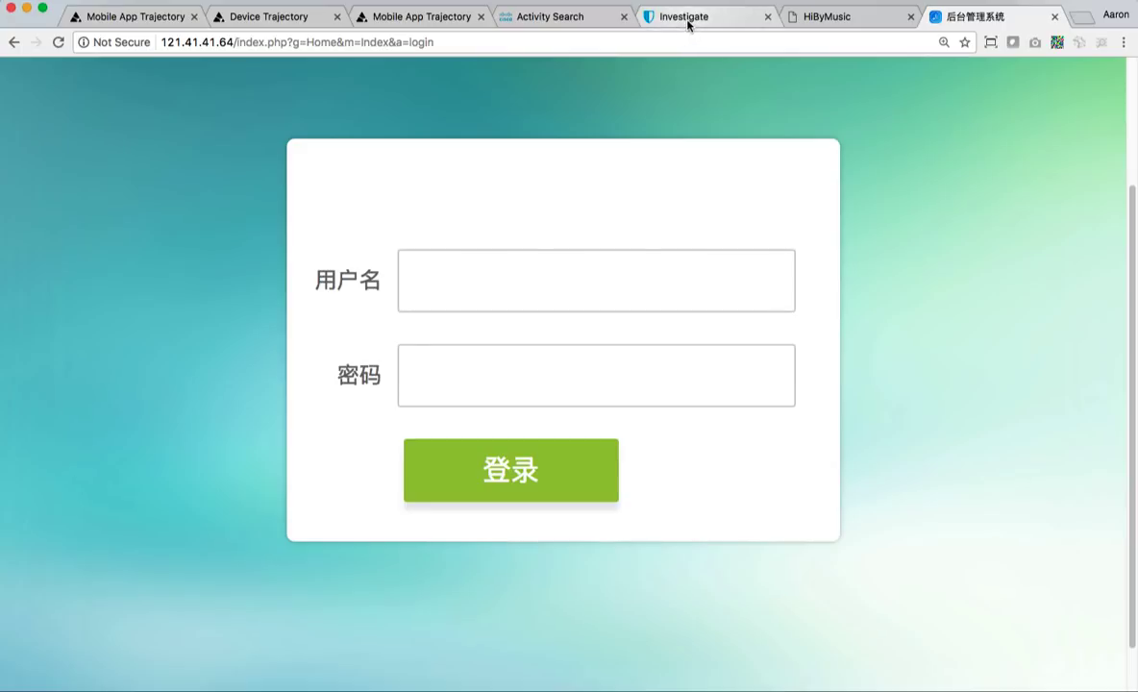
pyautogui.click(684, 16)
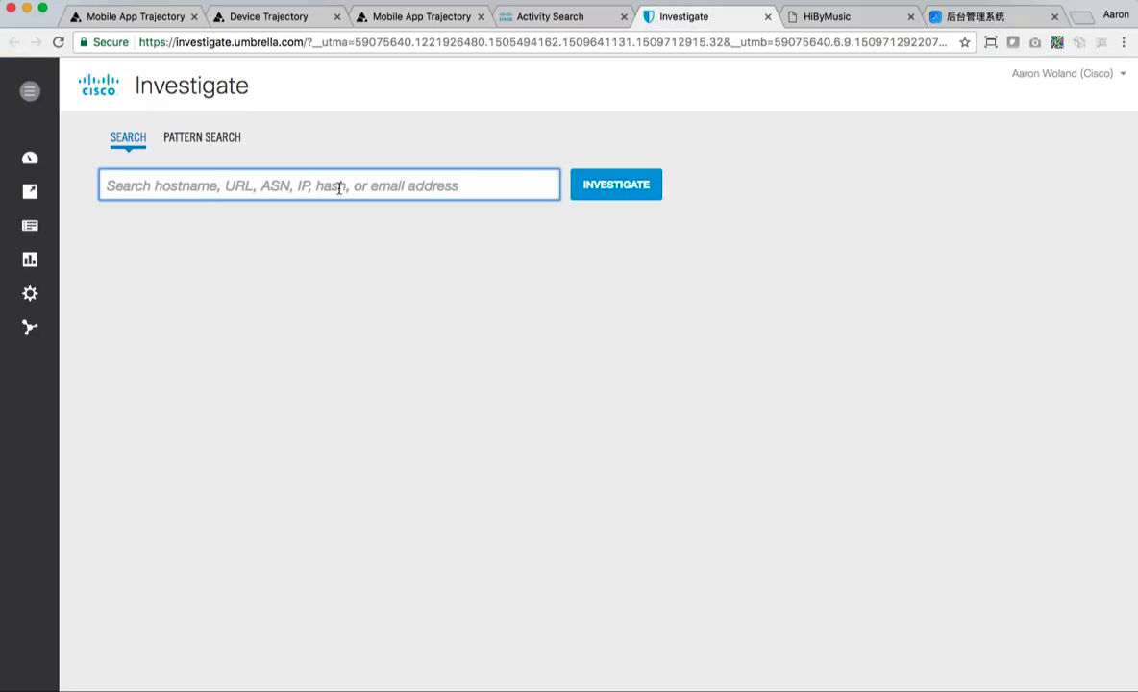
pyautogui.write('http://121.41.41.64/index.php')
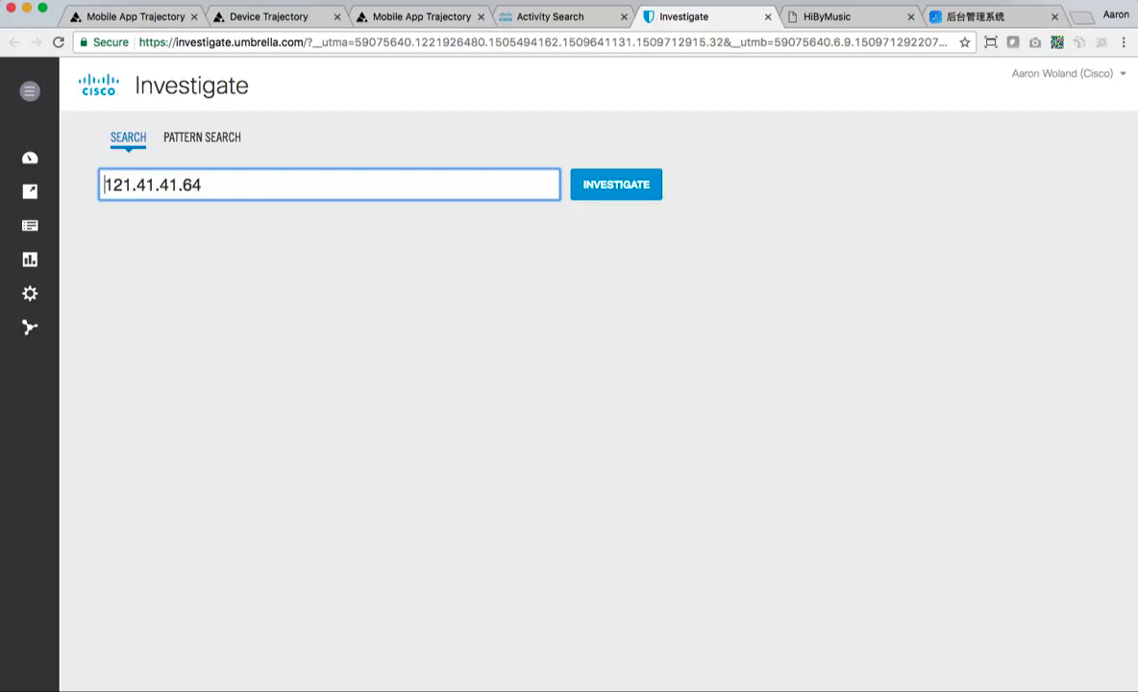
pyautogui.moveTo(585, 213)
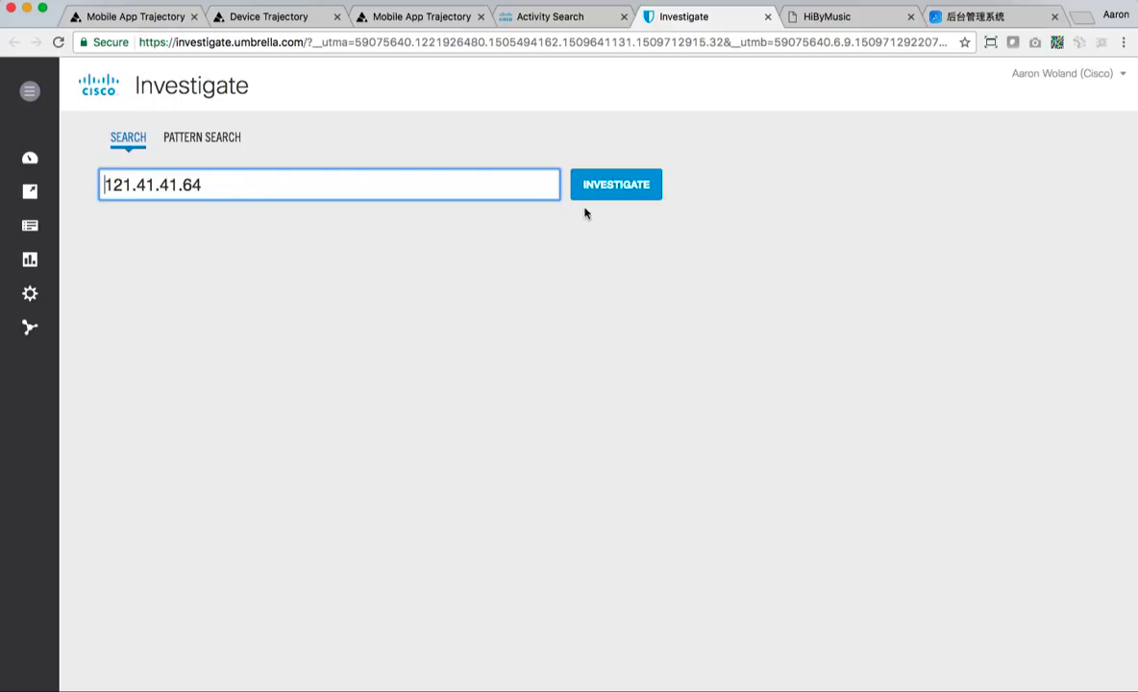
pyautogui.click(615, 183)
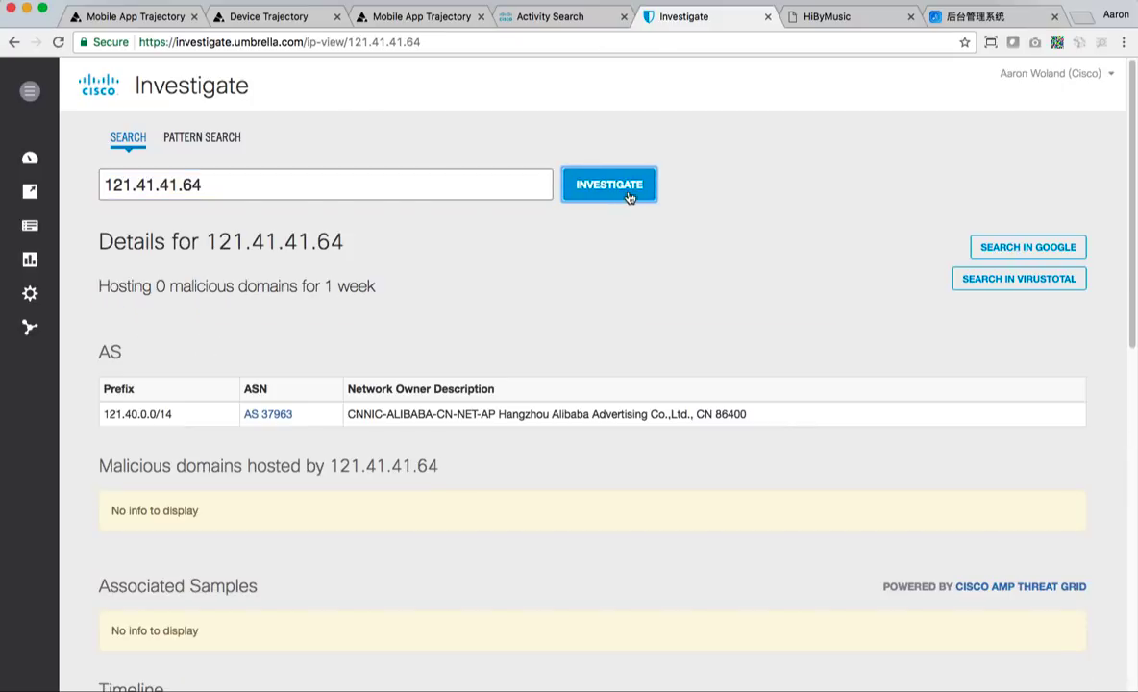
pyautogui.scroll(-3)
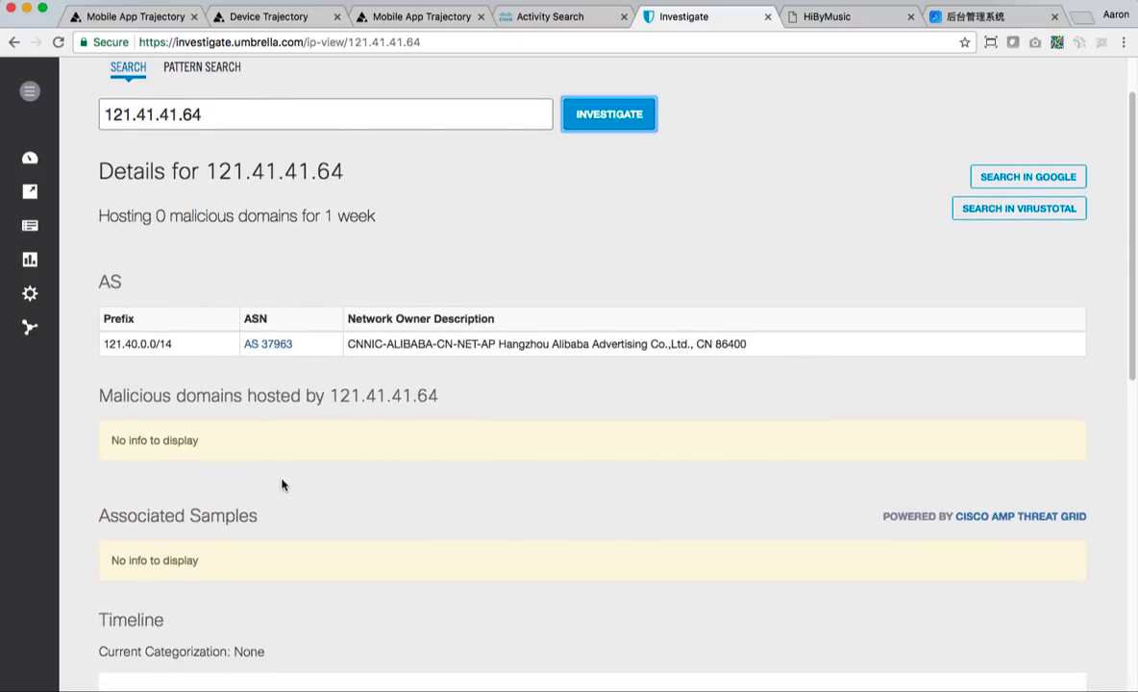
pyautogui.moveTo(283, 356)
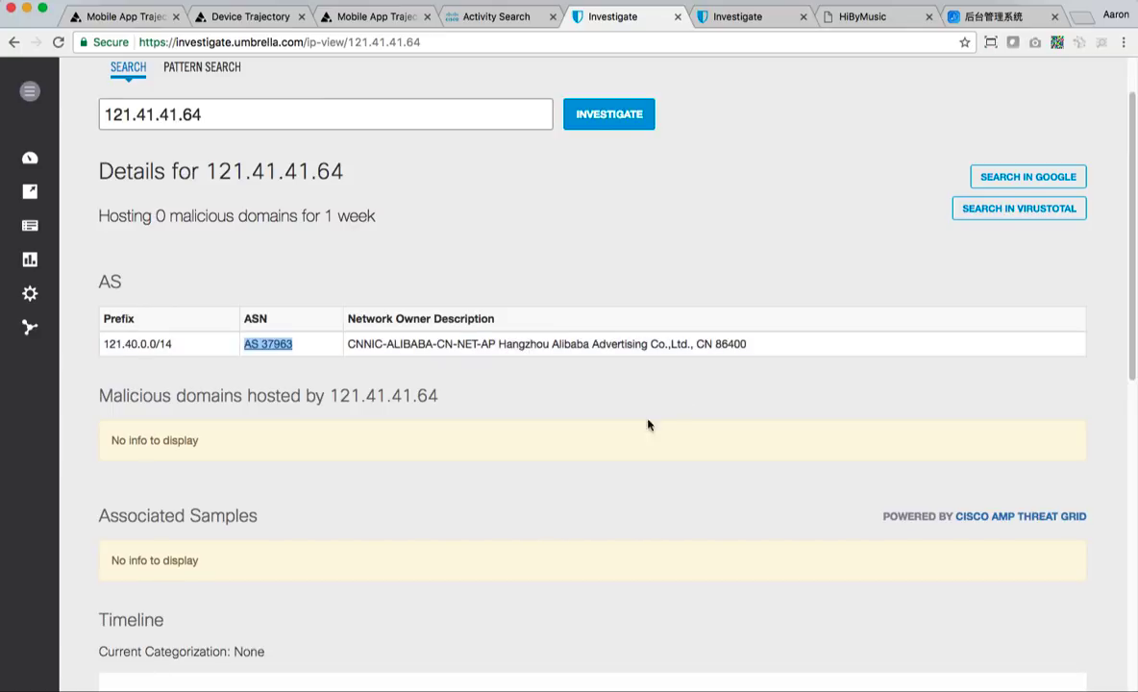
pyautogui.scroll(-3)
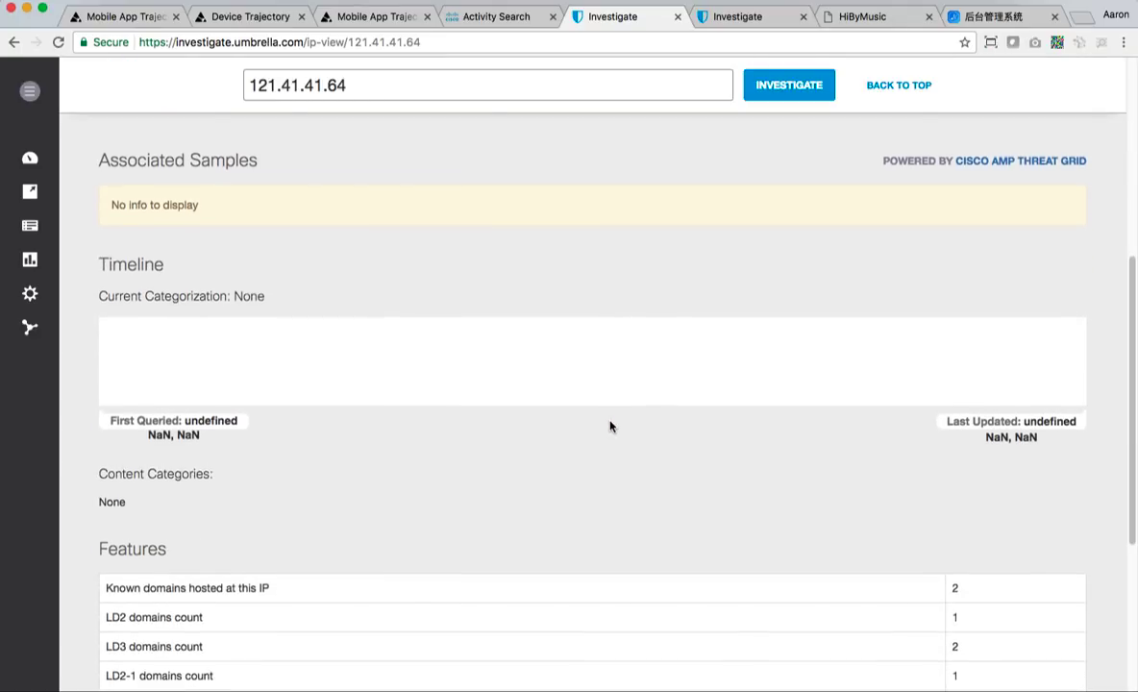
pyautogui.scroll(-3)
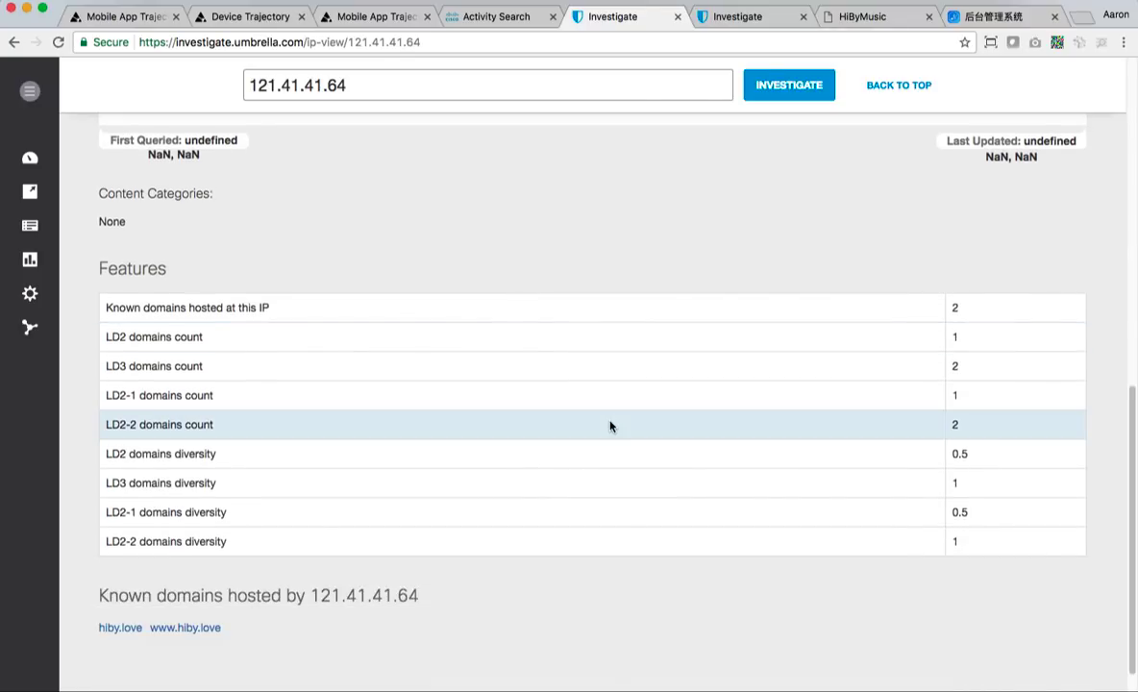
pyautogui.scroll(-3)
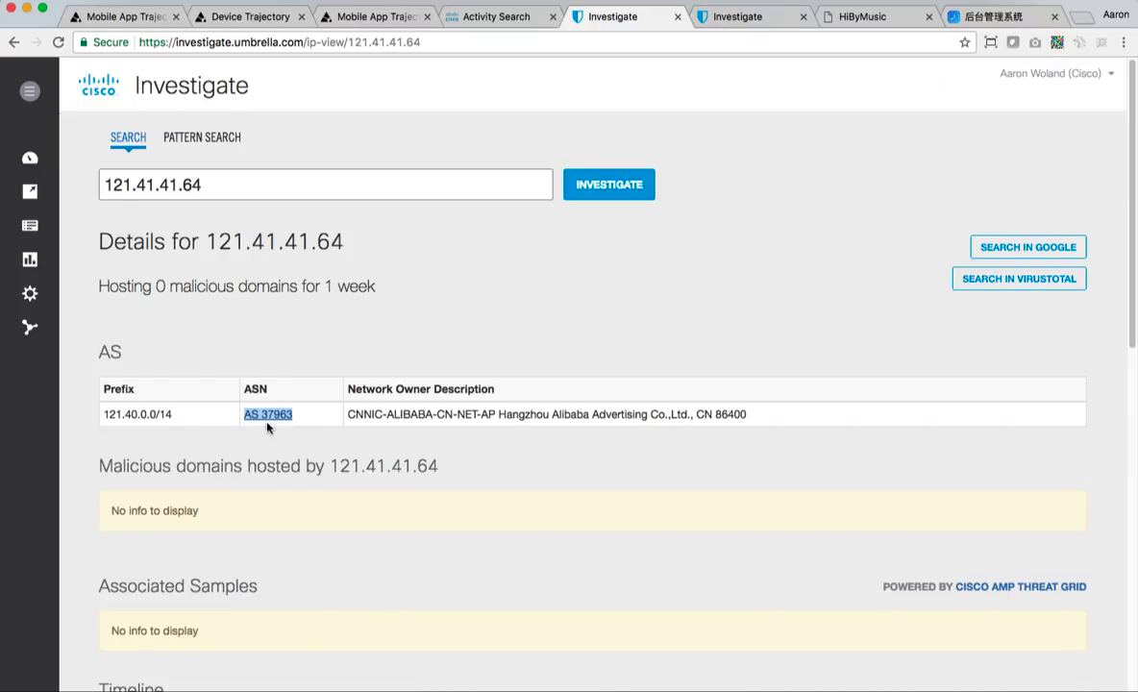
pyautogui.click(749, 16)
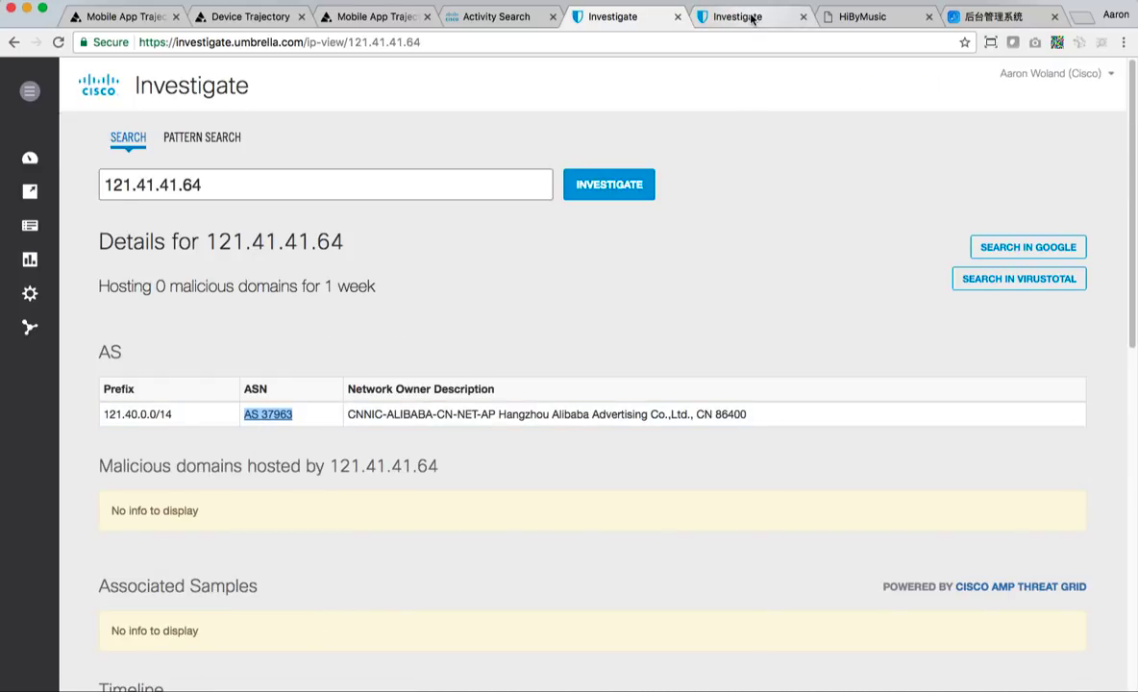
# Browse the AS 37963 report's Alibaba ownership history and current routes with suspicious domains
pyautogui.click(267, 414)
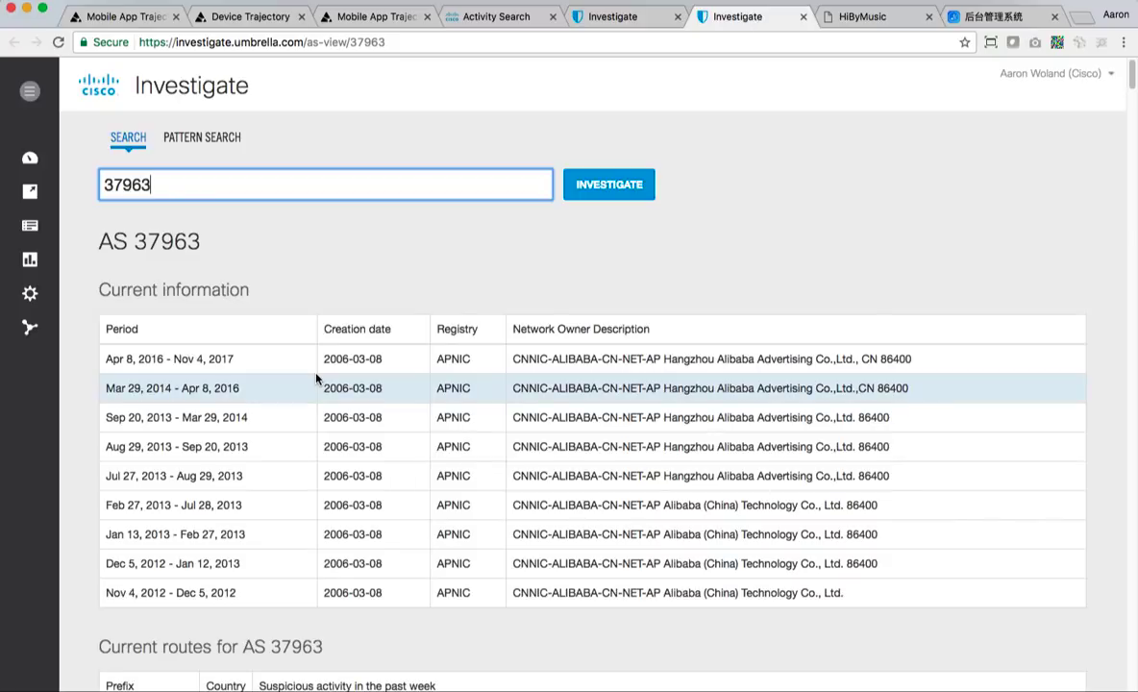
pyautogui.scroll(-3)
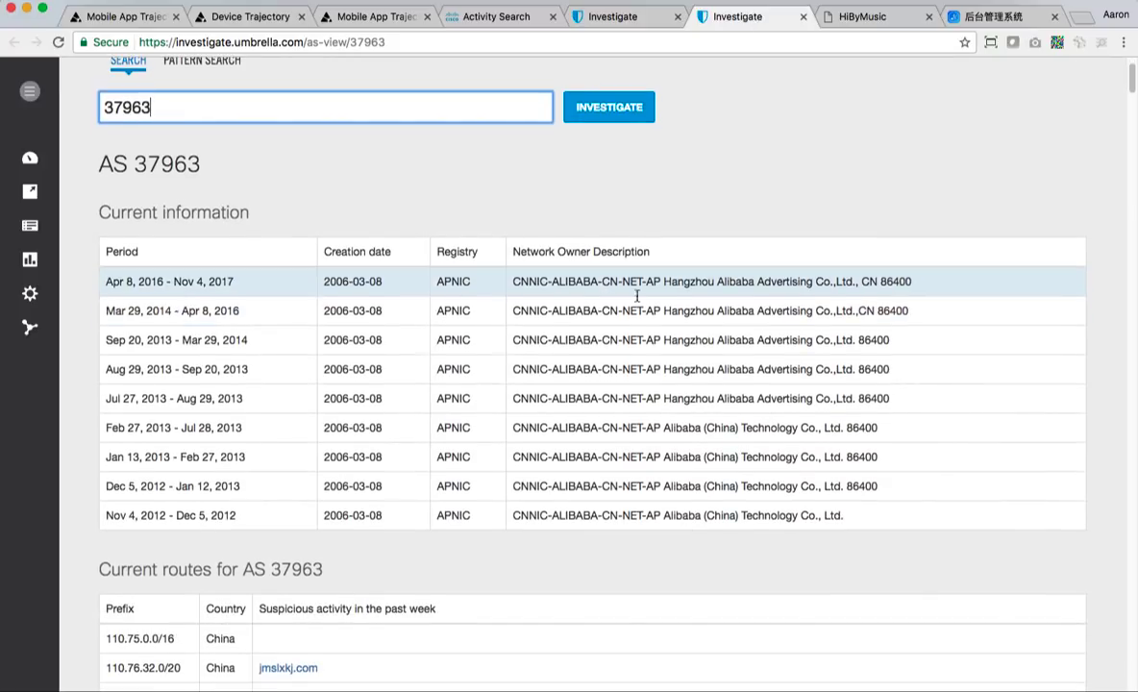
pyautogui.scroll(-3)
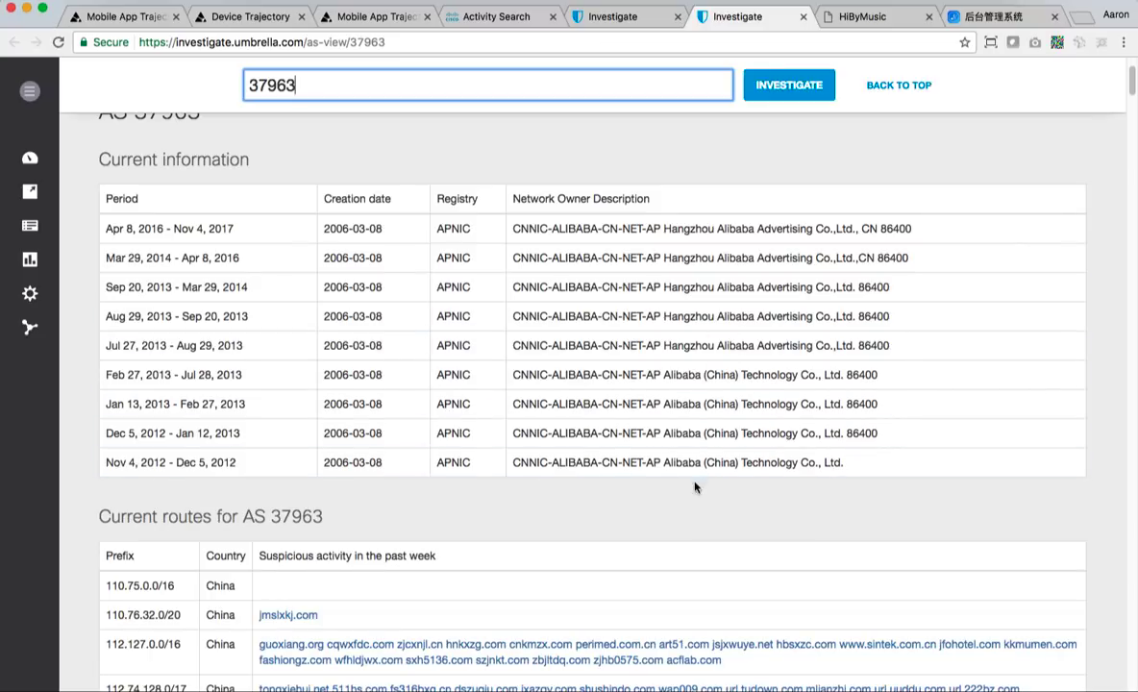
pyautogui.scroll(-3)
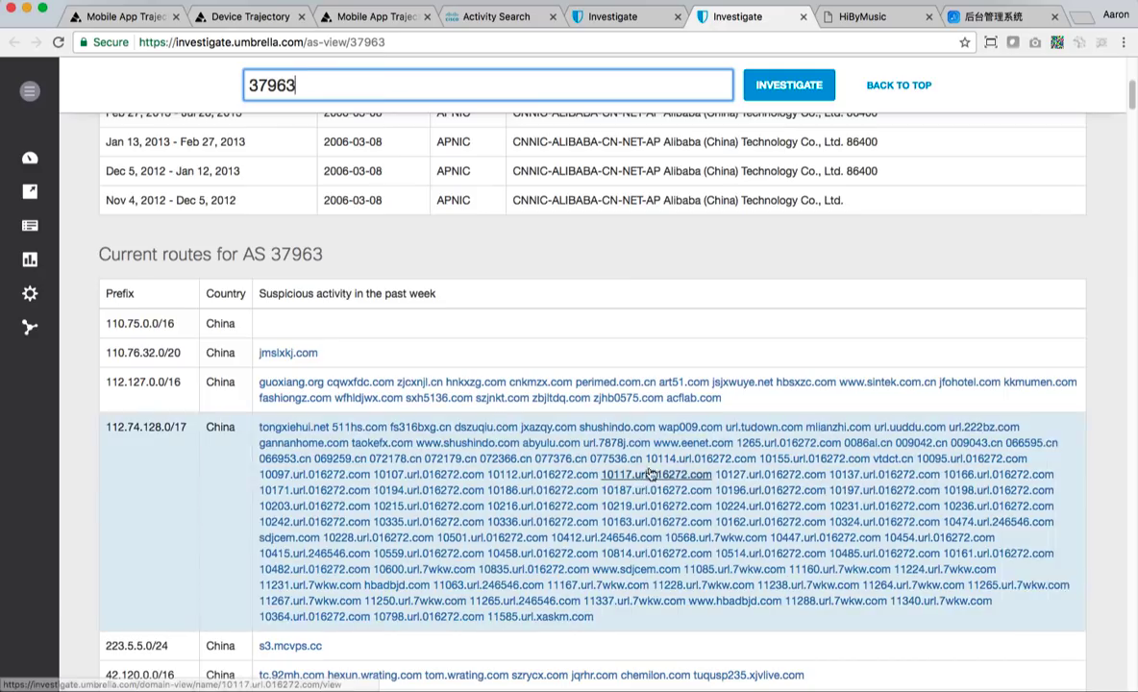
pyautogui.scroll(-3)
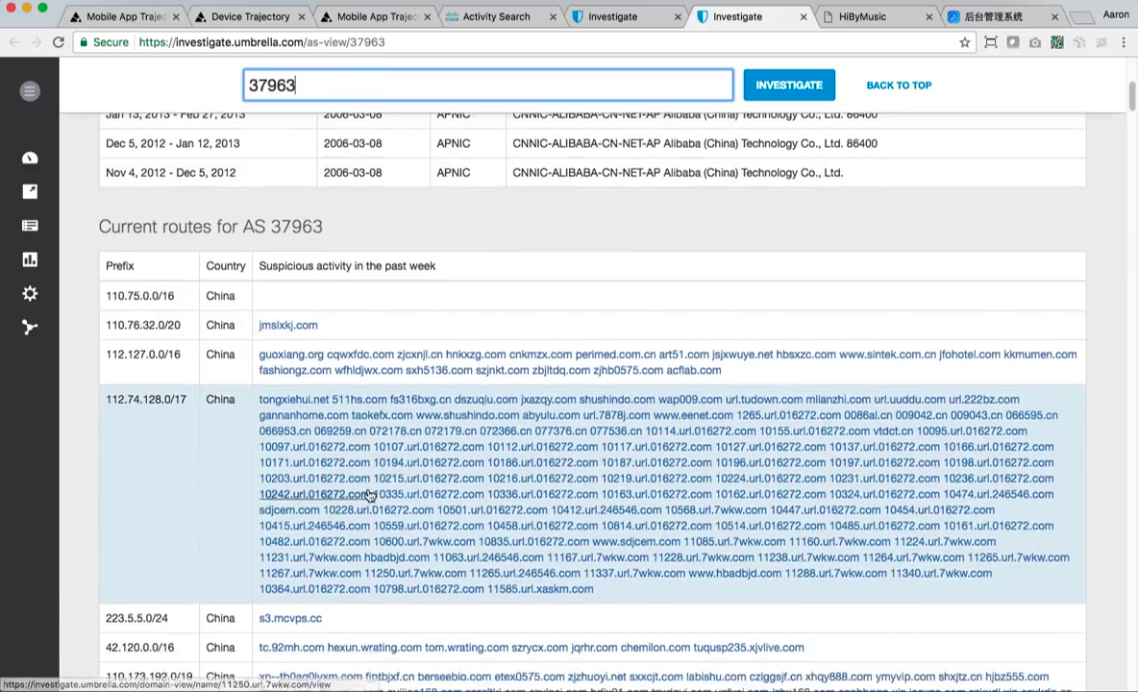
pyautogui.scroll(-3)
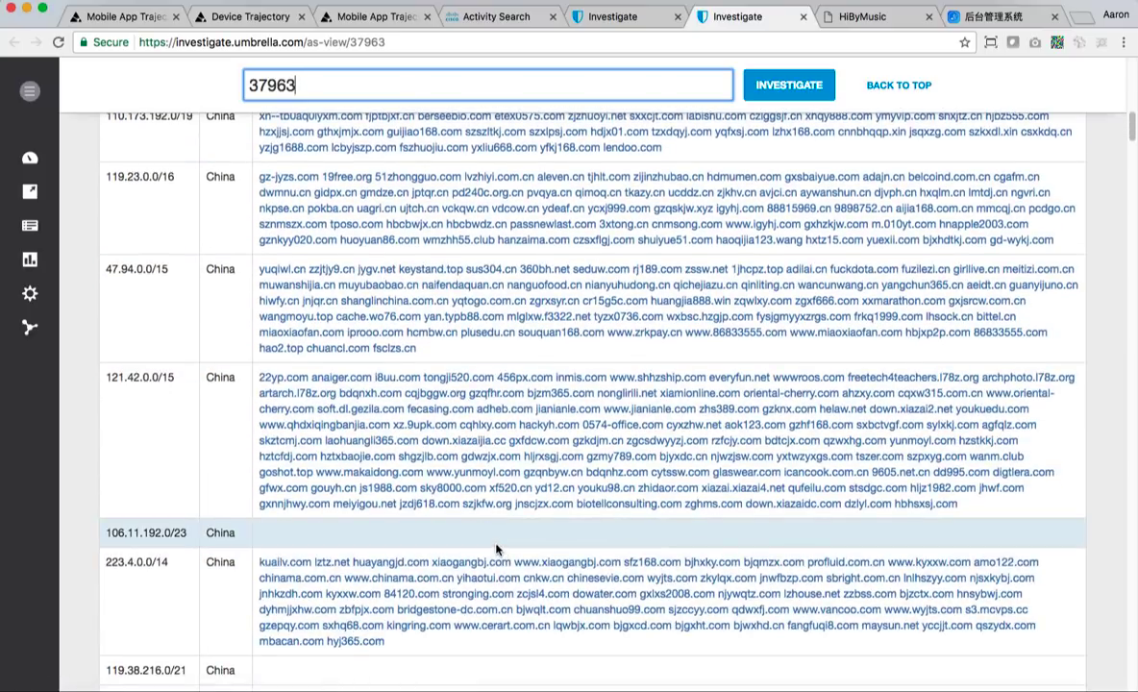
pyautogui.scroll(-3)
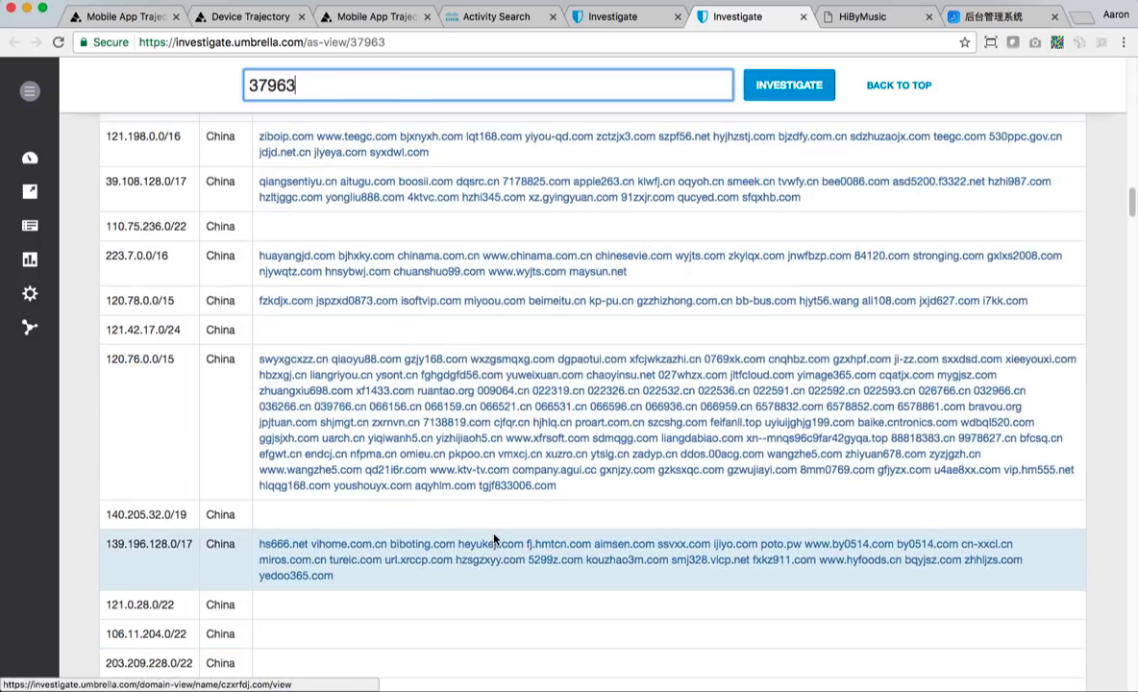
pyautogui.scroll(-3)
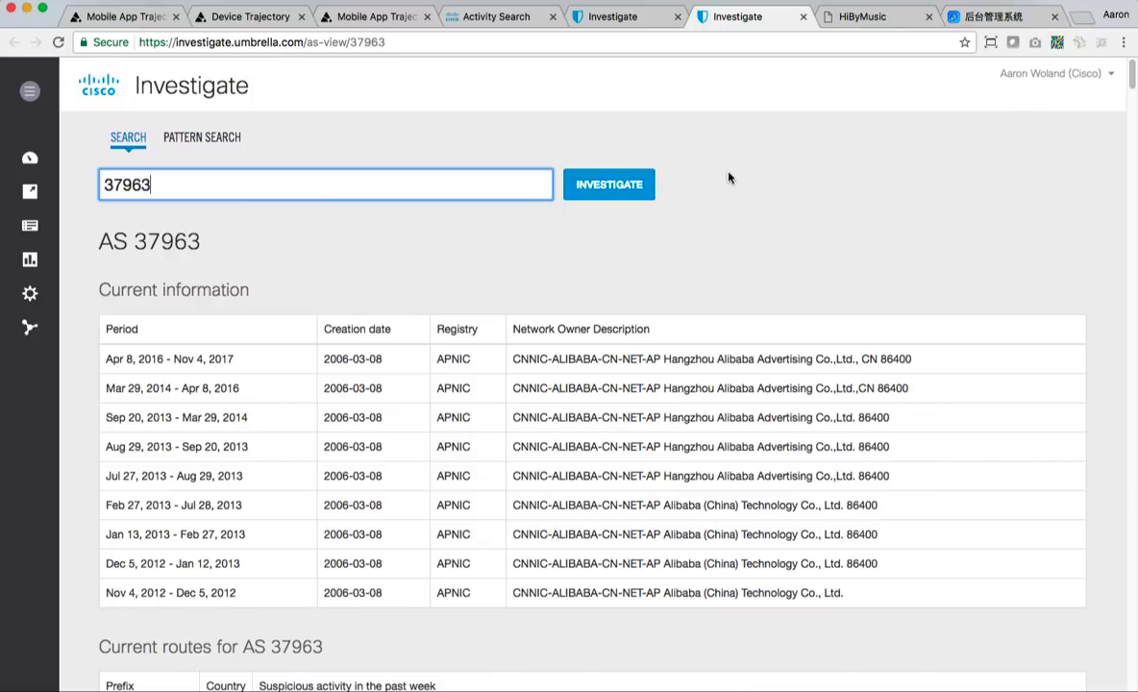
# Close the 121.41.41.64 admin login, HiByMusic, and duplicate Investigate tabs
pyautogui.click(999, 16)
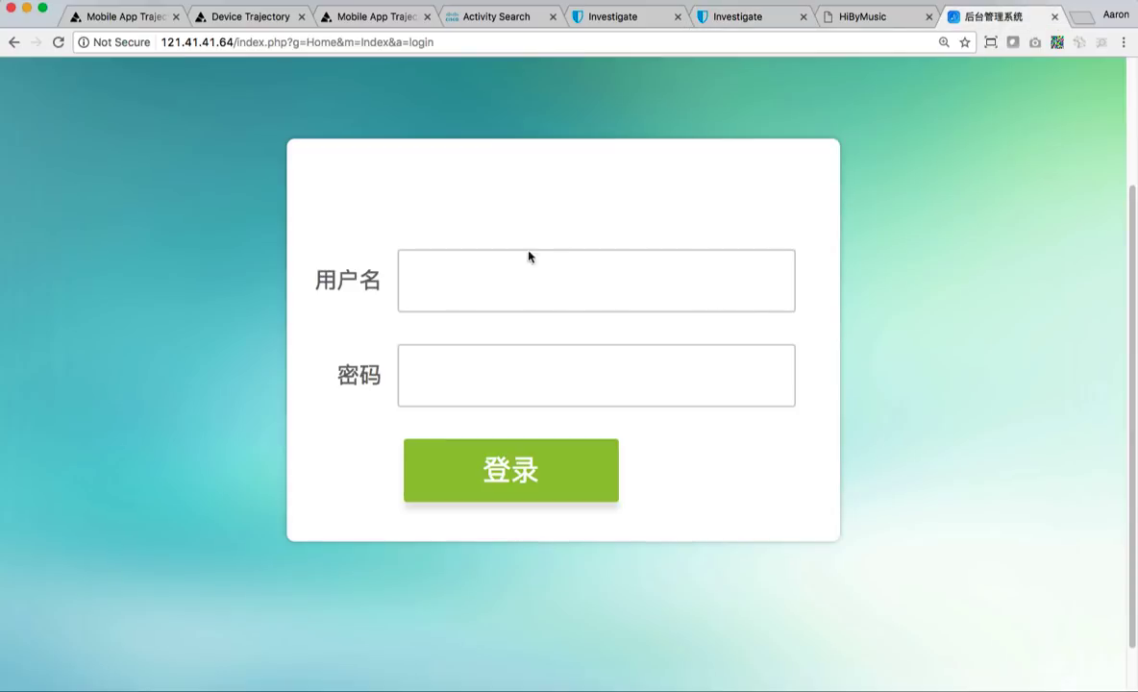
pyautogui.moveTo(399, 610)
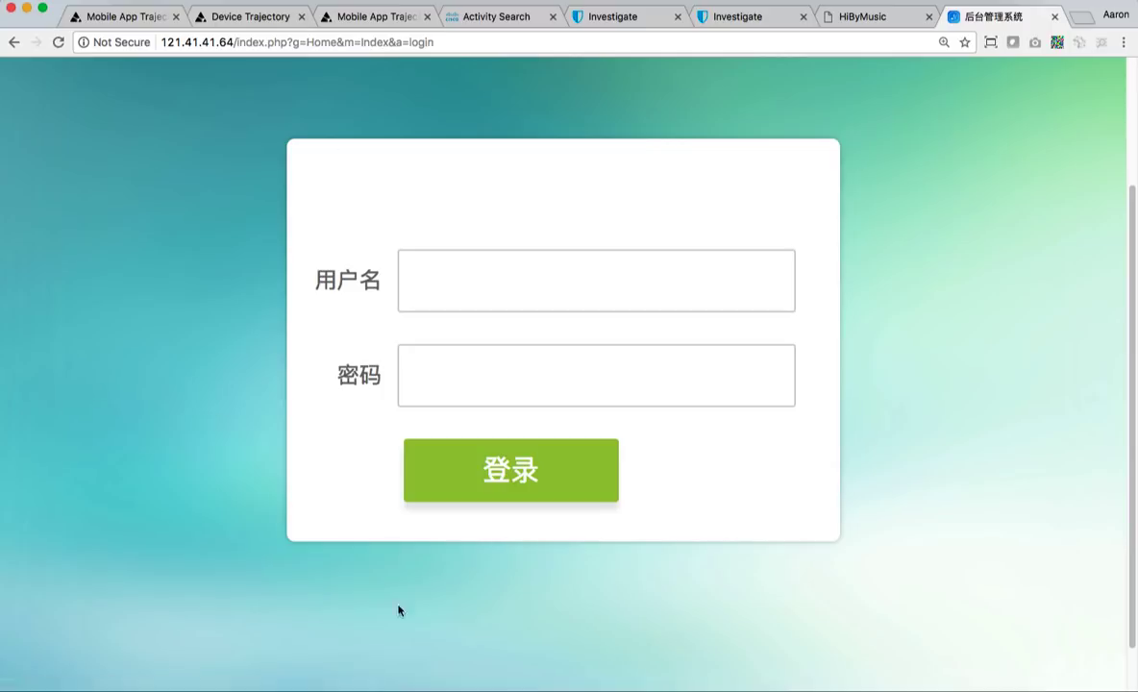
pyautogui.moveTo(914, 420)
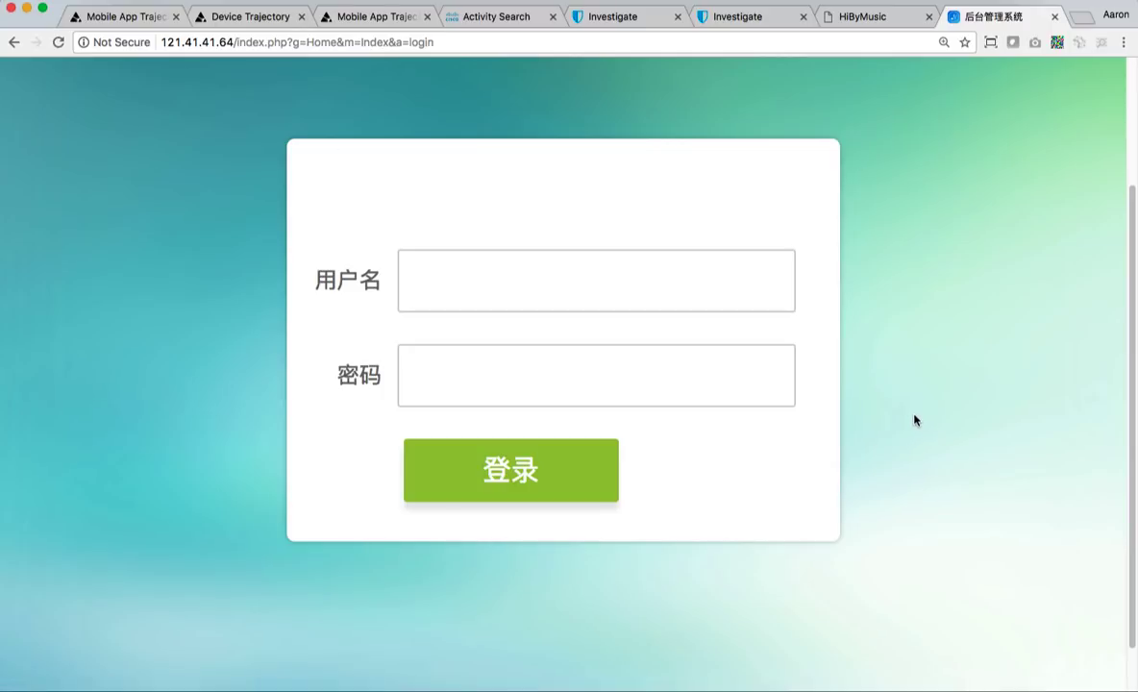
pyautogui.moveTo(954, 148)
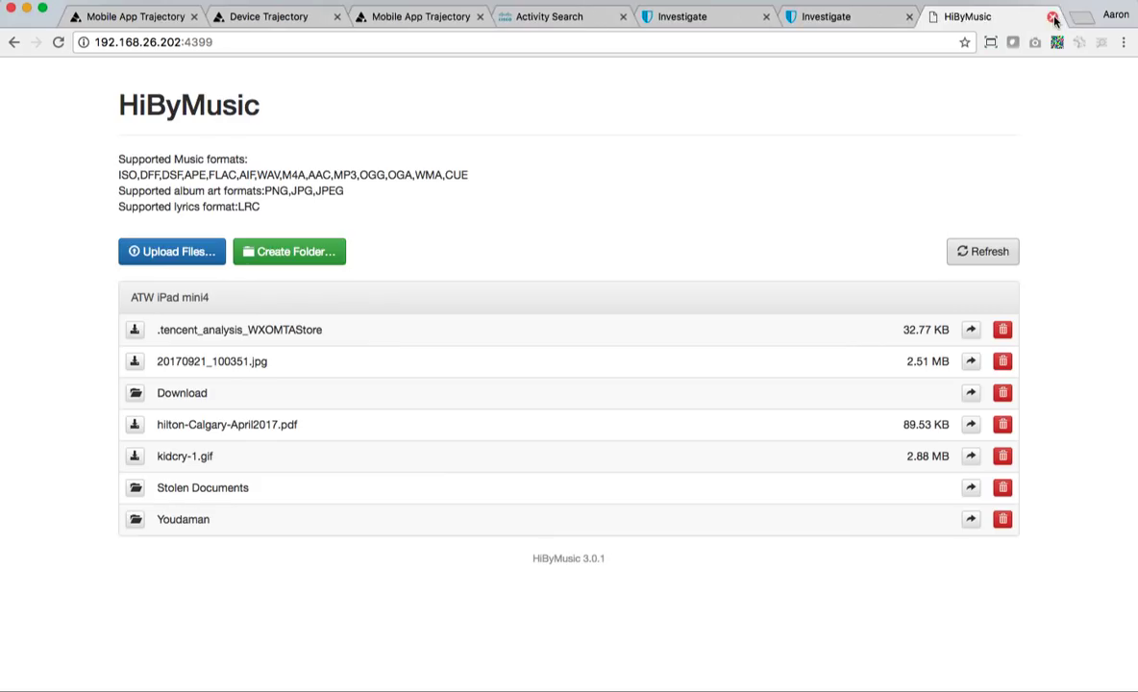
pyautogui.moveTo(184, 491)
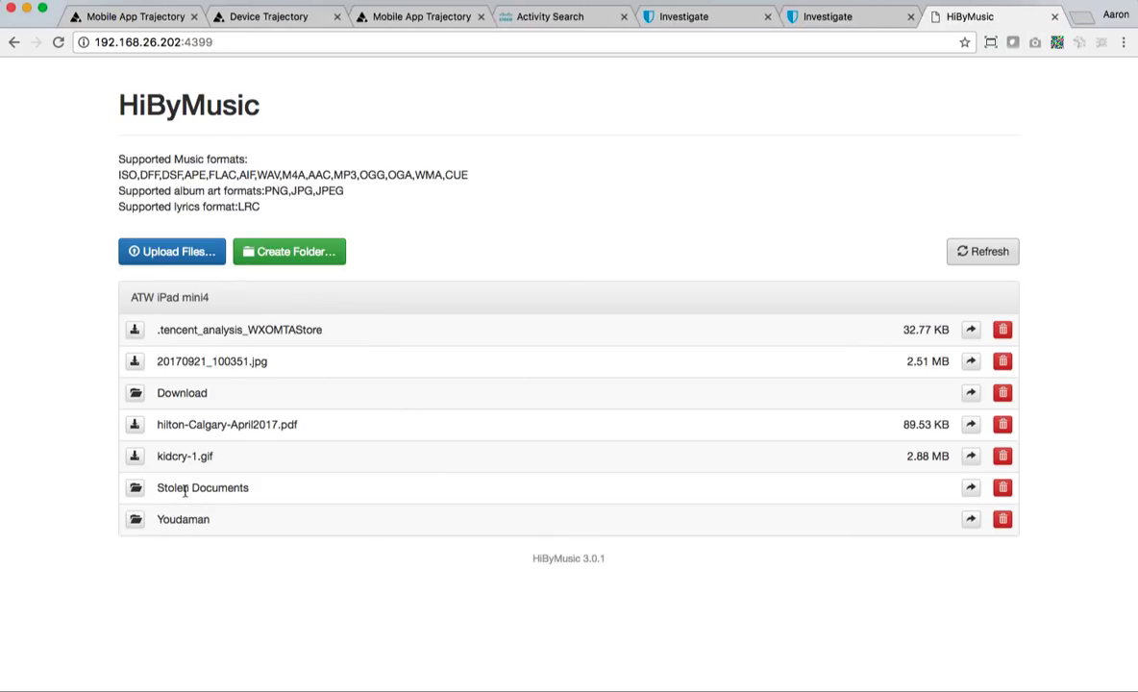
pyautogui.click(203, 487)
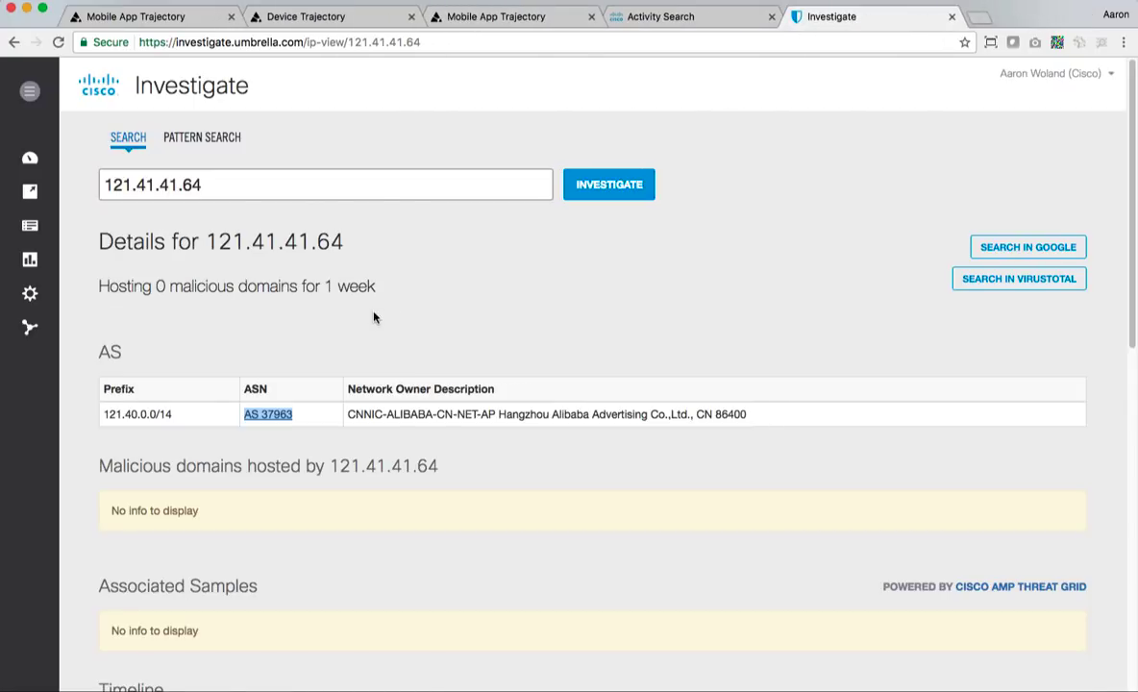
pyautogui.moveTo(615, 308)
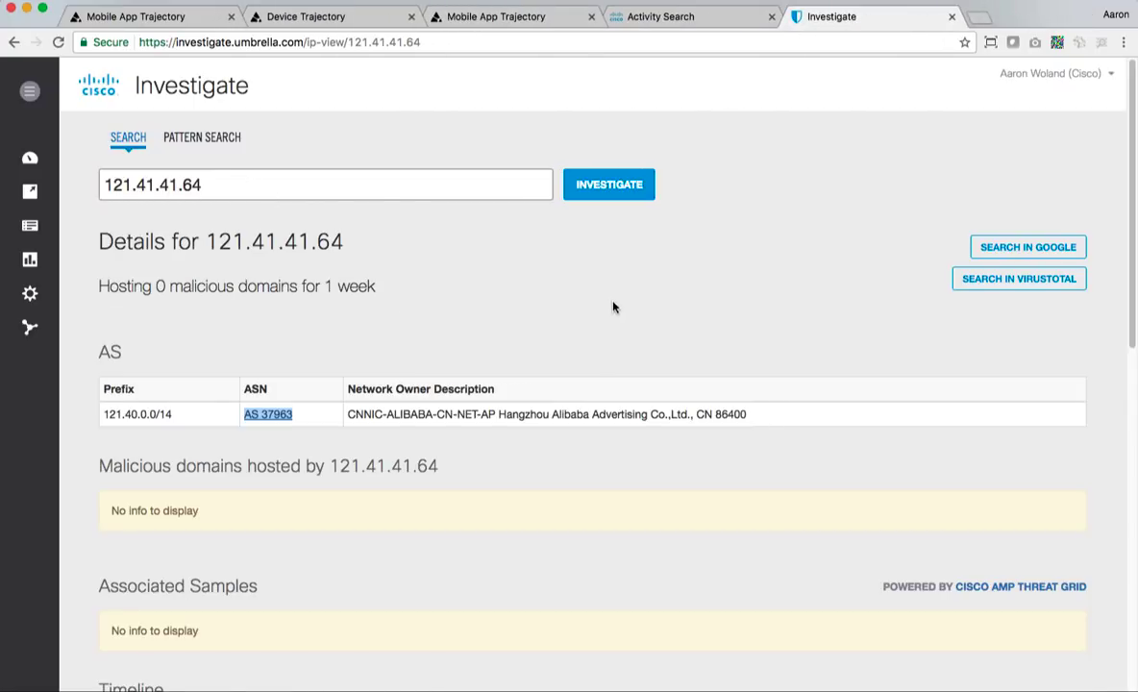
pyautogui.moveTo(567, 308)
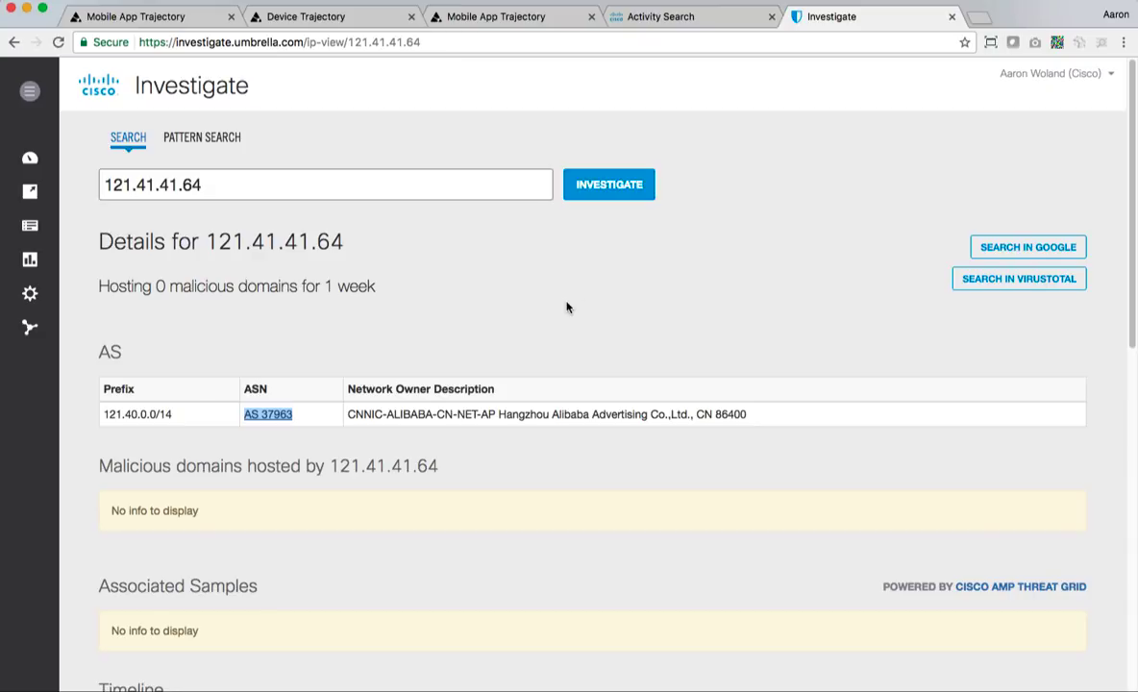
pyautogui.click(28, 90)
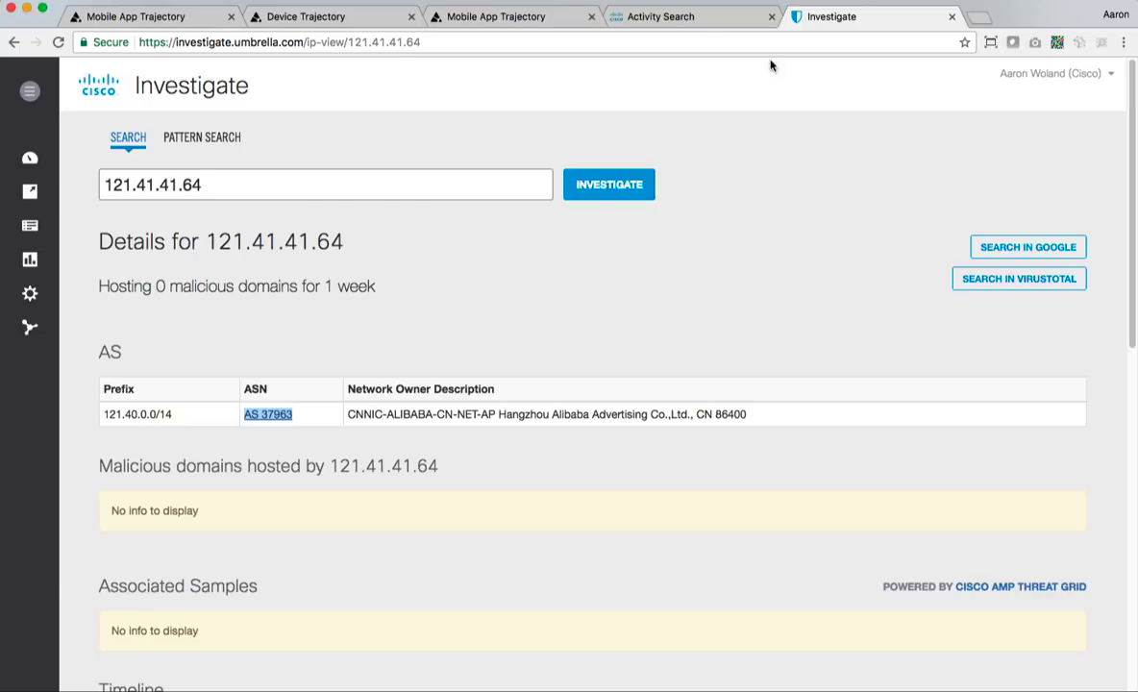
# Return to HiByMusic's Mobile App Trajectory and scroll its 27 iPad network connections
pyautogui.click(305, 17)
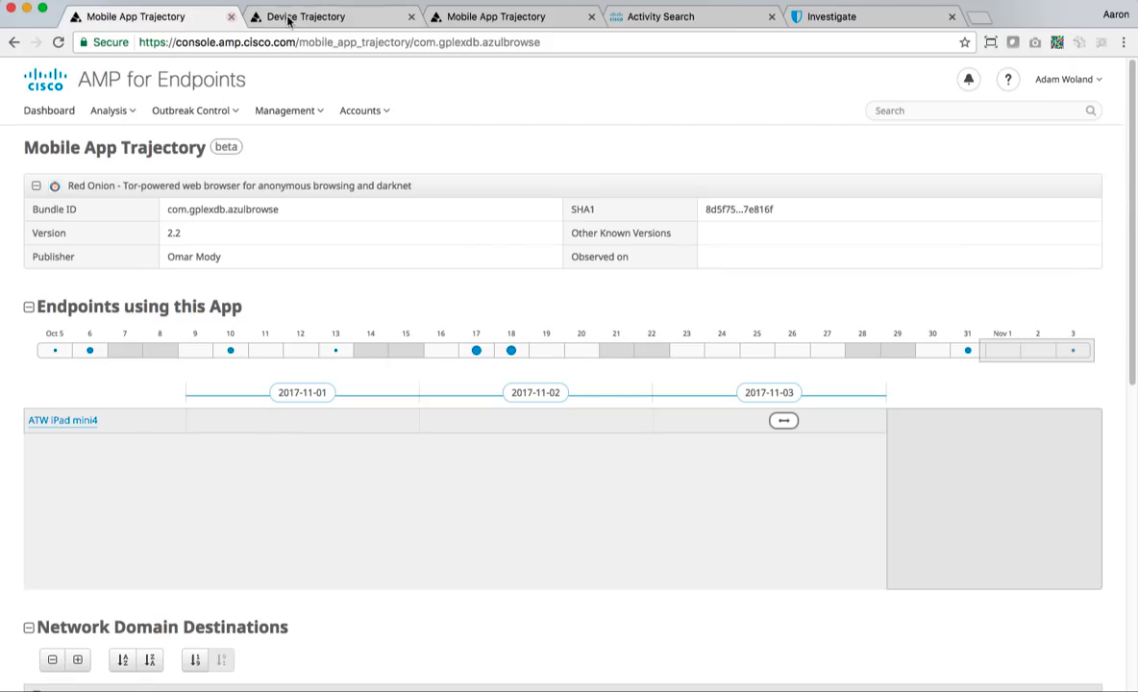
pyautogui.click(495, 16)
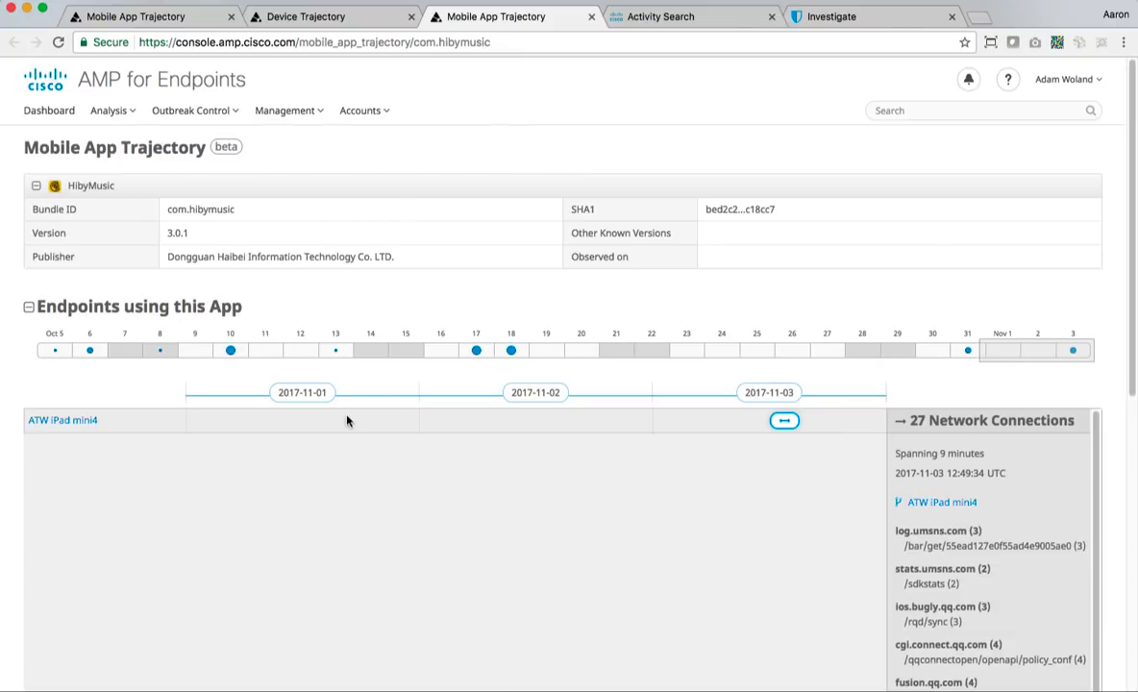
pyautogui.moveTo(786, 374)
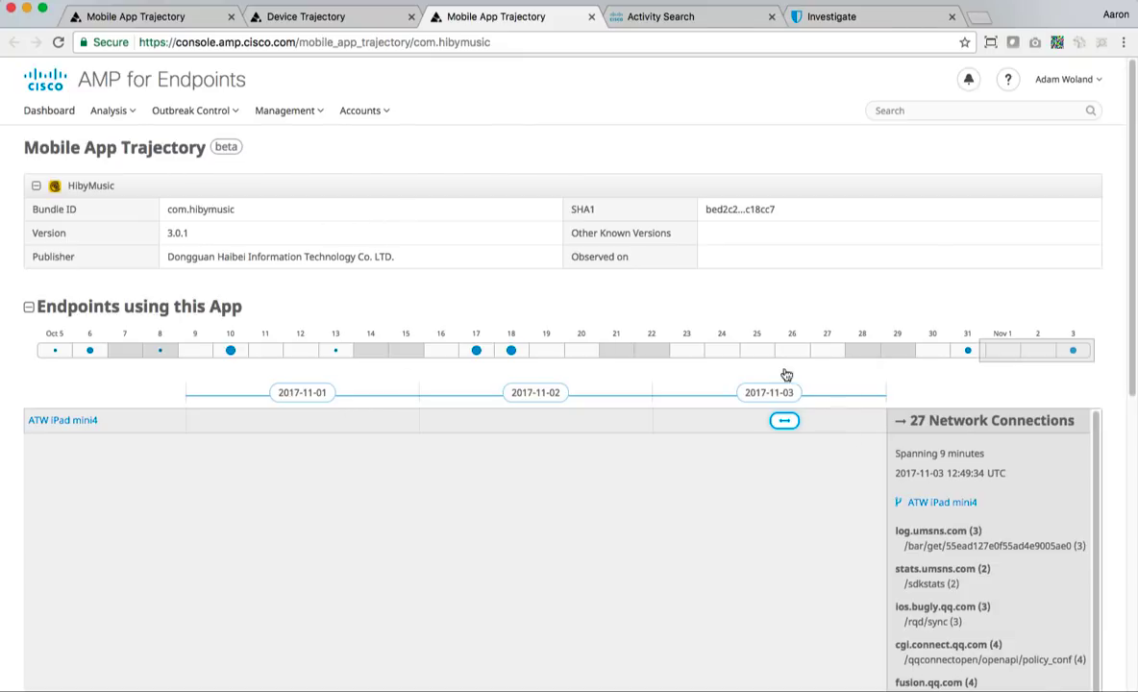
pyautogui.moveTo(729, 328)
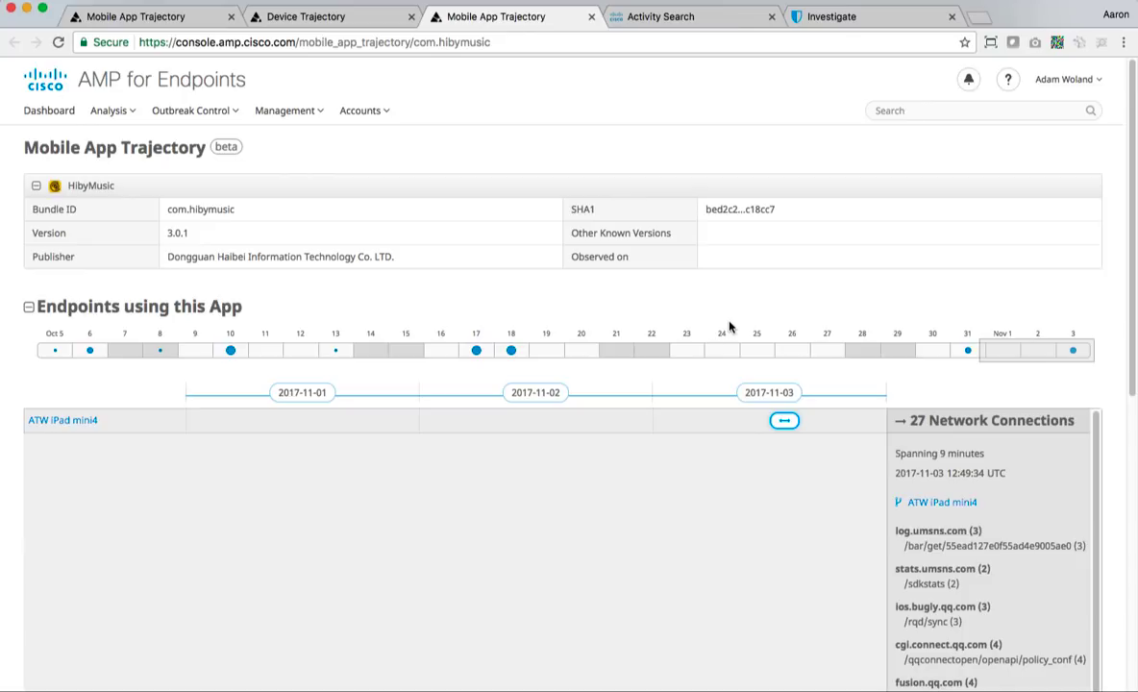
pyautogui.scroll(-3)
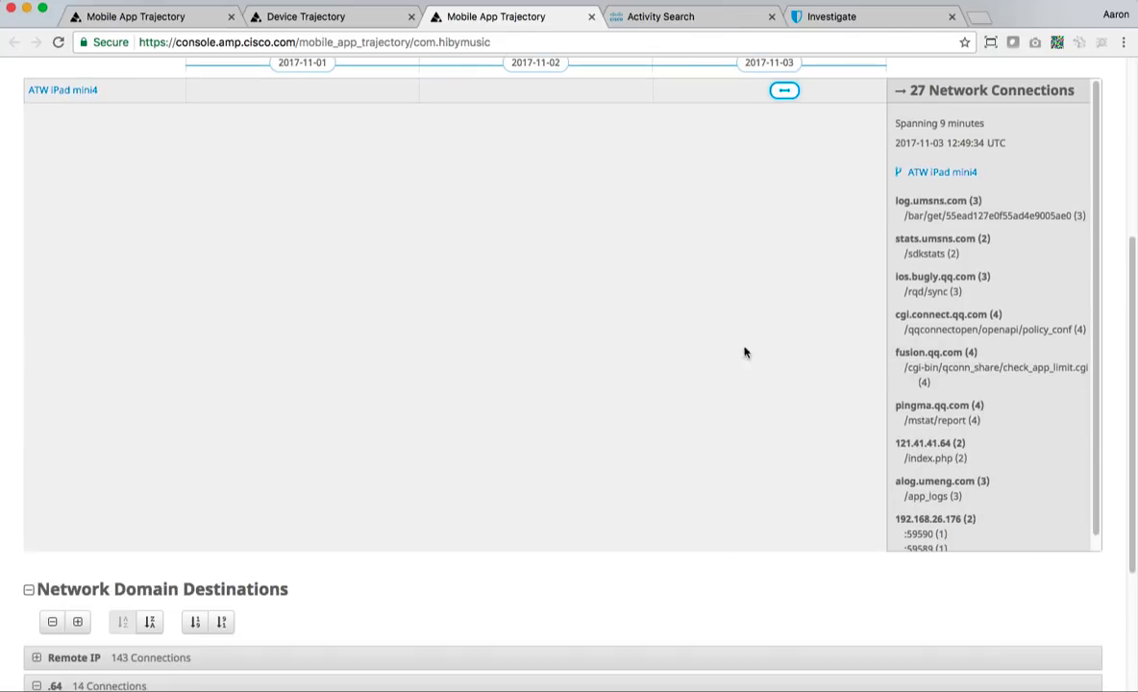
pyautogui.scroll(-3)
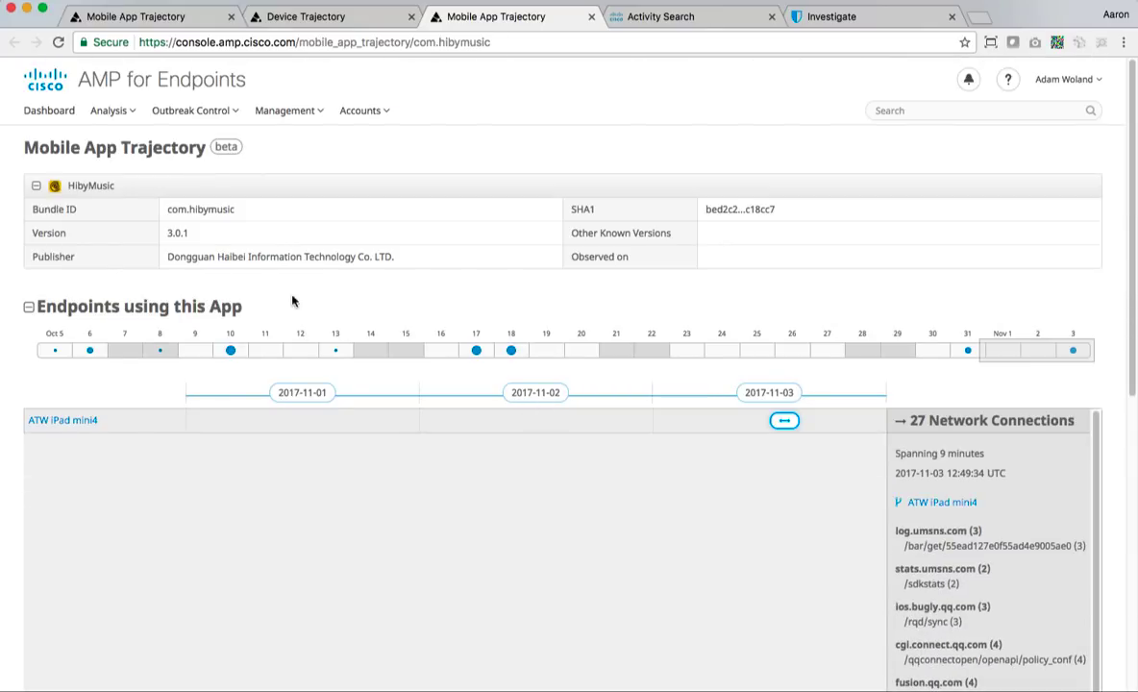
pyautogui.moveTo(288, 188)
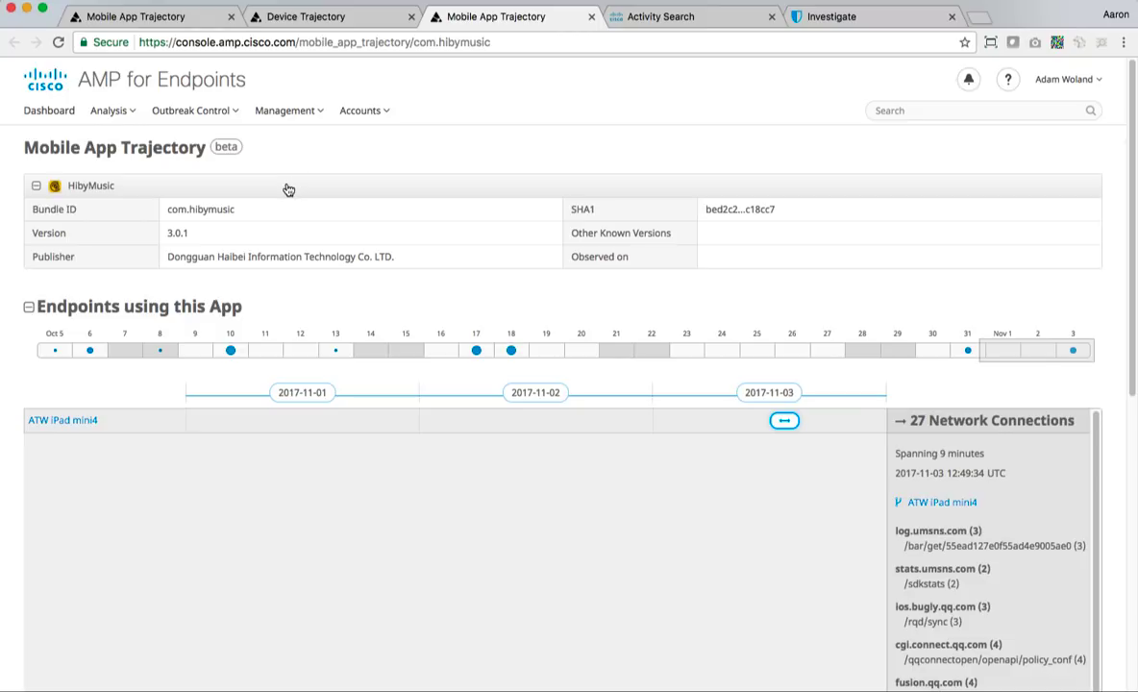
pyautogui.moveTo(41, 324)
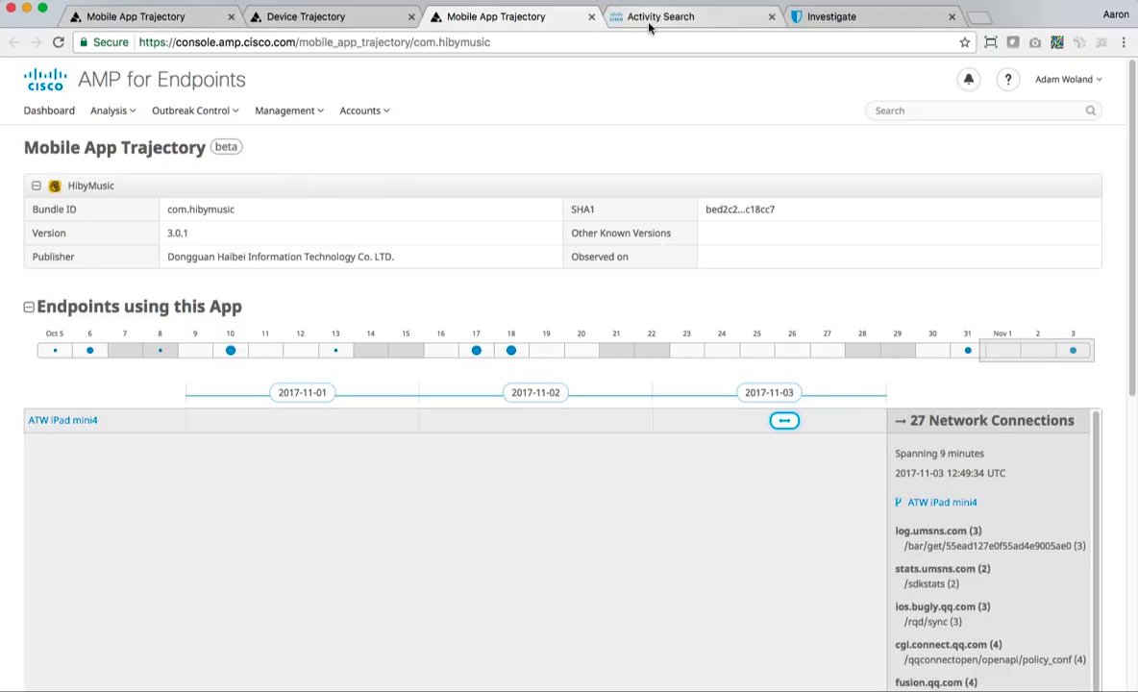
pyautogui.click(692, 17)
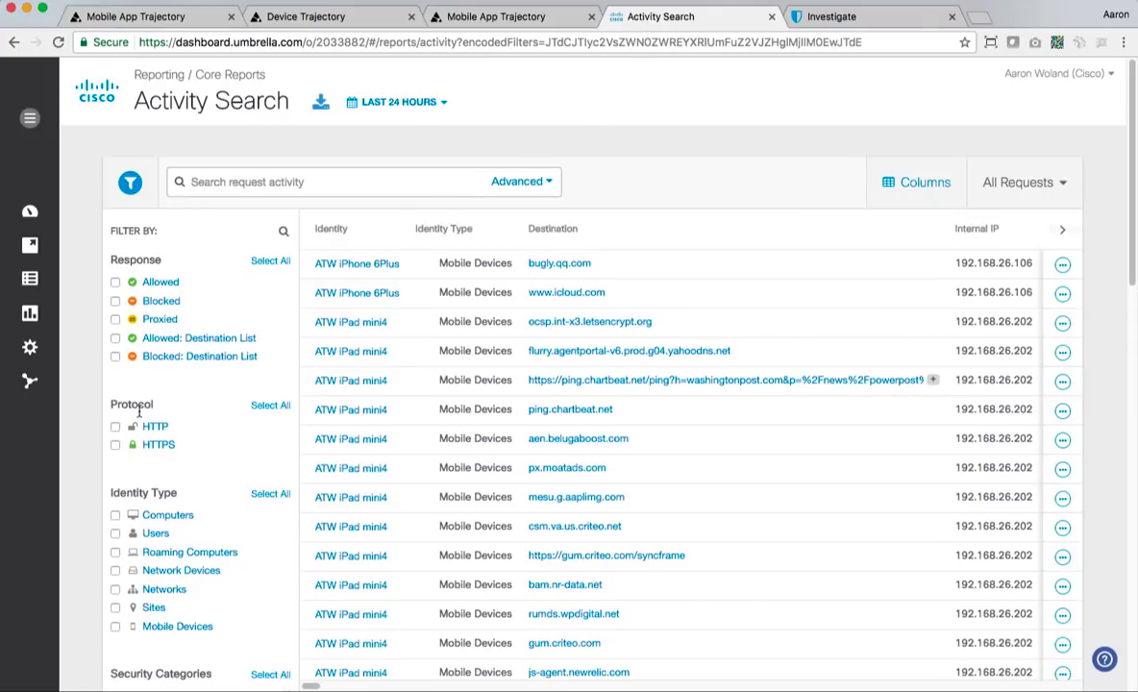
pyautogui.moveTo(82, 303)
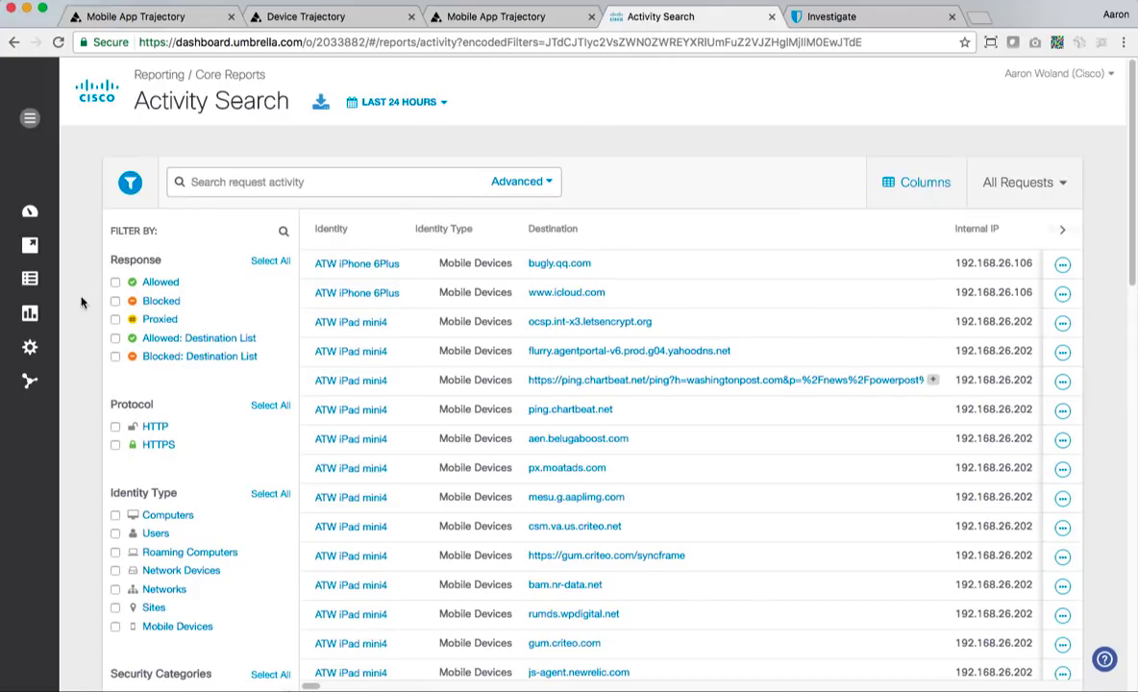
pyautogui.moveTo(736, 136)
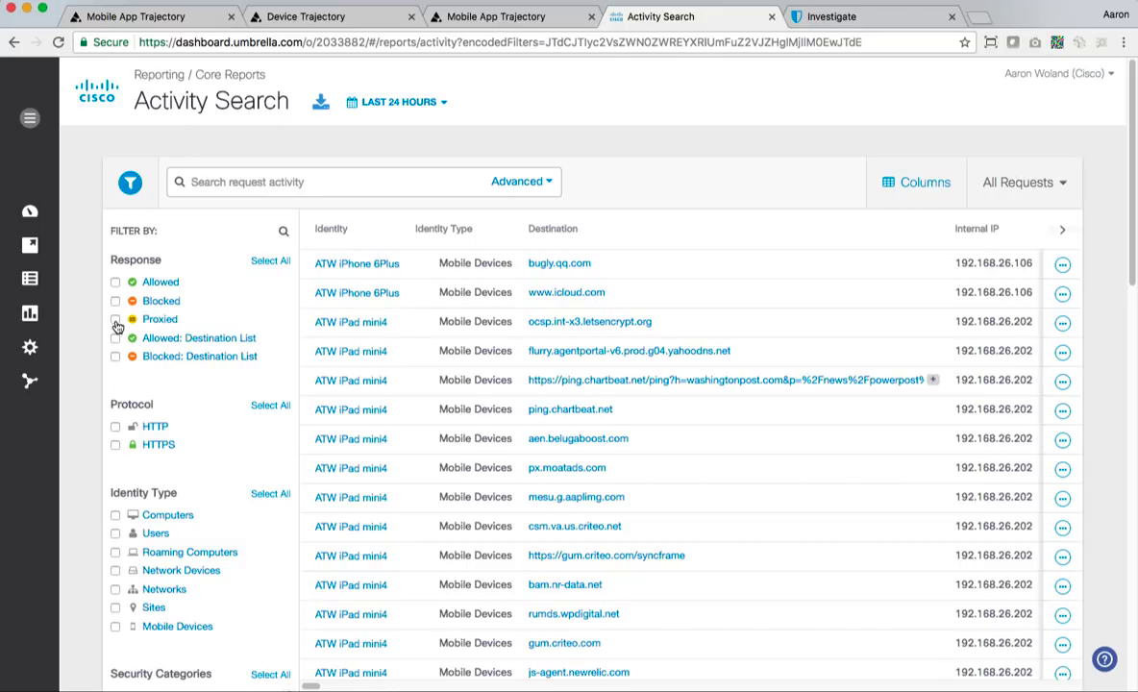
pyautogui.click(115, 320)
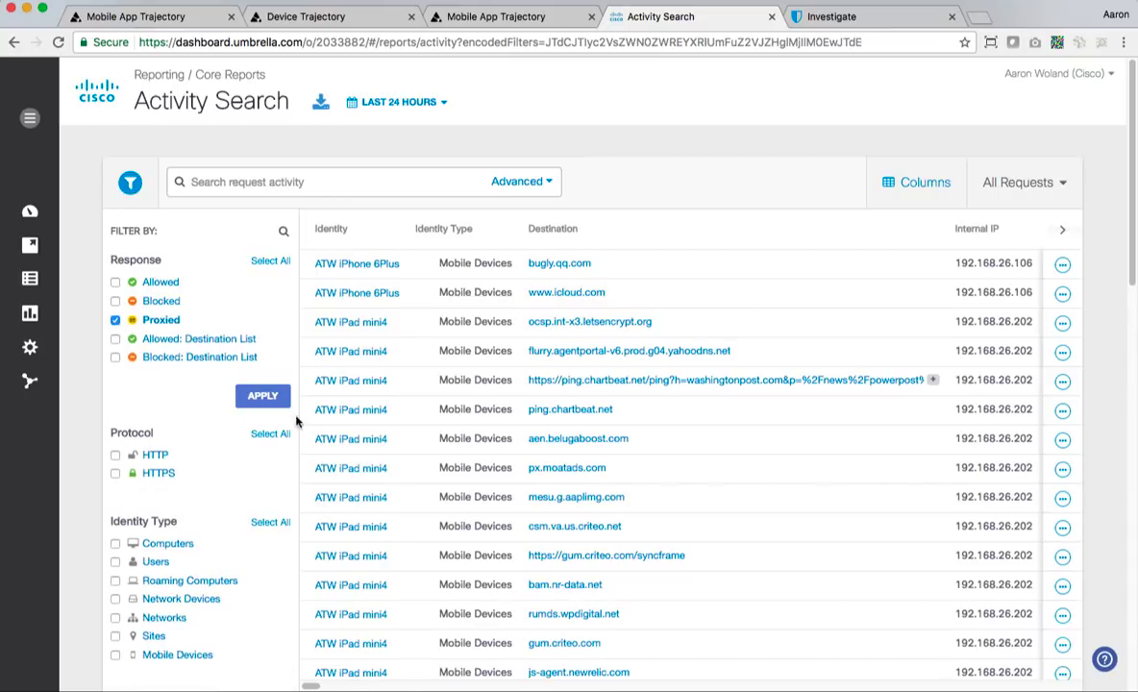
pyautogui.click(263, 395)
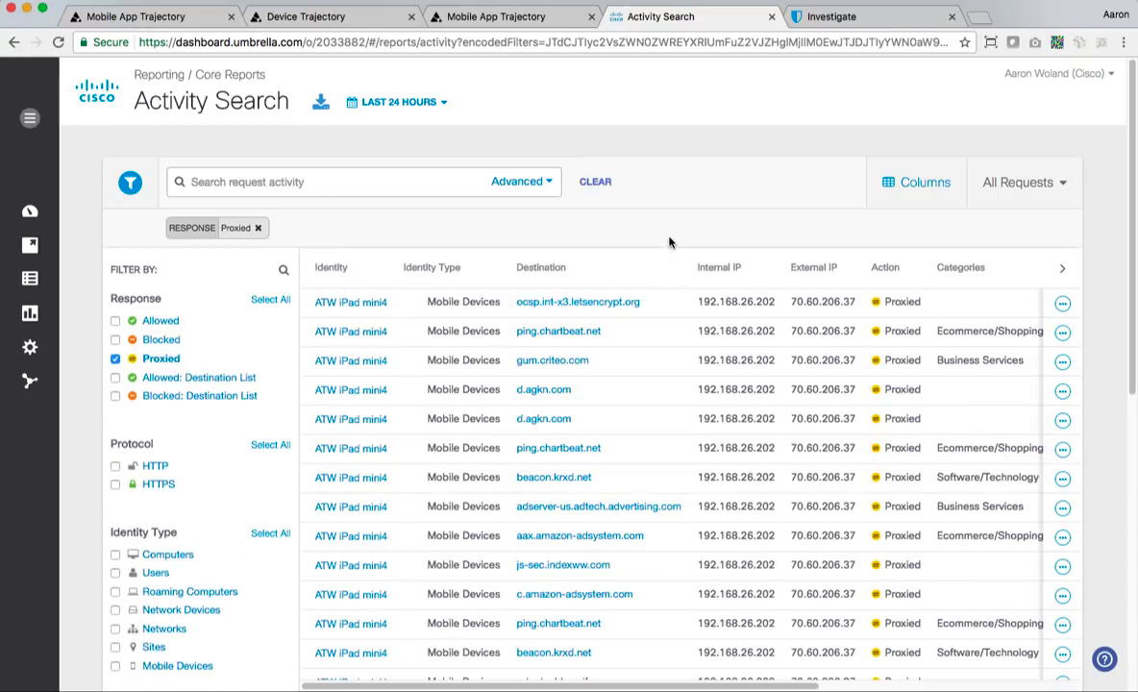
pyautogui.moveTo(658, 227)
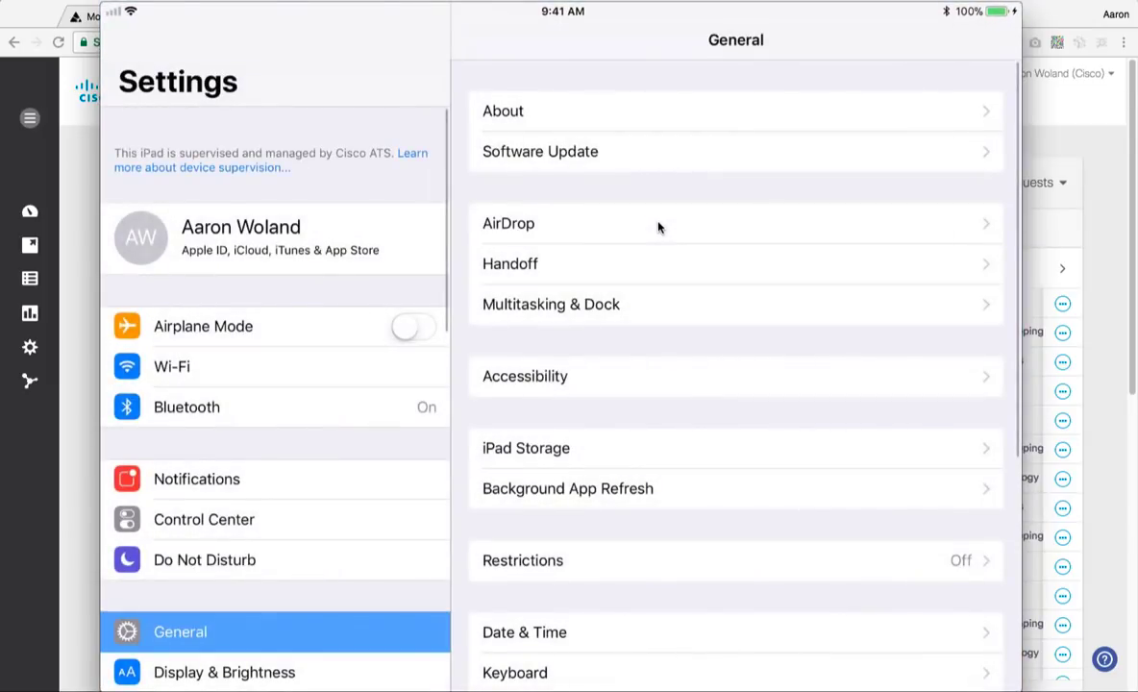
# Check the iPad's QuiLoxx Wi-Fi IP 192.168.26.202, then return to the home screen
pyautogui.click(171, 366)
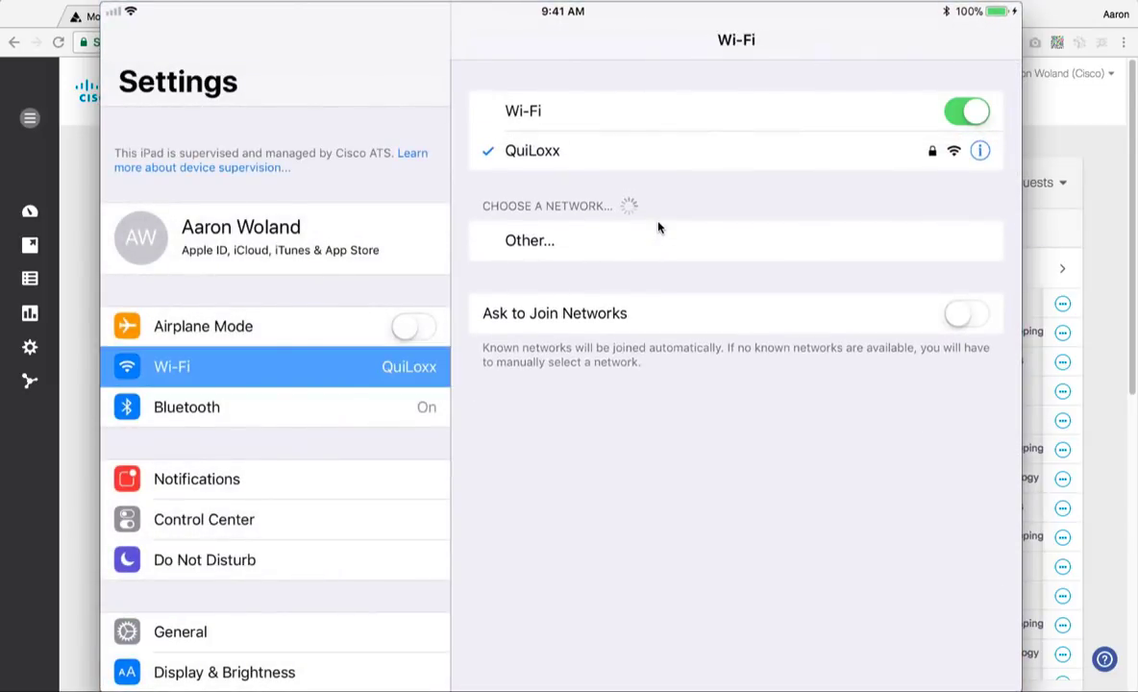
pyautogui.click(979, 150)
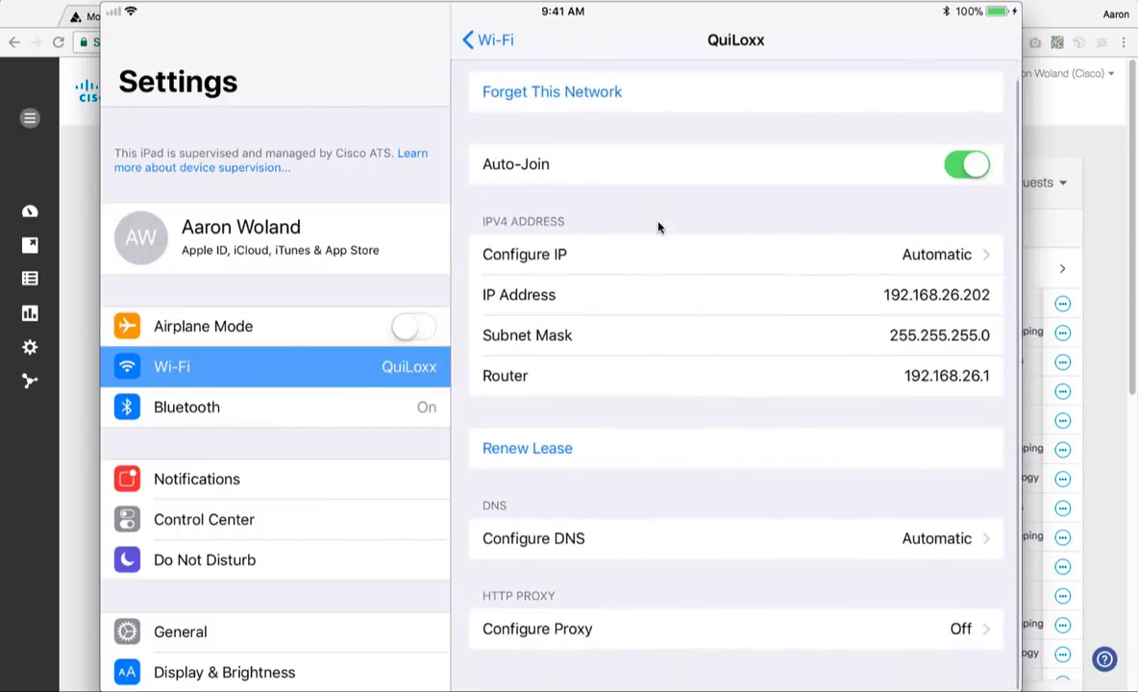
pyautogui.click(538, 628)
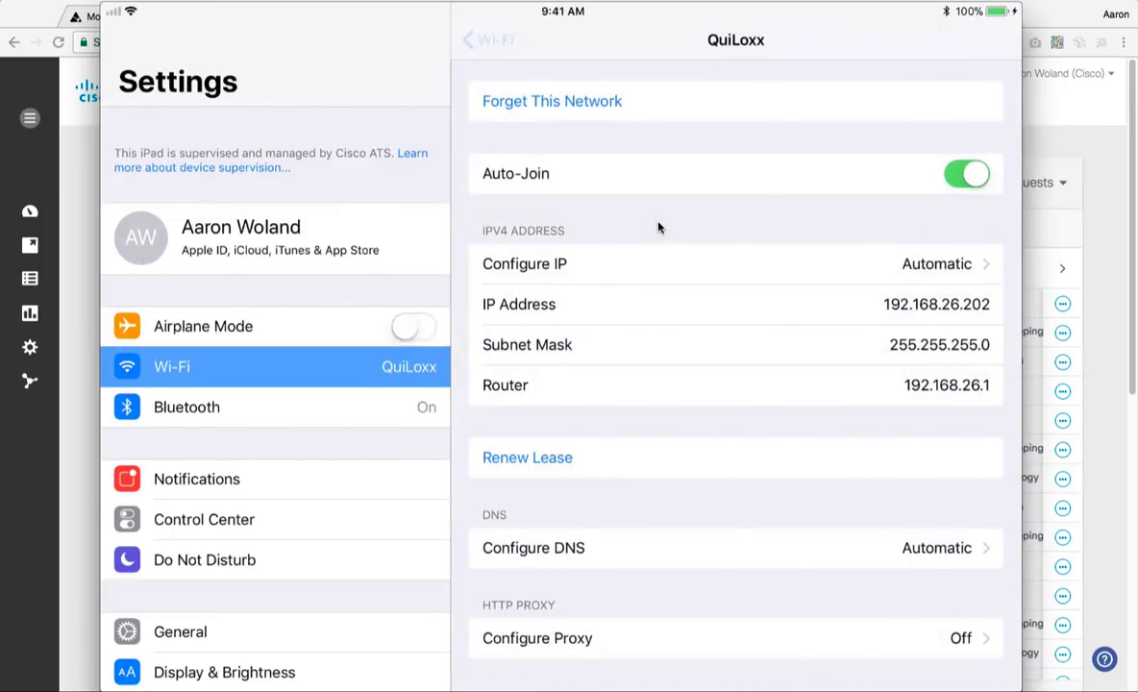
pyautogui.click(486, 39)
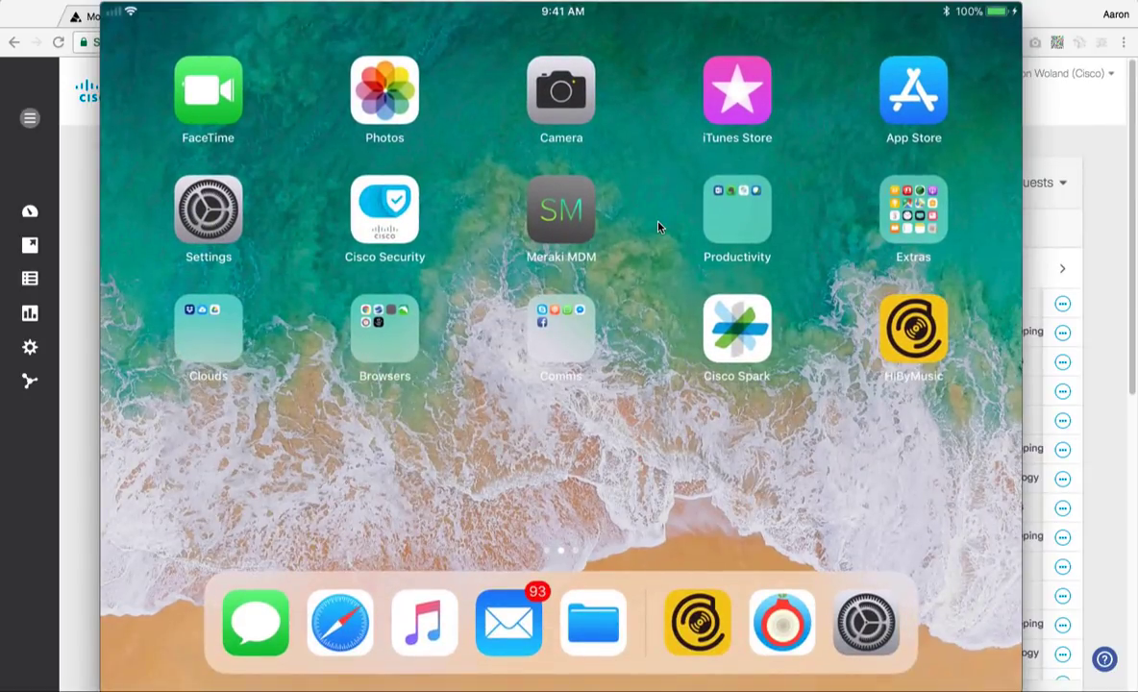
# View the Meraki Management profile under Profiles & Device Management in iPad Settings
pyautogui.click(208, 208)
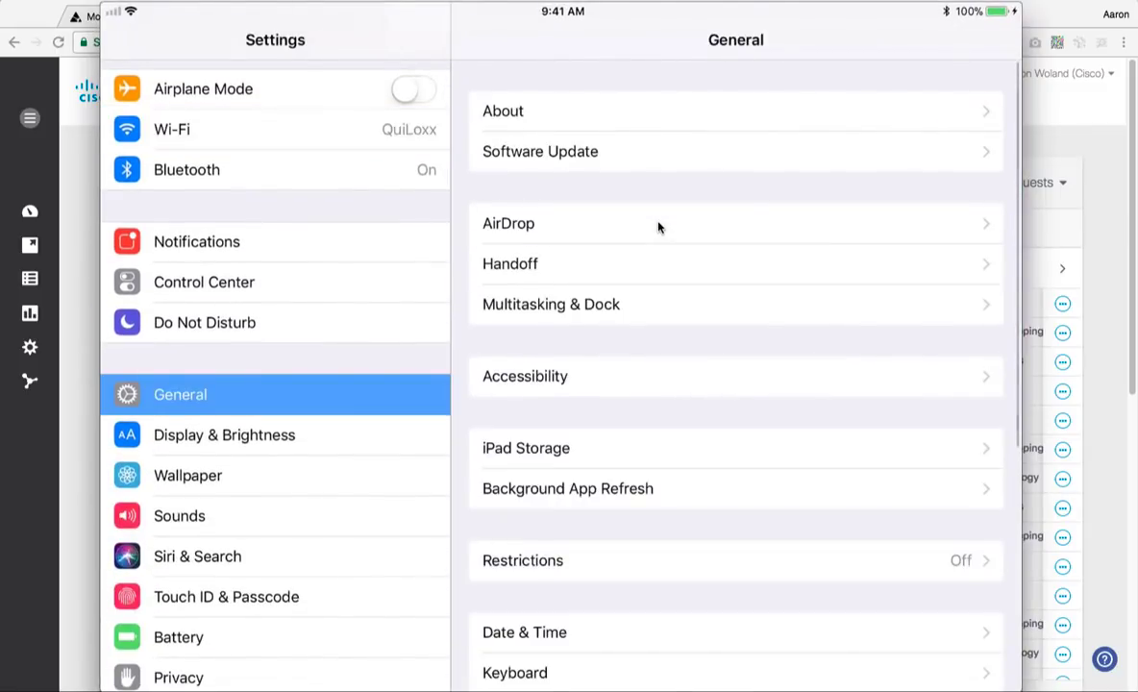
pyautogui.scroll(-3)
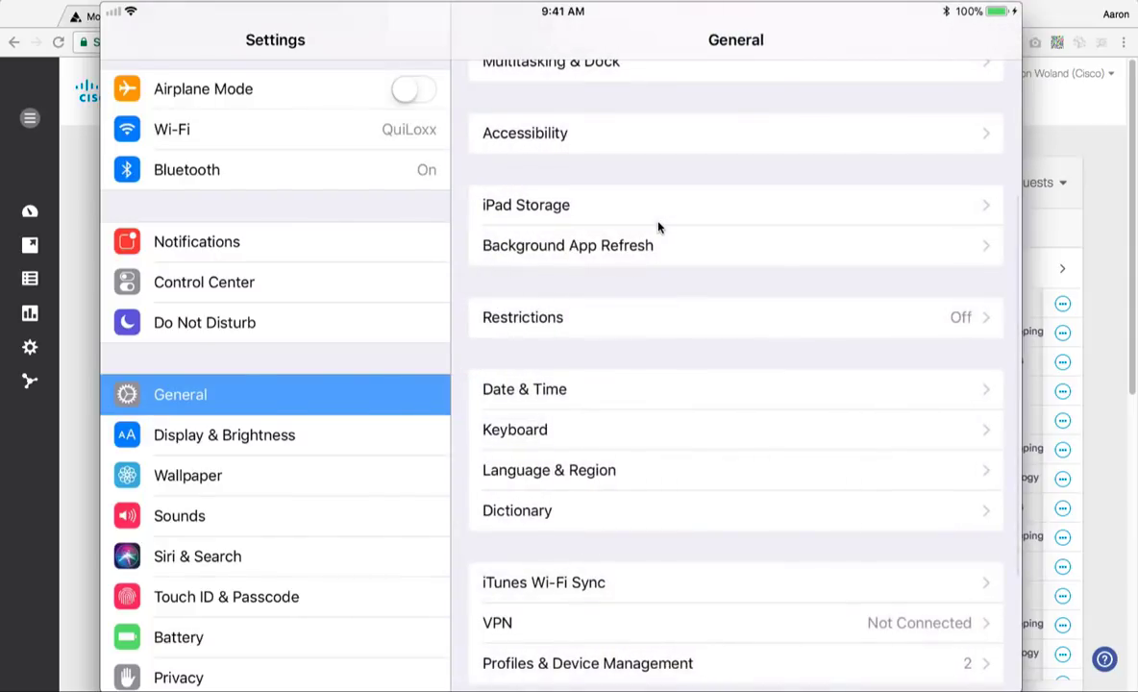
pyautogui.click(587, 664)
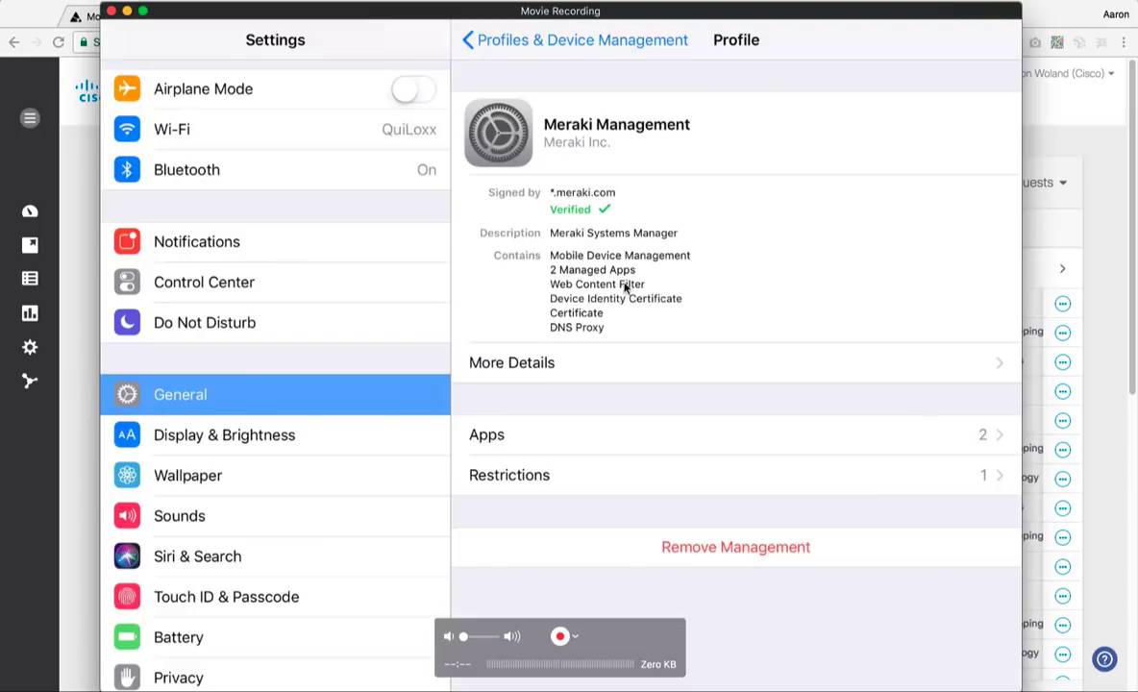
pyautogui.moveTo(650, 289)
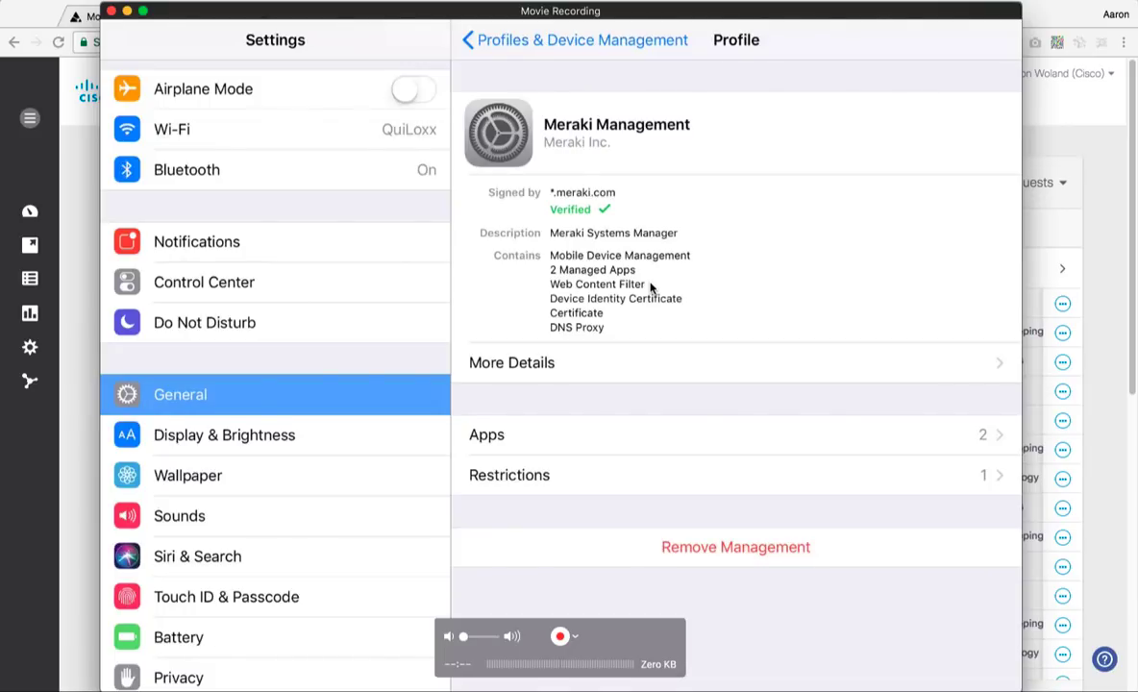
pyautogui.moveTo(626, 336)
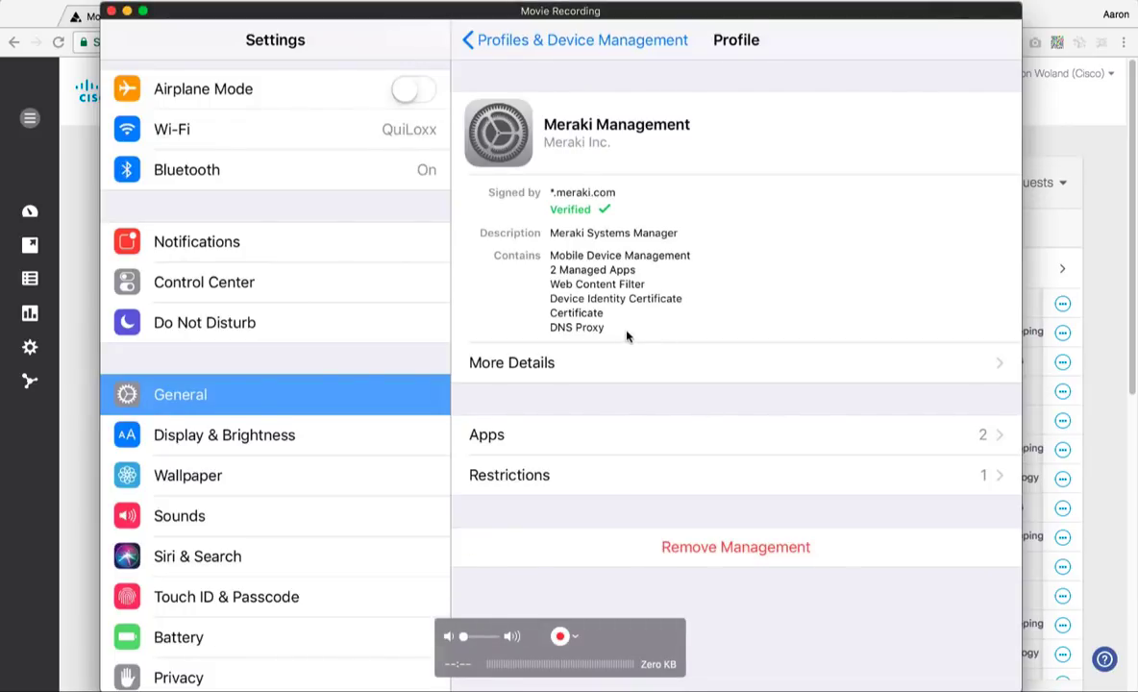
pyautogui.moveTo(1011, 149)
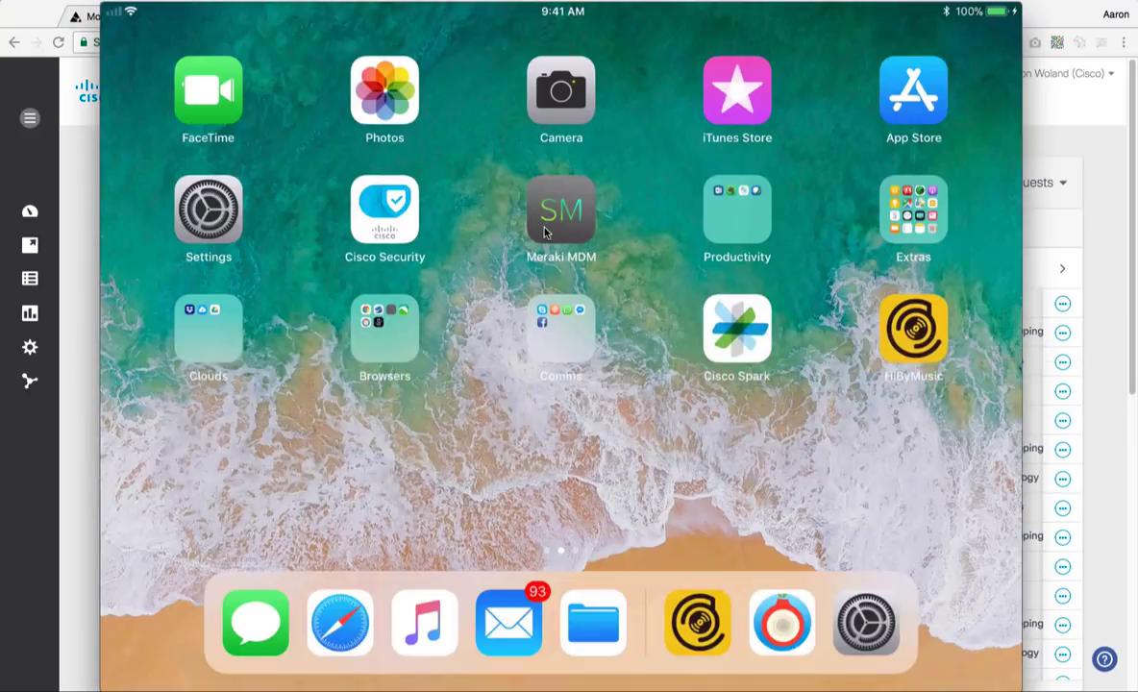
# Launch Dolphin Browser from the Browsers folder and load exploitdb.com in a new tab
pyautogui.click(560, 332)
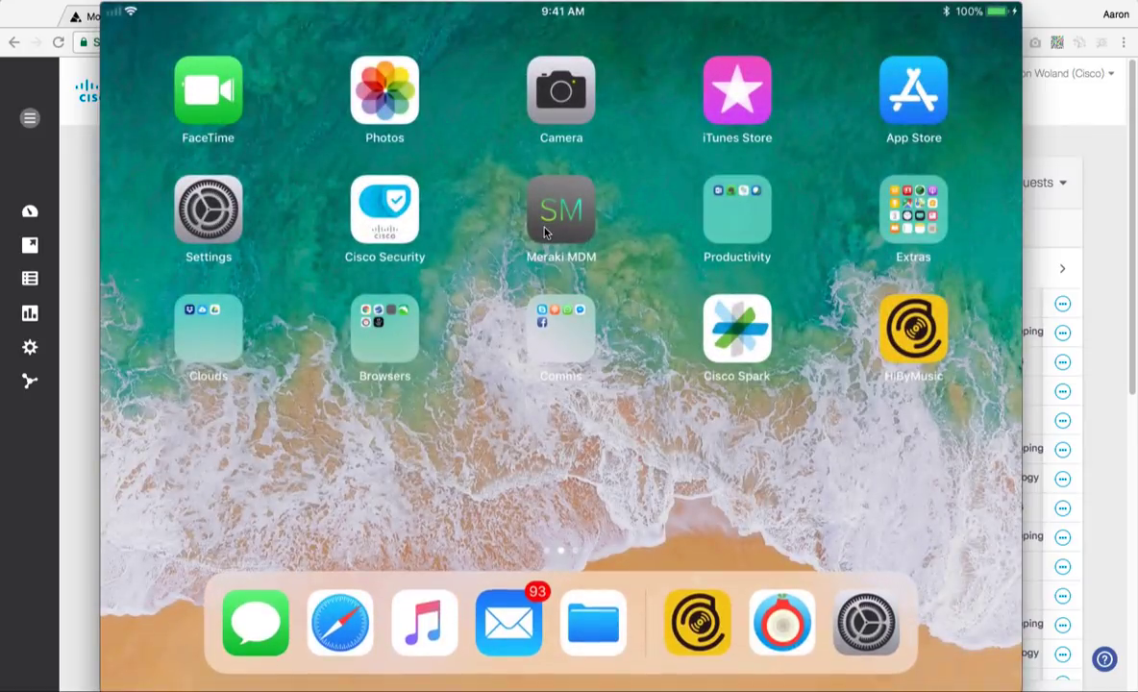
pyautogui.click(384, 336)
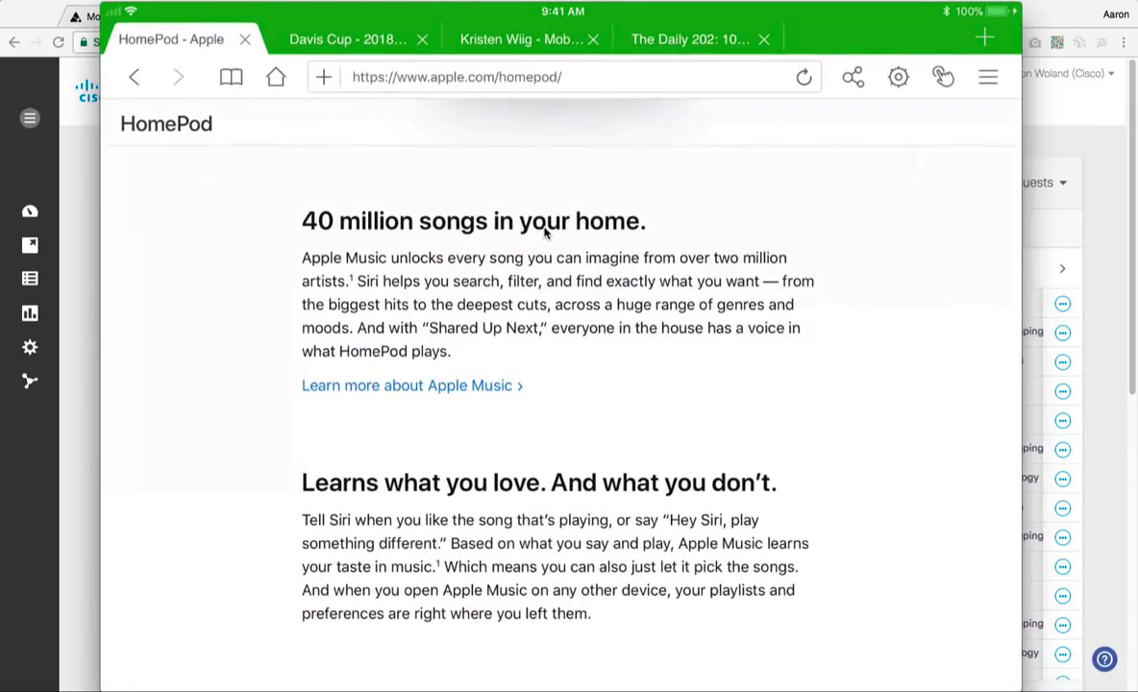
pyautogui.click(983, 39)
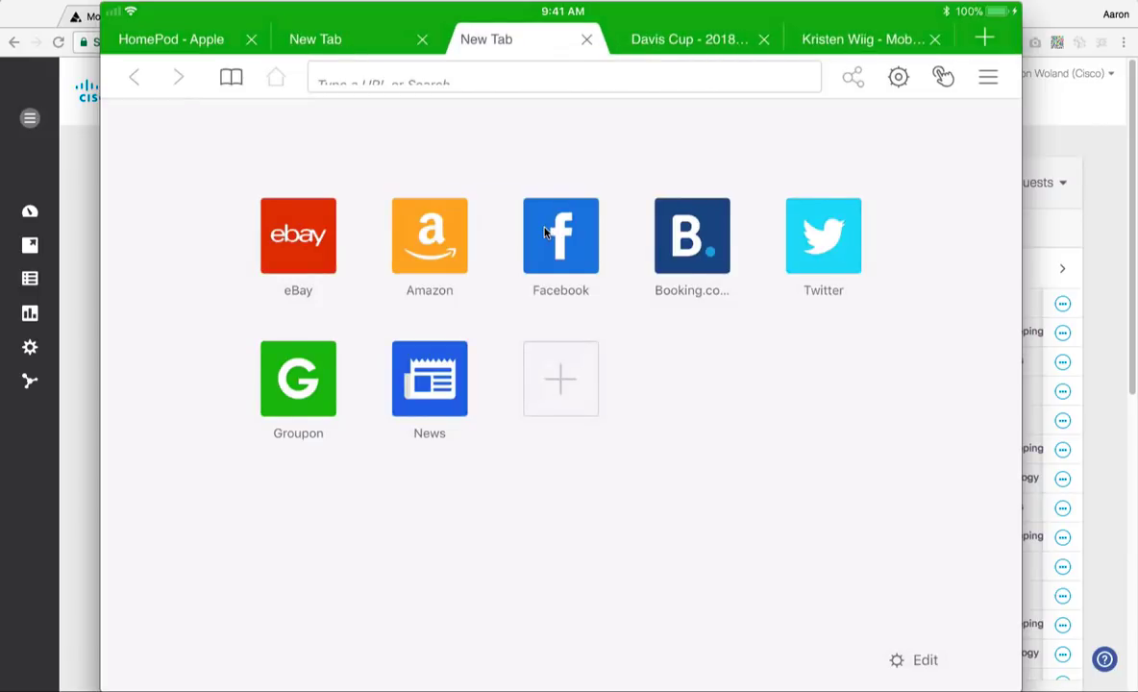
pyautogui.click(564, 83)
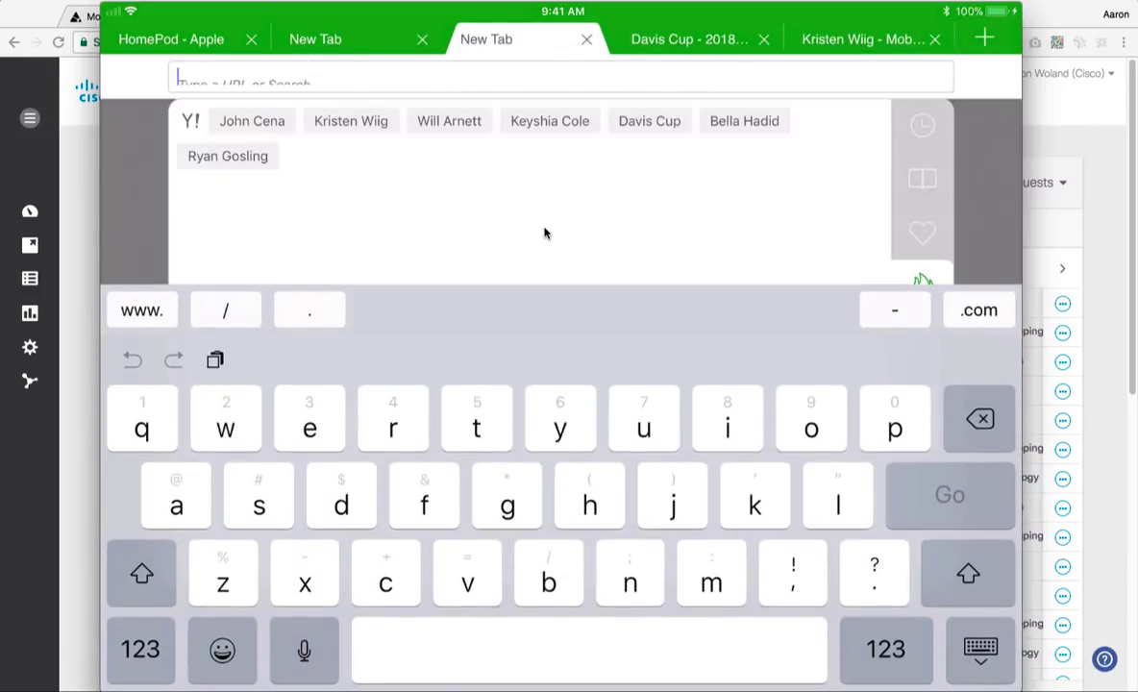
pyautogui.write('ww')
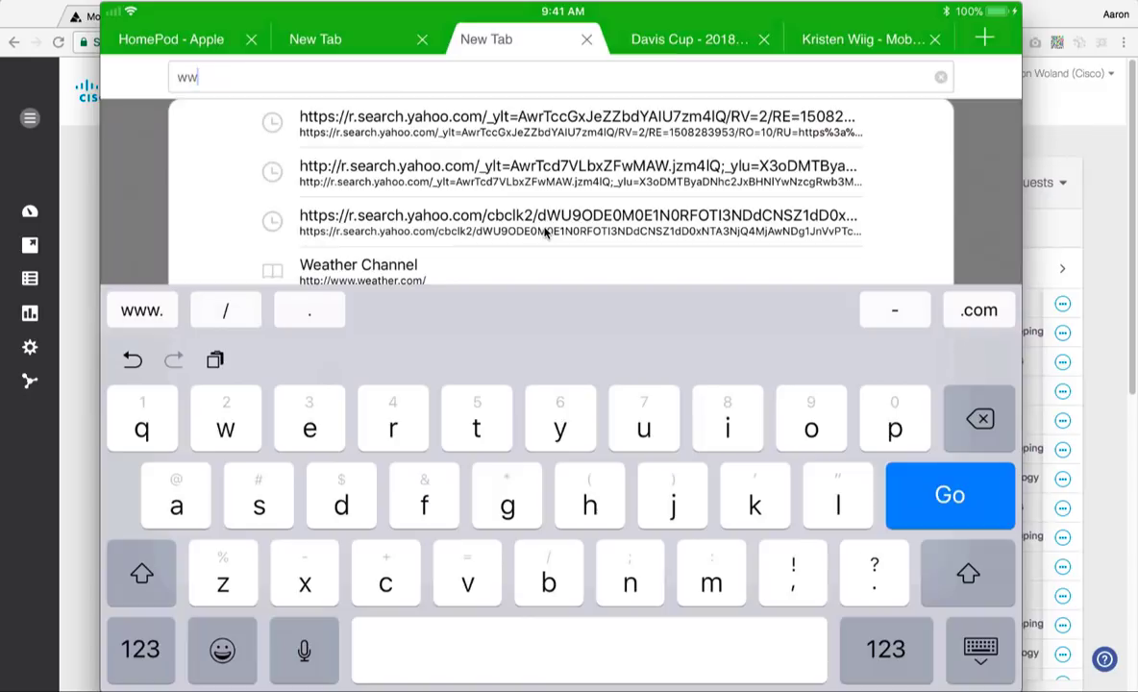
pyautogui.write('exploitdb.com')
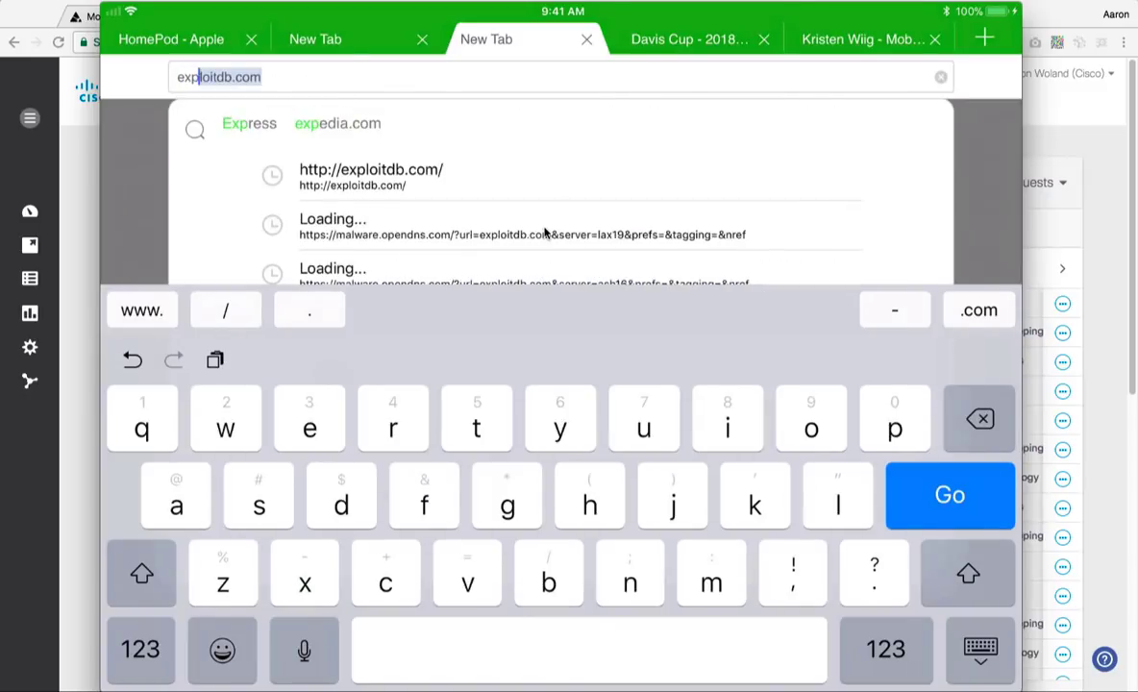
pyautogui.click(948, 494)
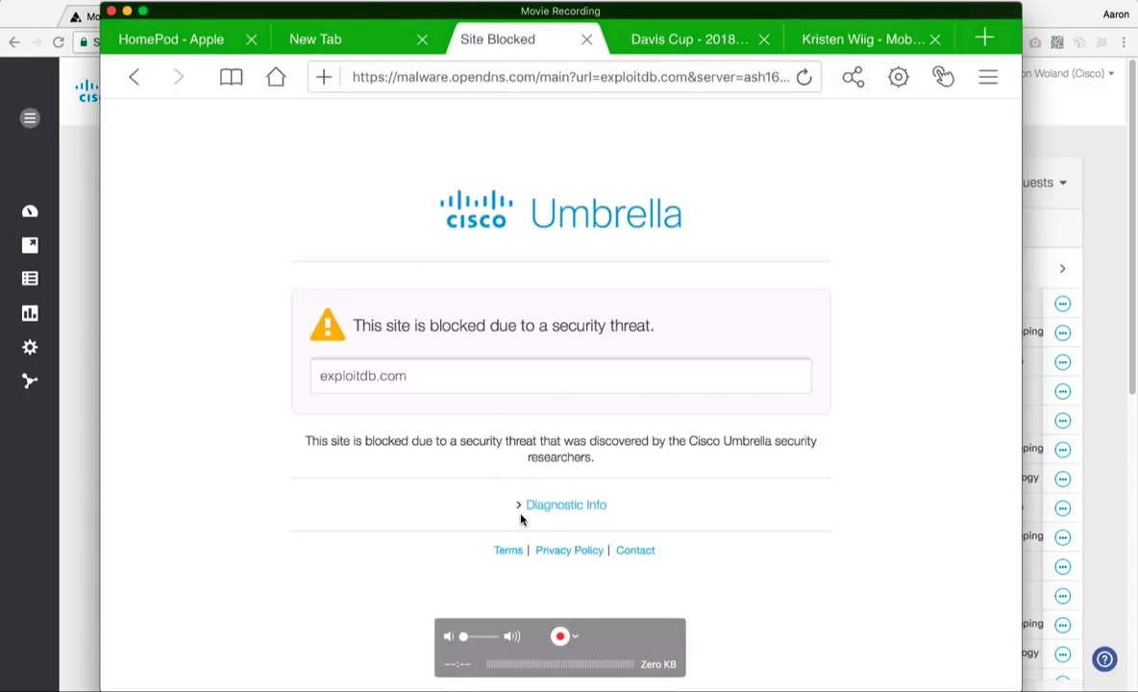
pyautogui.moveTo(470, 512)
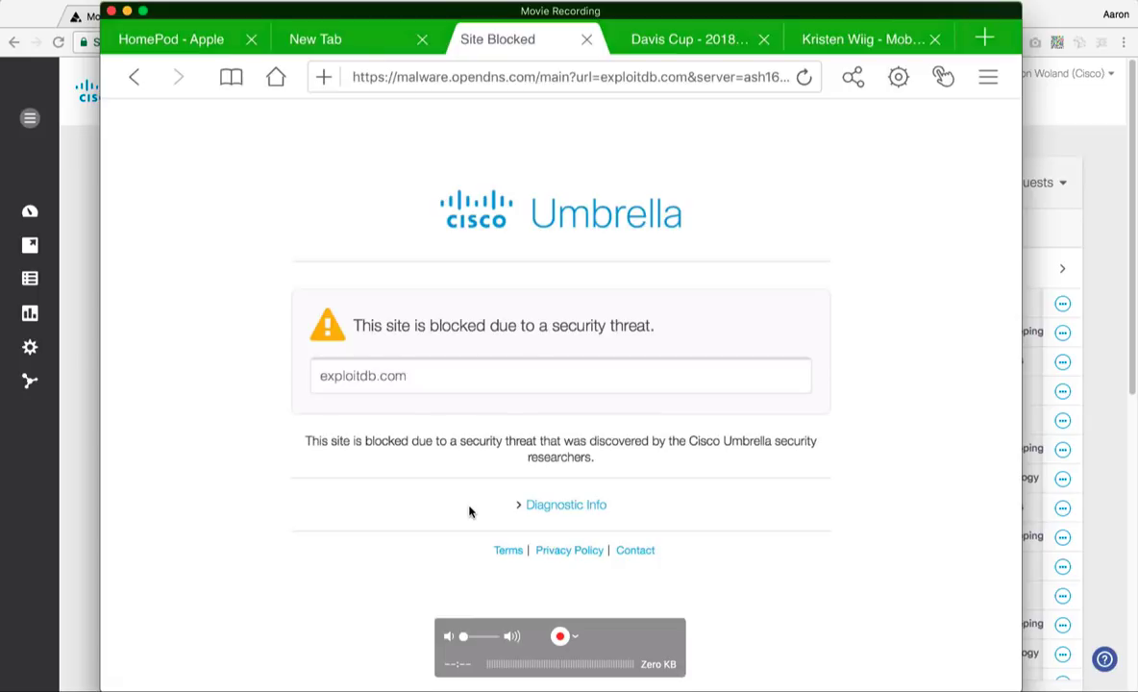
# Review the Cisco Umbrella security-threat block page shown for exploitdb.com
pyautogui.click(566, 505)
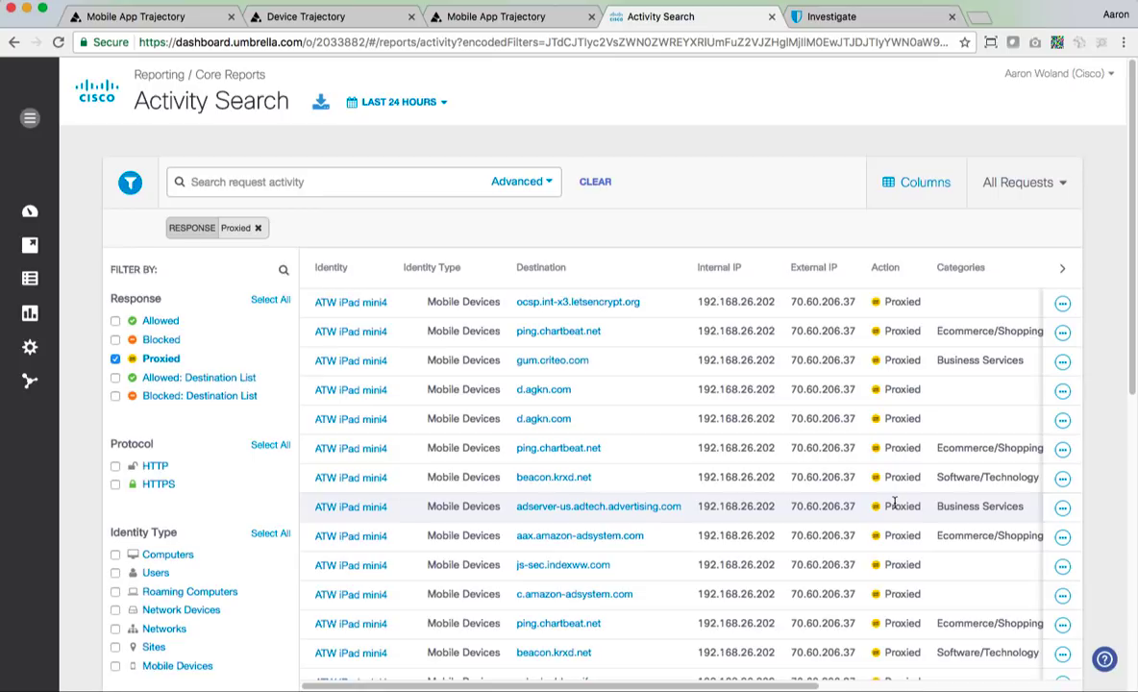
# Scroll through ATW iPad mini4's proxied requests, including chartbeat, krxd and doubleverify
pyautogui.scroll(-3)
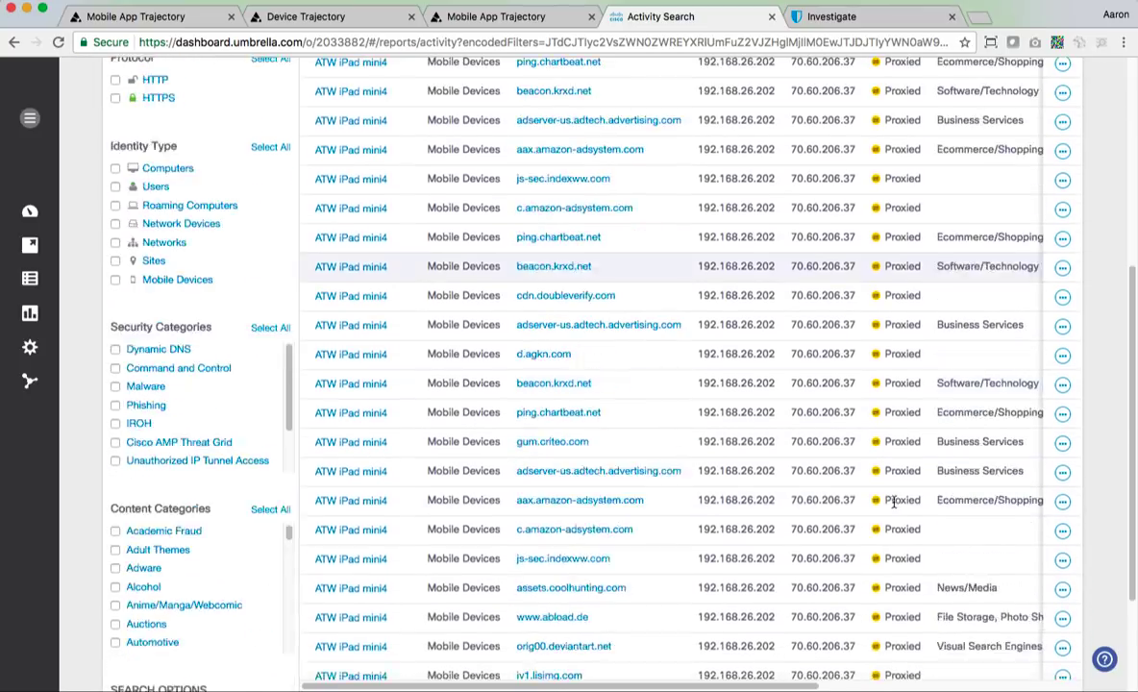
pyautogui.scroll(-3)
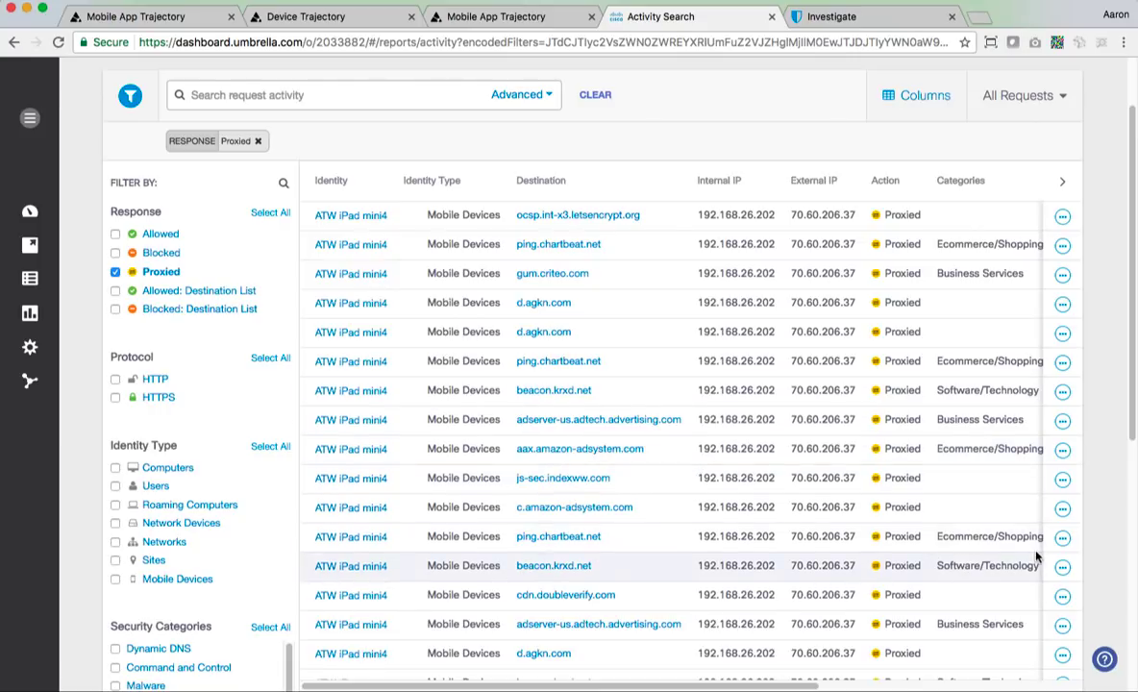
pyautogui.moveTo(806, 478)
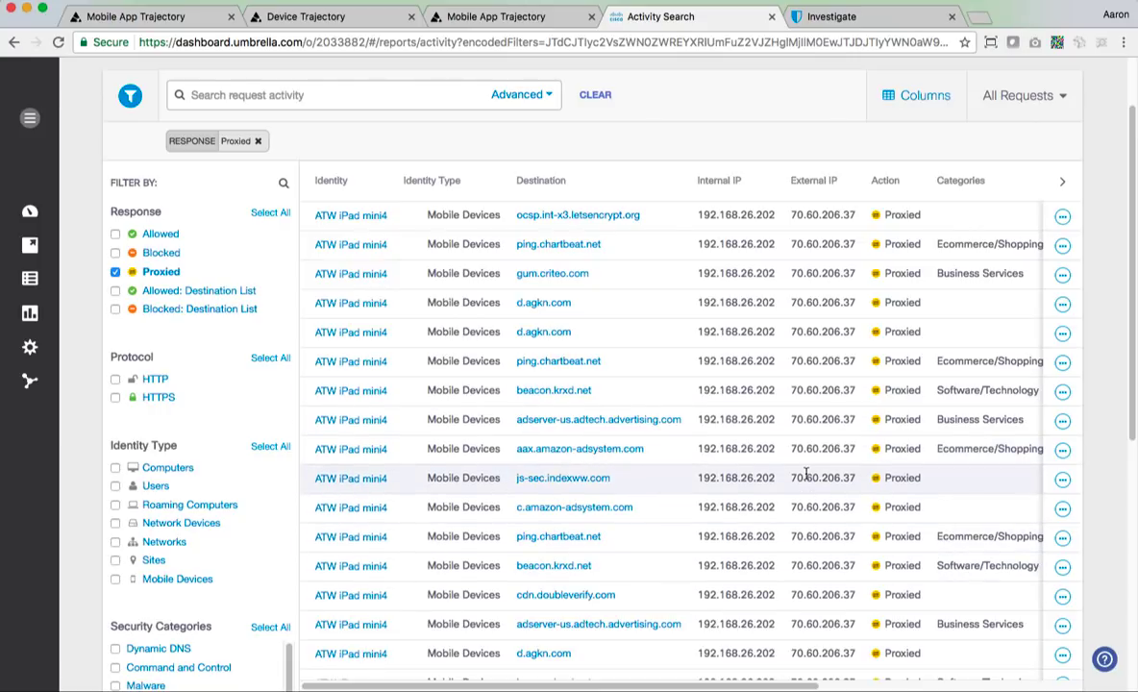
pyautogui.moveTo(790, 443)
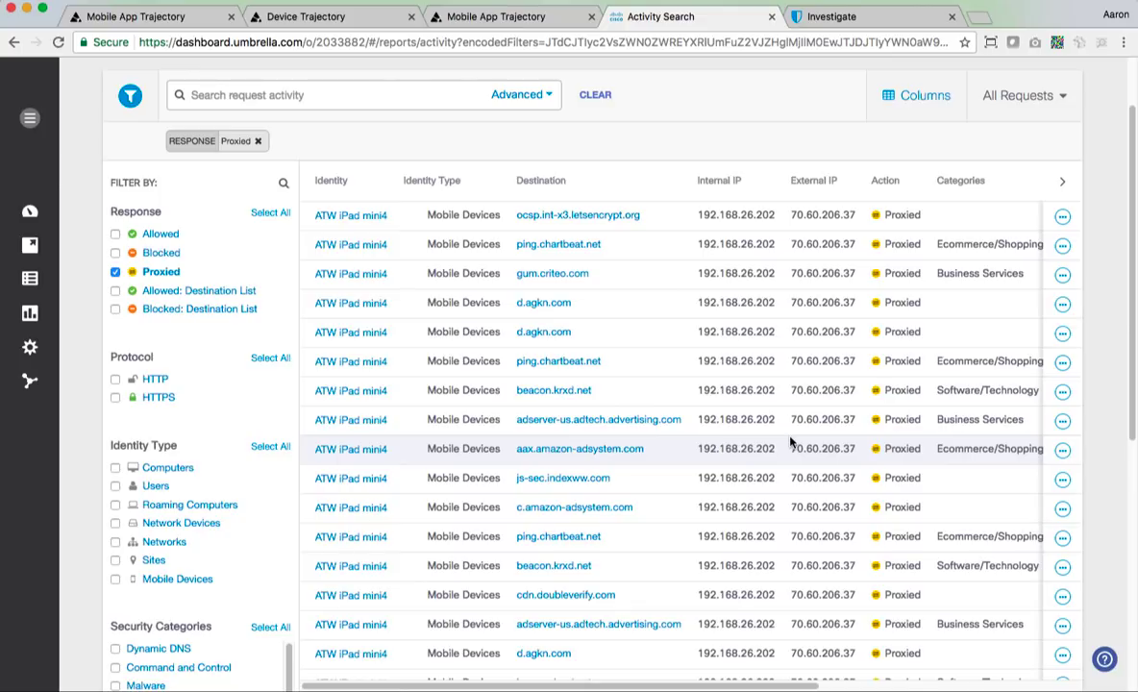
pyautogui.moveTo(790, 442)
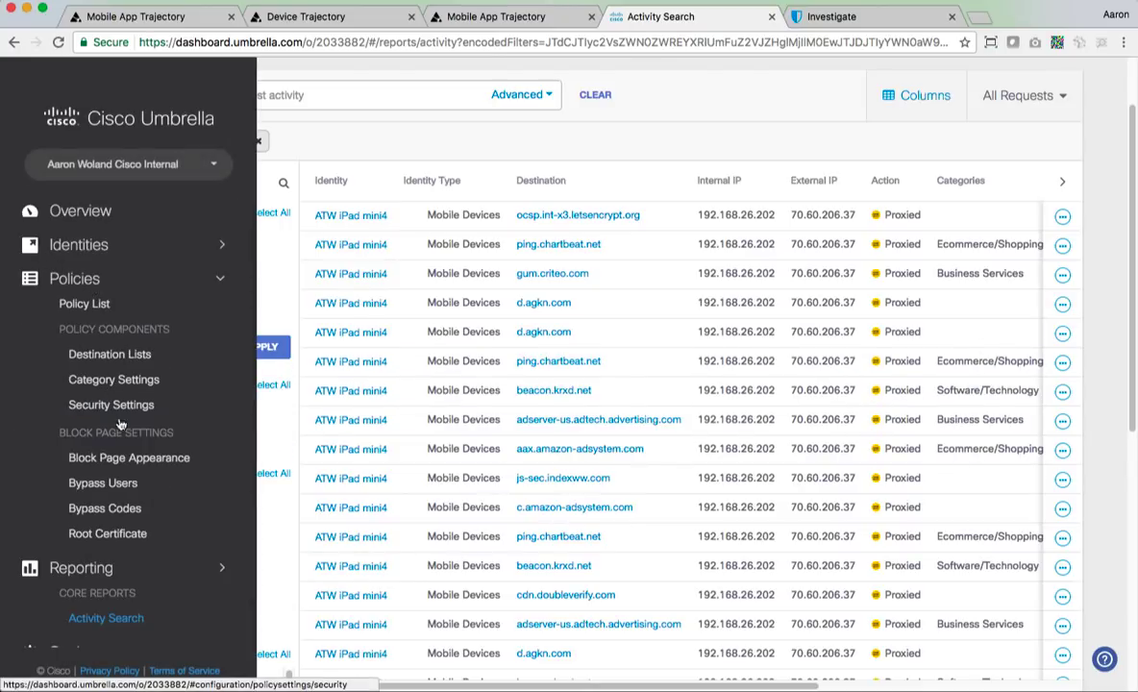
# Review the blocked Category Settings, then view the Security Settings list
pyautogui.click(114, 379)
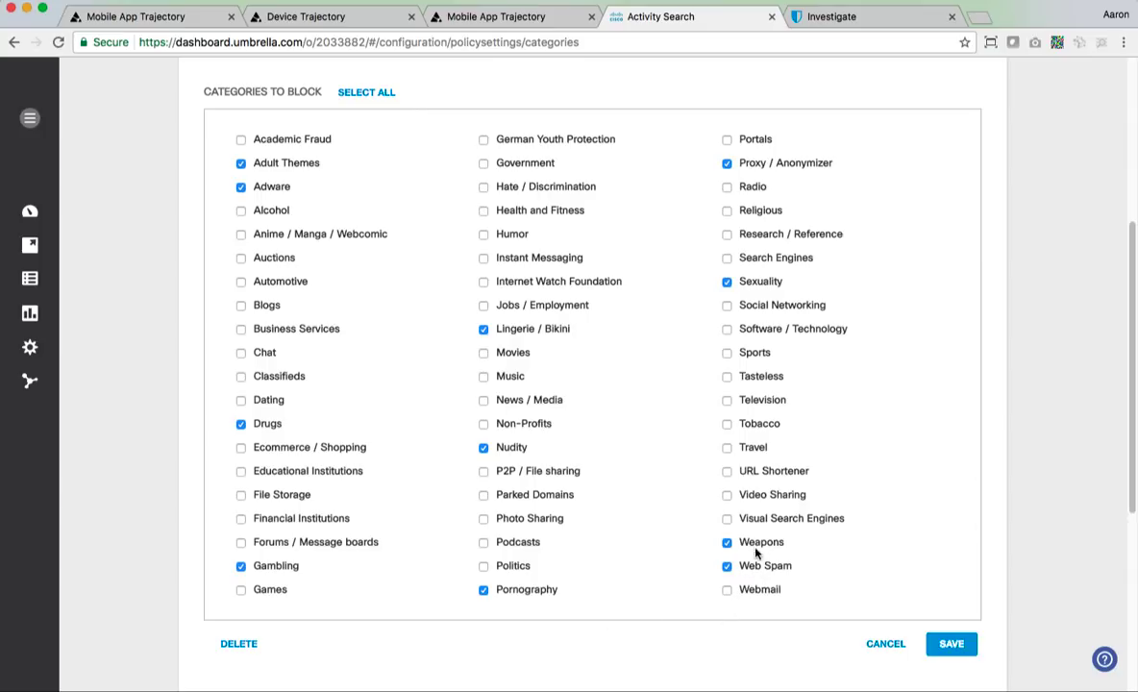
pyautogui.moveTo(525, 337)
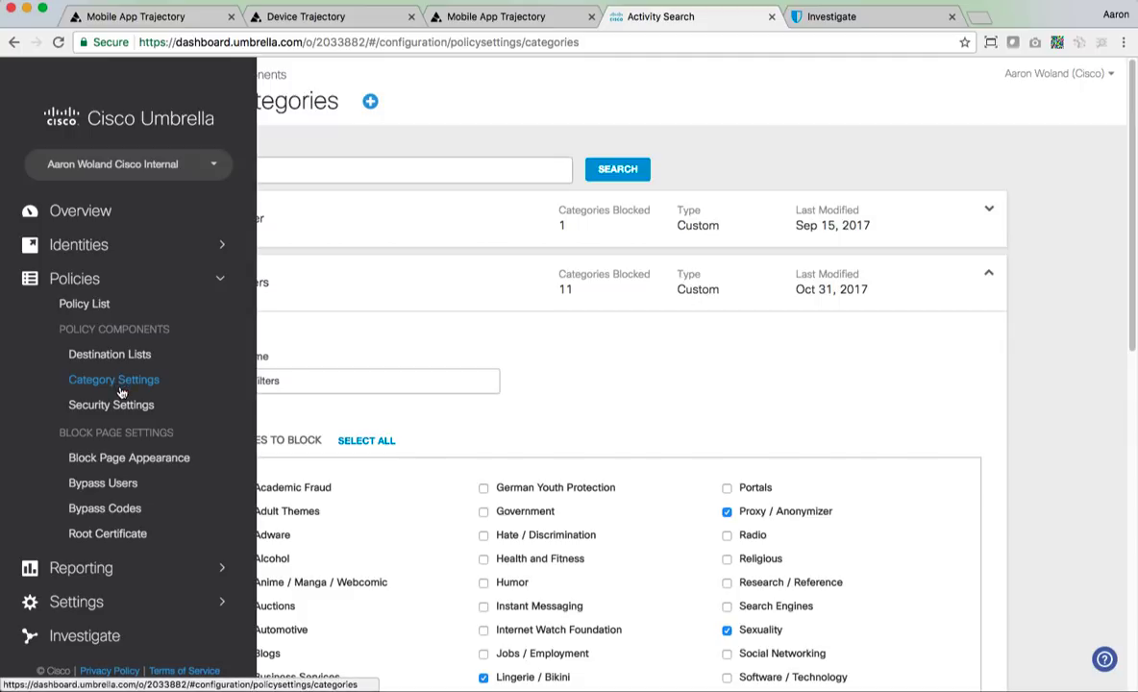
pyautogui.click(110, 403)
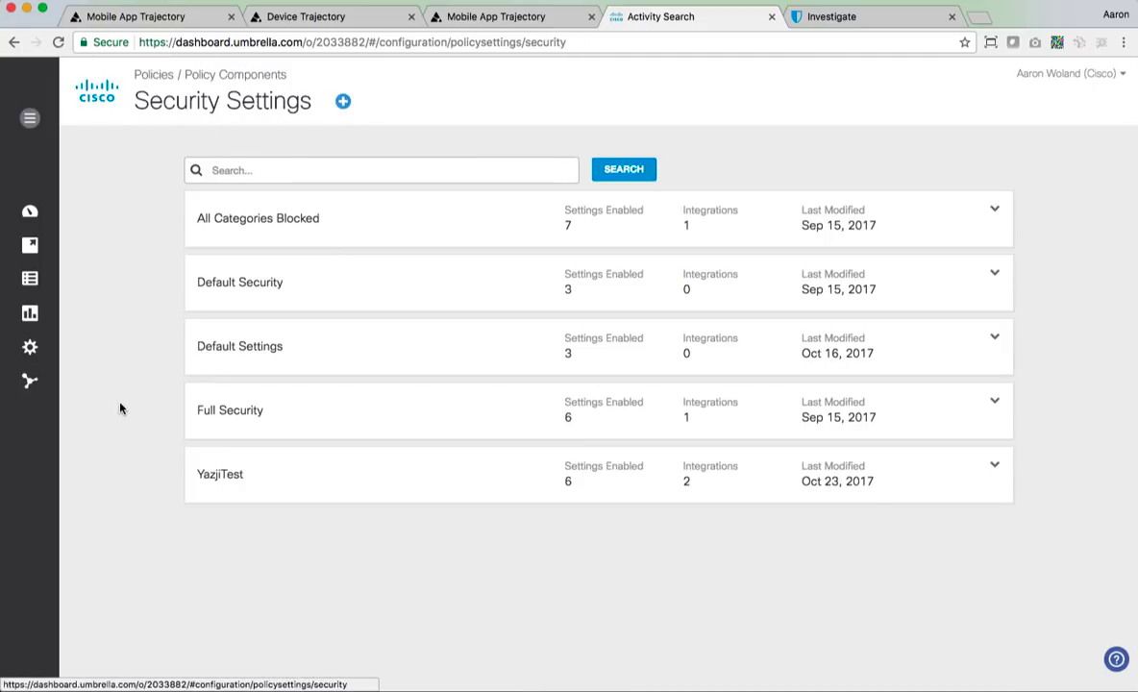
pyautogui.moveTo(102, 355)
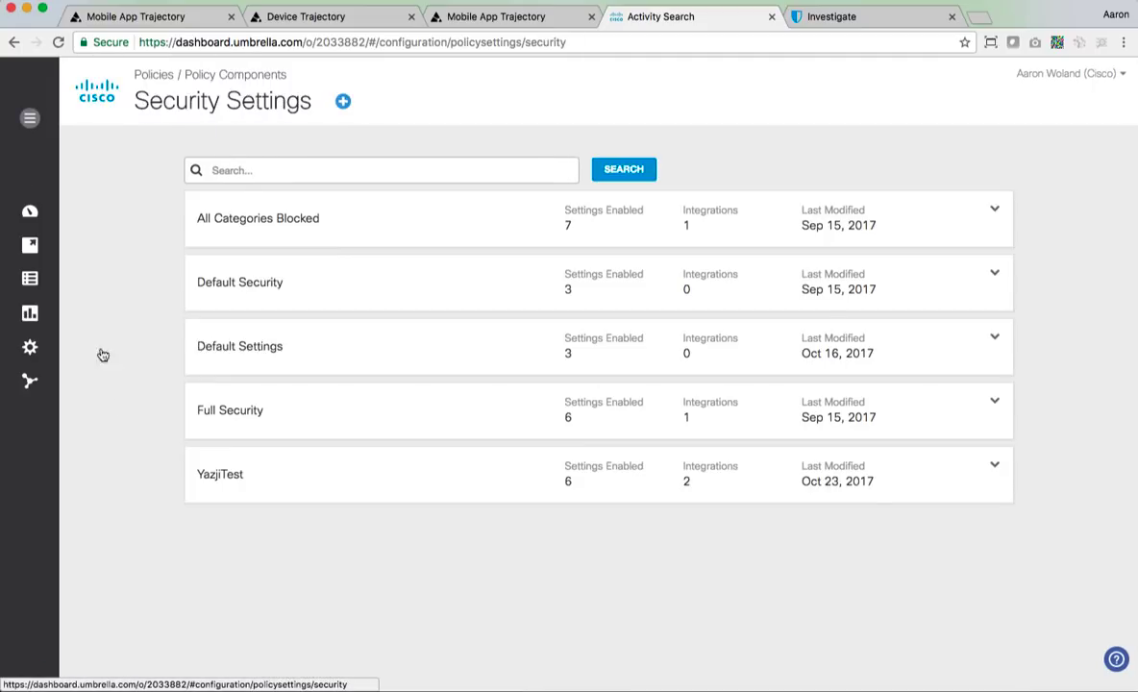
# Review the ATW iOS policy in the Policy List: 7 identities, Default Security
pyautogui.click(29, 118)
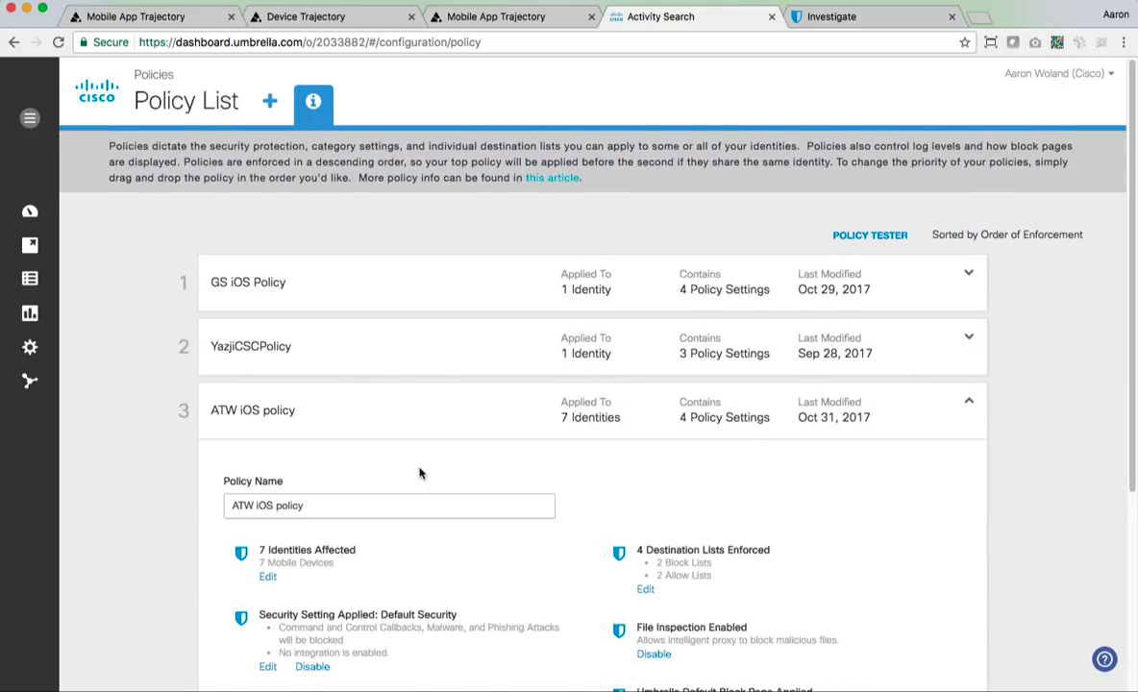
pyautogui.scroll(-3)
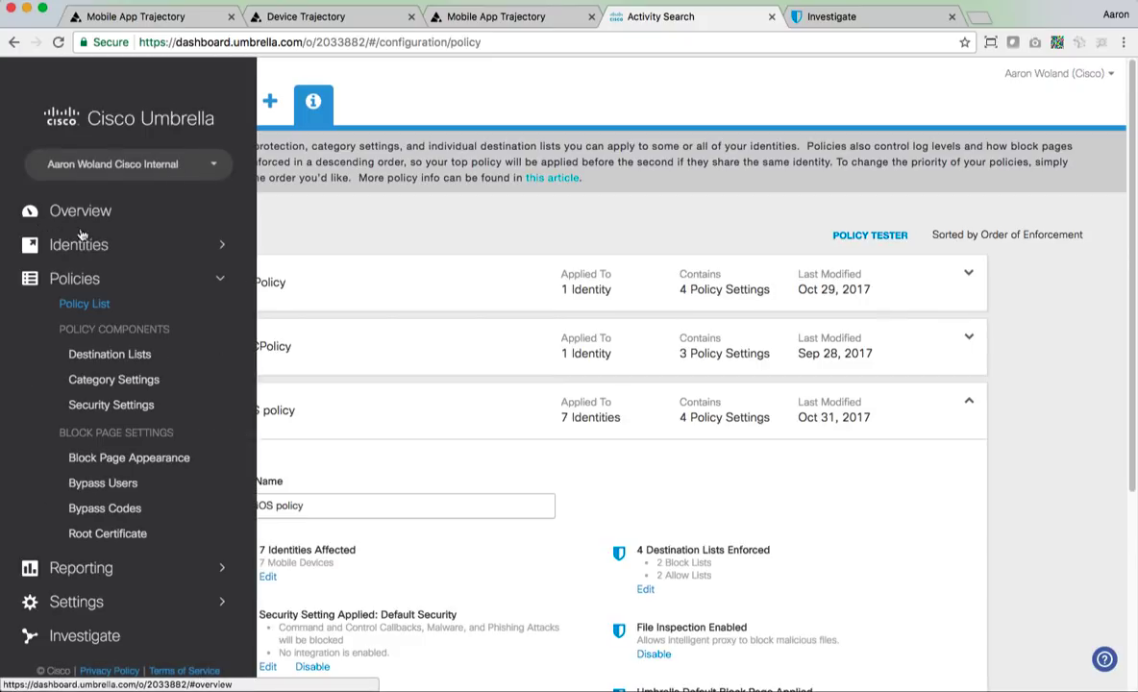
# Show the Overview dashboard with 347 requests and 2 blocked in 24 hours
pyautogui.click(29, 117)
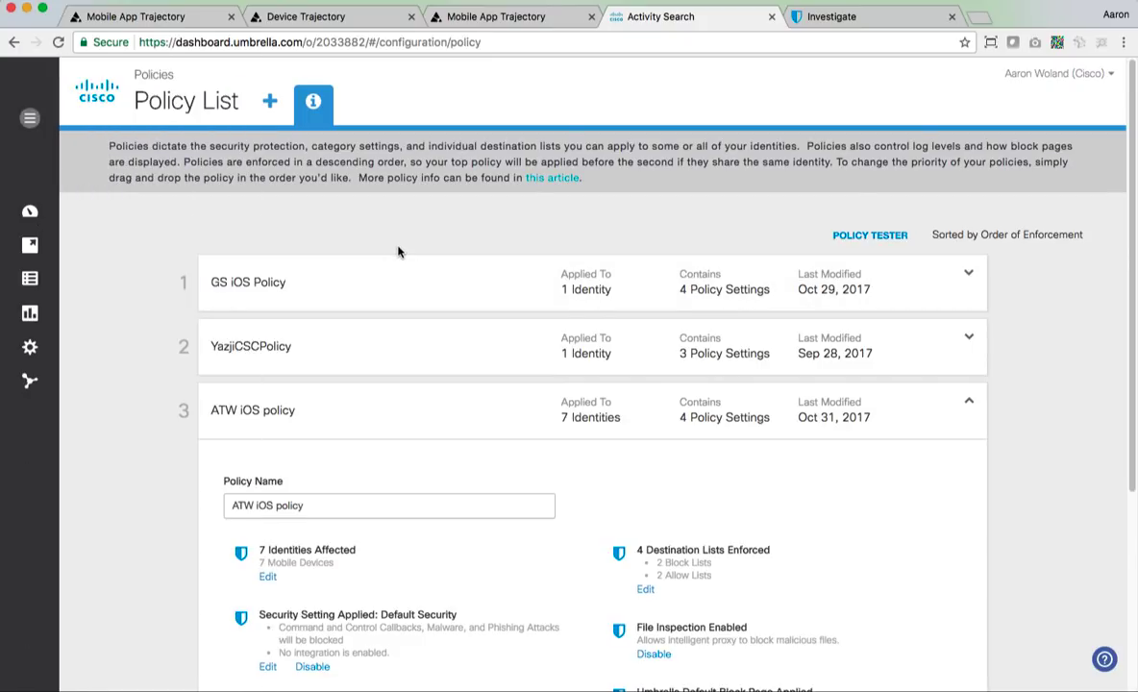
pyautogui.moveTo(286, 218)
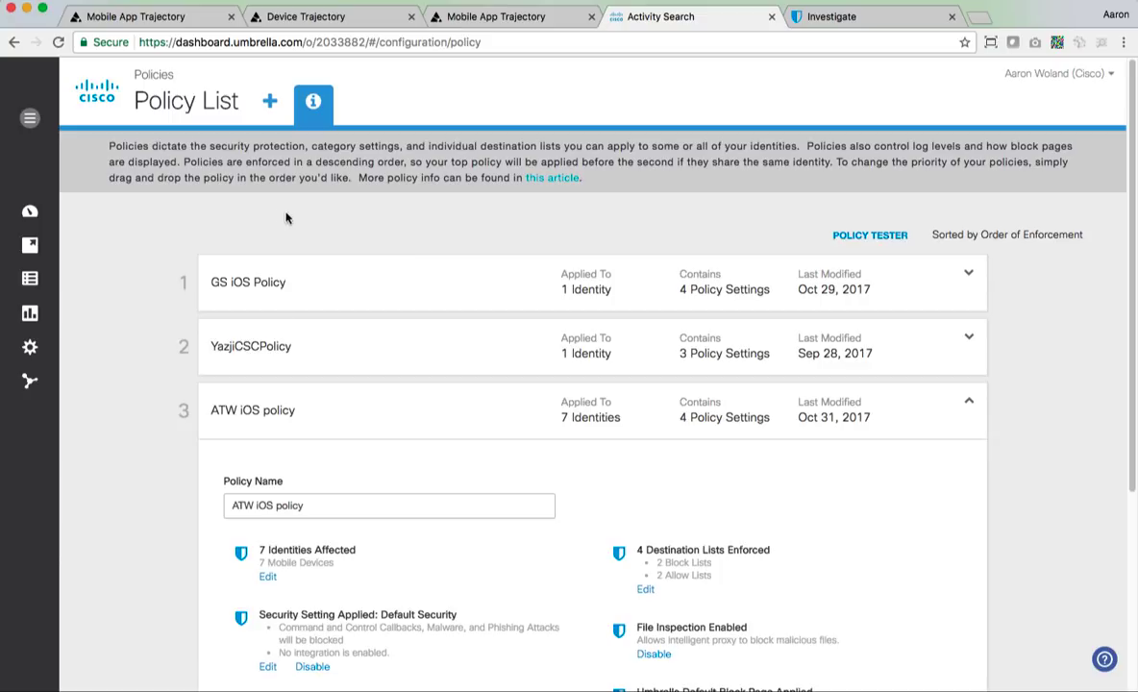
pyautogui.click(29, 118)
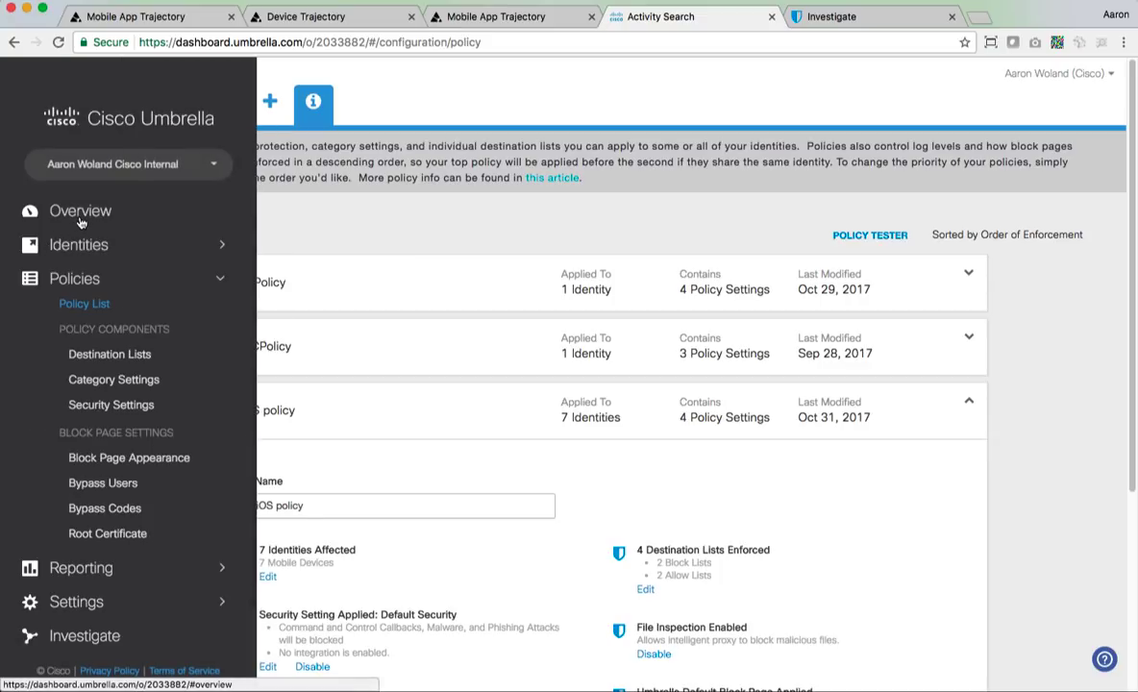
pyautogui.click(80, 211)
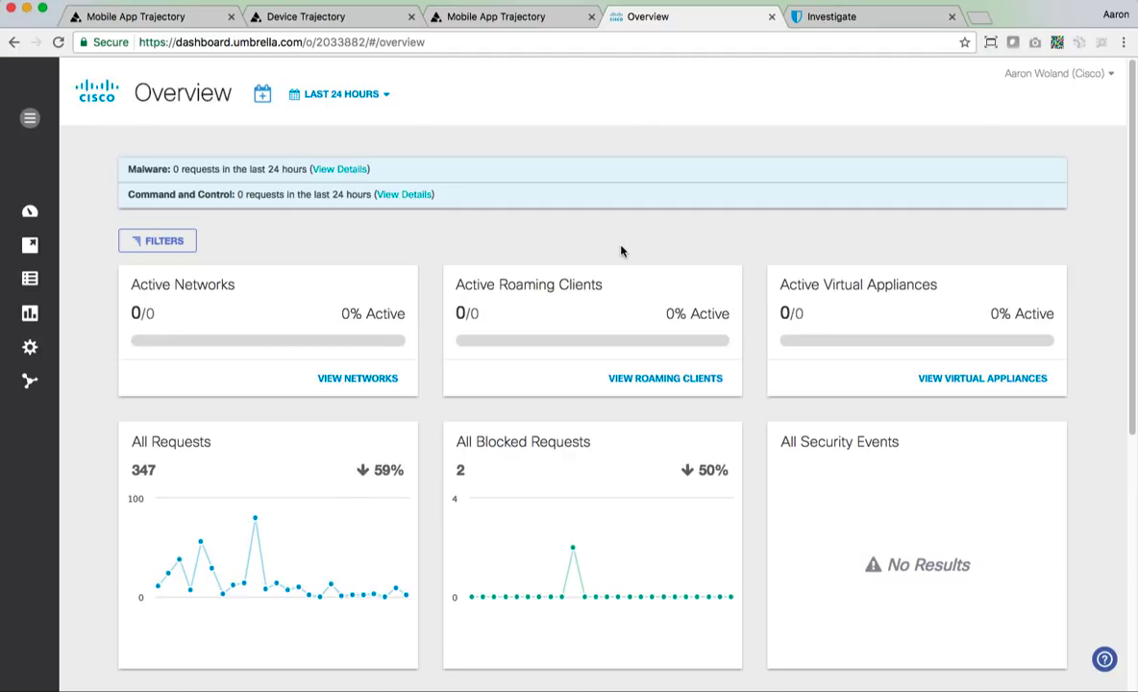
pyautogui.moveTo(663, 255)
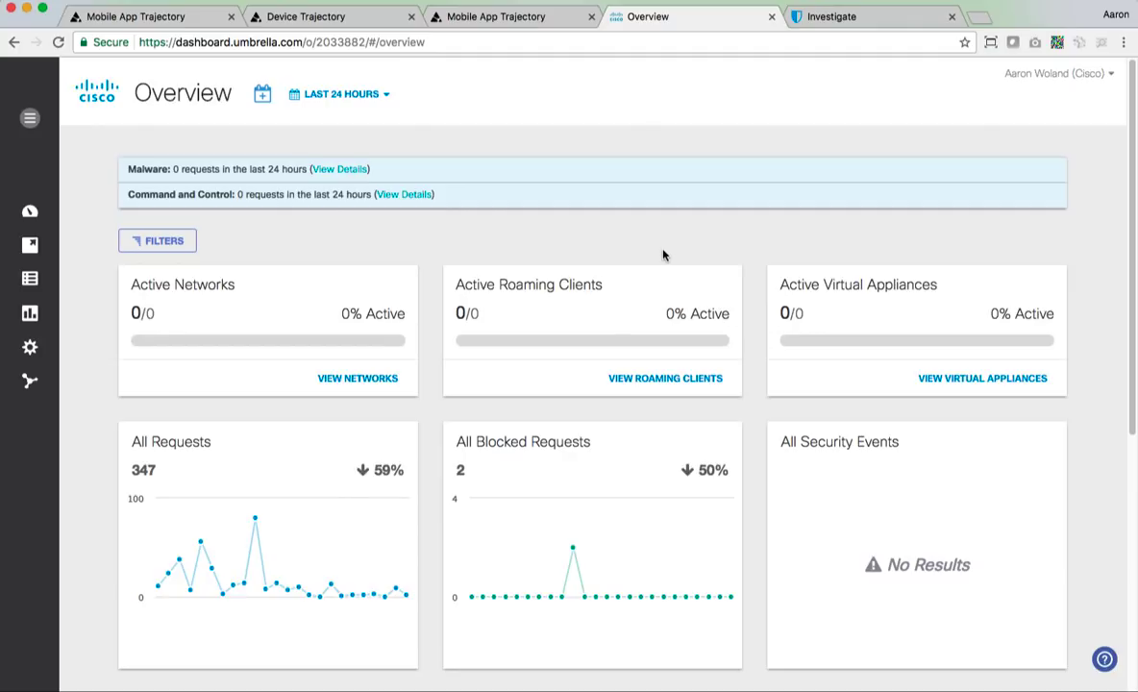
pyautogui.moveTo(1000, 81)
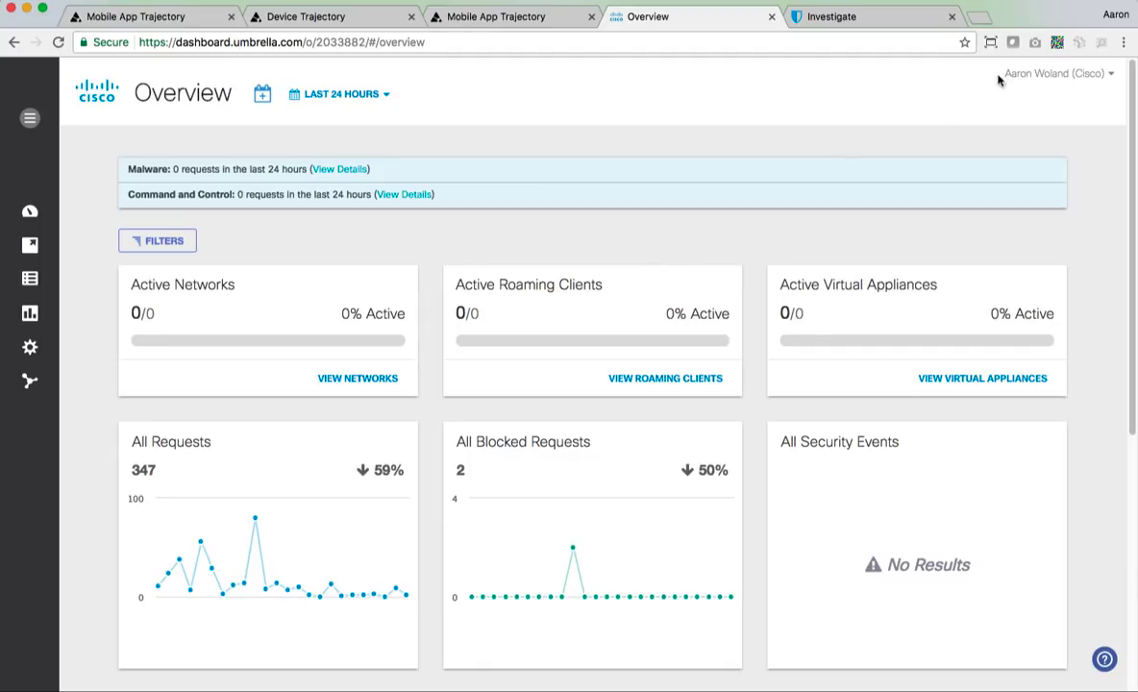